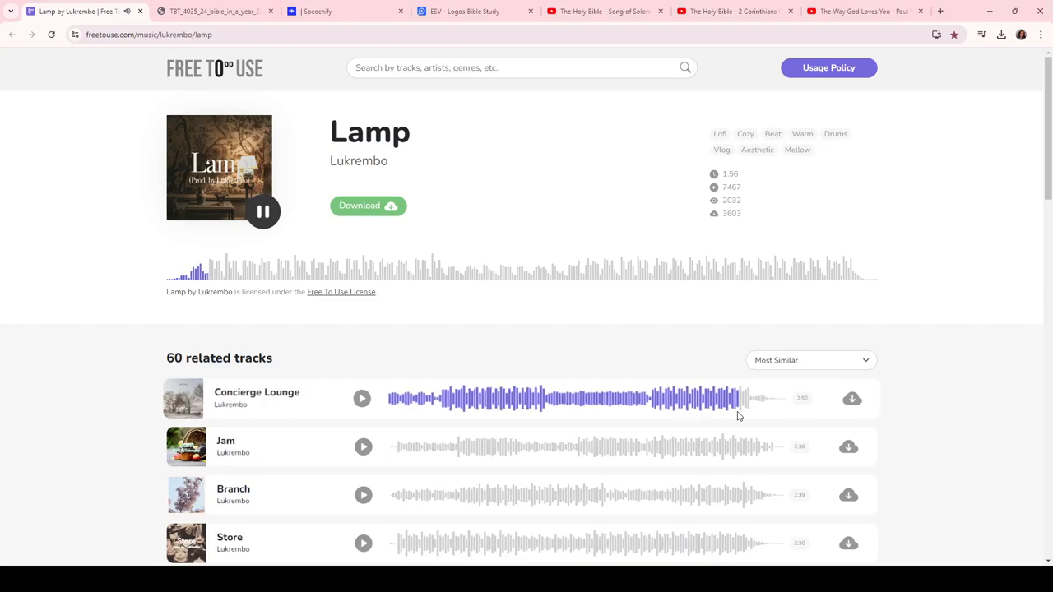
# Check the reading plan, study notes and ESV tabs, then pause Lukrembo's Lamp track
pyautogui.click(214, 11)
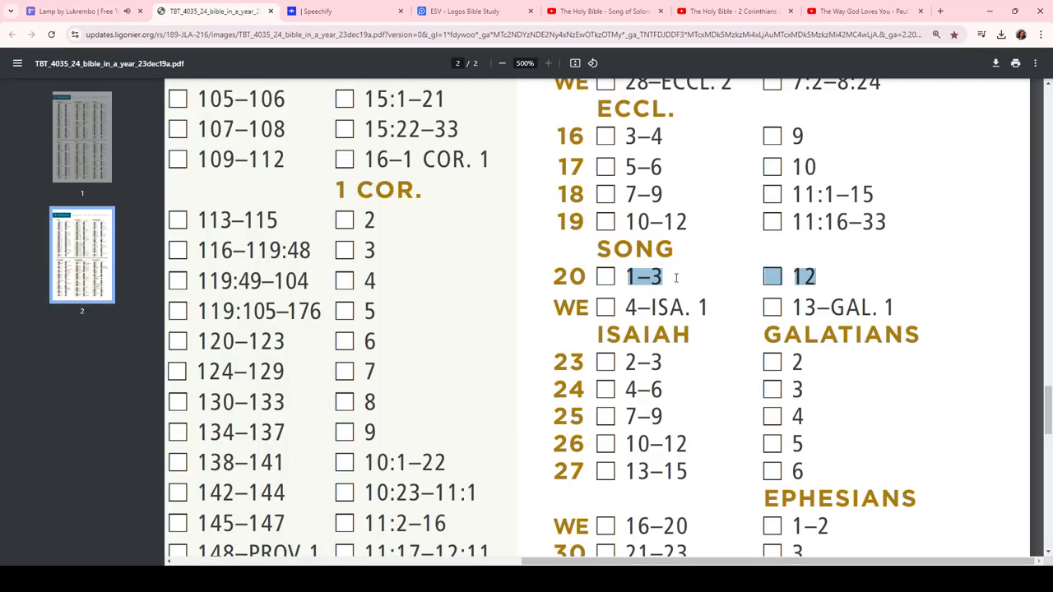
pyautogui.moveTo(717, 271)
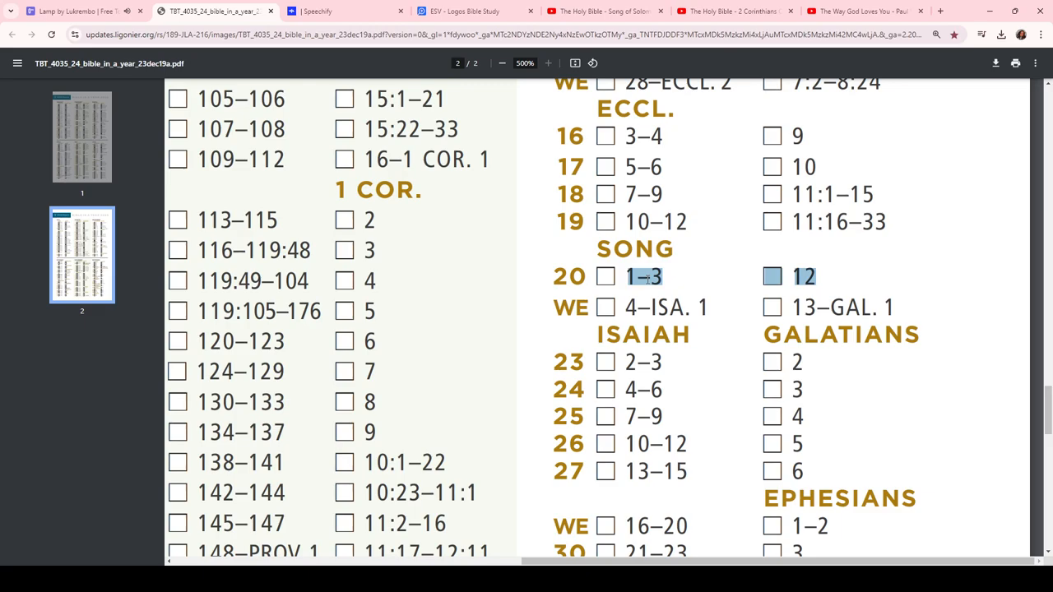
pyautogui.moveTo(815, 290)
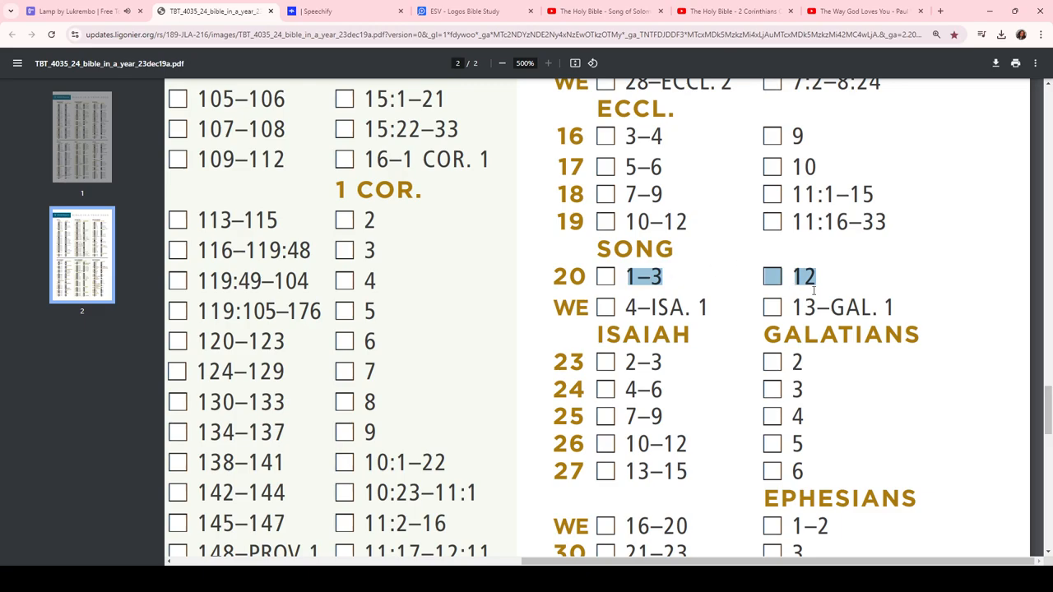
pyautogui.click(346, 11)
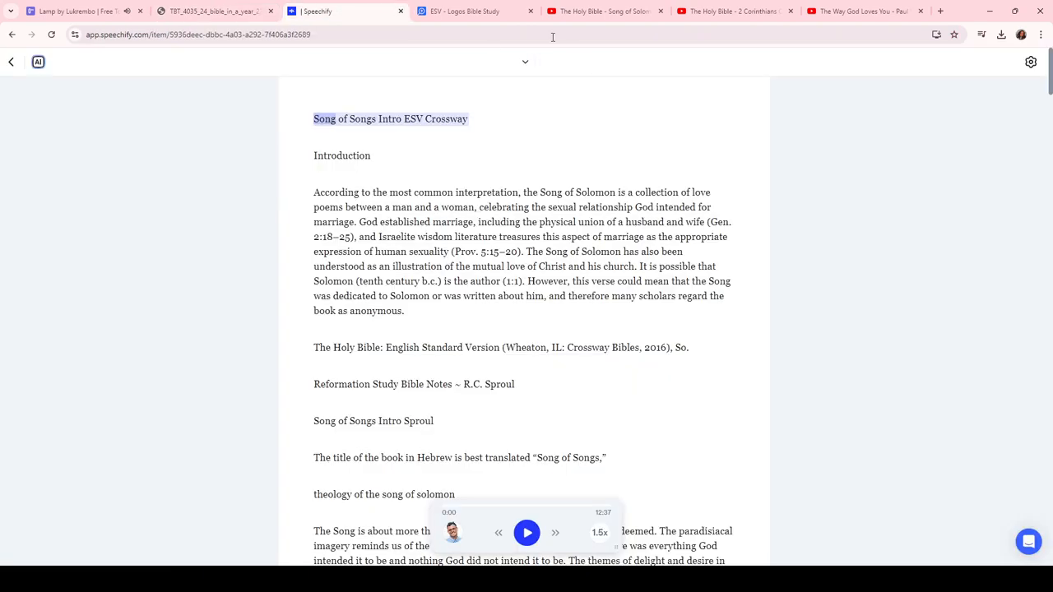
pyautogui.click(469, 10)
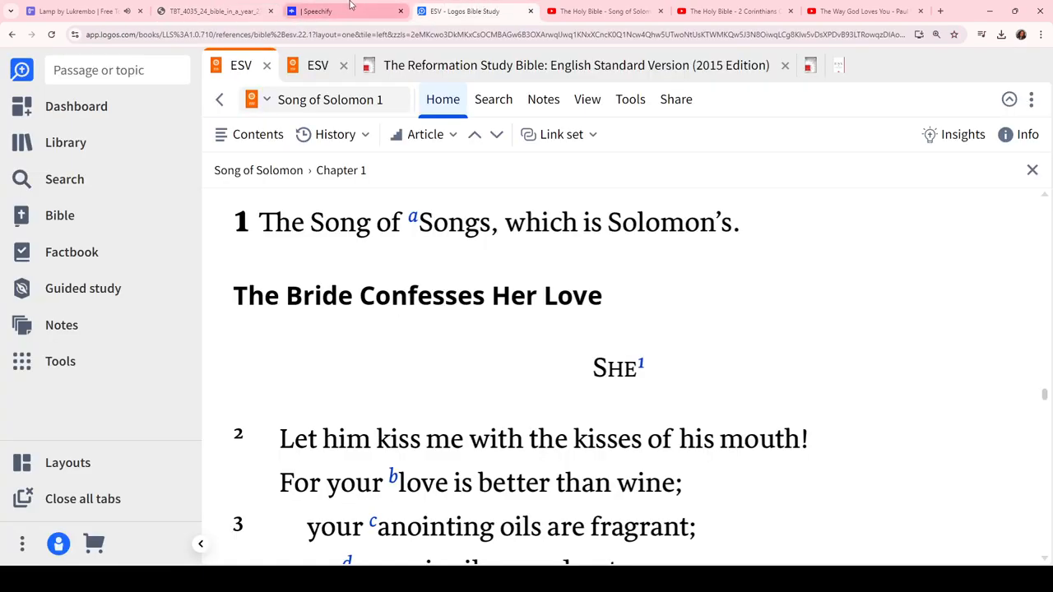
pyautogui.click(66, 10)
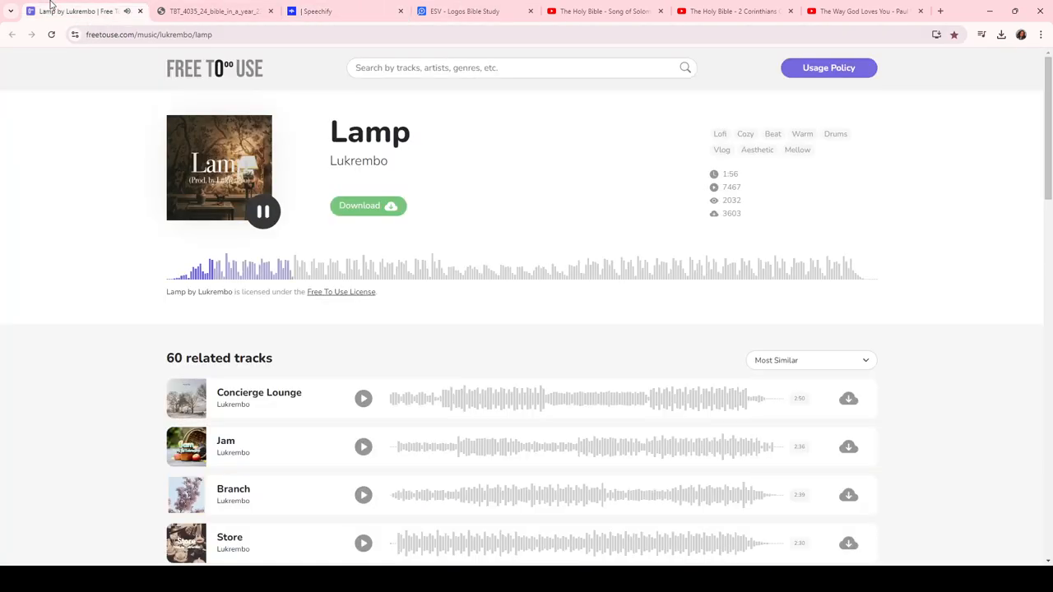
pyautogui.moveTo(272, 205)
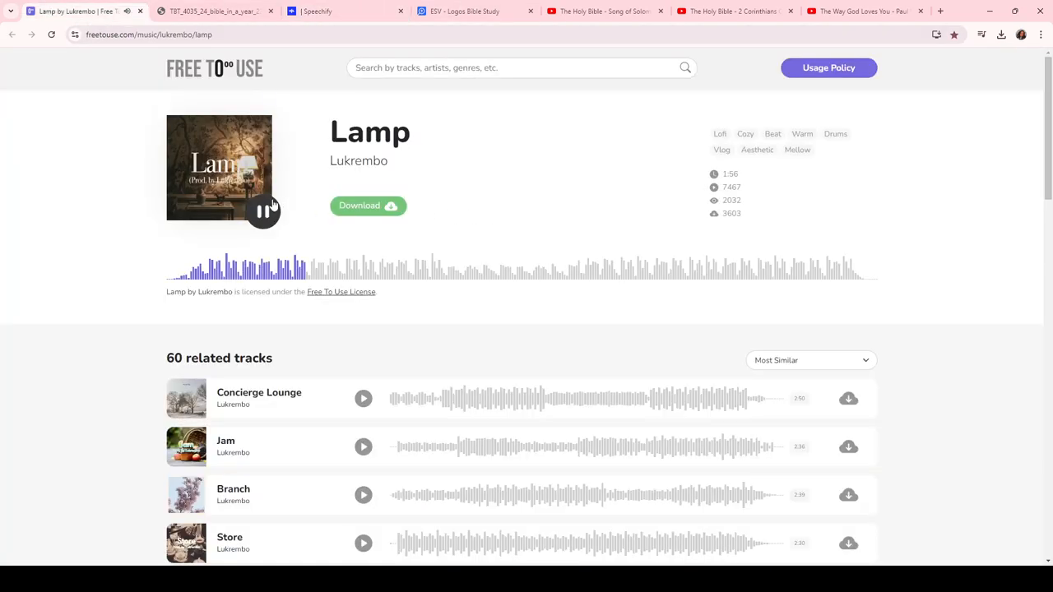
pyautogui.click(263, 212)
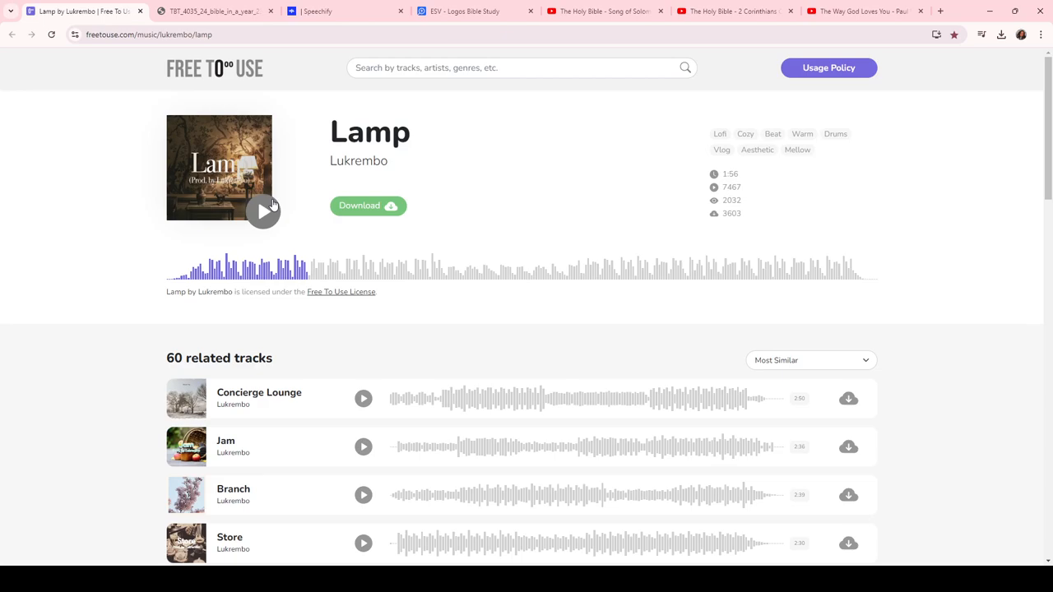
pyautogui.moveTo(350, 83)
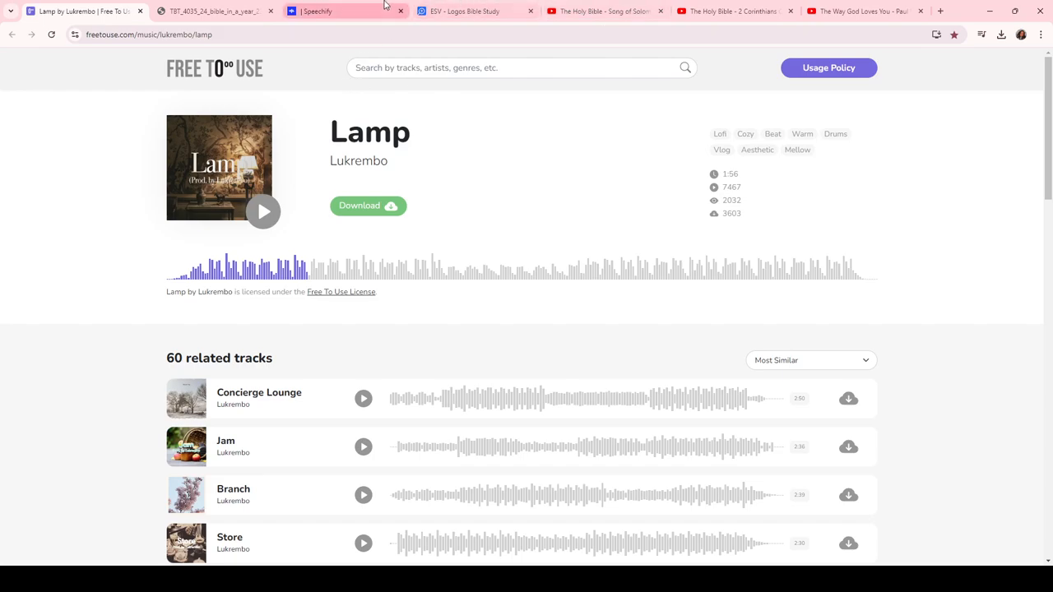
# Glance at the Song of Songs study notes, then move to the Paul Washer YouTube tab
pyautogui.click(346, 11)
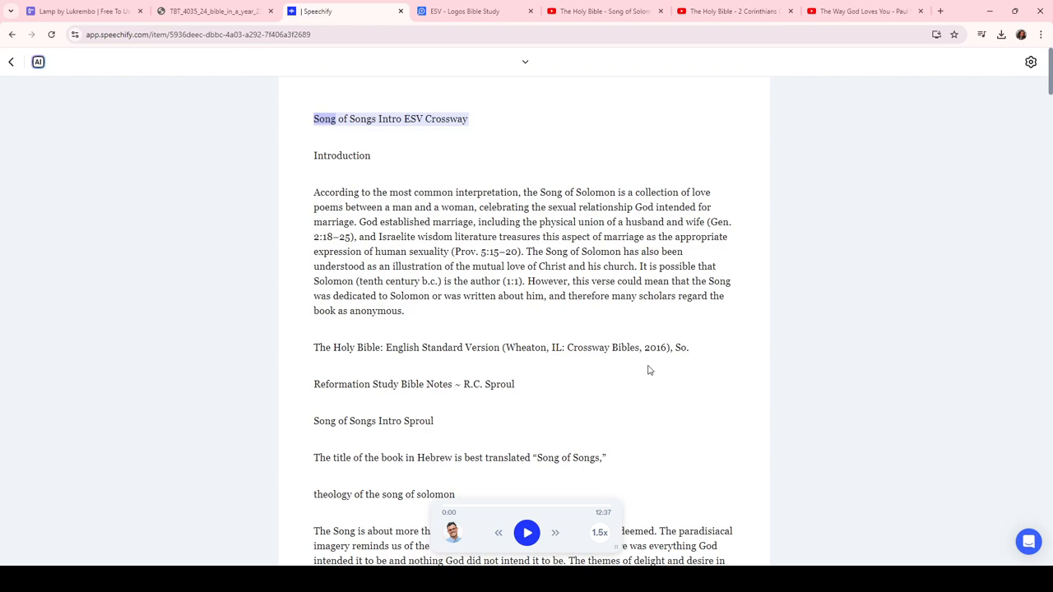
pyautogui.click(864, 11)
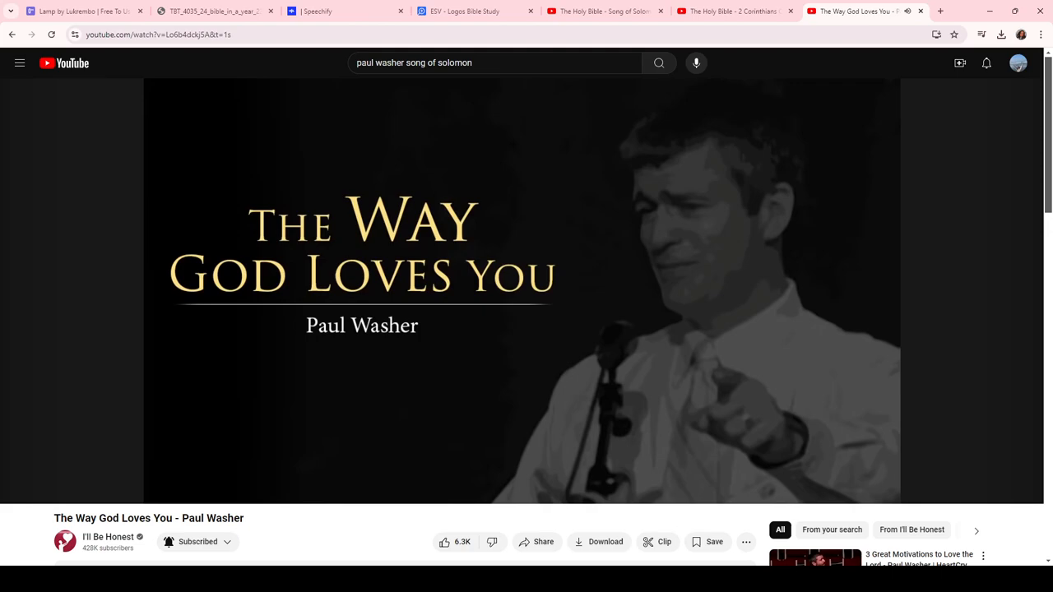
pyautogui.moveTo(451, 522)
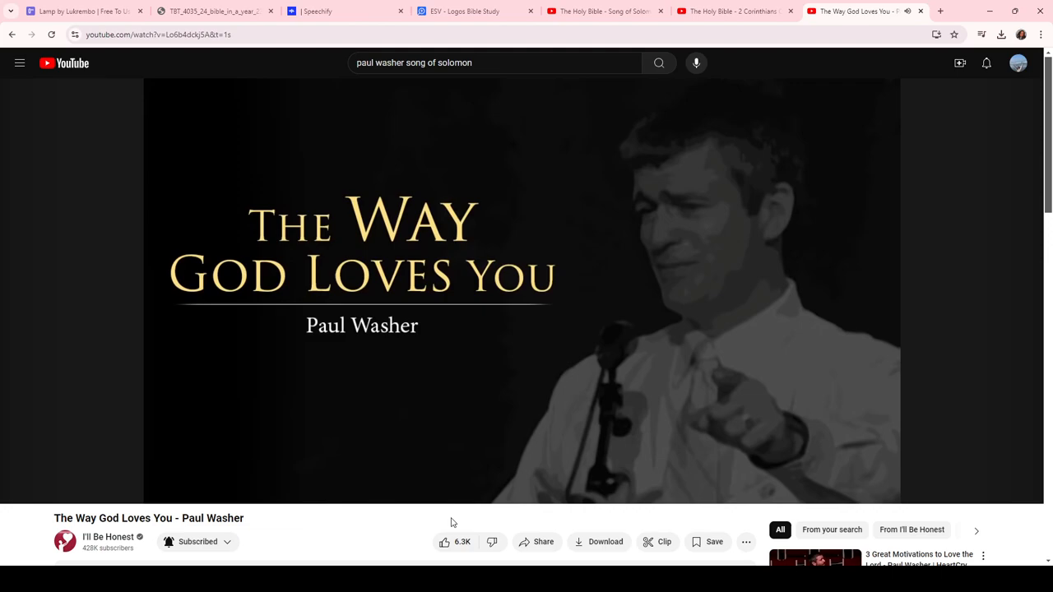
pyautogui.moveTo(454, 533)
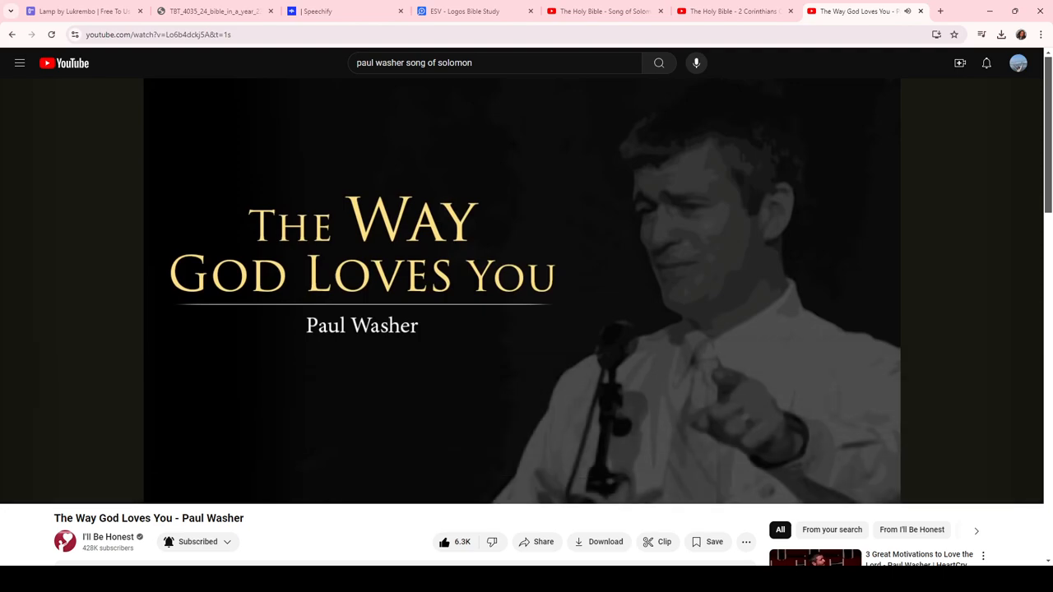
pyautogui.moveTo(289, 543)
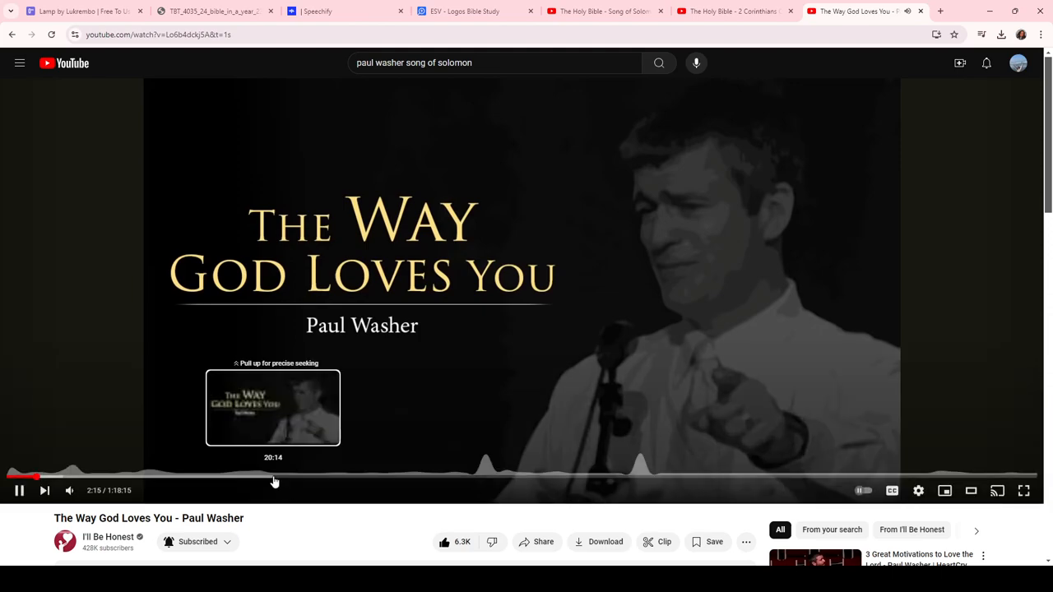
pyautogui.moveTo(310, 509)
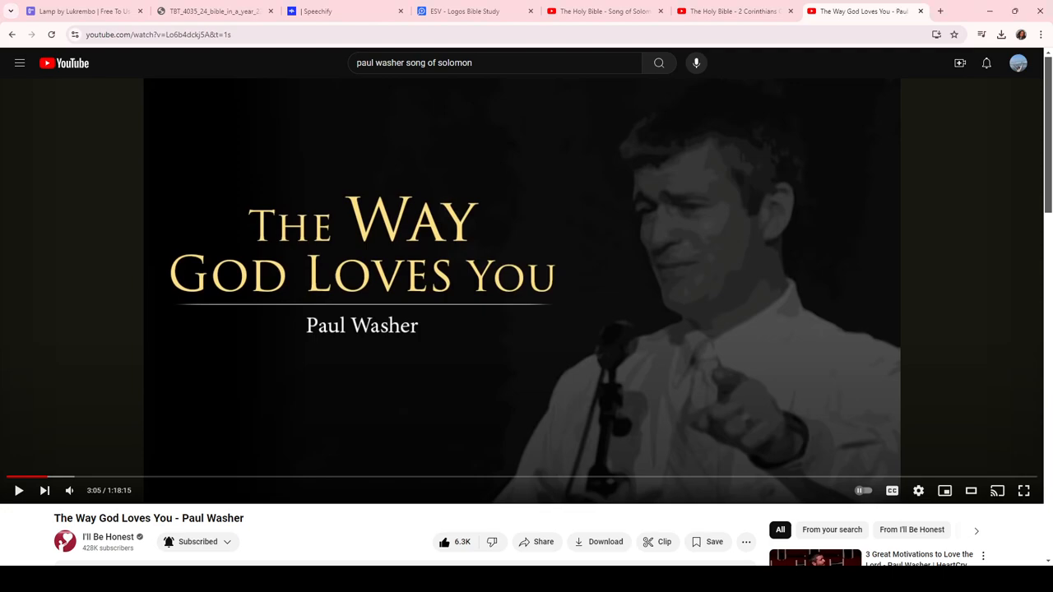
pyautogui.moveTo(427, 488)
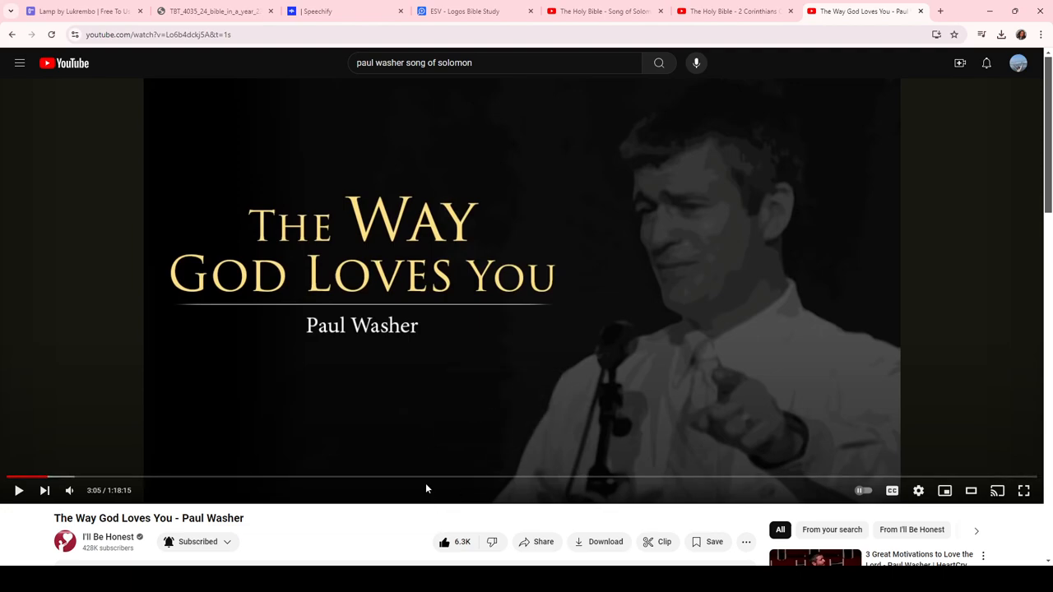
pyautogui.moveTo(405, 483)
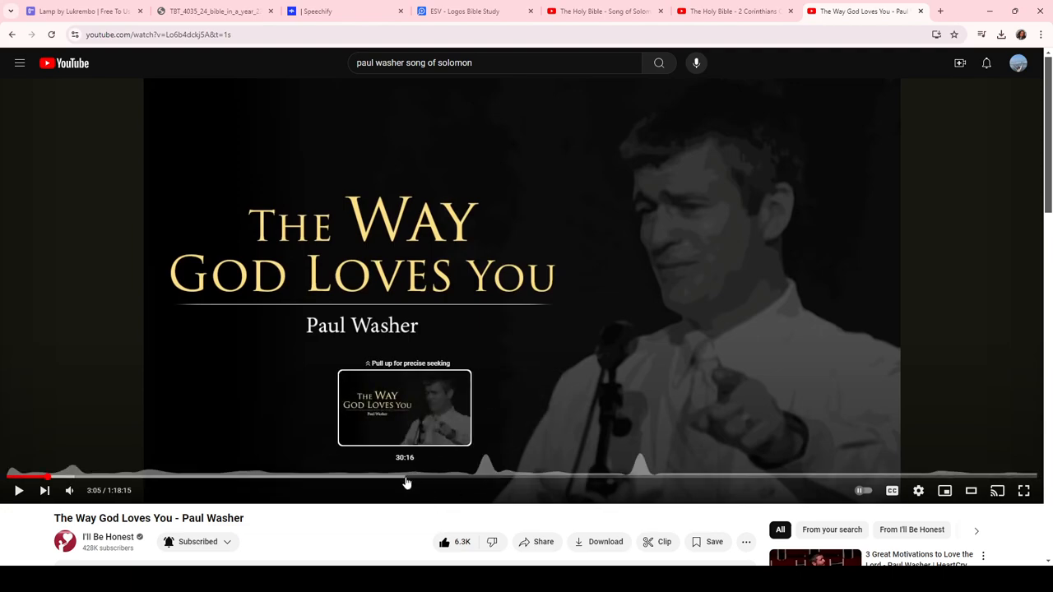
pyautogui.moveTo(389, 483)
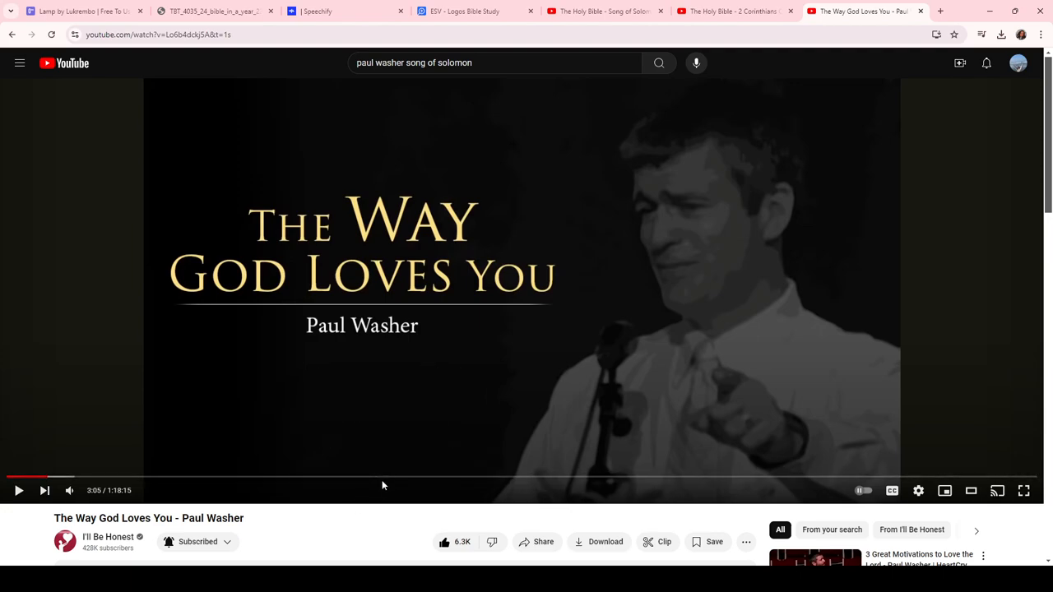
pyautogui.moveTo(393, 480)
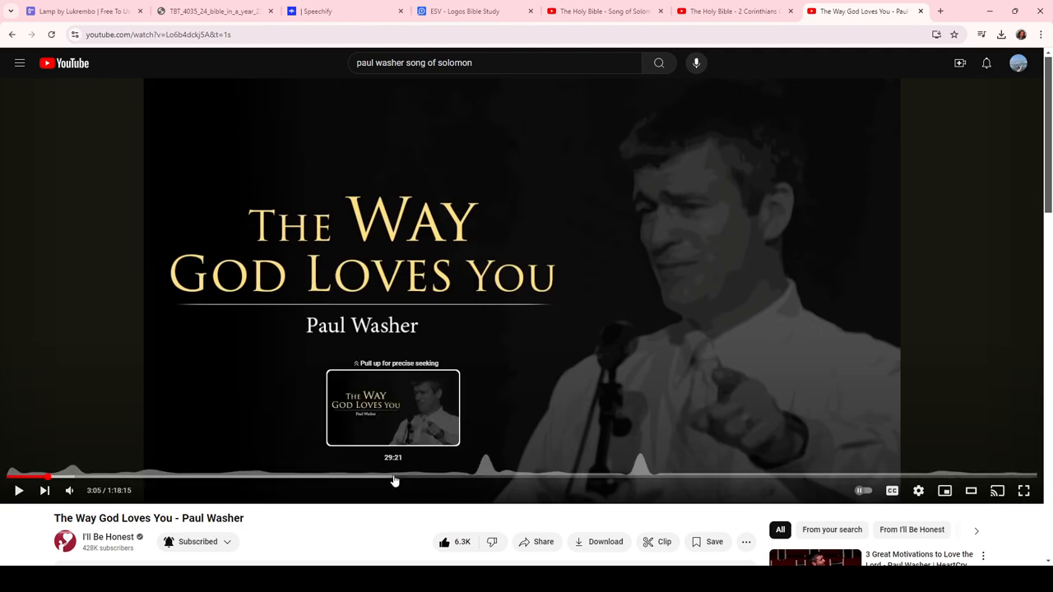
pyautogui.moveTo(380, 510)
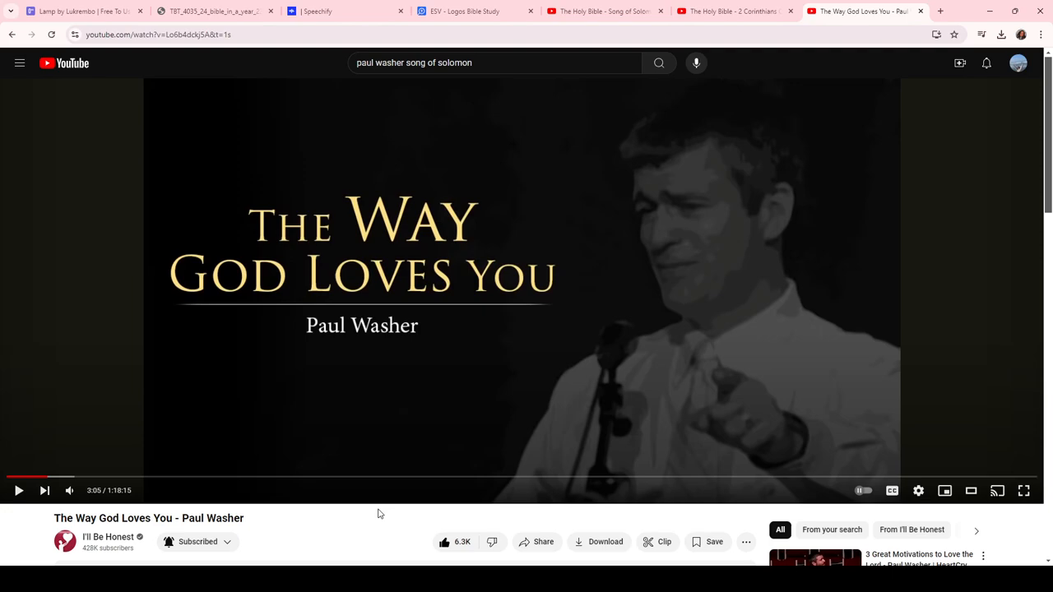
pyautogui.moveTo(453, 214)
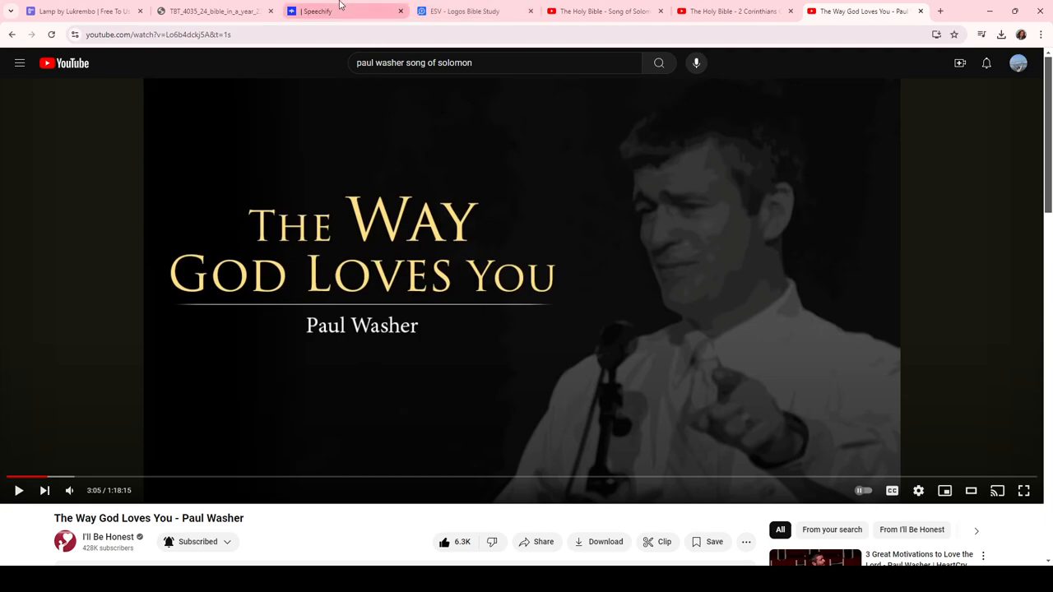
# Check the open tabs and Paul Washer results, landing on the Song of Songs Intro notes
pyautogui.click(476, 11)
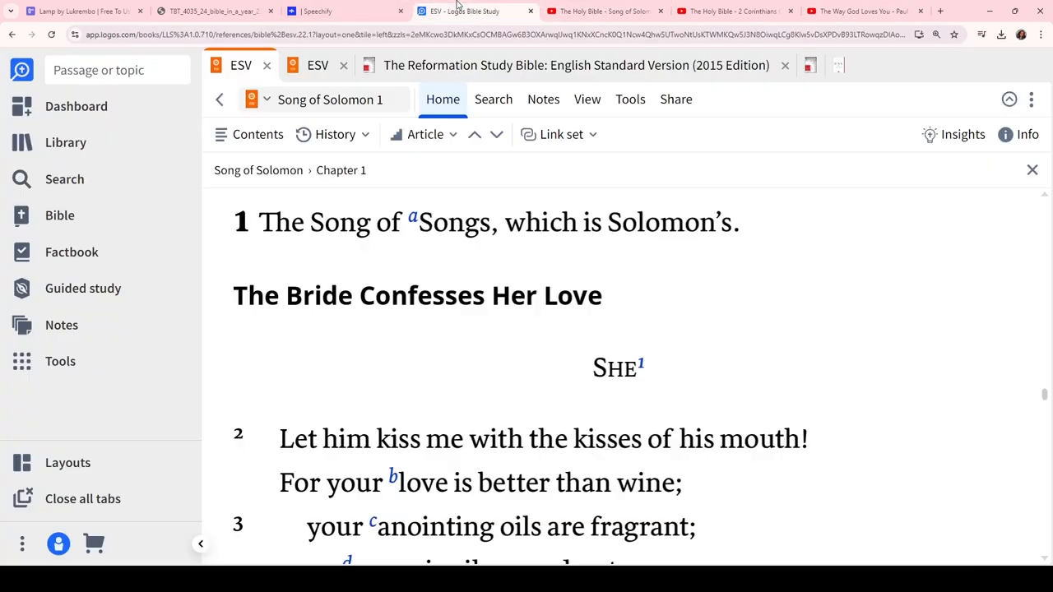
pyautogui.click(345, 11)
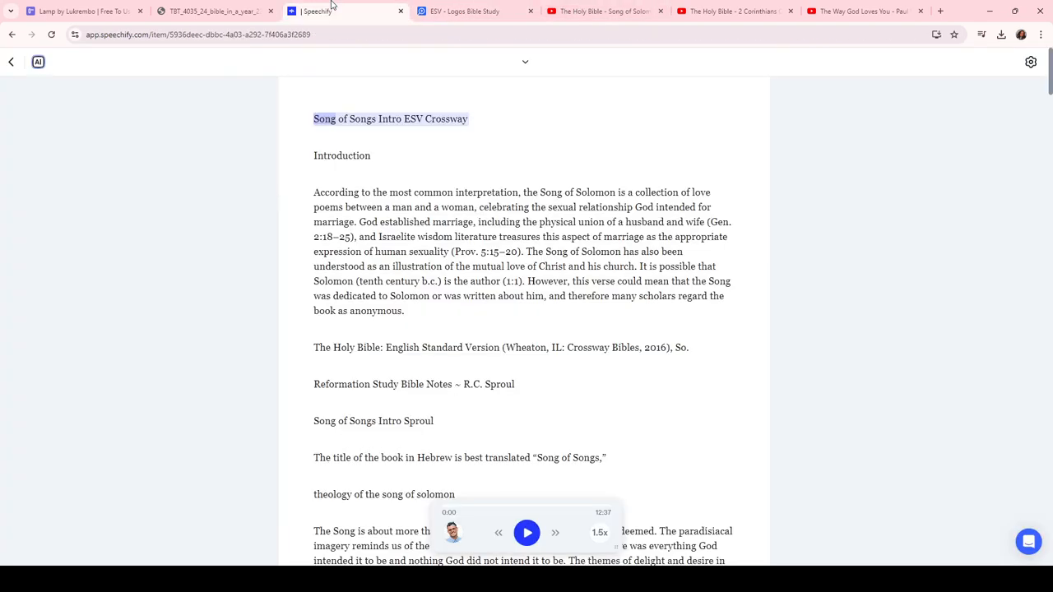
pyautogui.click(605, 10)
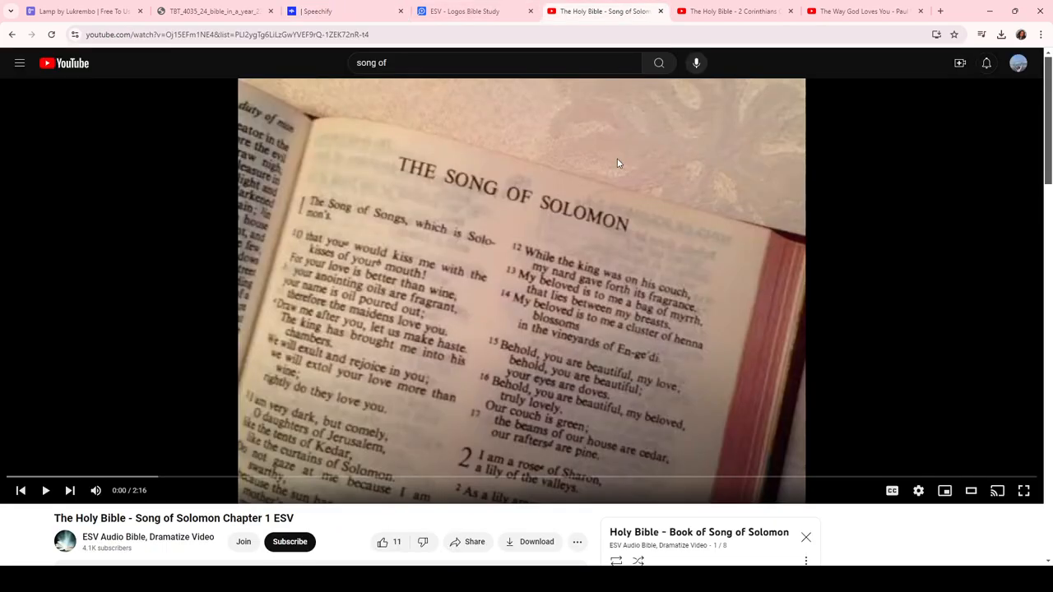
pyautogui.click(864, 10)
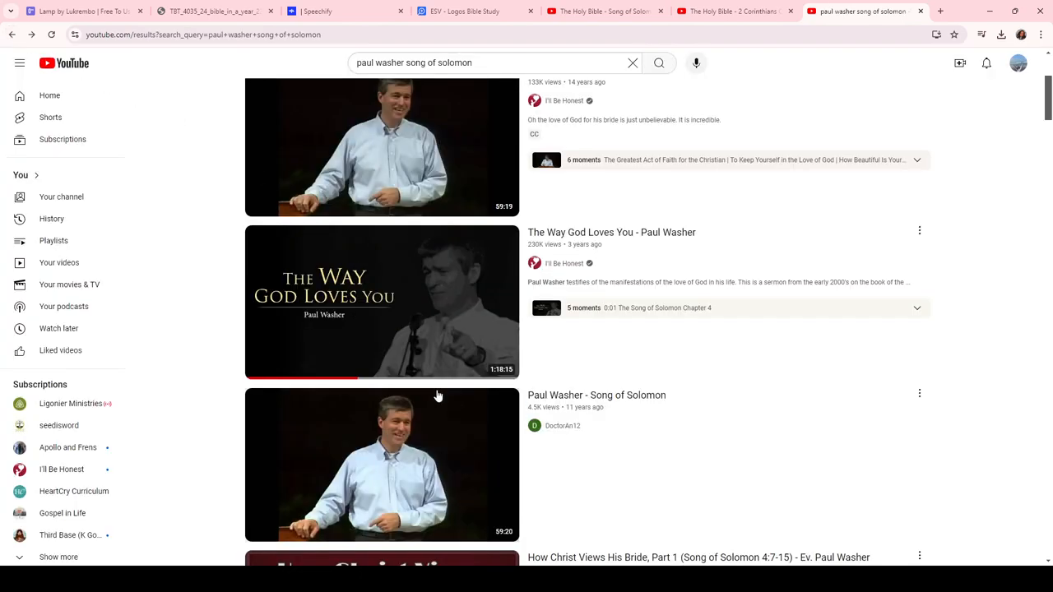
pyautogui.scroll(-3)
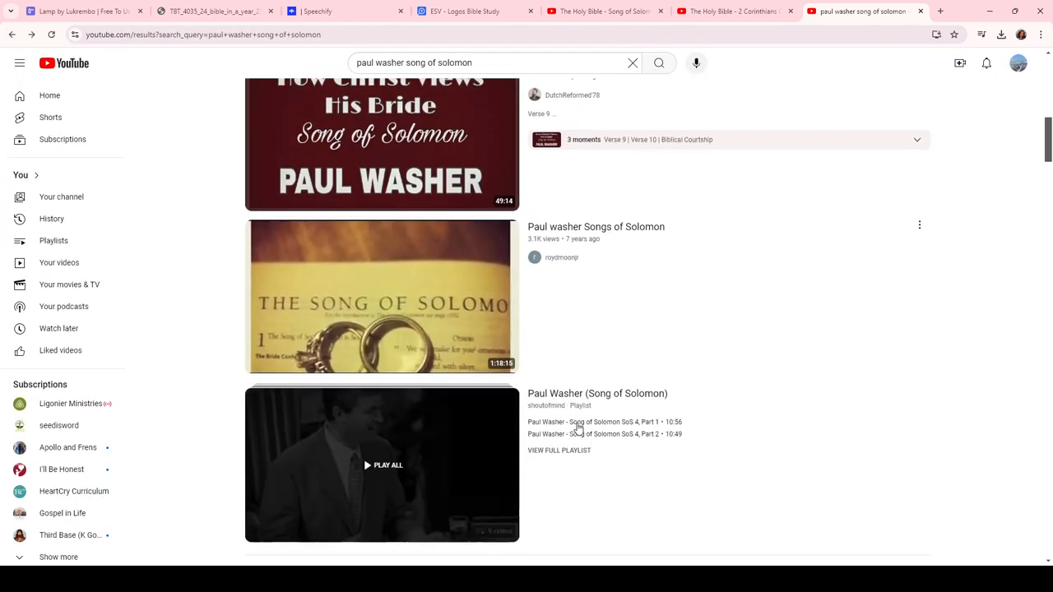
pyautogui.scroll(-3)
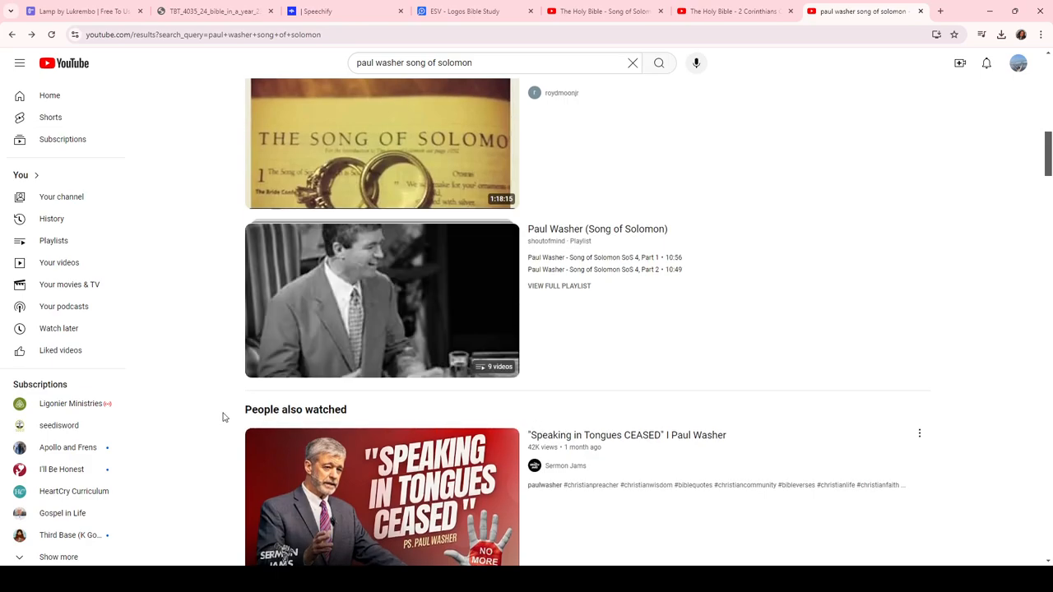
pyautogui.scroll(-3)
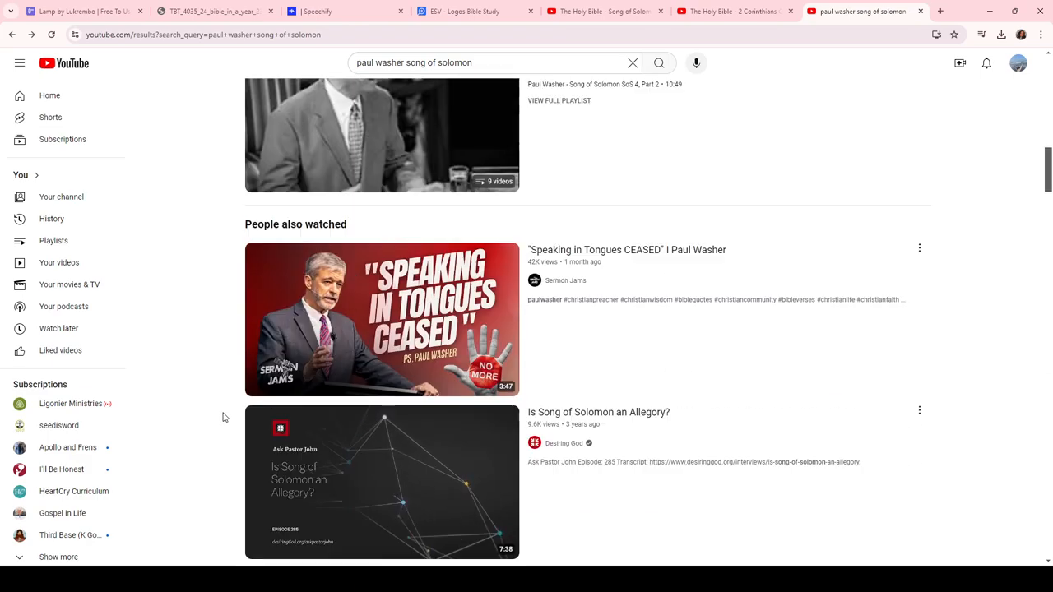
pyautogui.scroll(3)
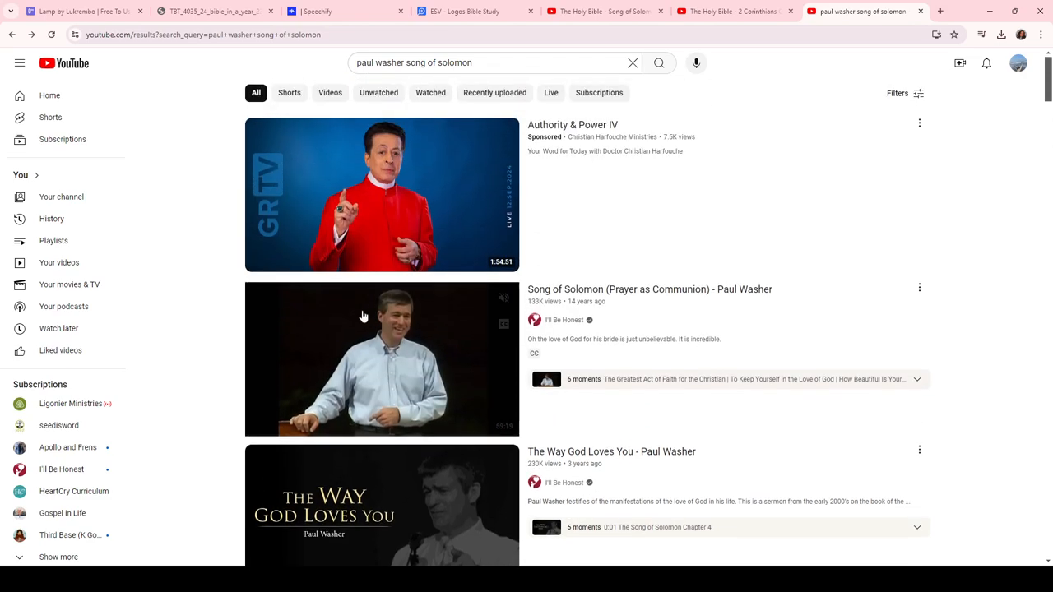
pyautogui.click(605, 11)
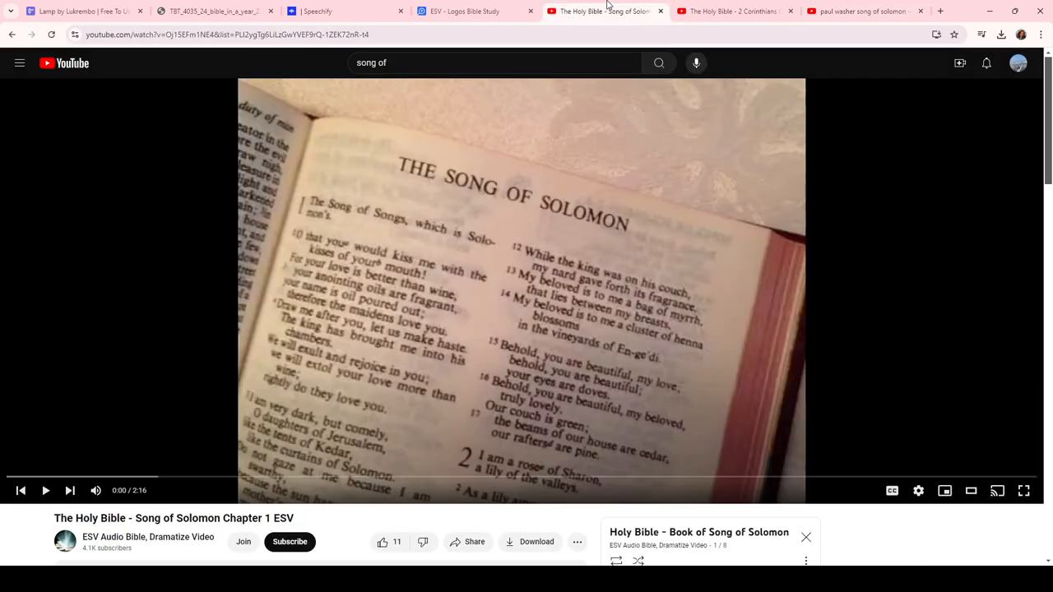
pyautogui.click(317, 11)
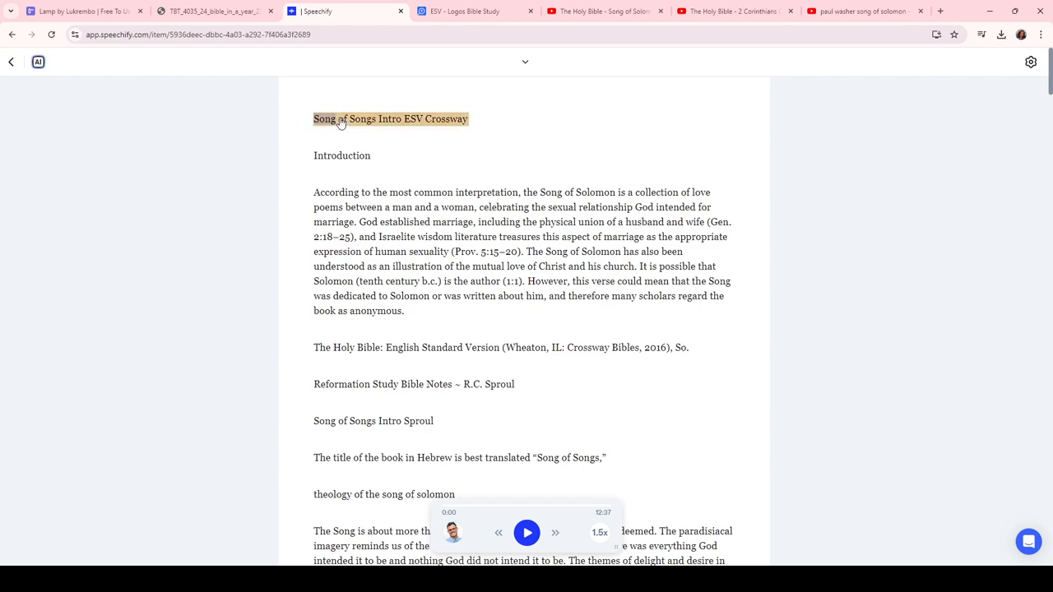
# Start Speechify reading the Song of Songs notes, following past the Sproul introduction
pyautogui.click(526, 532)
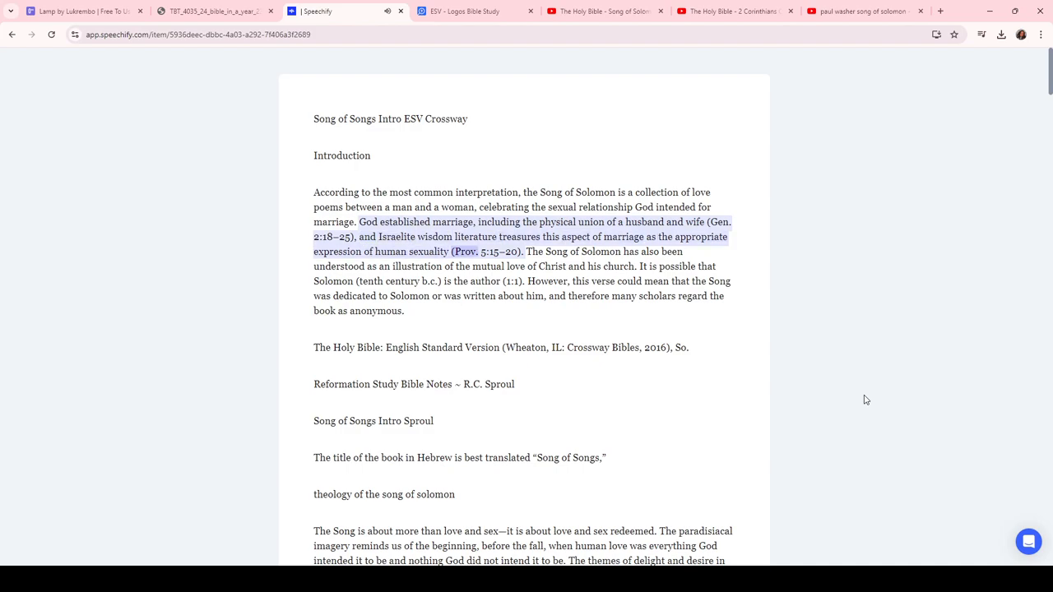
pyautogui.scroll(3)
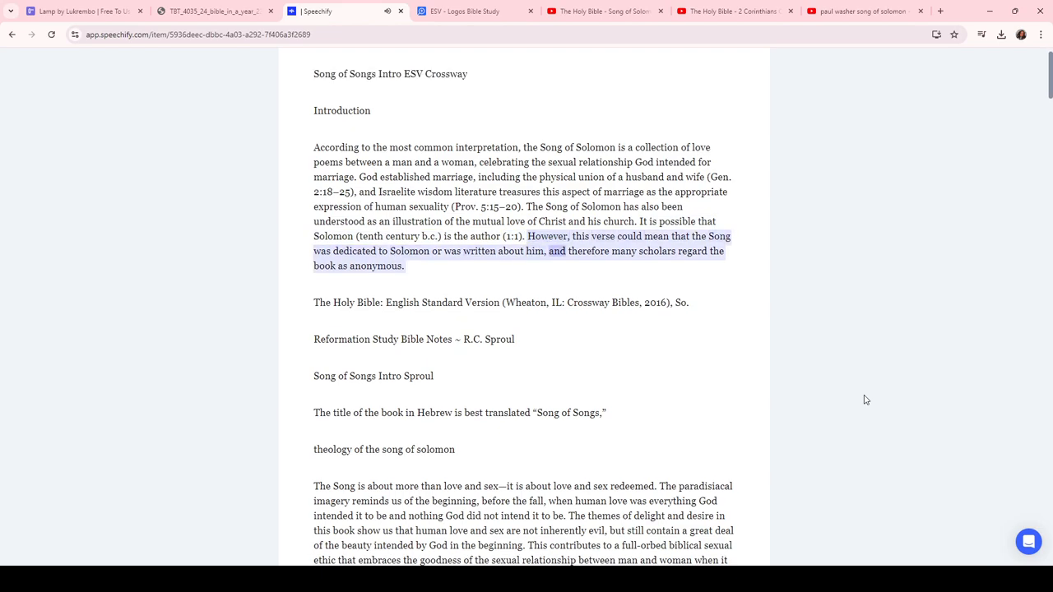
pyautogui.scroll(-3)
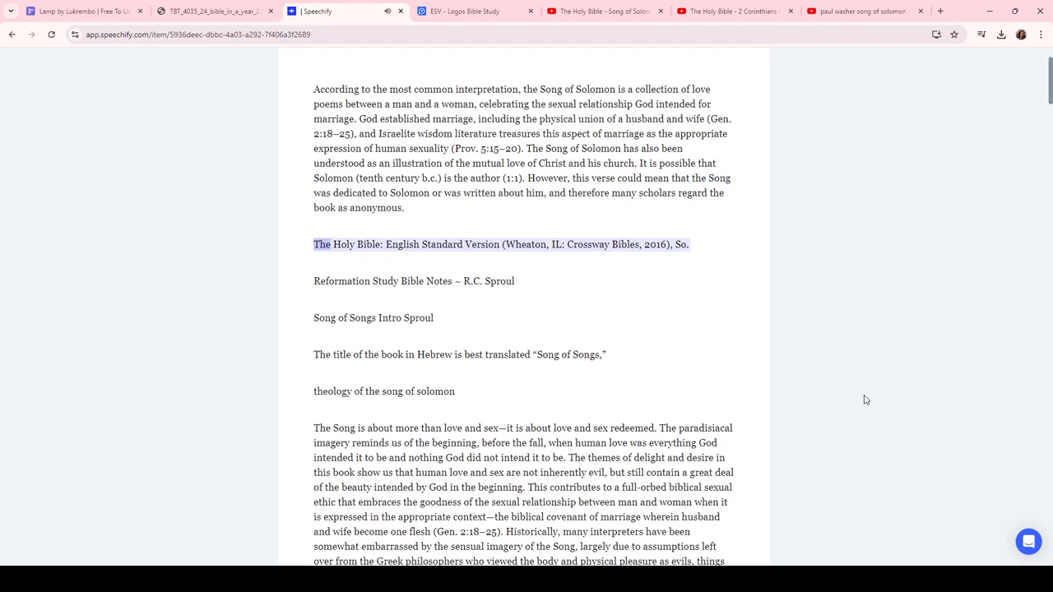
pyautogui.scroll(3)
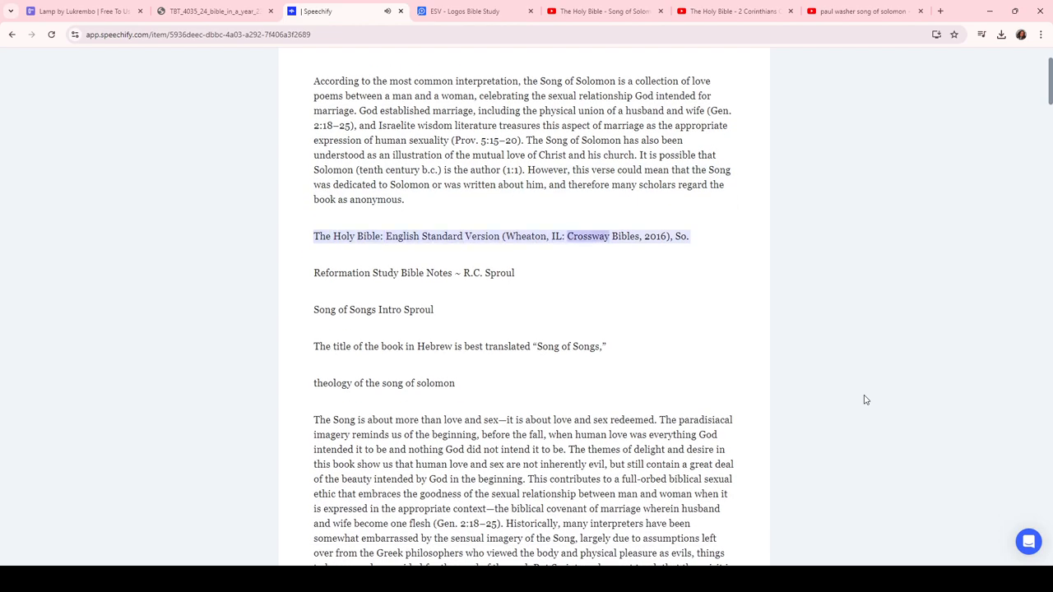
pyautogui.scroll(-3)
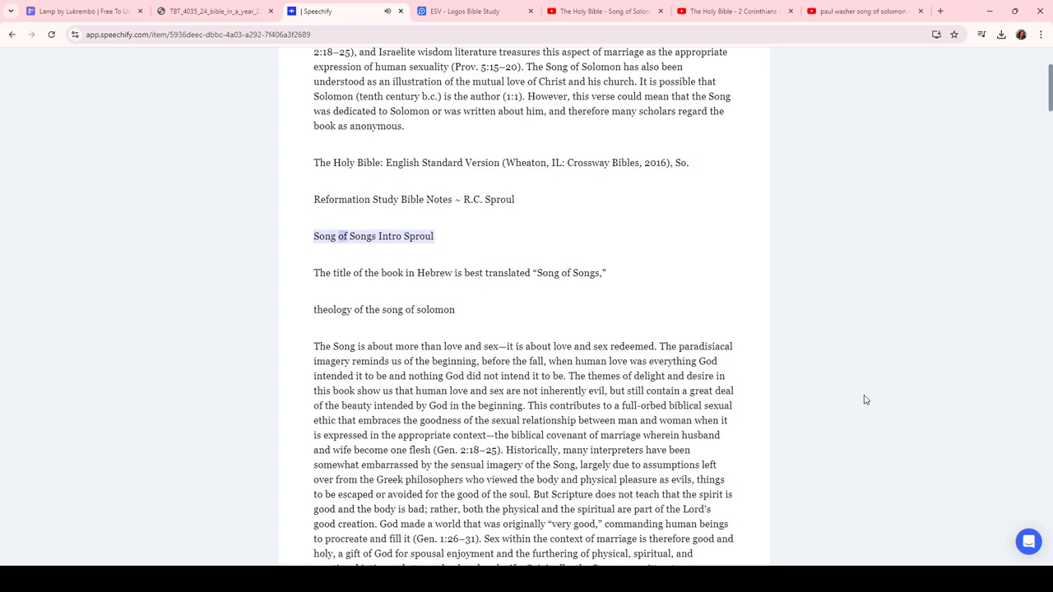
pyautogui.scroll(-3)
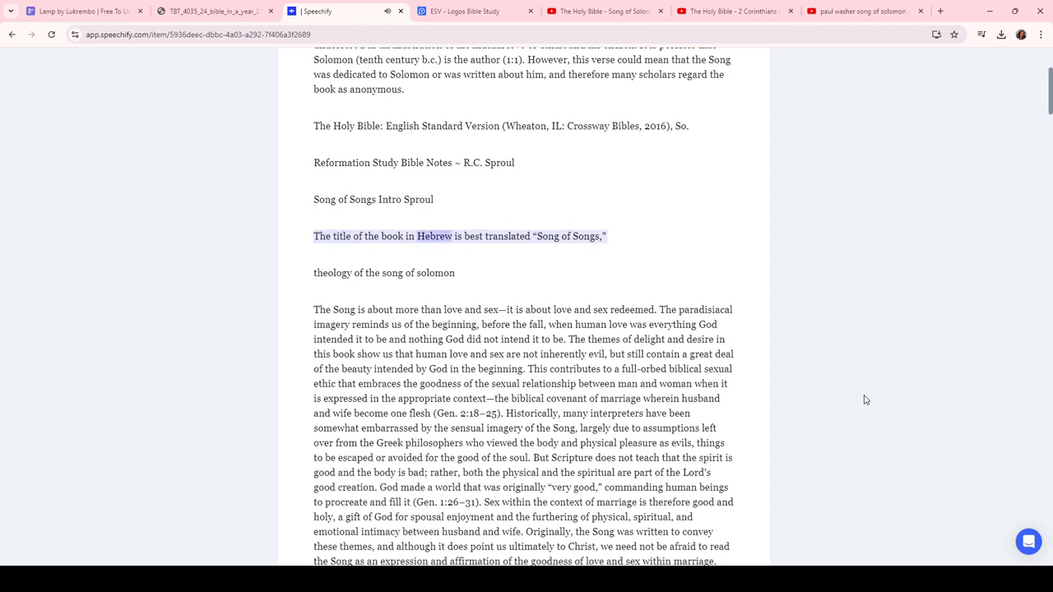
pyautogui.scroll(-3)
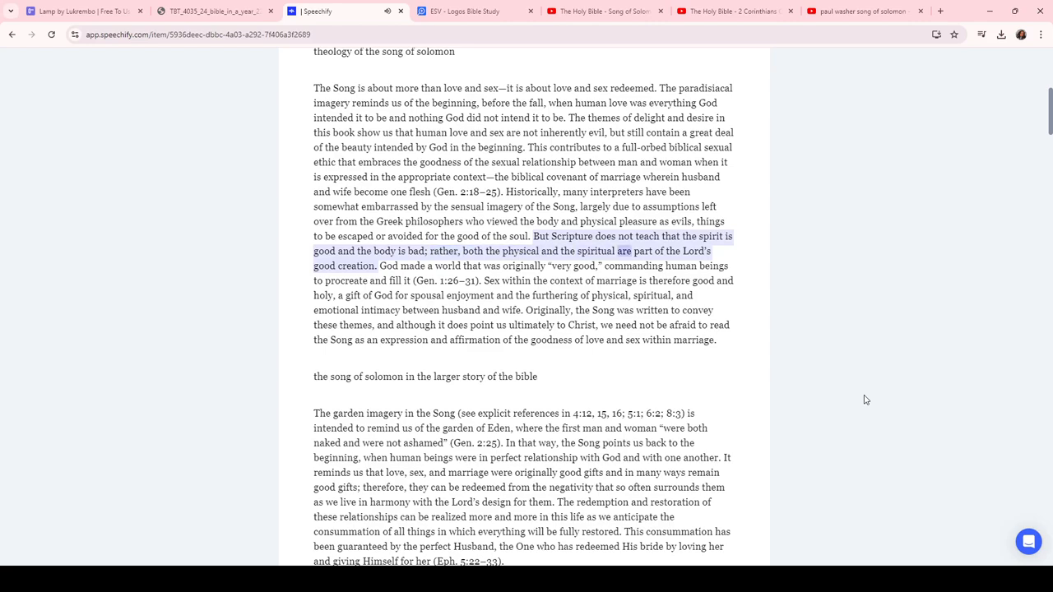
# Follow the narration through the theology and larger-story sections to 'Christ in the Song of Solomon'
pyautogui.scroll(-3)
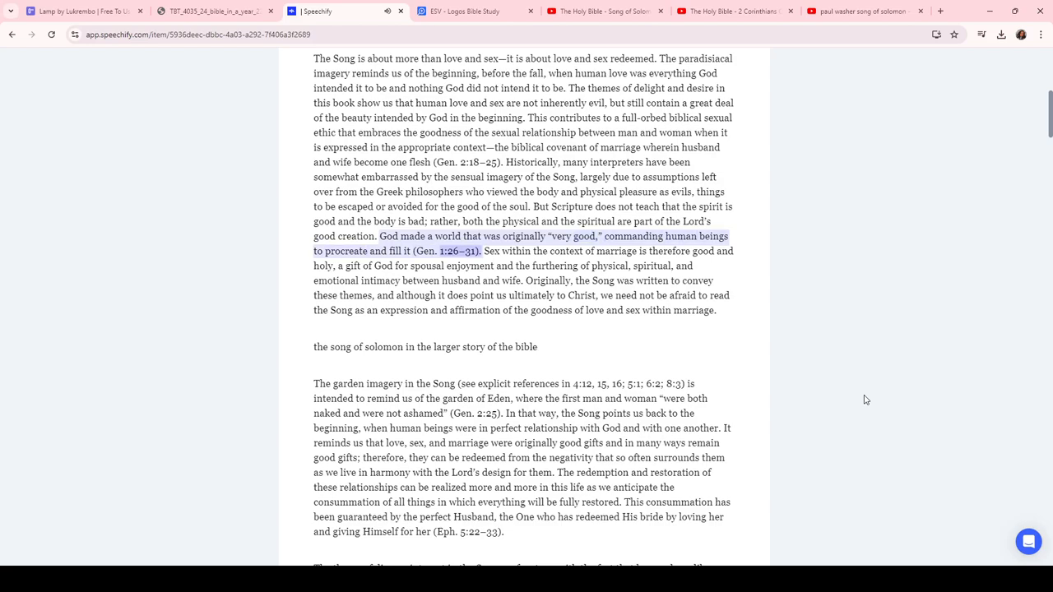
pyautogui.scroll(-3)
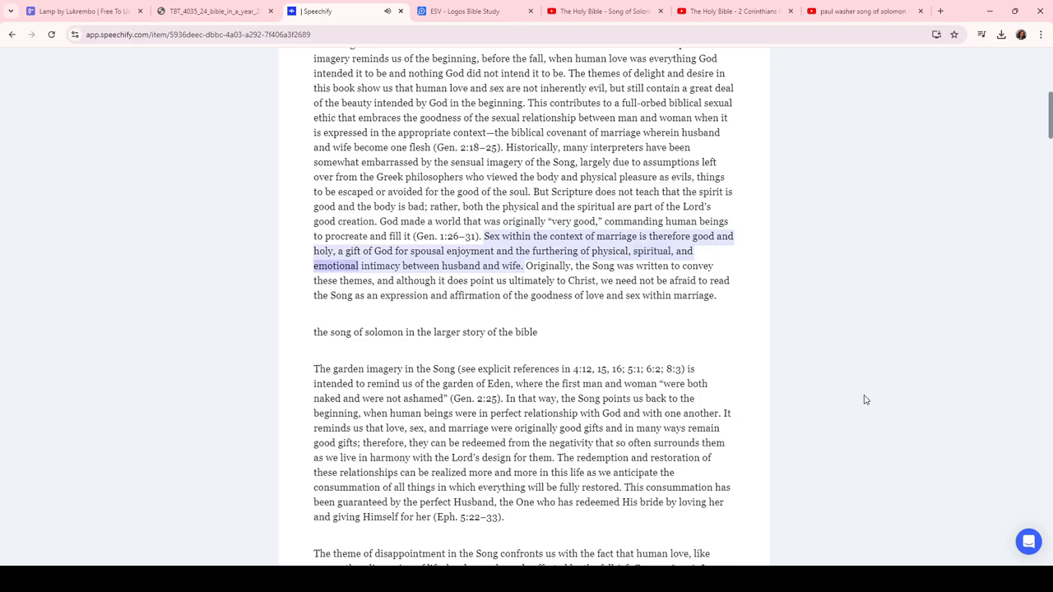
pyautogui.scroll(-3)
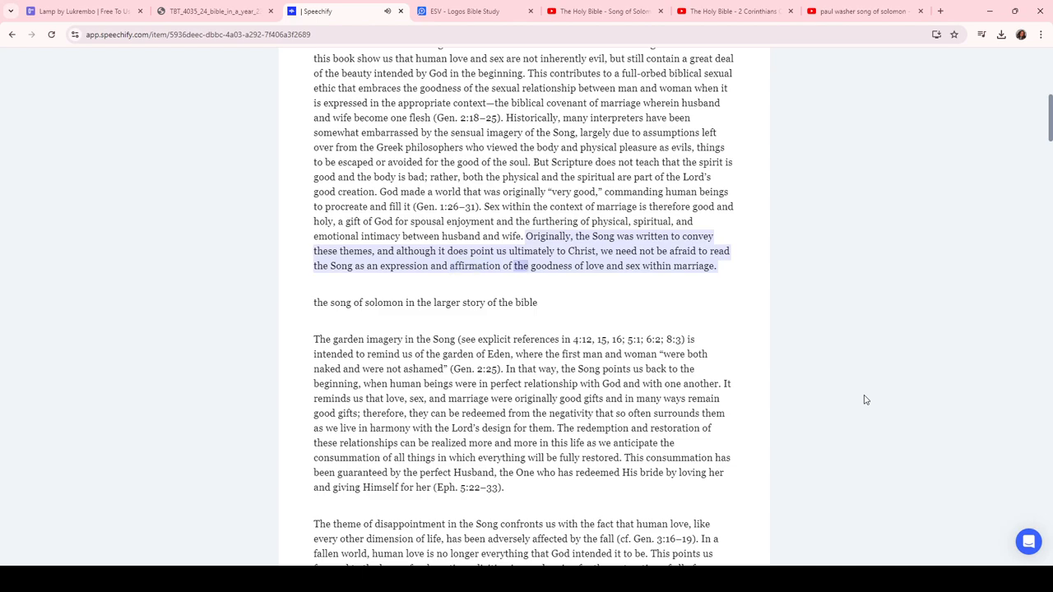
pyautogui.scroll(-3)
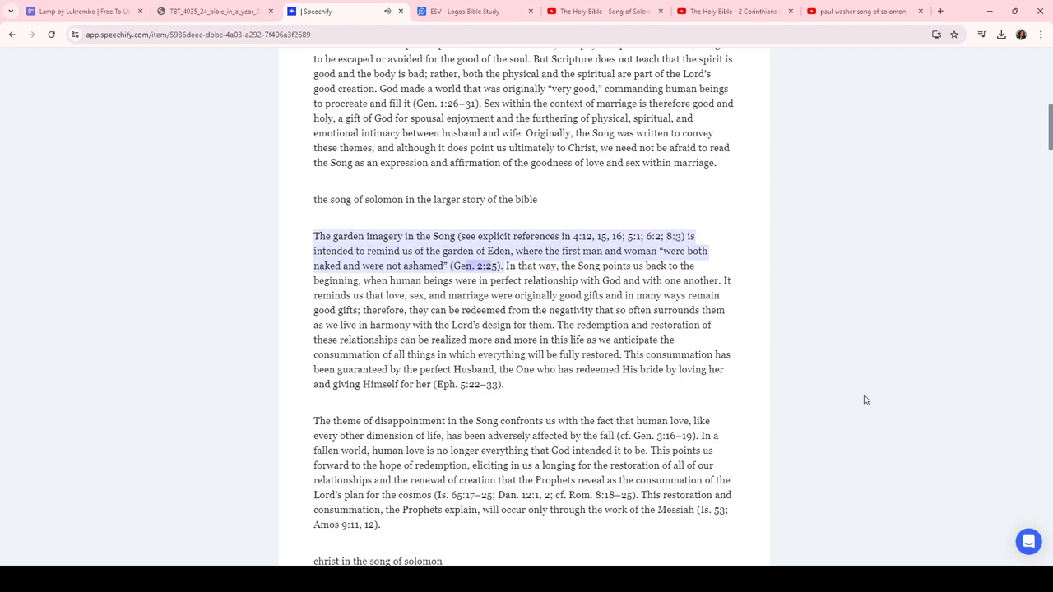
pyautogui.scroll(-3)
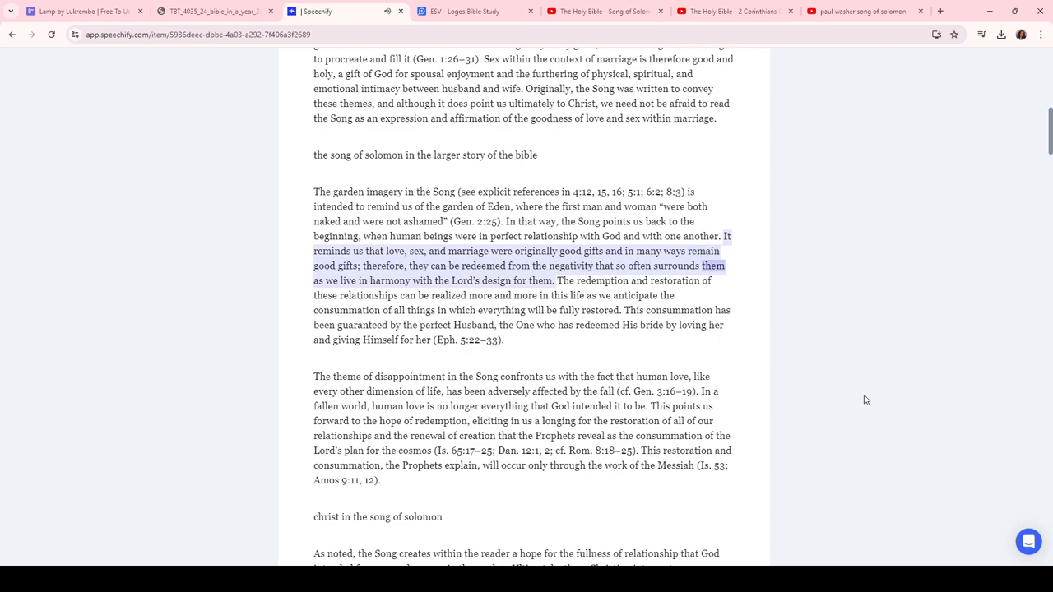
pyautogui.scroll(-3)
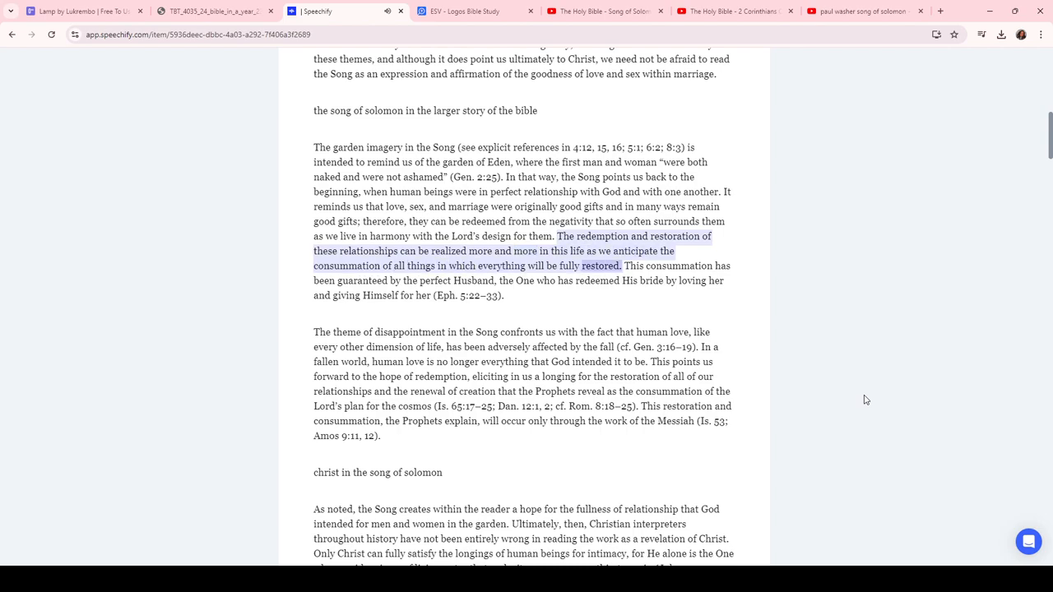
pyautogui.scroll(-3)
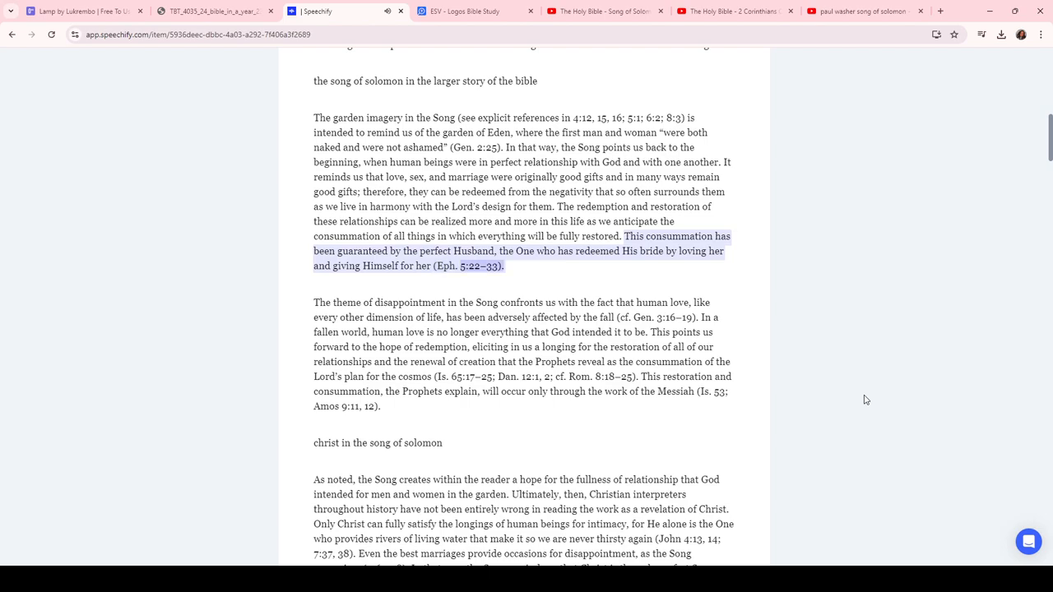
pyautogui.scroll(-3)
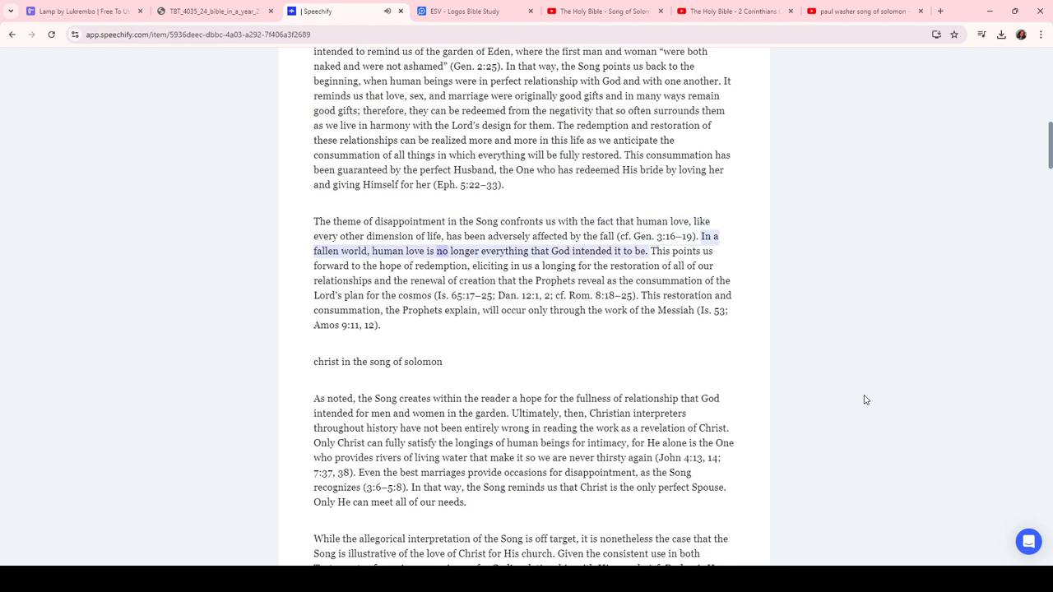
pyautogui.scroll(-3)
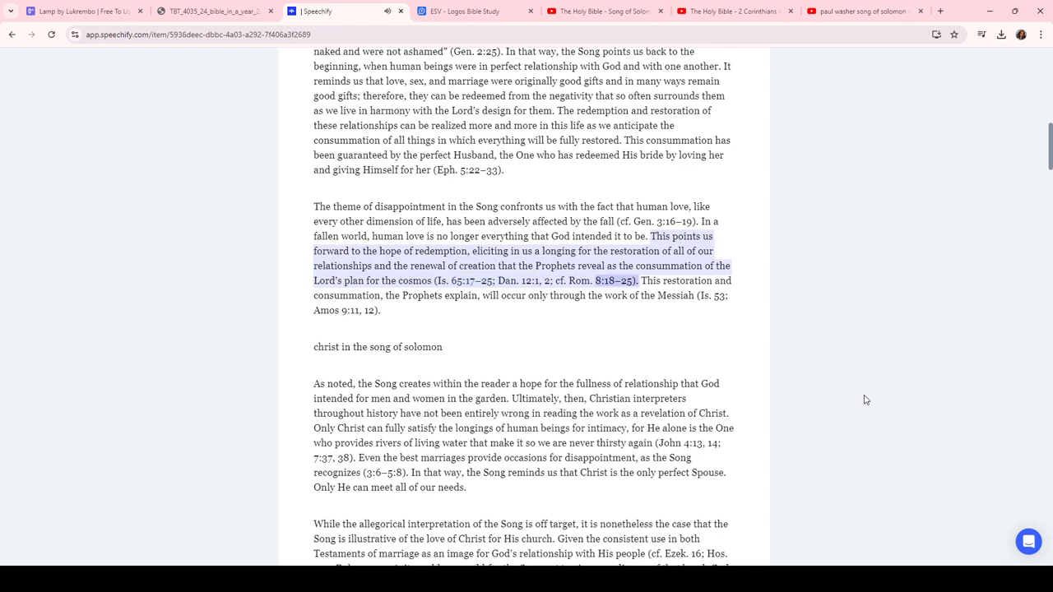
pyautogui.scroll(-3)
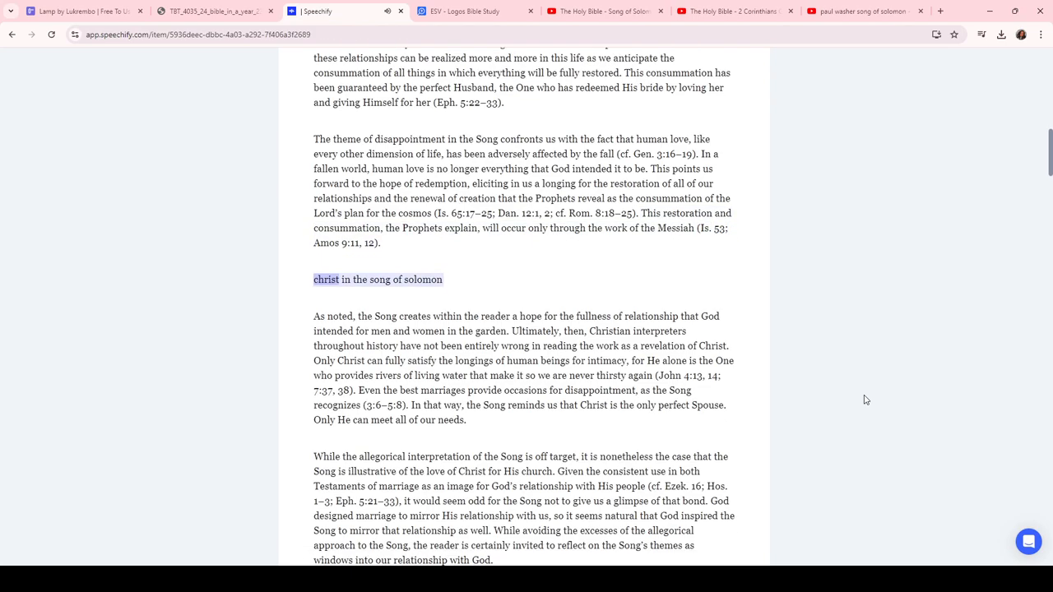
# Scroll along as the 'Christ in the Song of Solomon' section is read, reaching 3:11 of 12:37
pyautogui.scroll(-3)
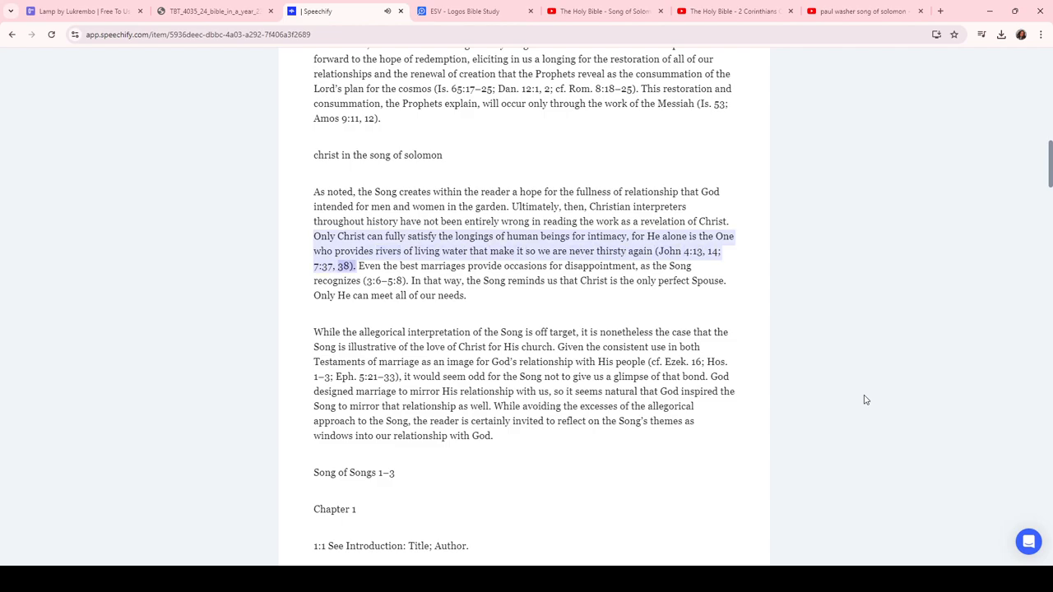
pyautogui.scroll(-3)
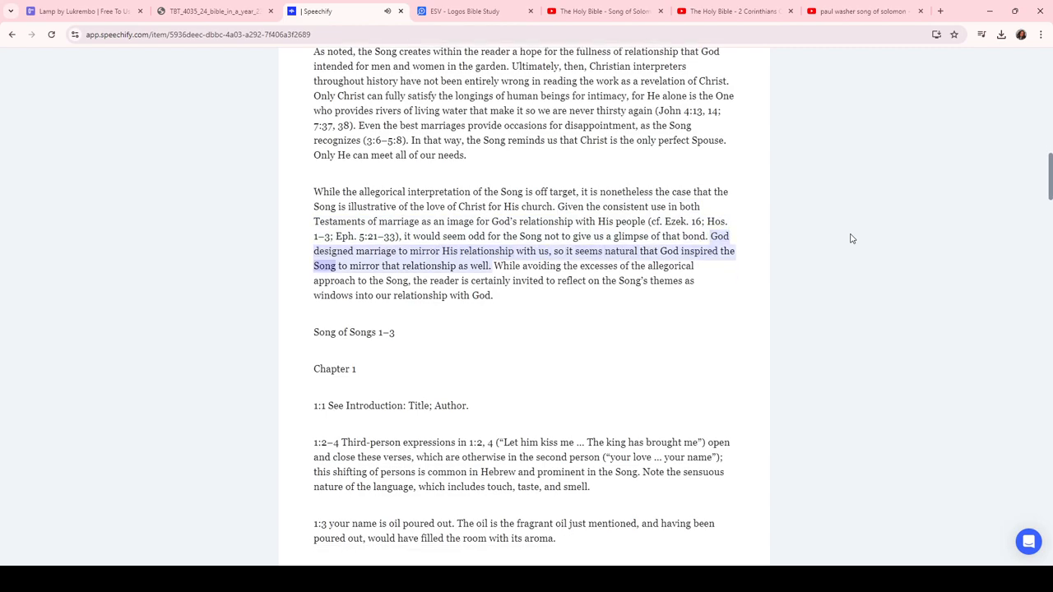
pyautogui.scroll(-3)
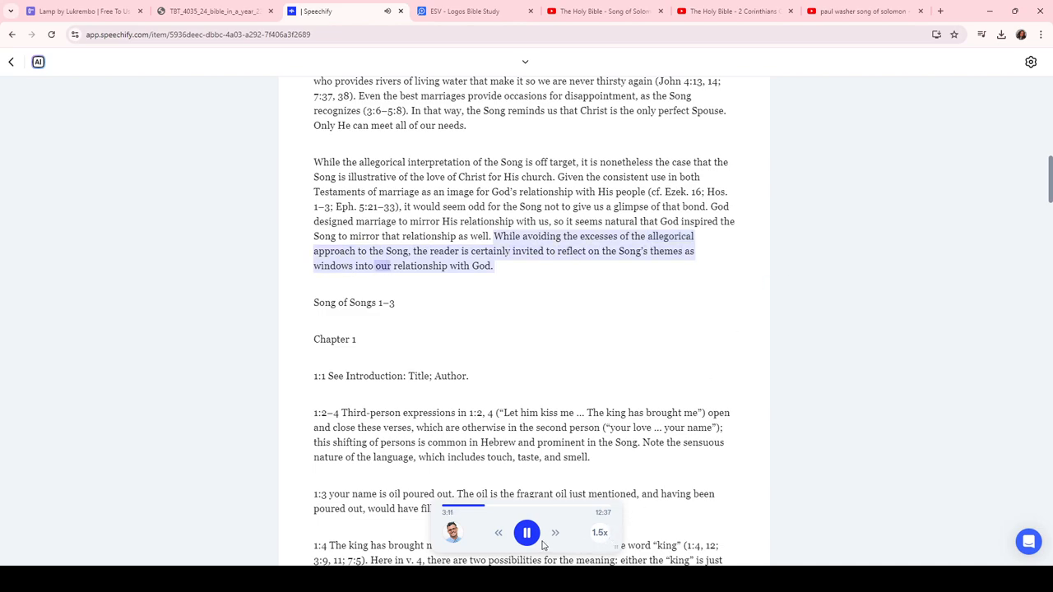
# Pause the read-aloud at 3:12 and scroll to the Song of Songs 1–3 notes
pyautogui.click(527, 532)
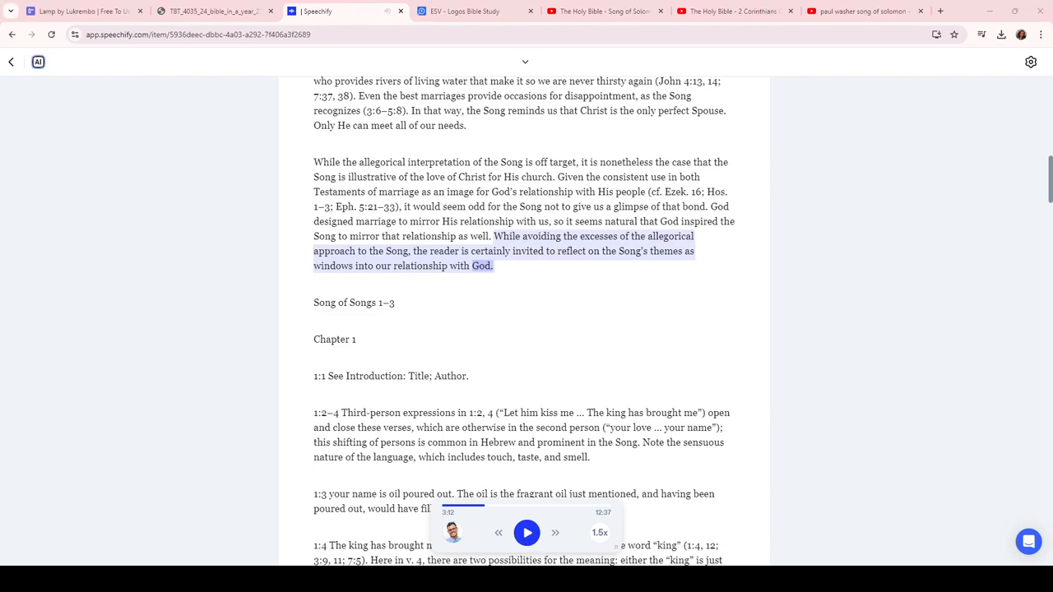
pyautogui.scroll(3)
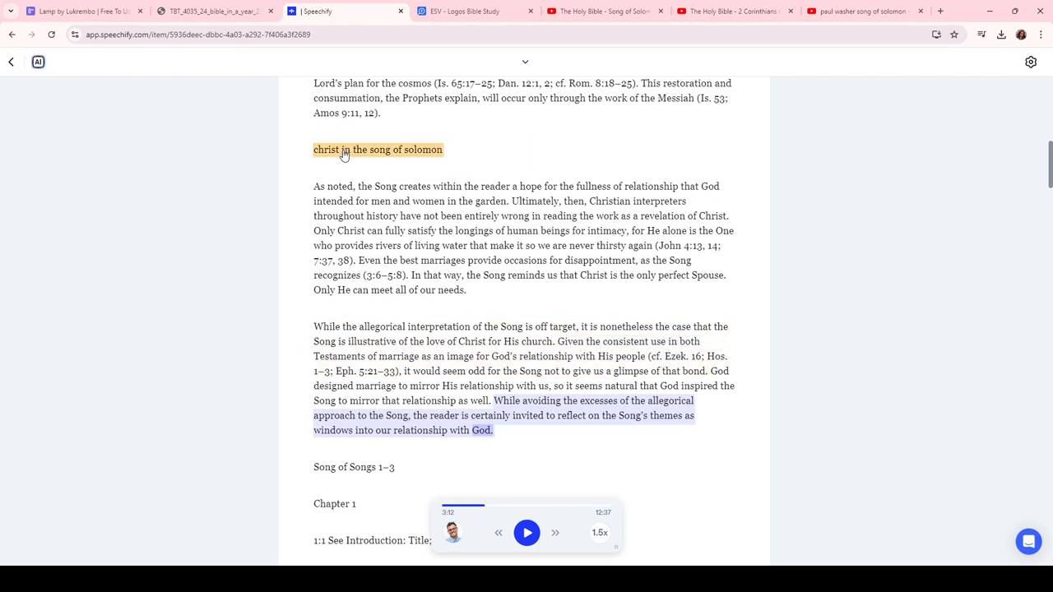
pyautogui.click(378, 149)
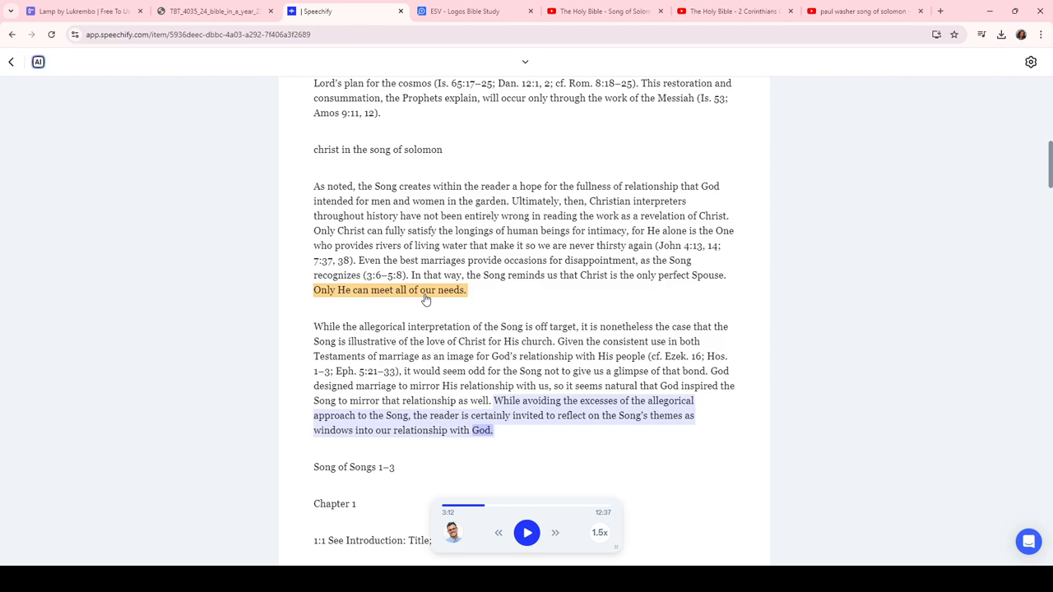
pyautogui.scroll(-3)
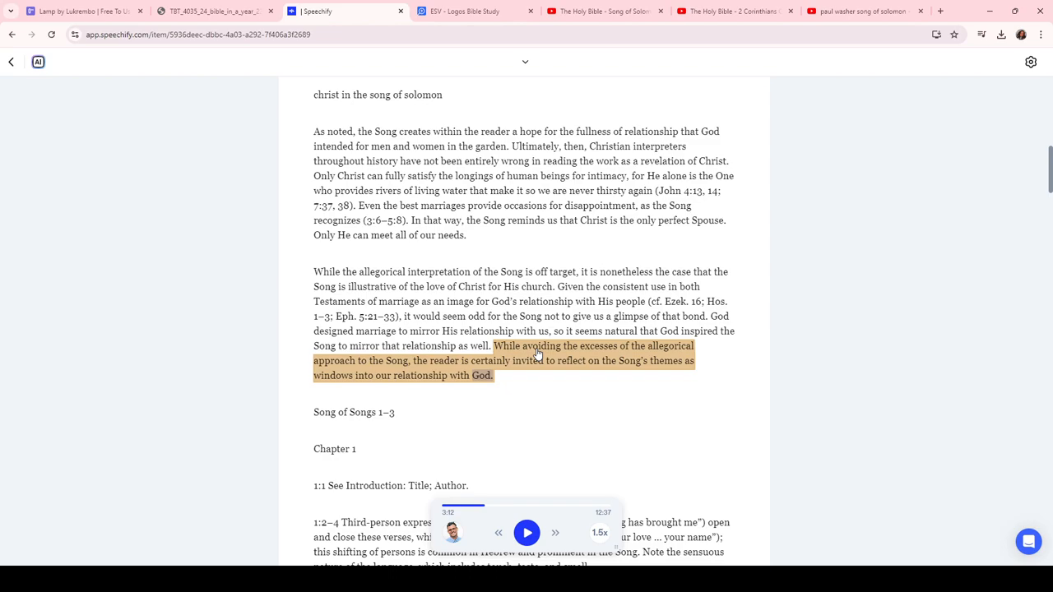
pyautogui.moveTo(464, 319)
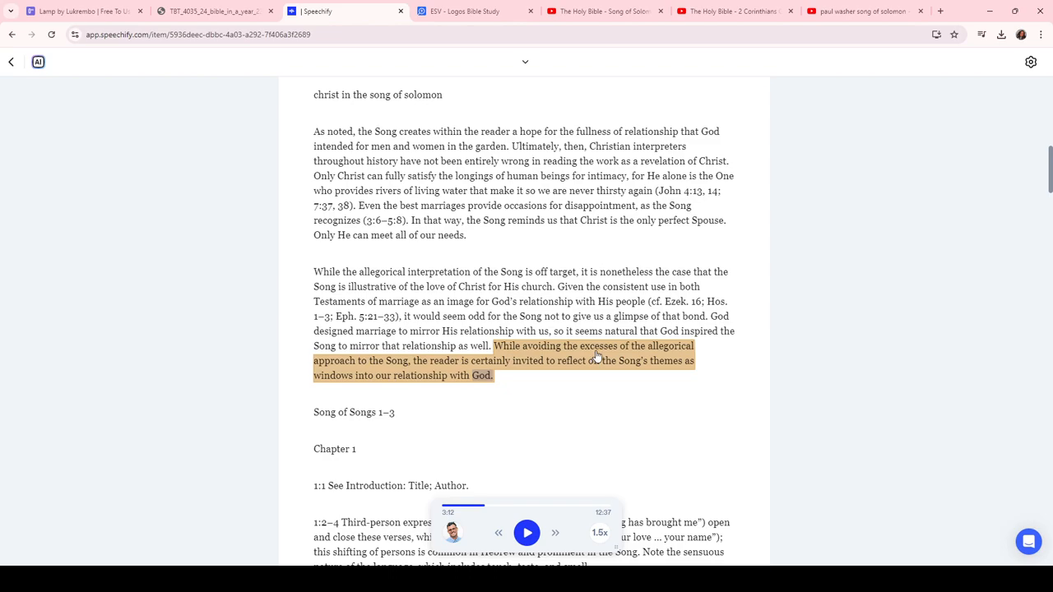
pyautogui.moveTo(679, 356)
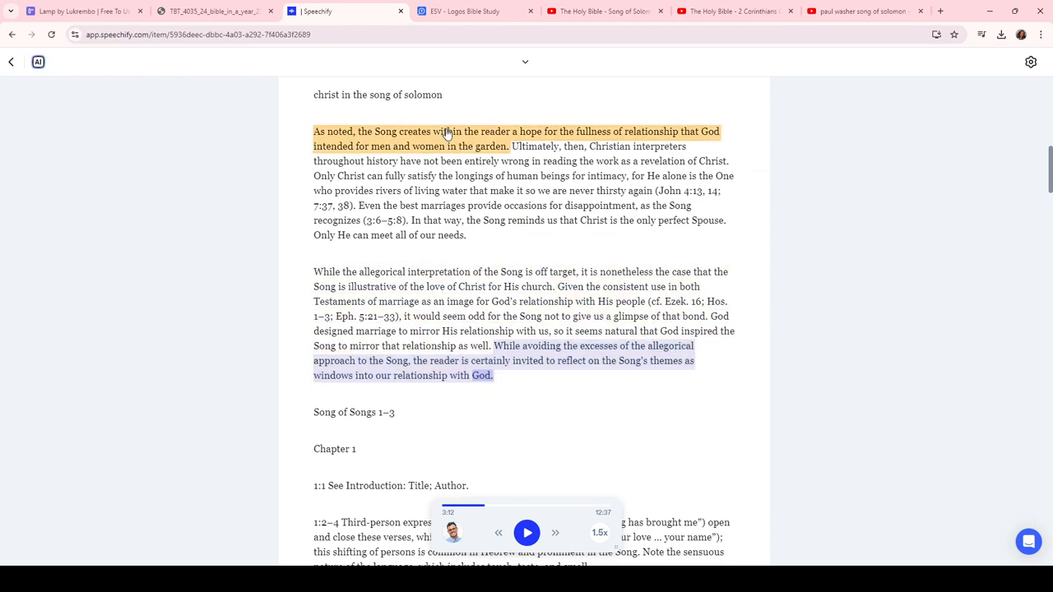
pyautogui.moveTo(623, 132)
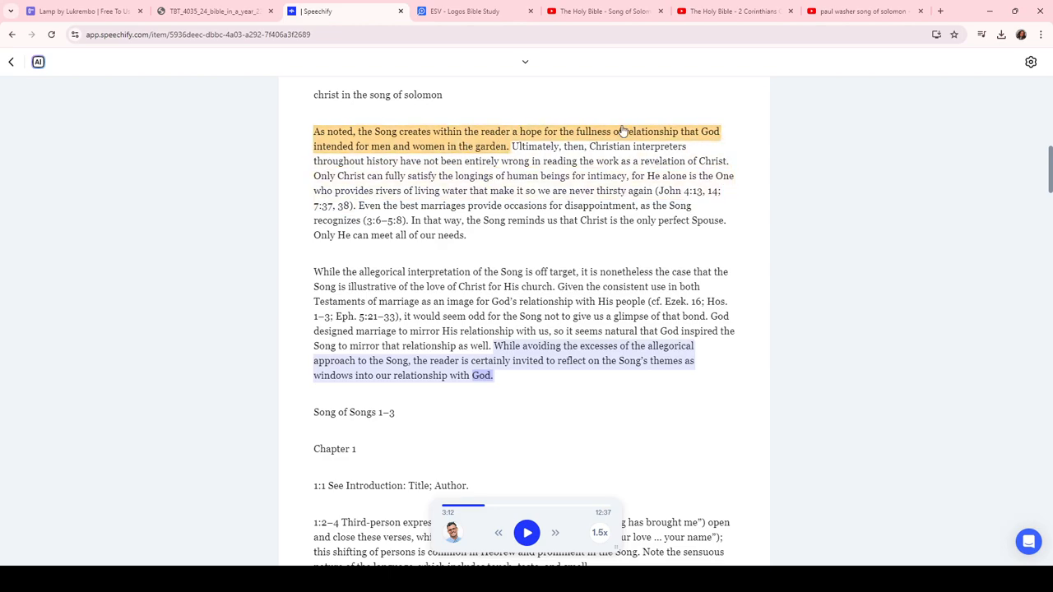
pyautogui.scroll(-3)
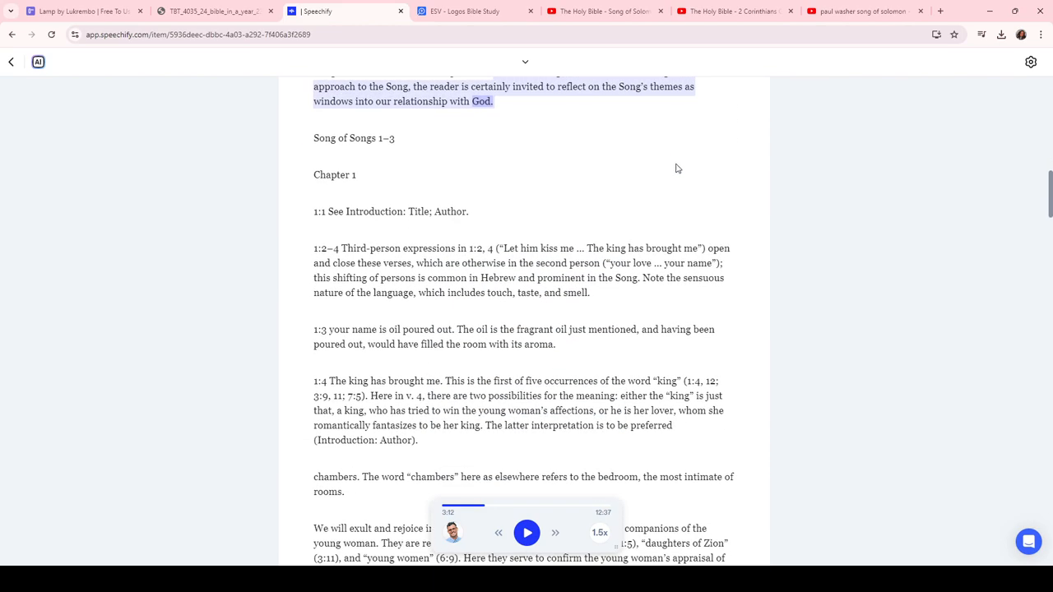
pyautogui.moveTo(504, 128)
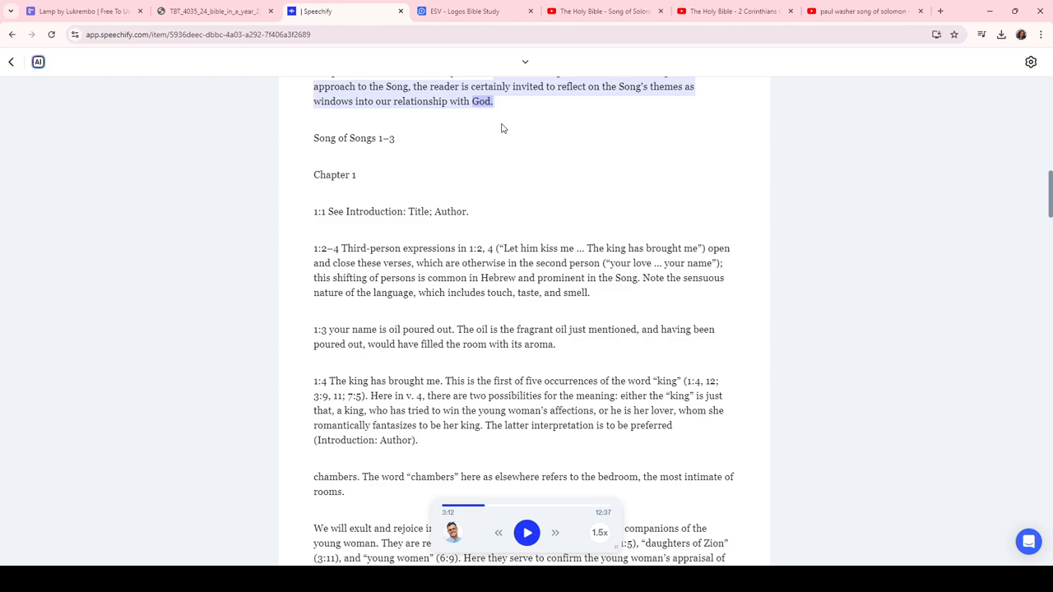
# Read Song of Solomon 1:1–4 in the Logos ESV, then return to the YouTube tab
pyautogui.click(475, 11)
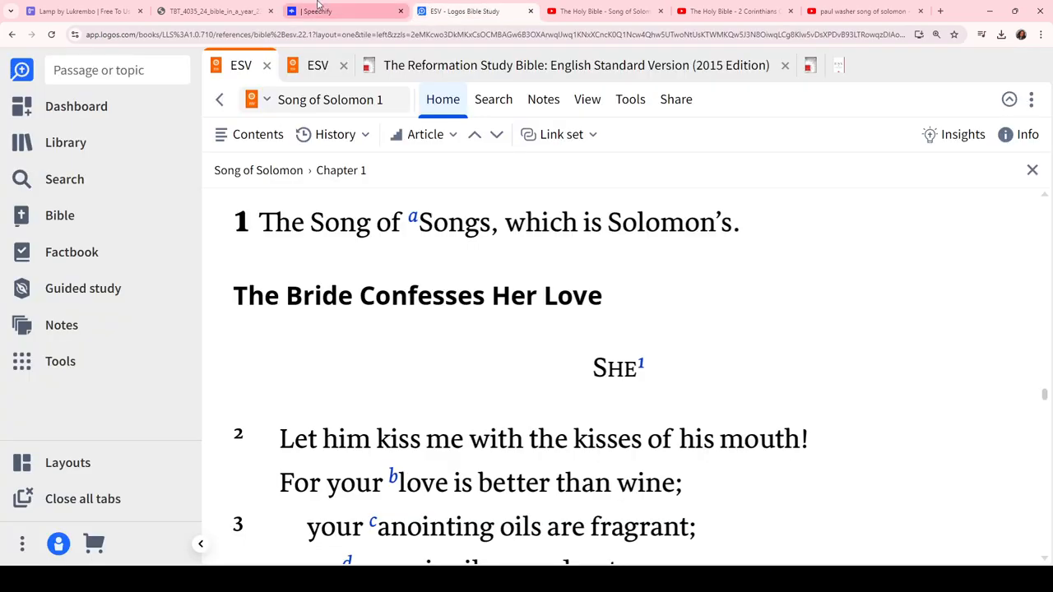
pyautogui.click(346, 11)
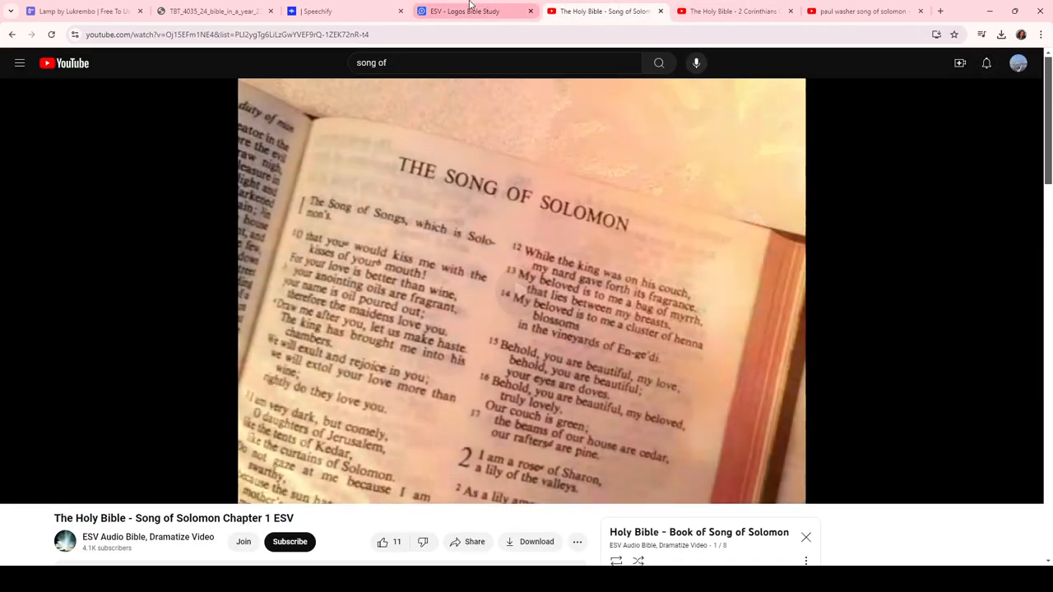
pyautogui.click(475, 11)
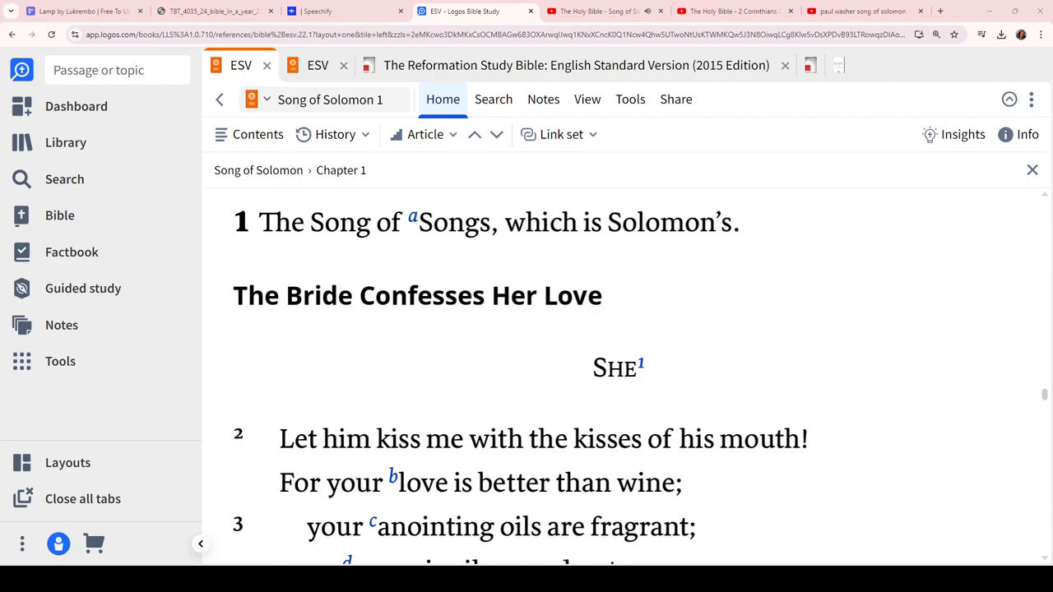
pyautogui.moveTo(808, 327)
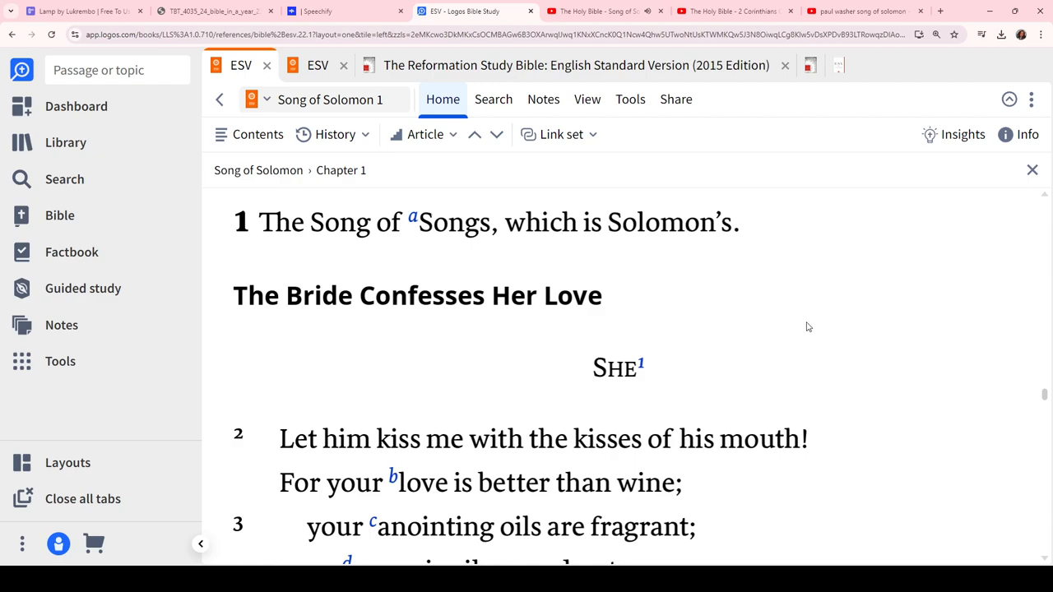
pyautogui.moveTo(801, 322)
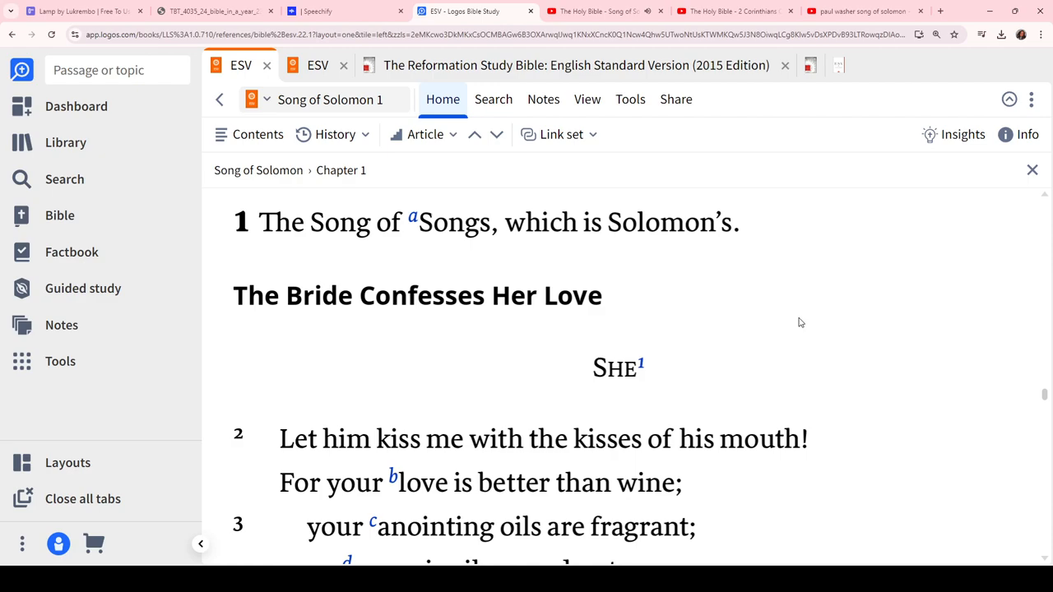
pyautogui.scroll(3)
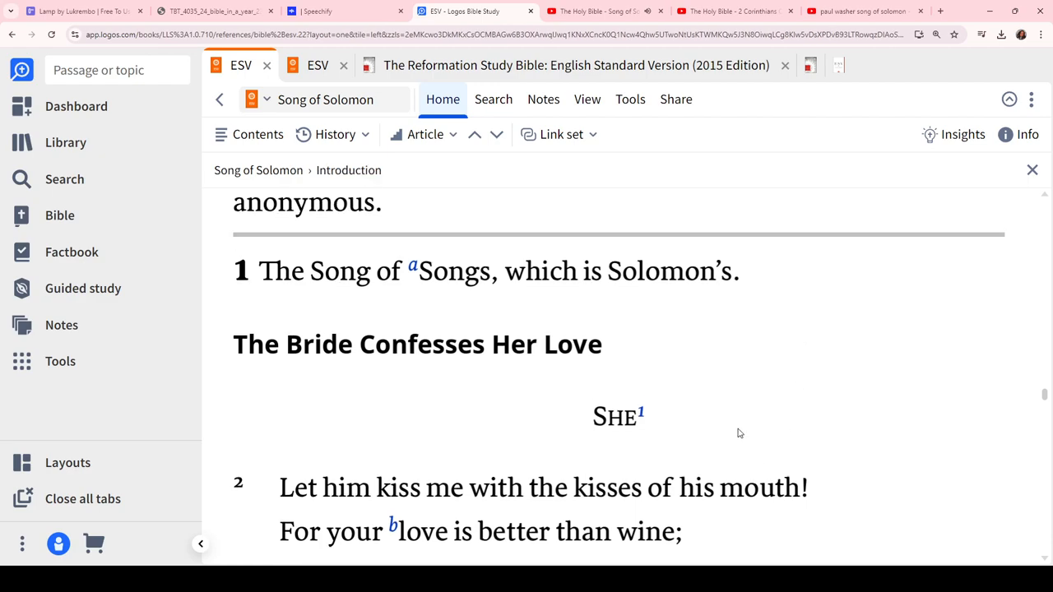
pyautogui.scroll(3)
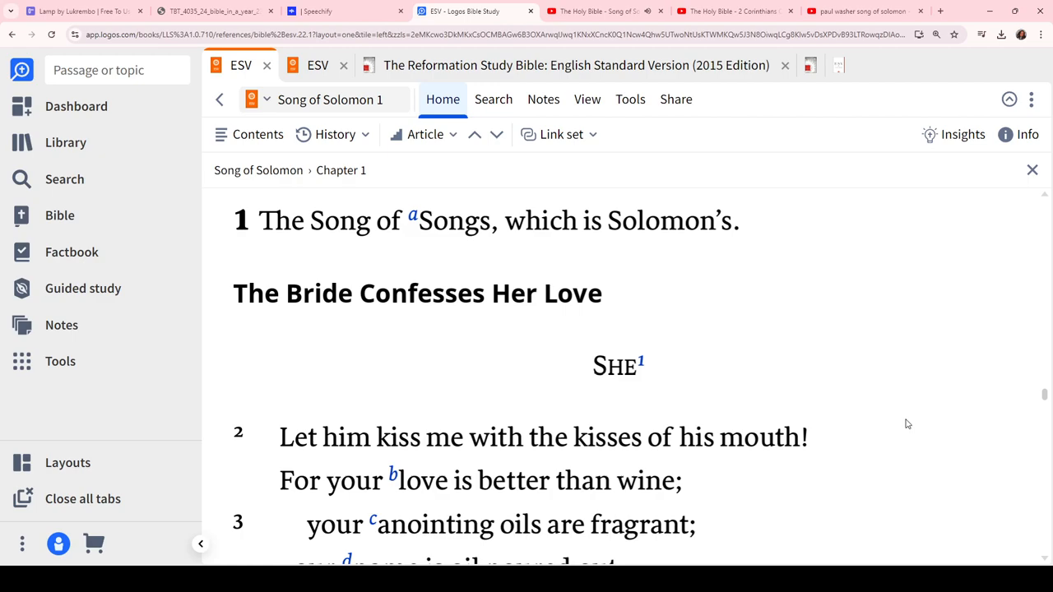
pyautogui.scroll(-3)
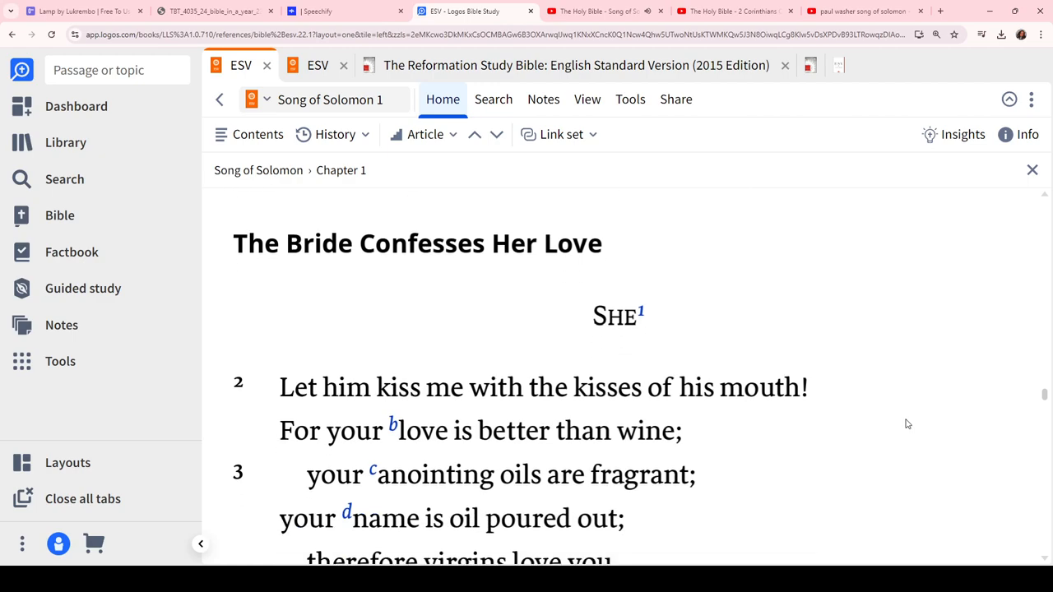
pyautogui.scroll(-3)
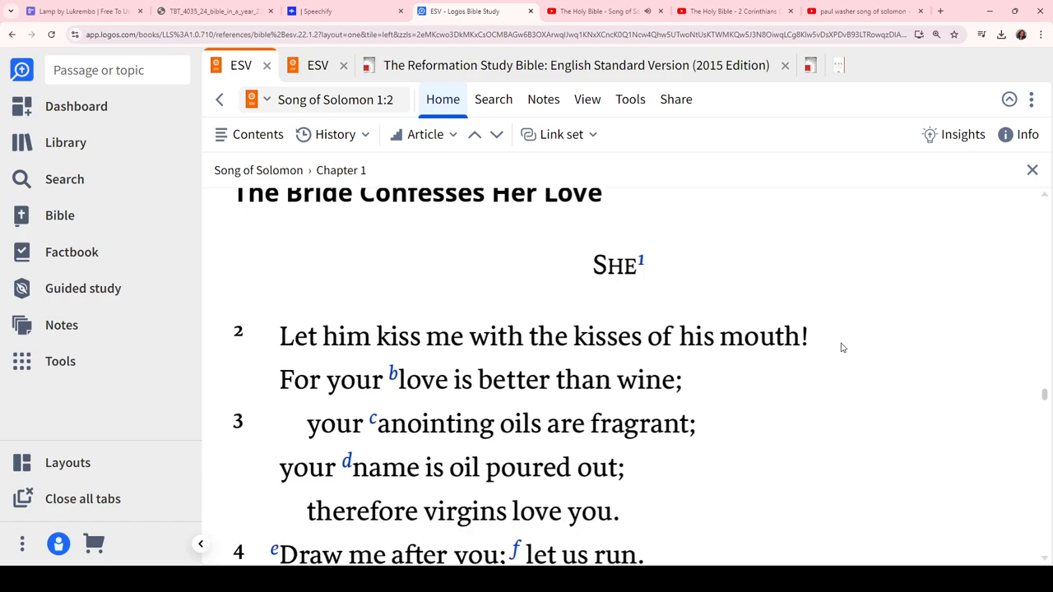
pyautogui.scroll(-3)
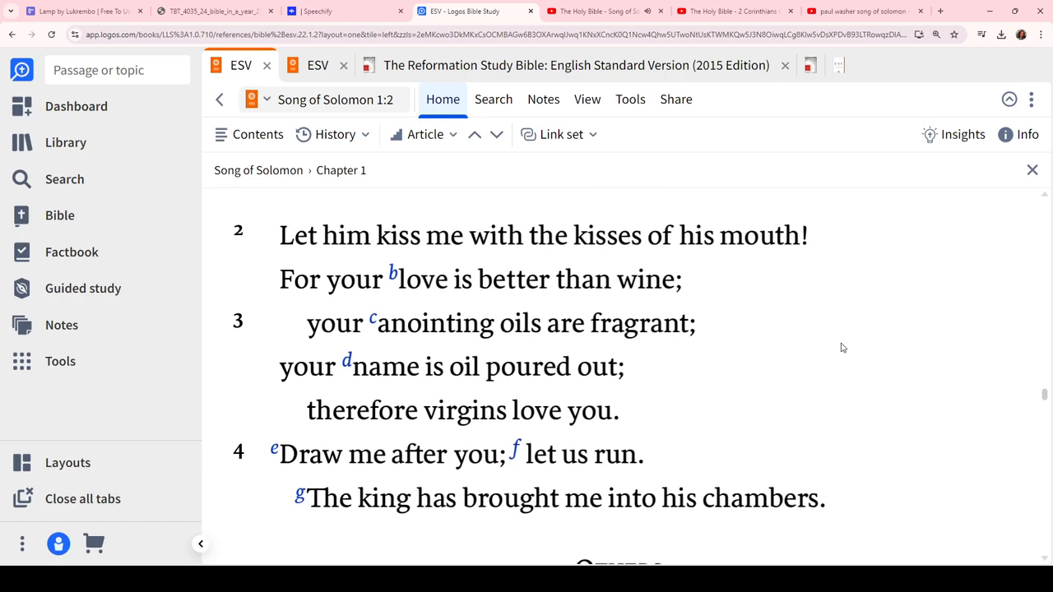
pyautogui.click(593, 10)
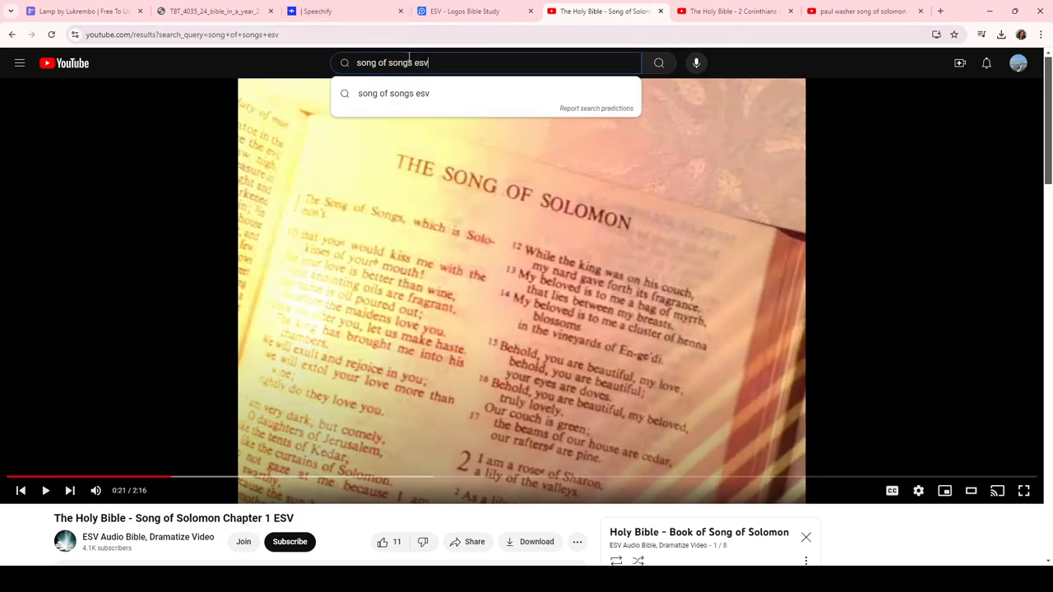
# Search 'song of songs esv' and play Chapter 1 from The ESV Audio Bible playlist
pyautogui.click(659, 63)
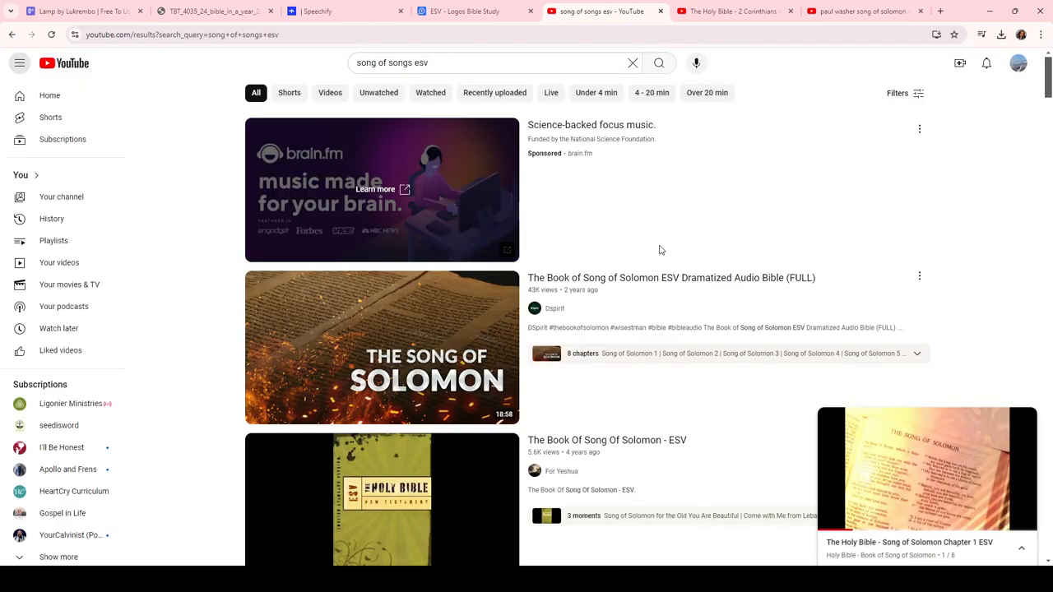
pyautogui.scroll(-3)
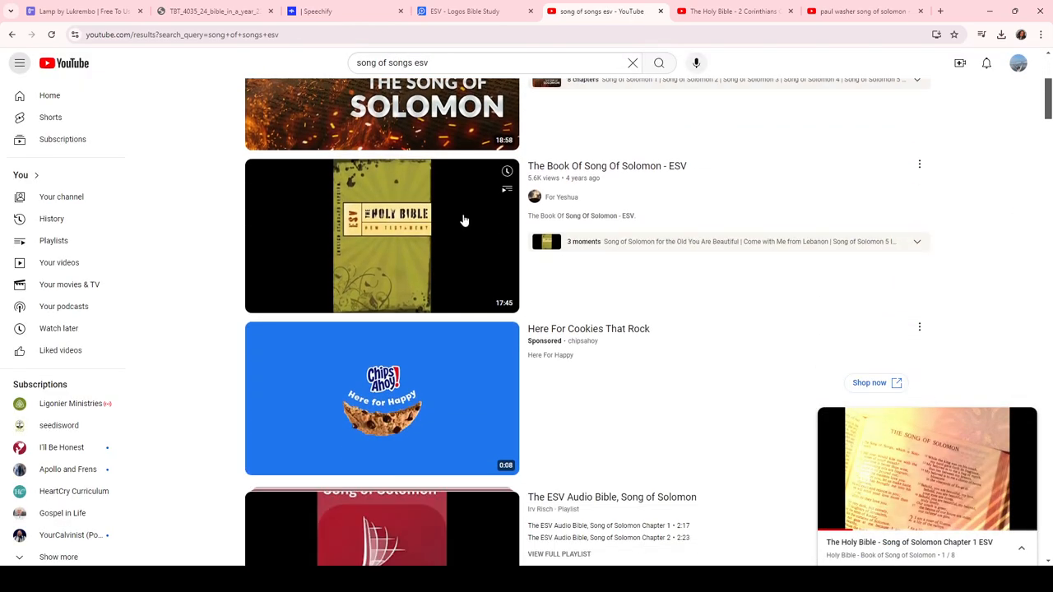
pyautogui.scroll(-3)
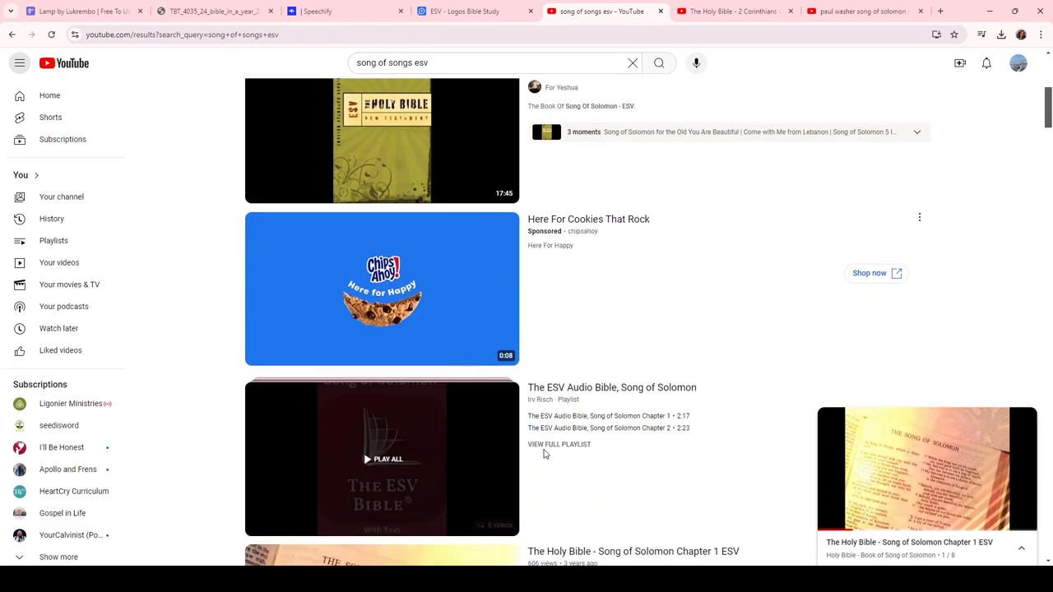
pyautogui.click(382, 458)
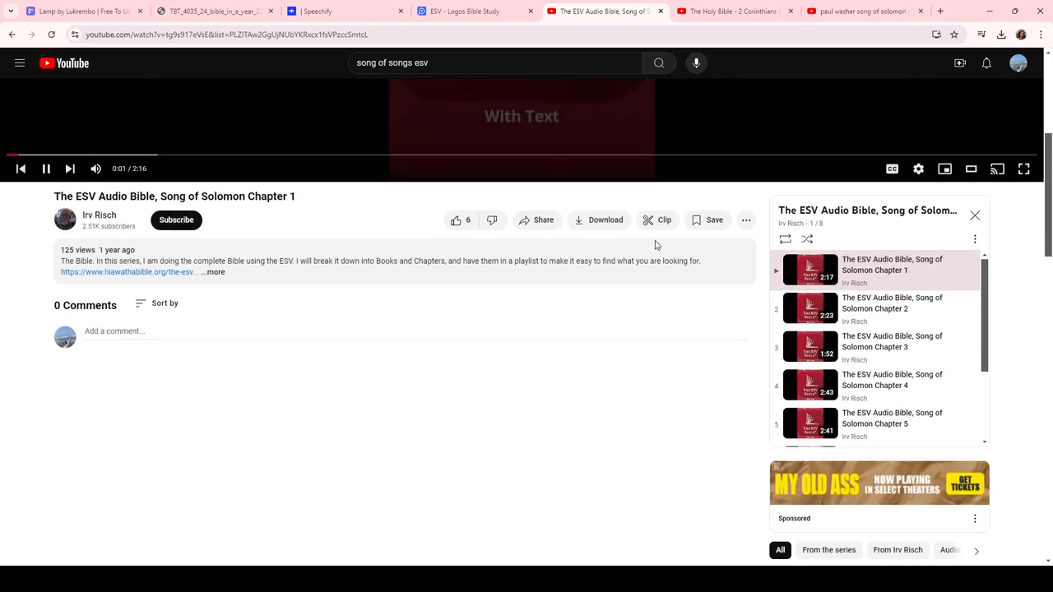
pyautogui.click(971, 169)
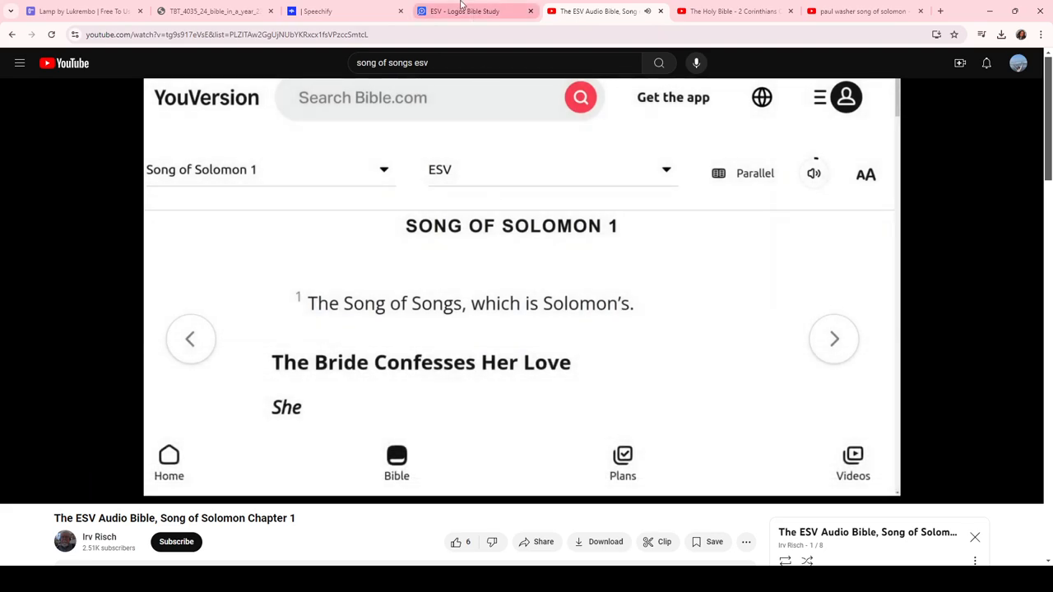
# Read Song of Solomon 1:8 through 1:17 in Logos, continuing into chapter 2:1–2
pyautogui.click(464, 11)
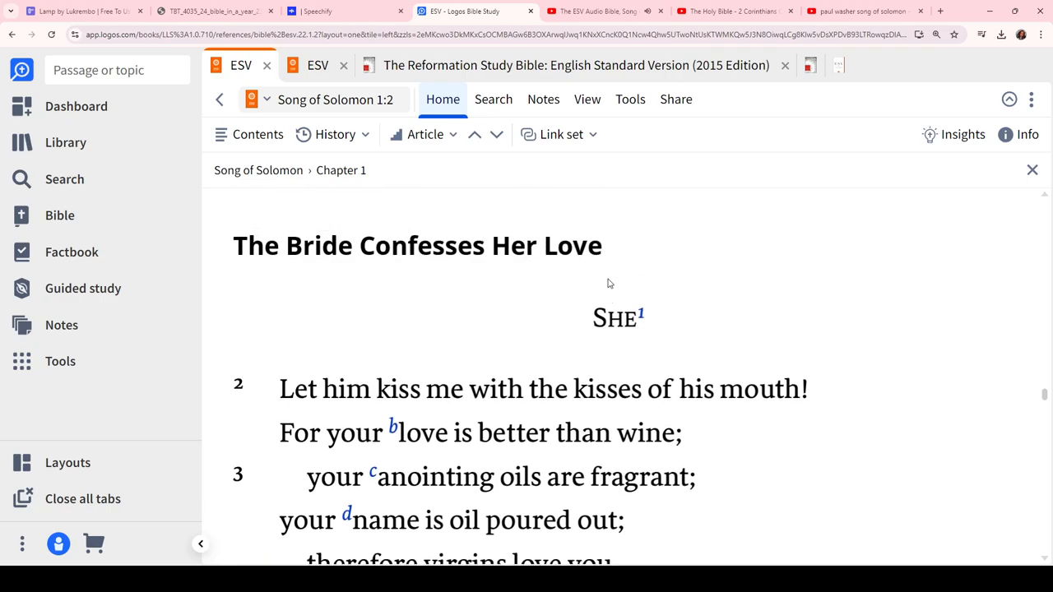
pyautogui.scroll(3)
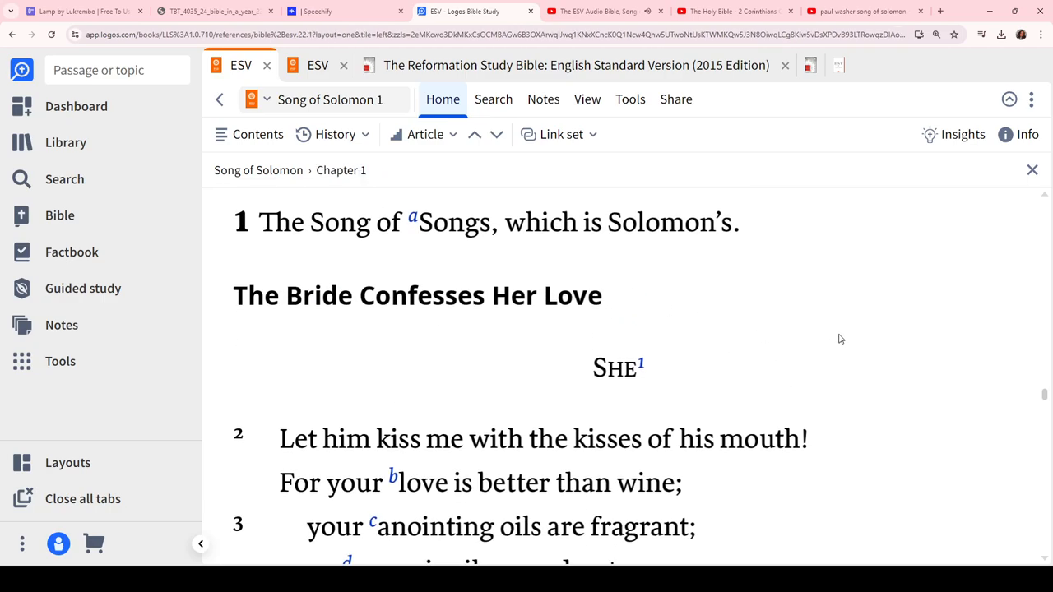
pyautogui.scroll(-3)
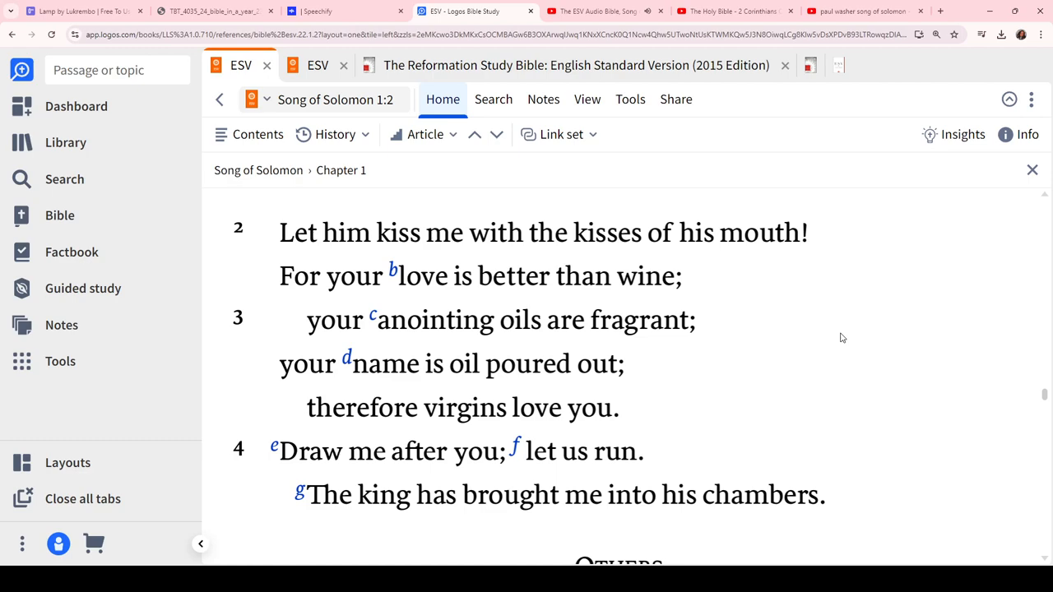
pyautogui.scroll(-3)
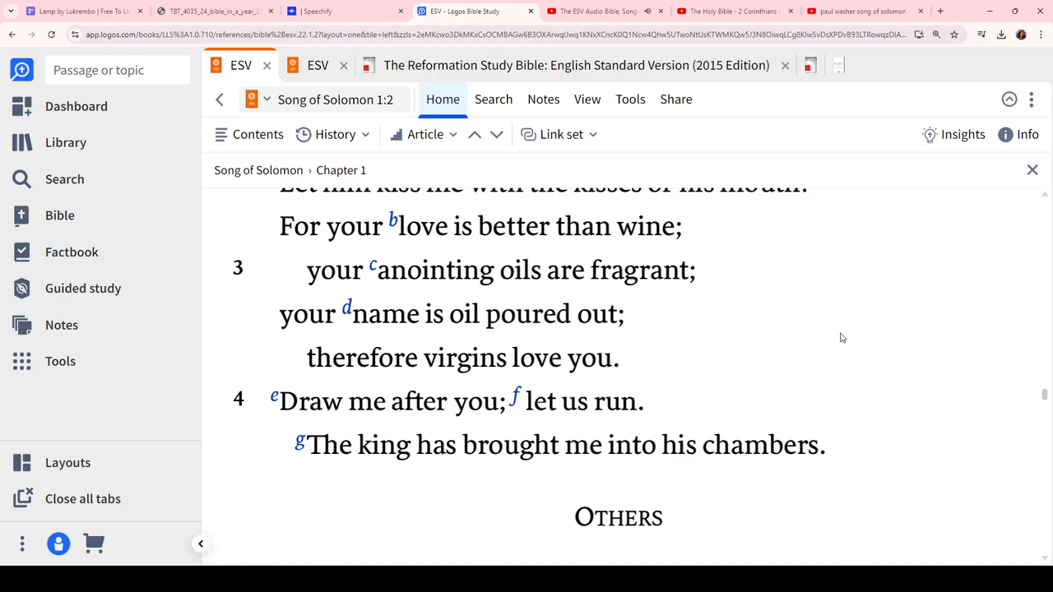
pyautogui.scroll(-3)
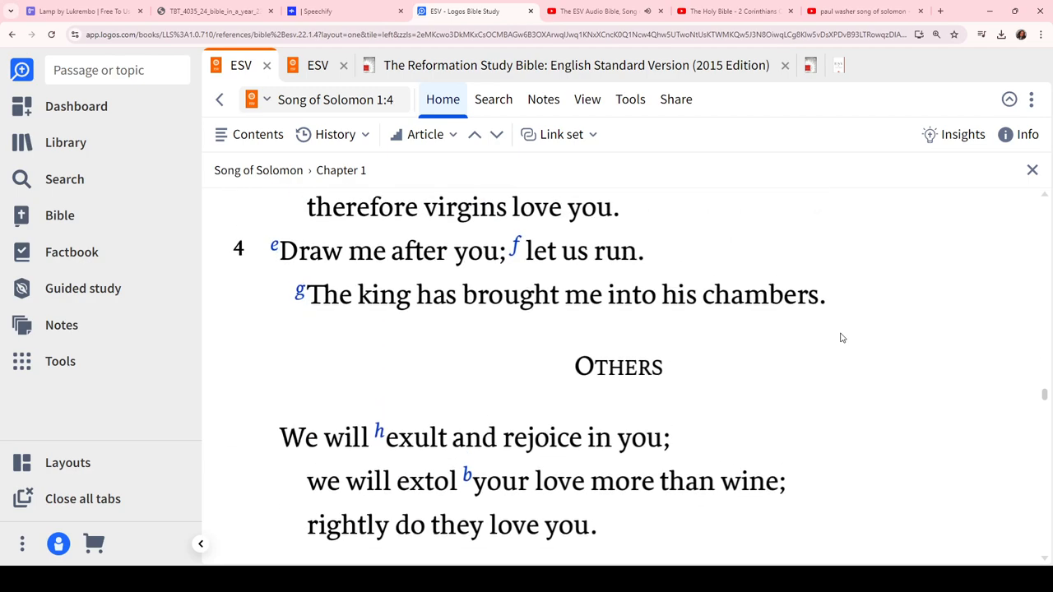
pyautogui.scroll(-3)
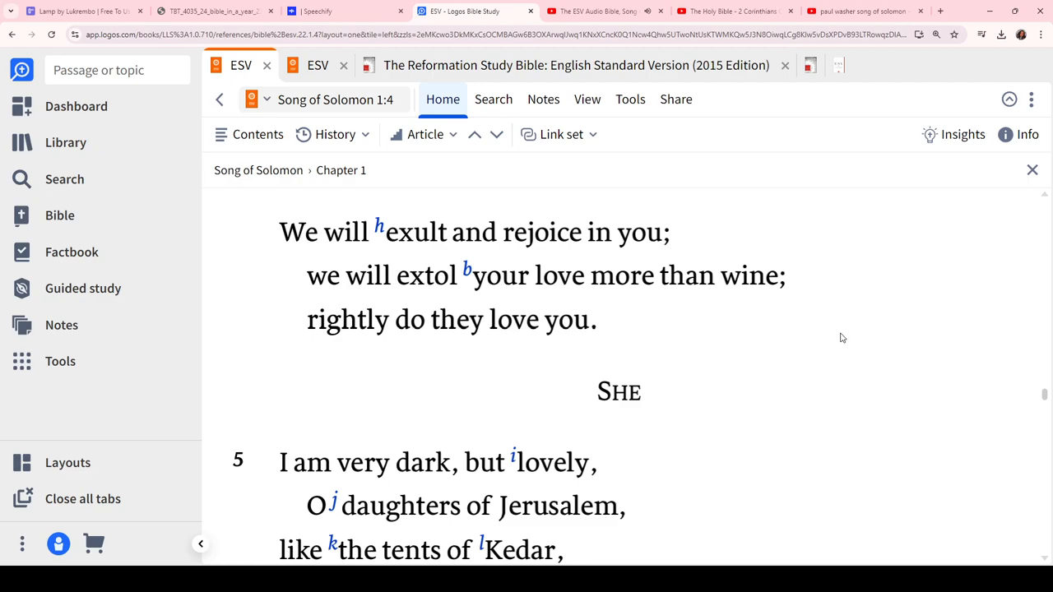
pyautogui.scroll(-3)
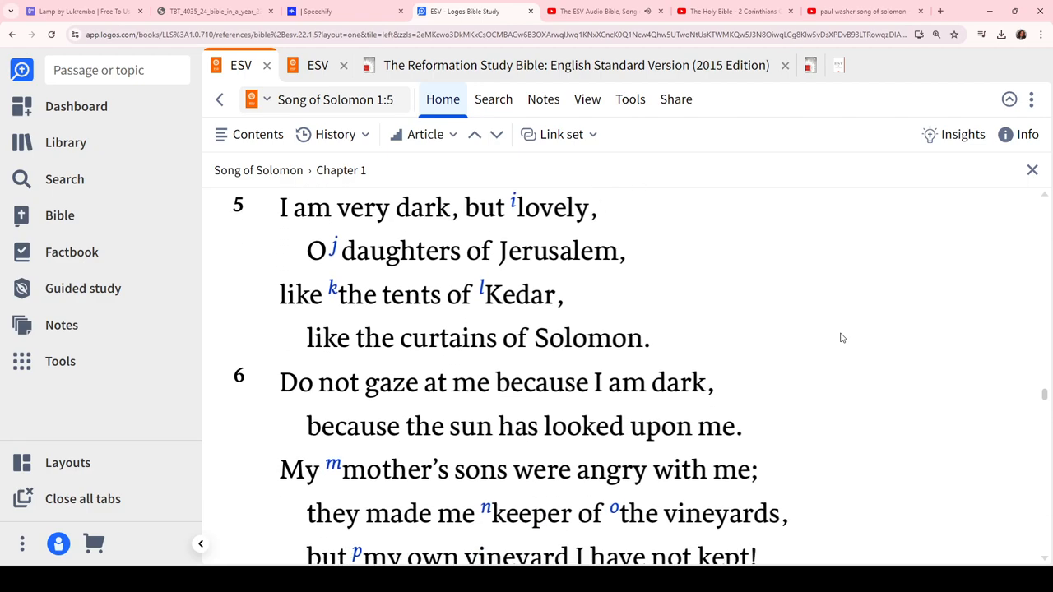
pyautogui.scroll(-3)
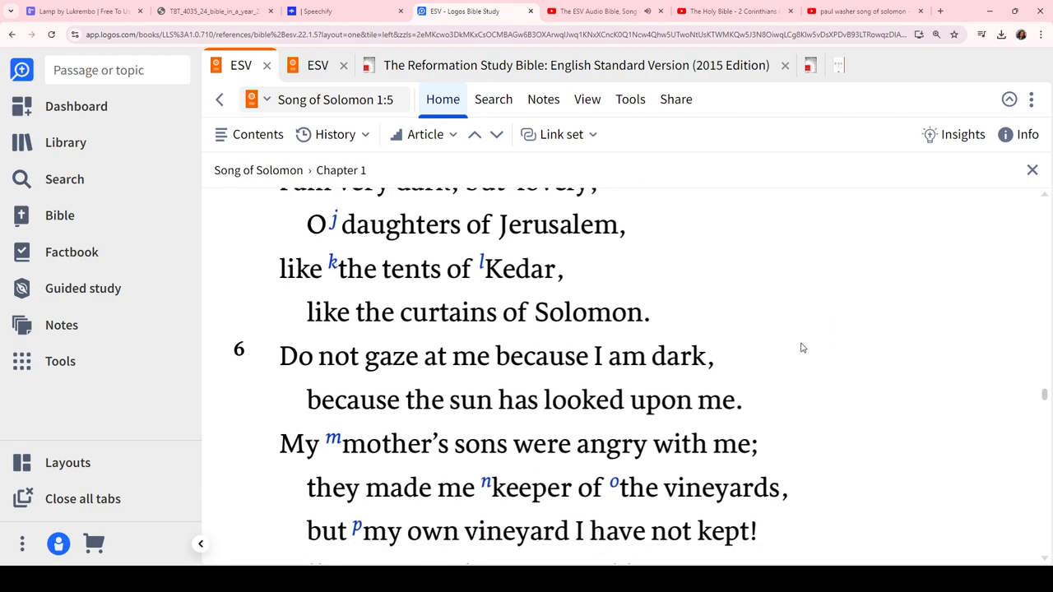
pyautogui.scroll(-3)
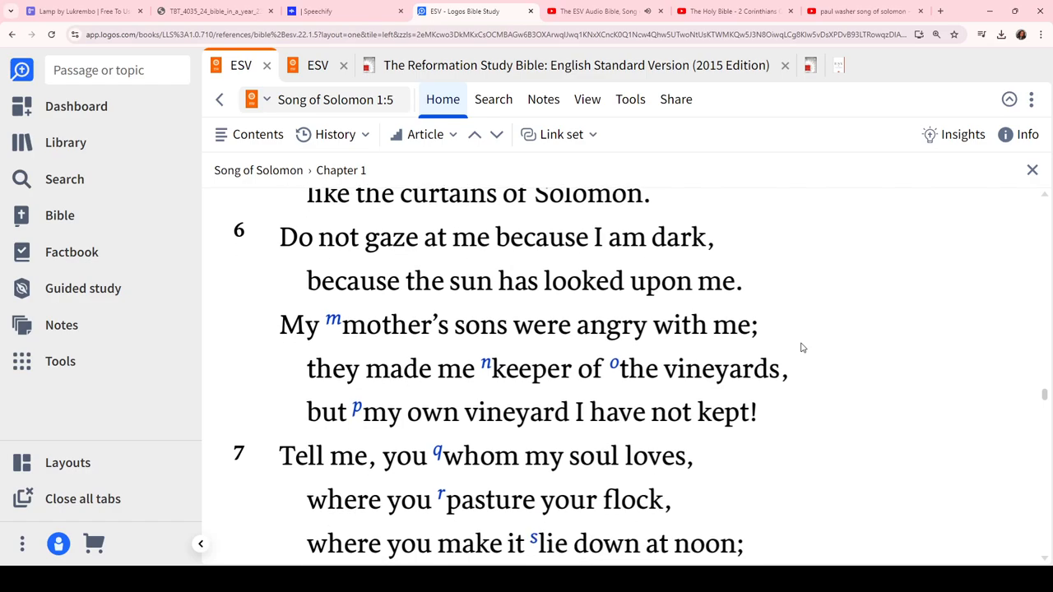
pyautogui.scroll(-3)
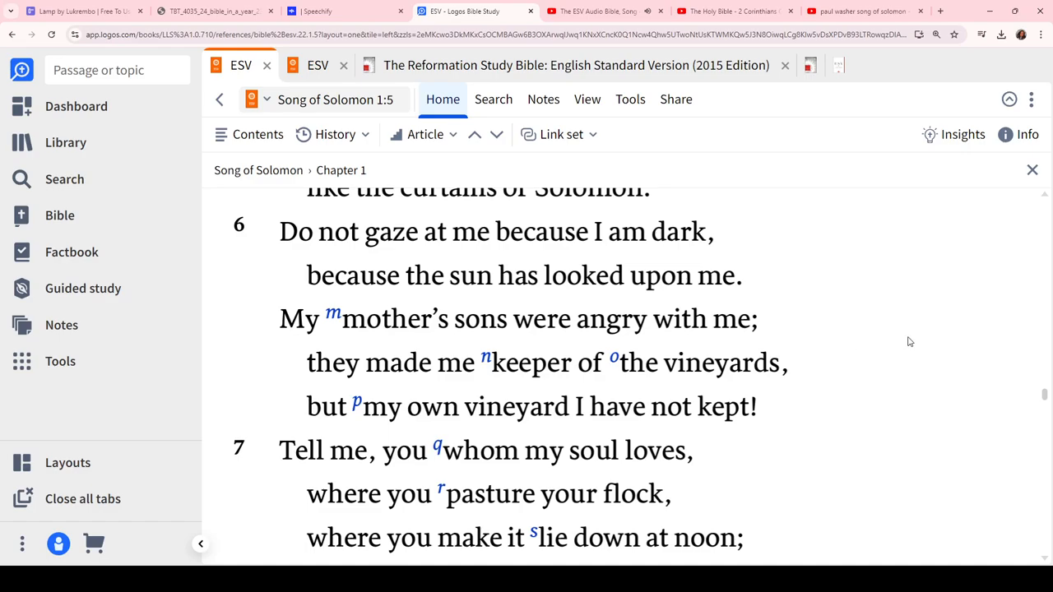
pyautogui.scroll(-3)
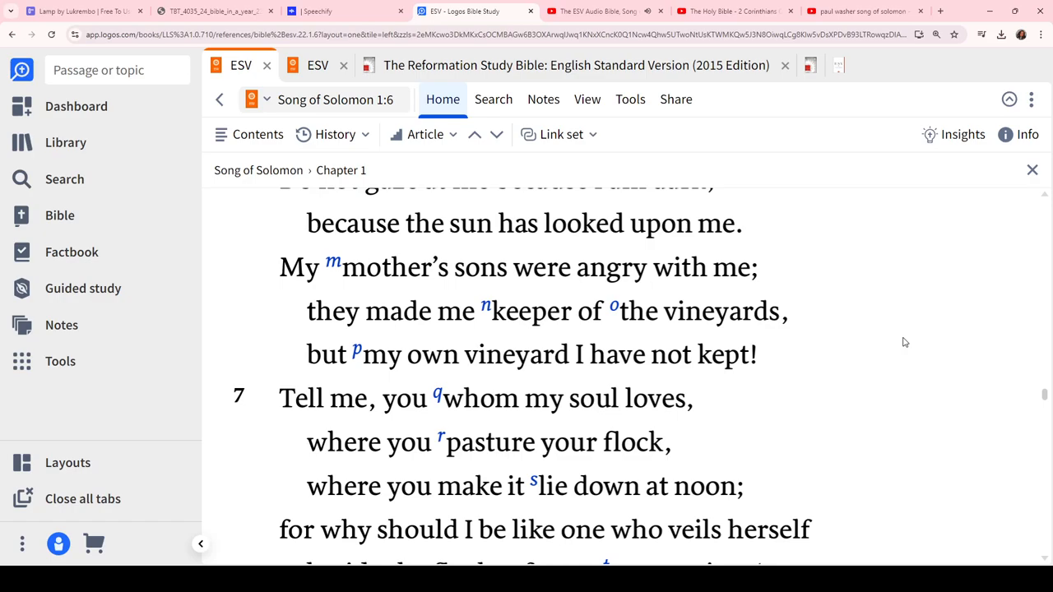
pyautogui.scroll(-3)
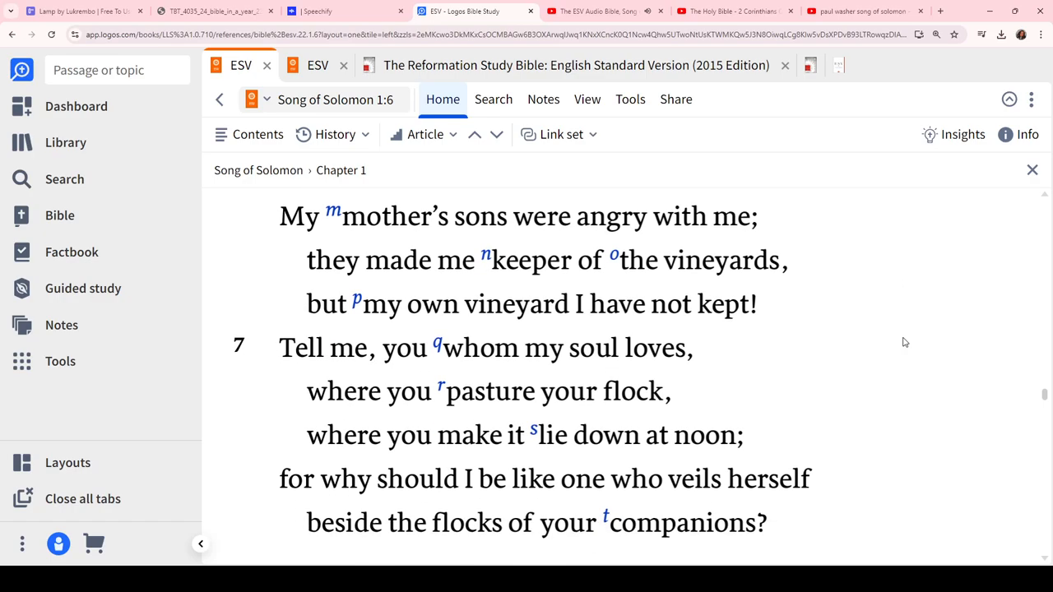
pyautogui.scroll(-3)
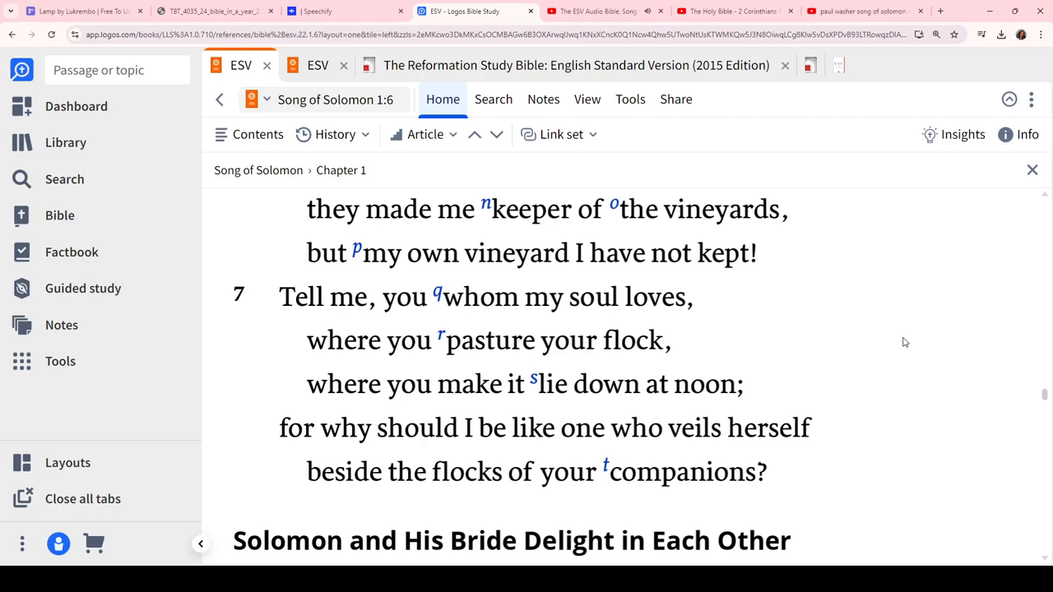
pyautogui.scroll(-3)
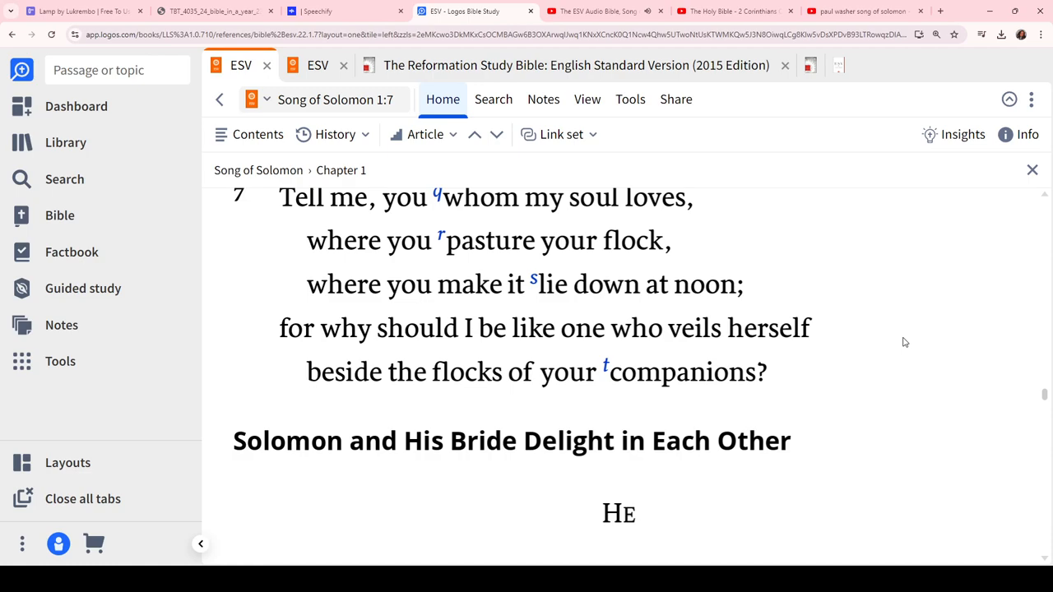
pyautogui.scroll(-3)
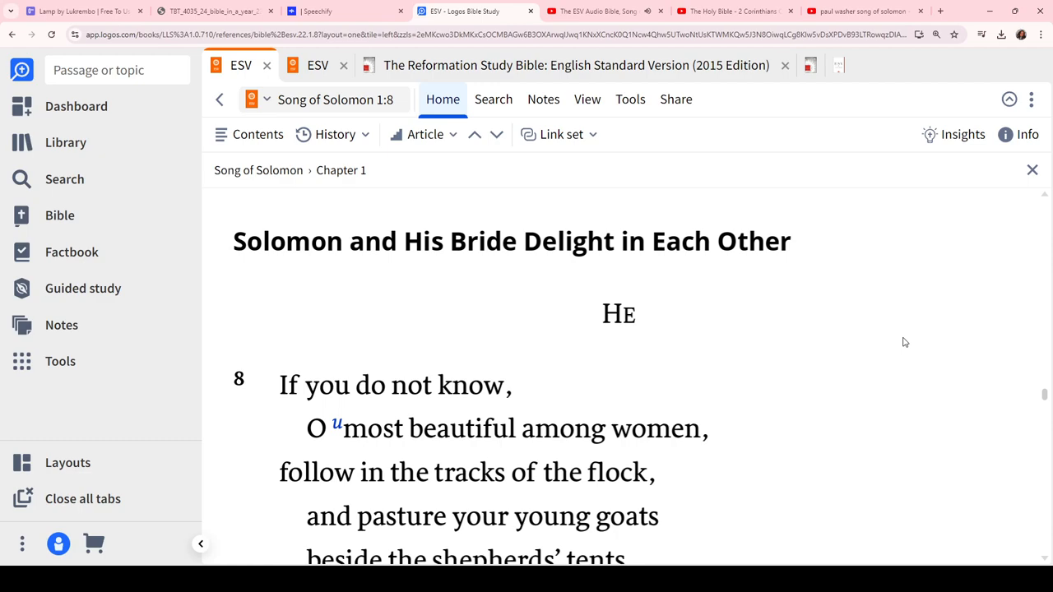
pyautogui.scroll(-3)
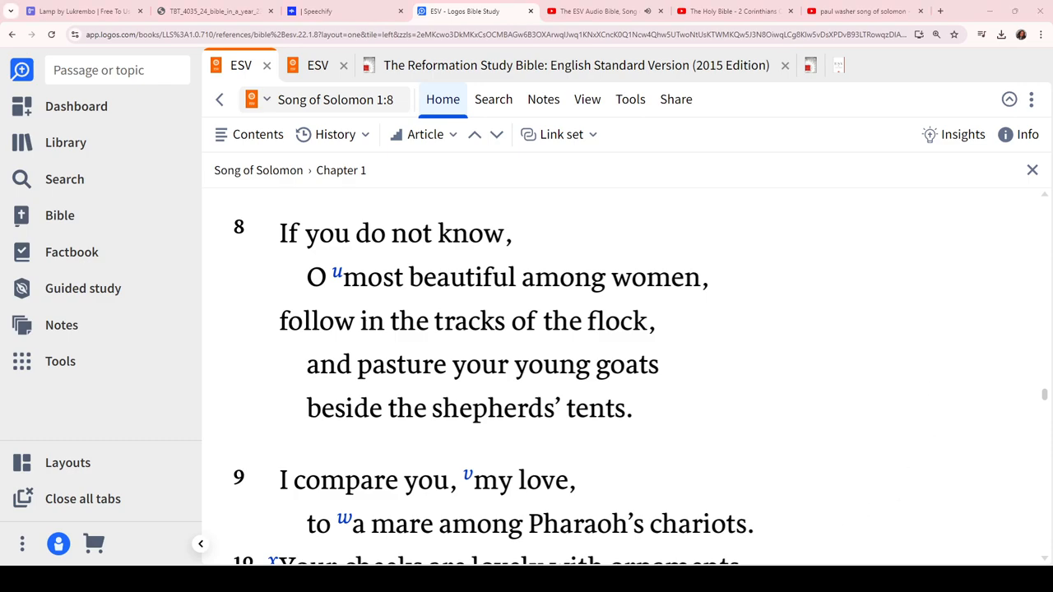
pyautogui.moveTo(841, 402)
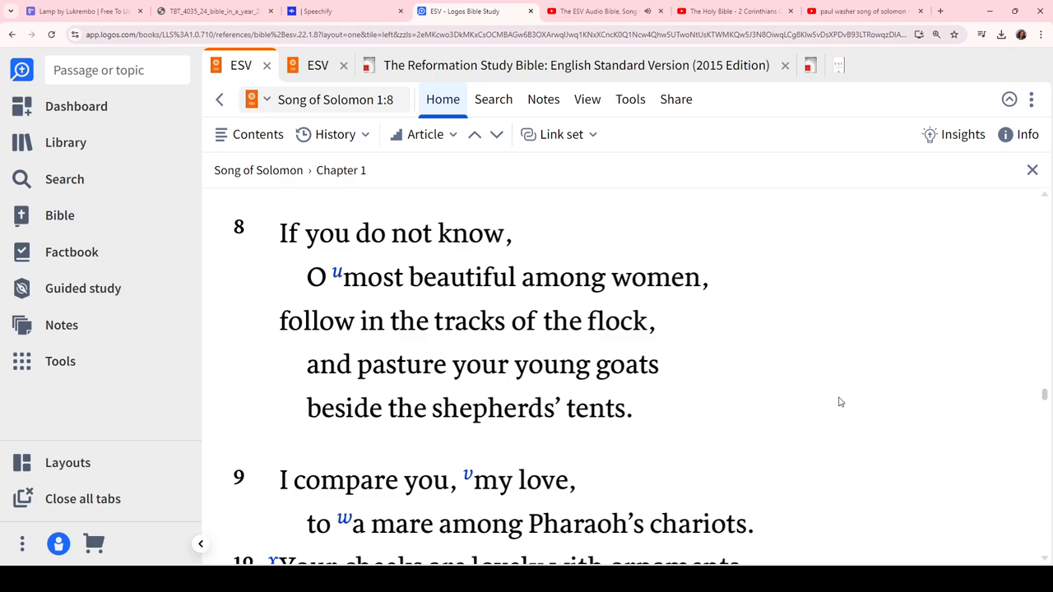
pyautogui.scroll(-3)
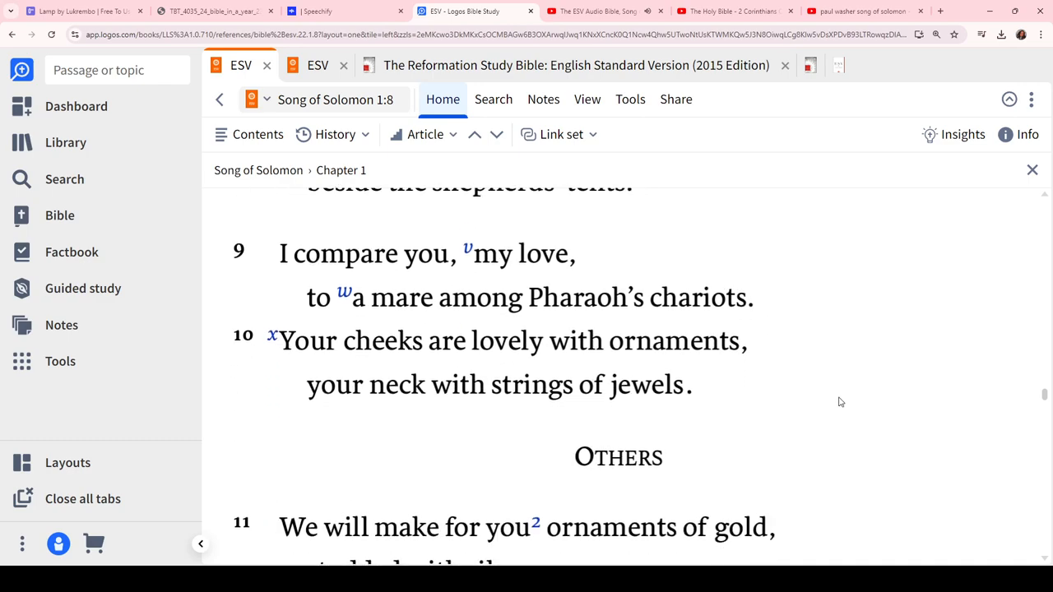
pyautogui.scroll(-3)
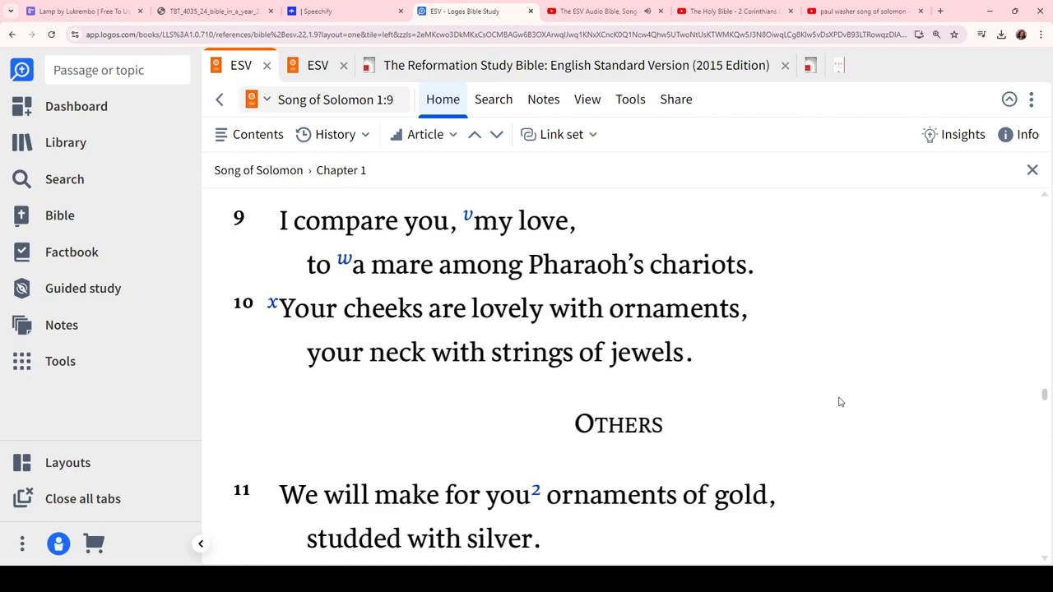
pyautogui.scroll(-3)
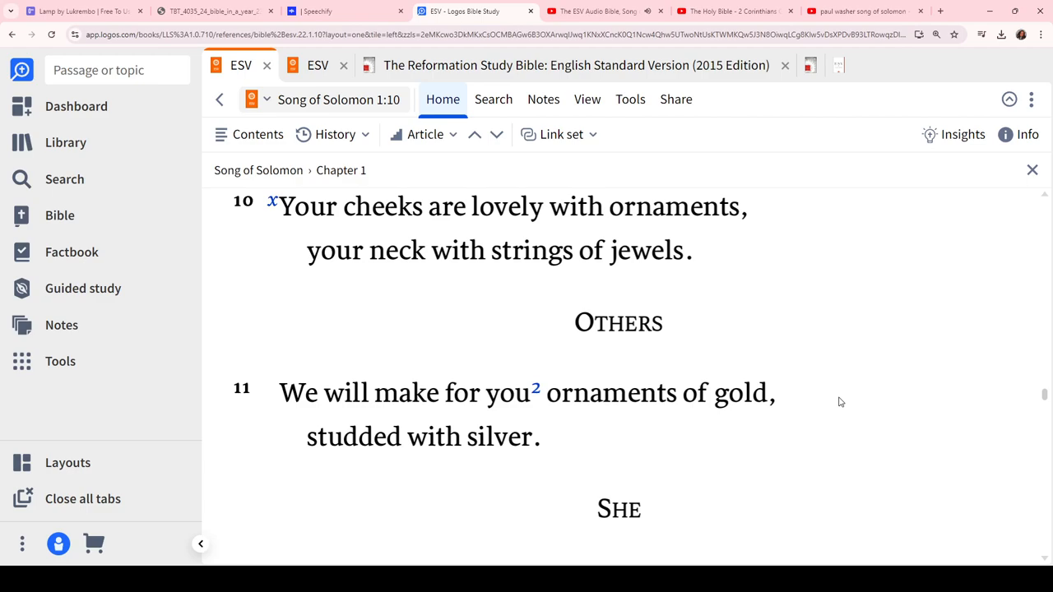
pyautogui.moveTo(827, 393)
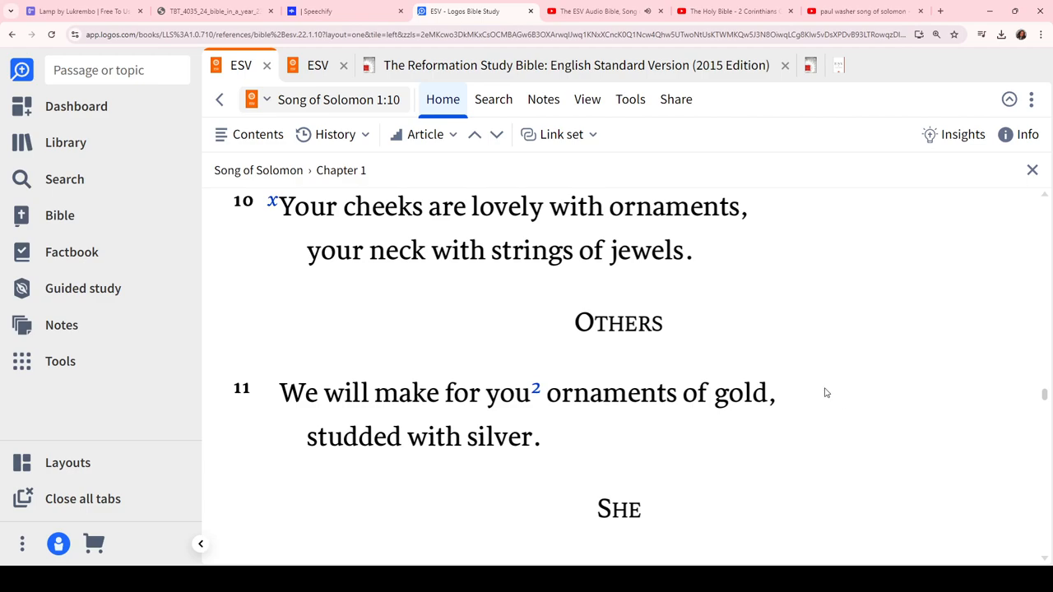
pyautogui.moveTo(830, 399)
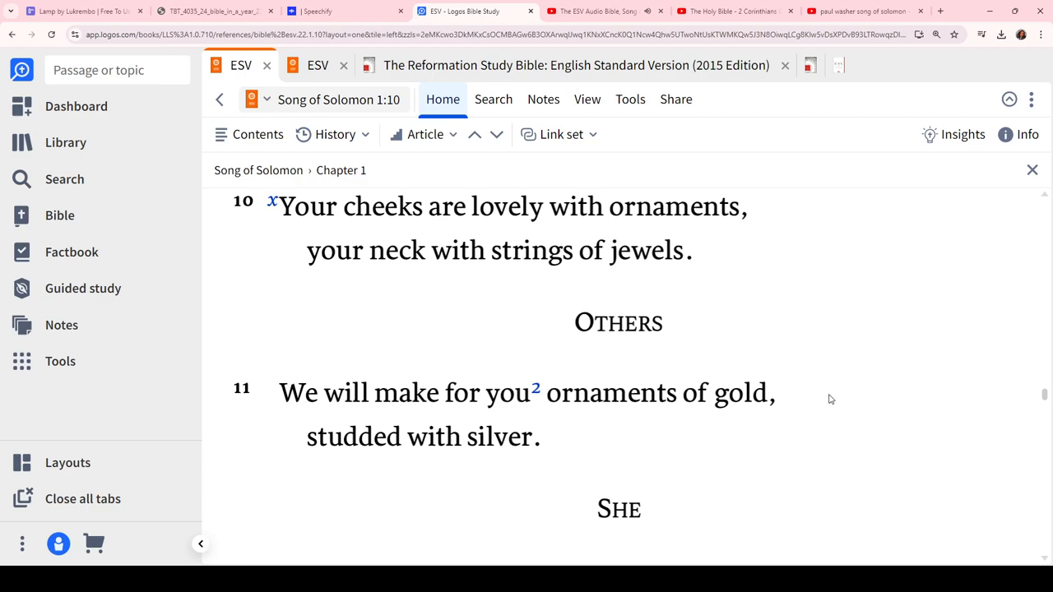
pyautogui.scroll(-3)
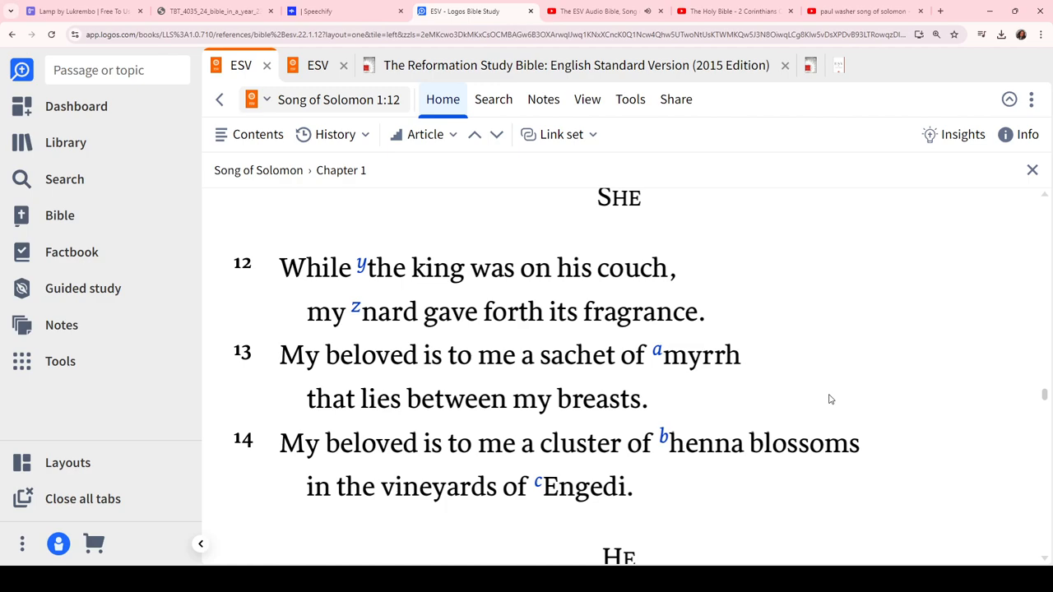
pyautogui.scroll(-3)
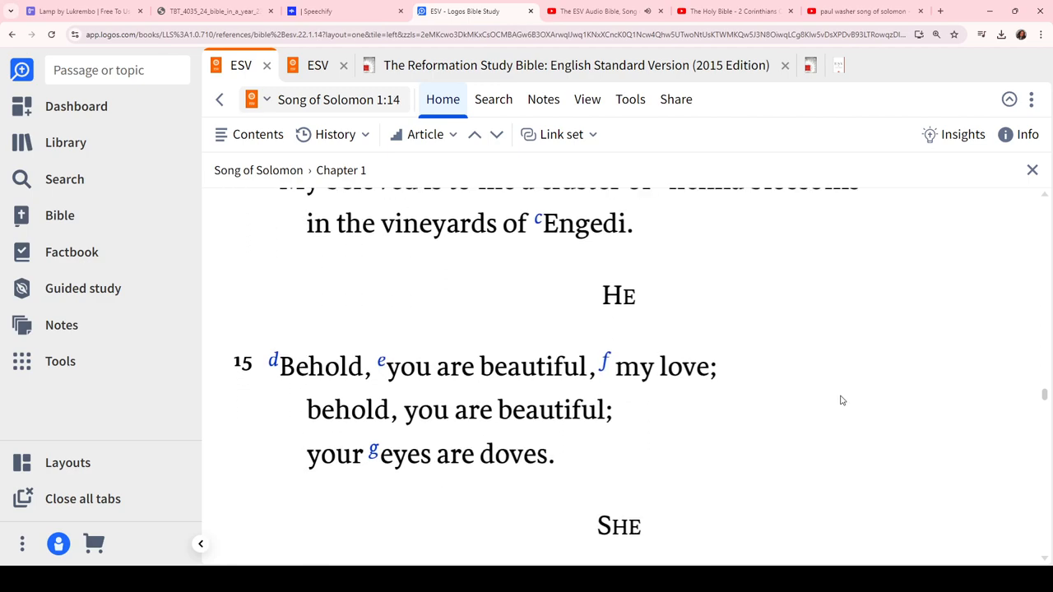
pyautogui.scroll(-3)
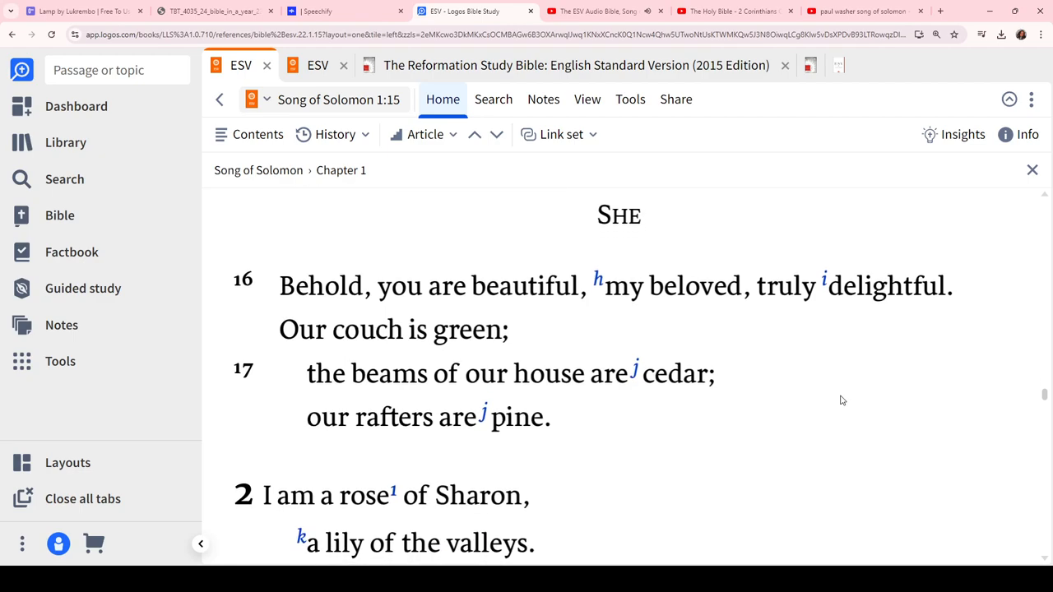
pyautogui.scroll(-3)
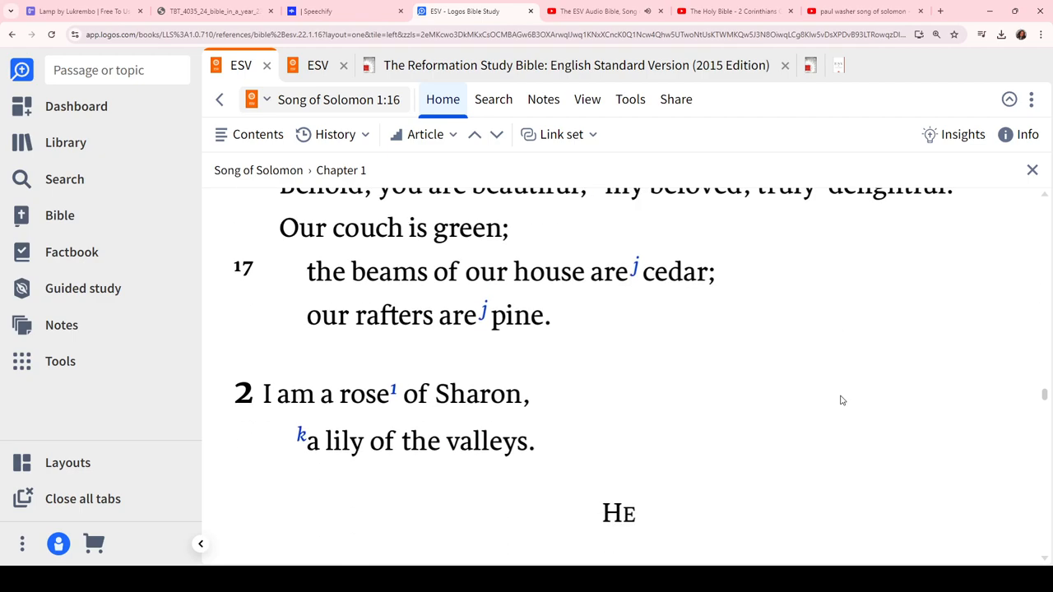
pyautogui.scroll(-3)
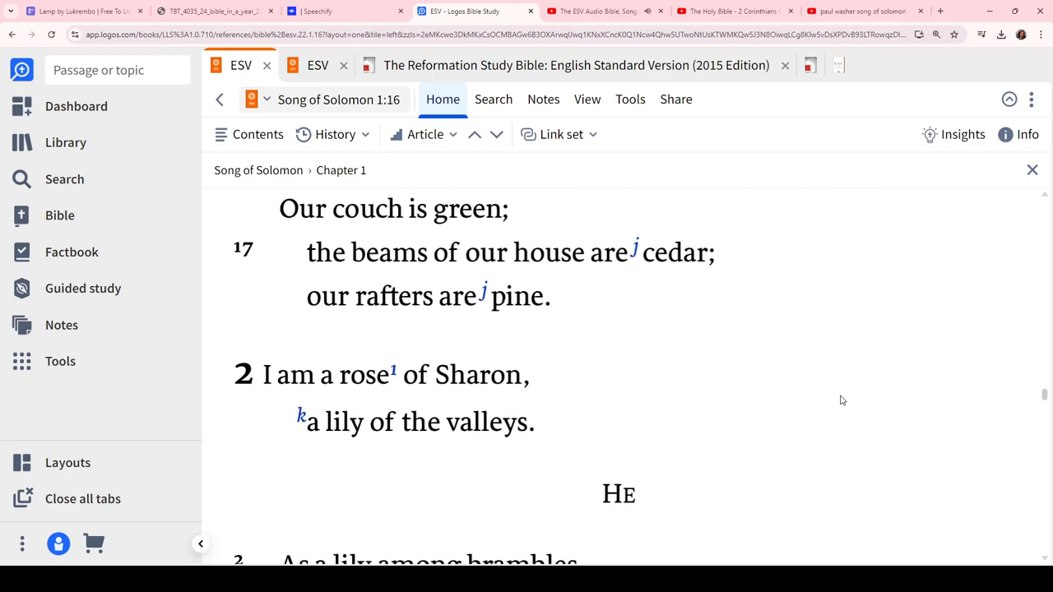
pyautogui.scroll(-3)
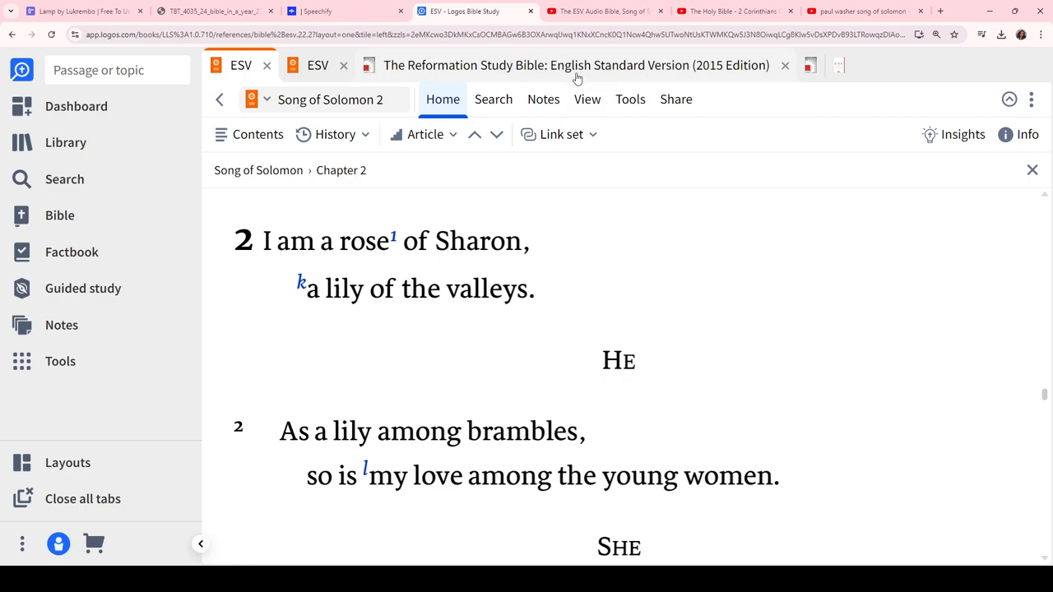
# Check the YouTube ESV audio of Song of Solomon Chapter 2, then return to Logos
pyautogui.click(605, 10)
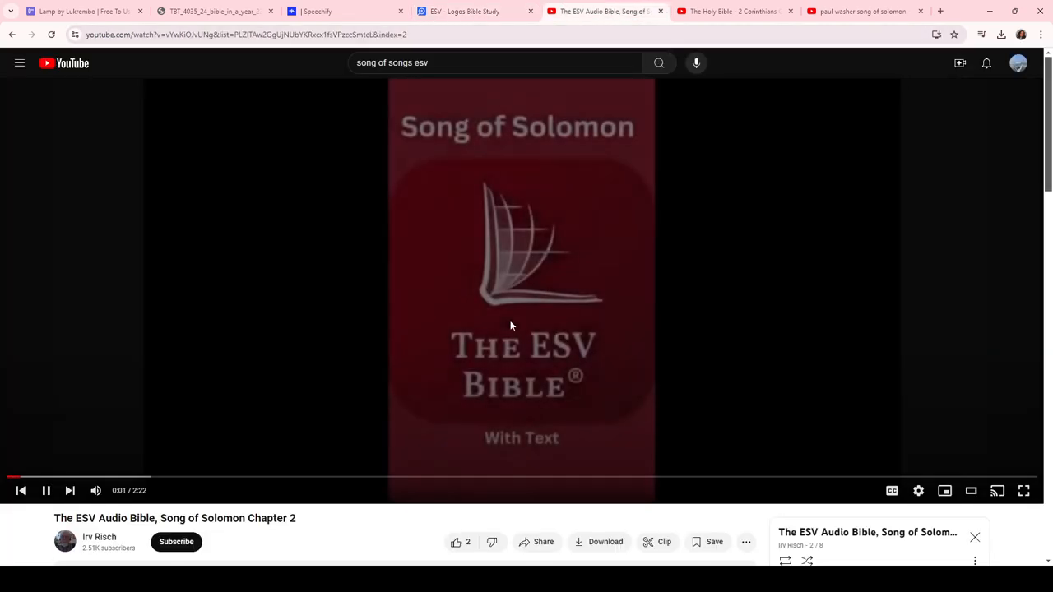
pyautogui.click(465, 11)
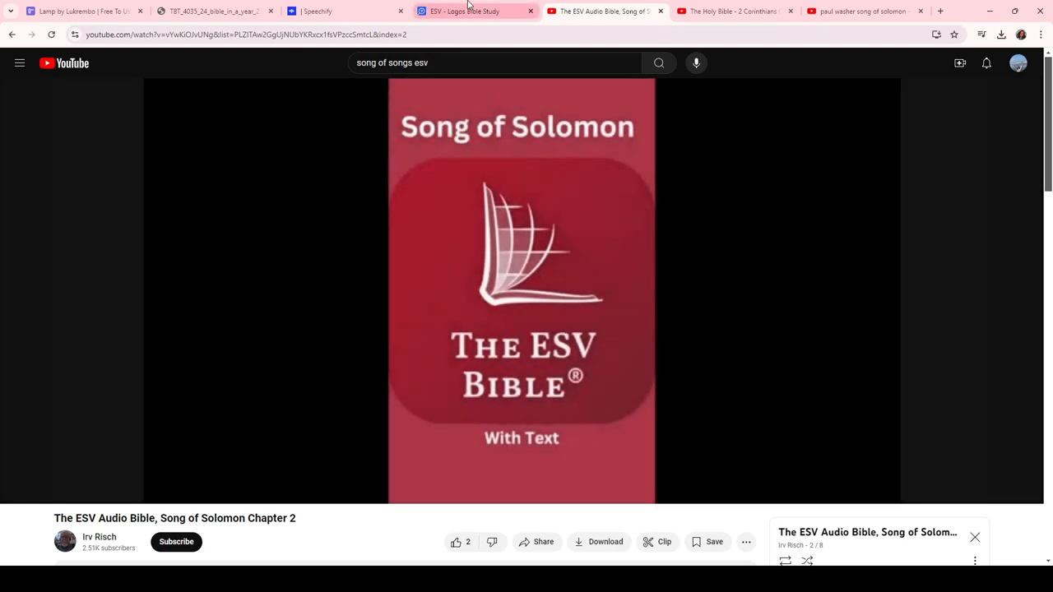
pyautogui.click(463, 11)
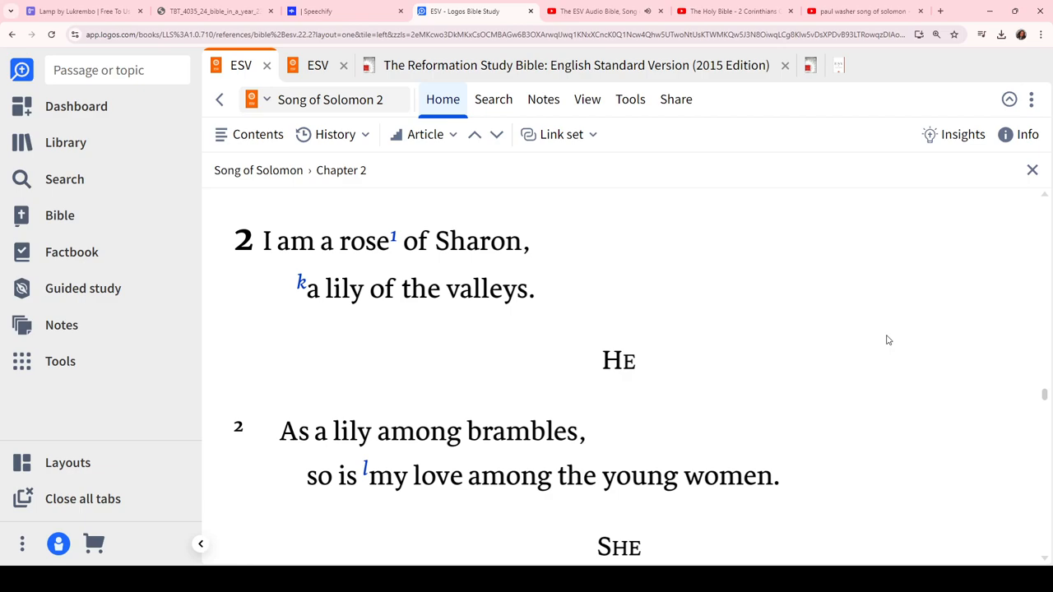
# Read Song of Solomon 2:3–7 and highlight 'and his banner over me was love' green
pyautogui.scroll(-3)
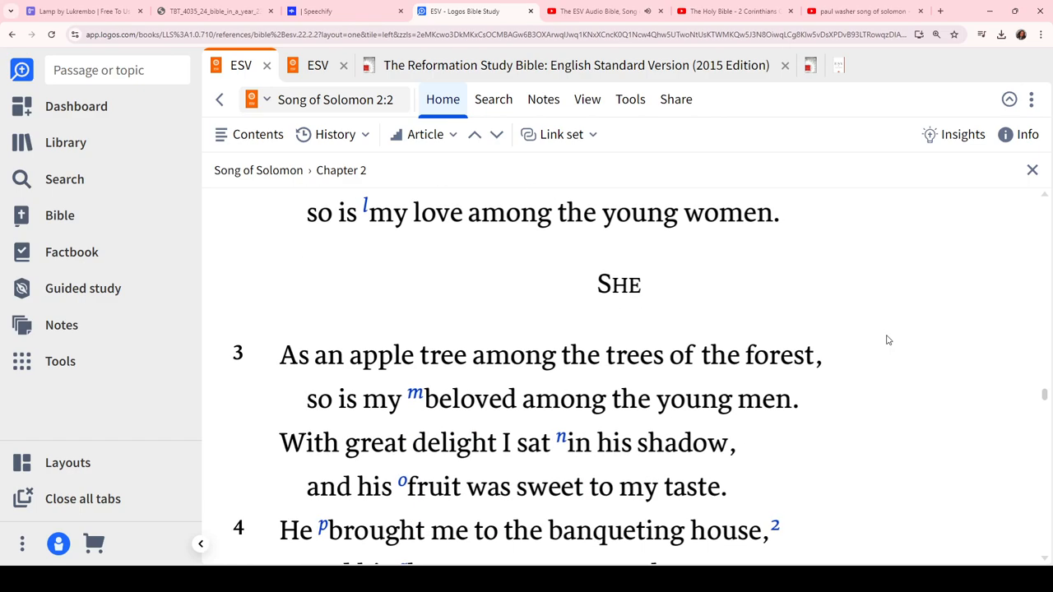
pyautogui.scroll(-3)
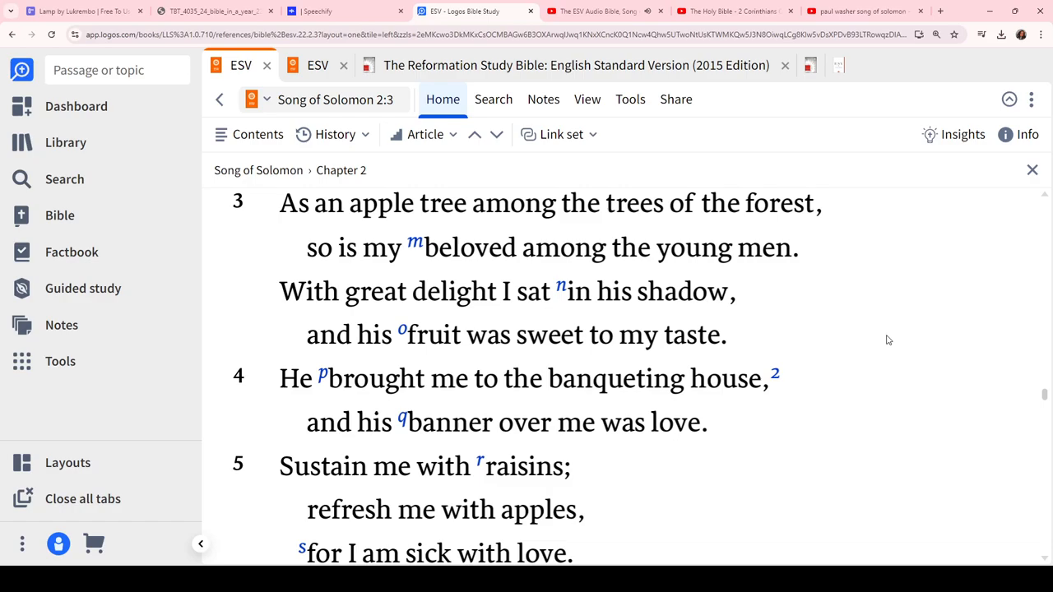
pyautogui.scroll(-3)
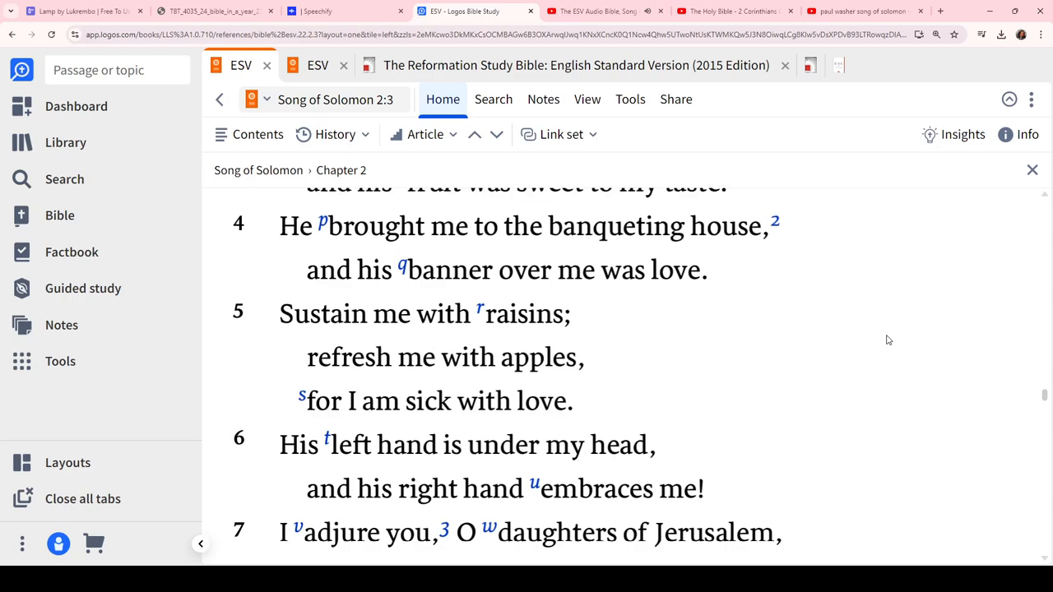
pyautogui.moveTo(827, 307)
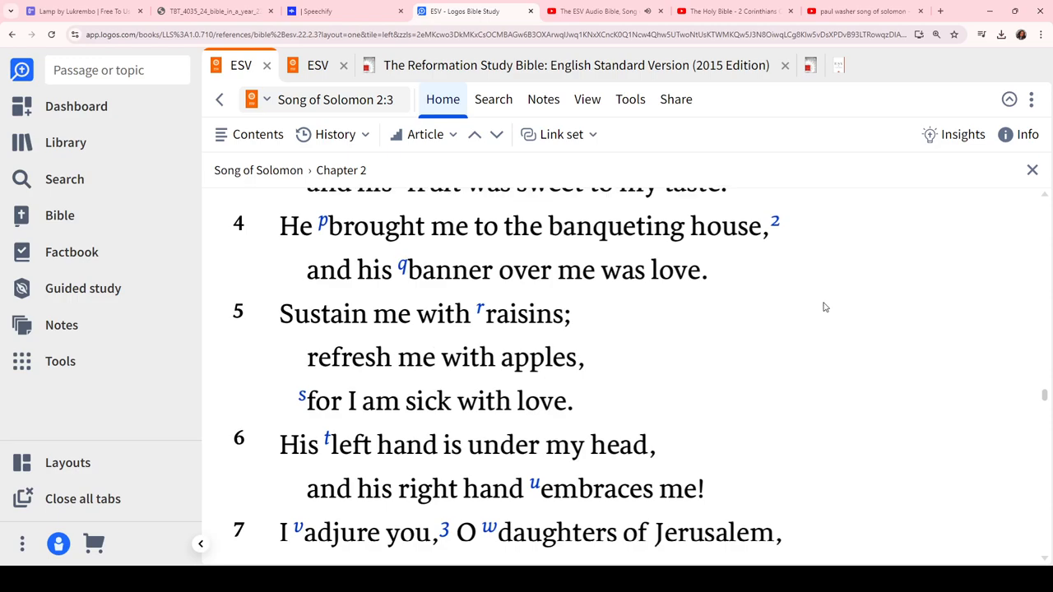
pyautogui.moveTo(714, 290)
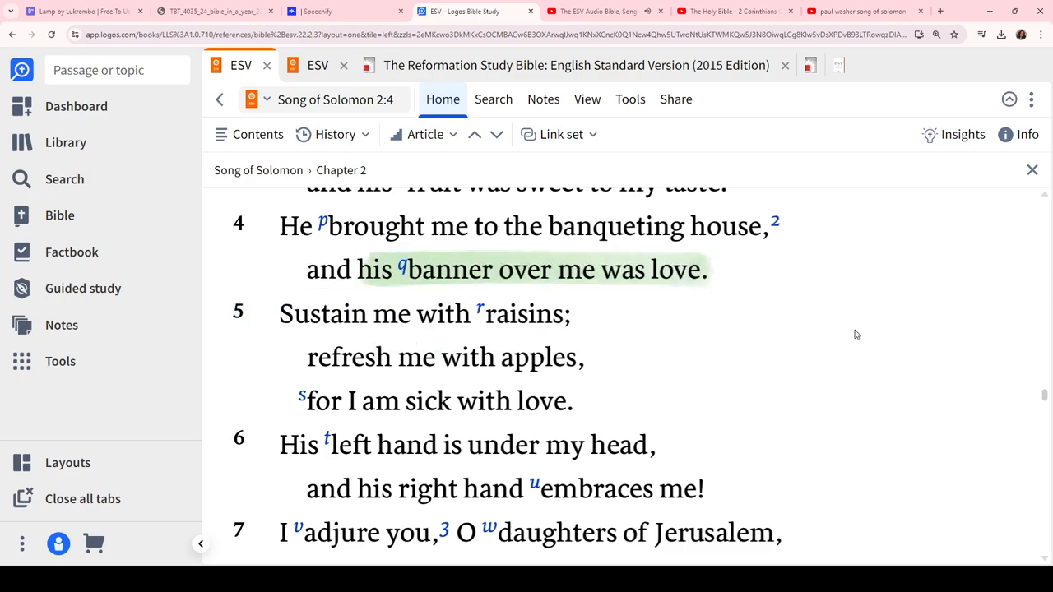
pyautogui.scroll(-3)
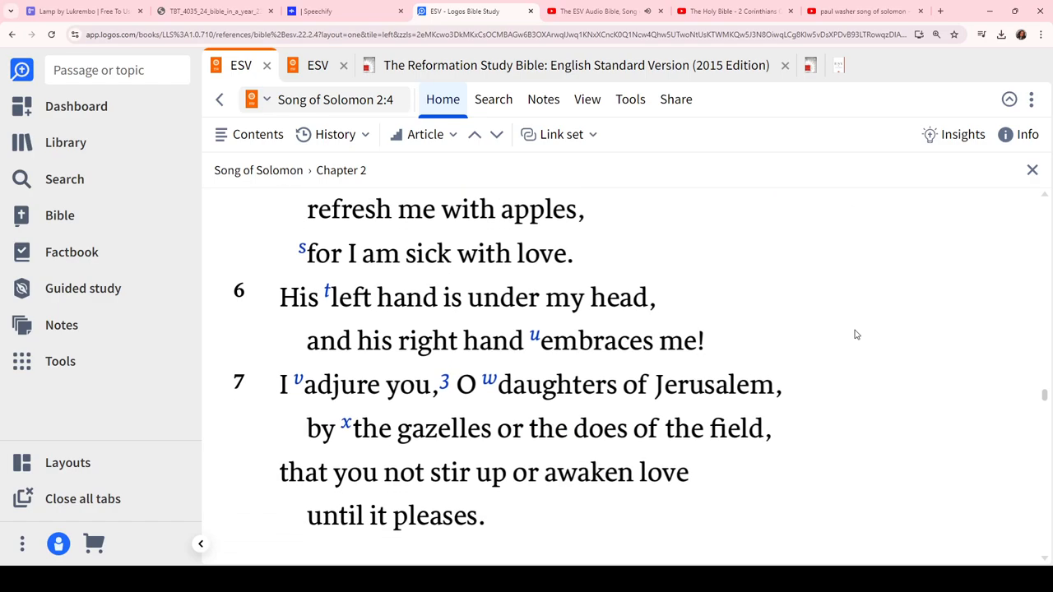
pyautogui.scroll(-3)
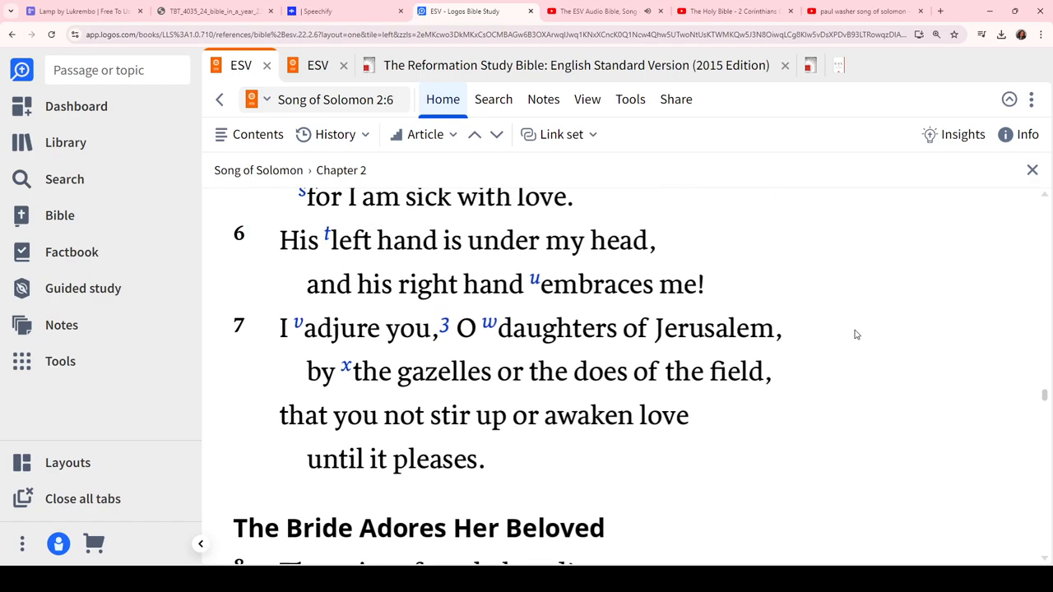
pyautogui.scroll(-3)
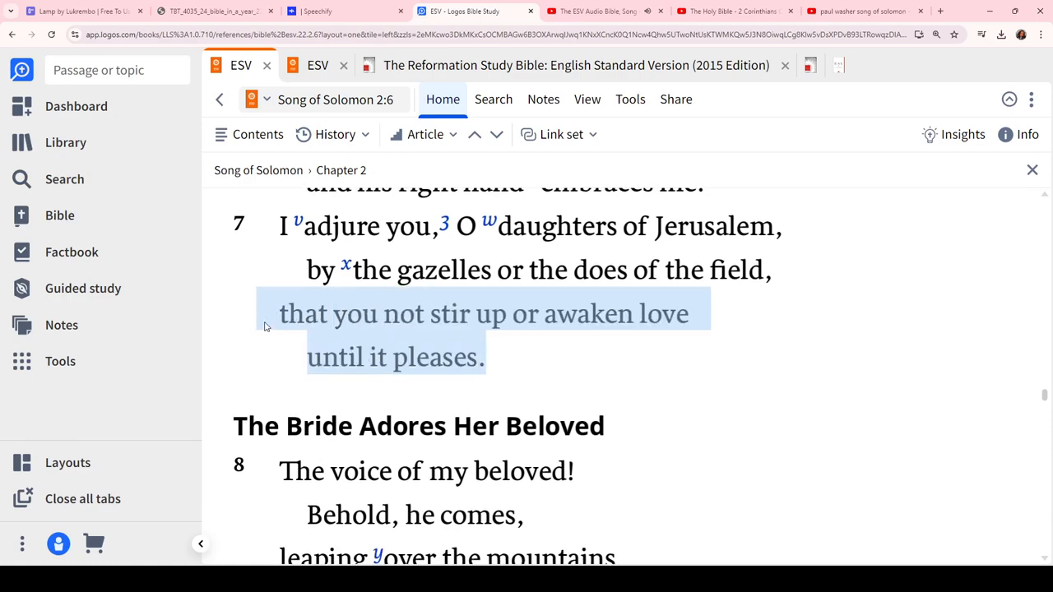
pyautogui.moveTo(740, 371)
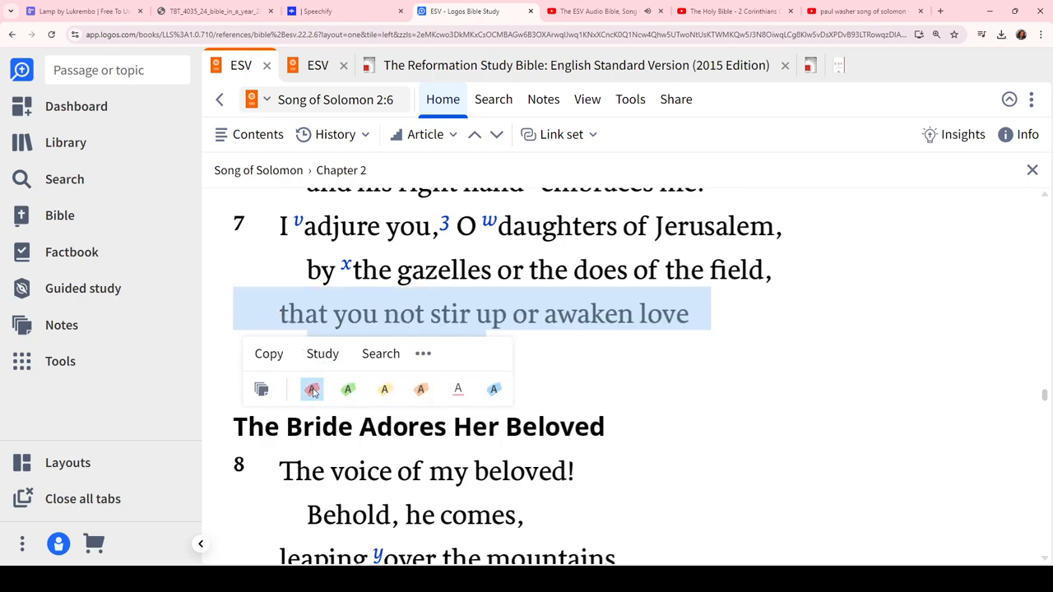
# Highlight 'that you not stir up or awaken love until it pleases' in 2:7 red
pyautogui.click(311, 389)
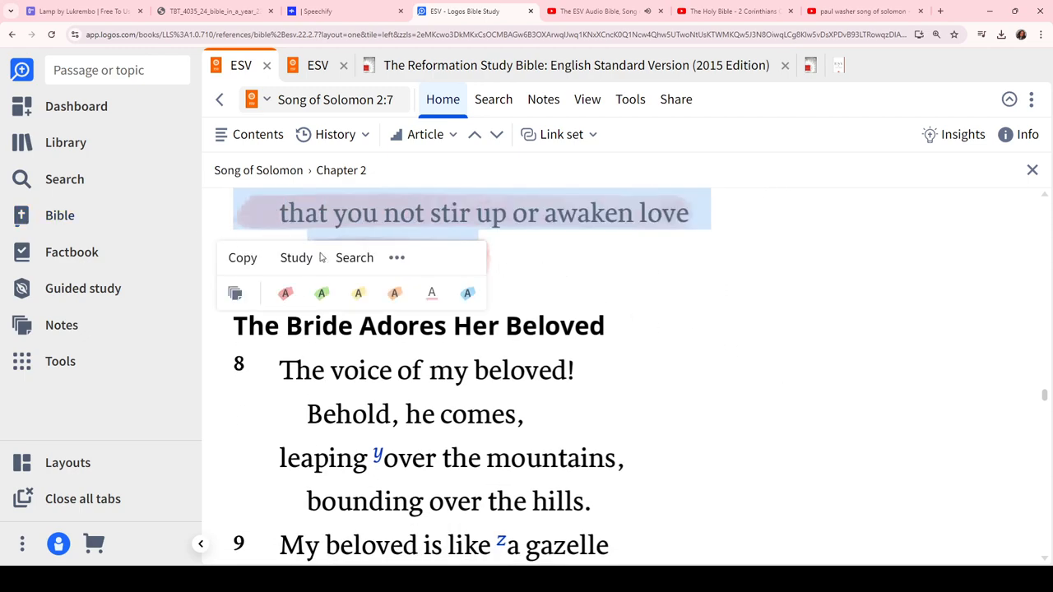
# Read Song of Solomon 2:10–17, highlighting 'My beloved is mine, and I am his' yellow
pyautogui.scroll(-3)
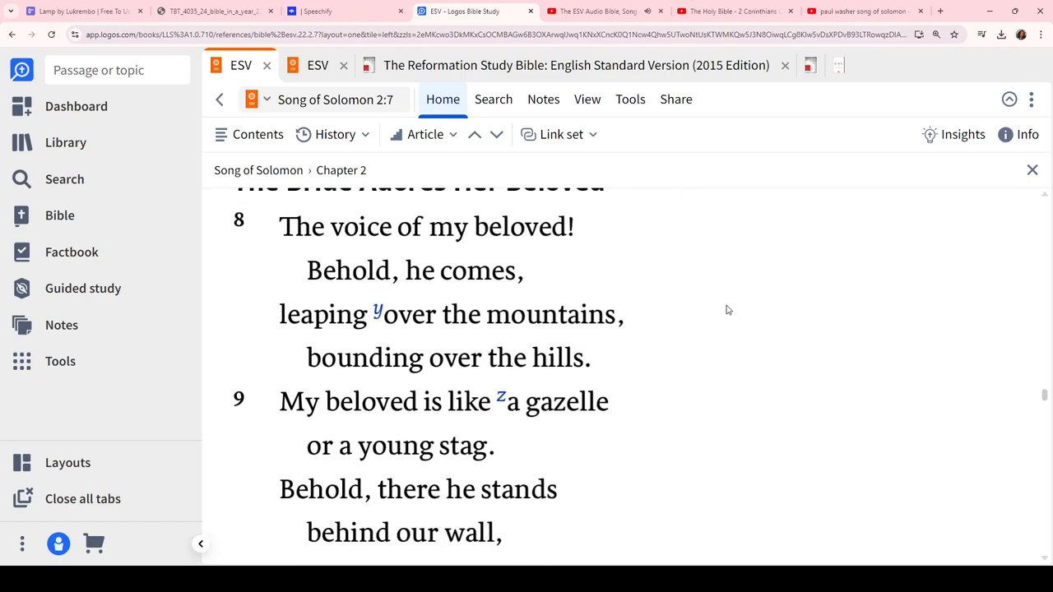
pyautogui.scroll(-3)
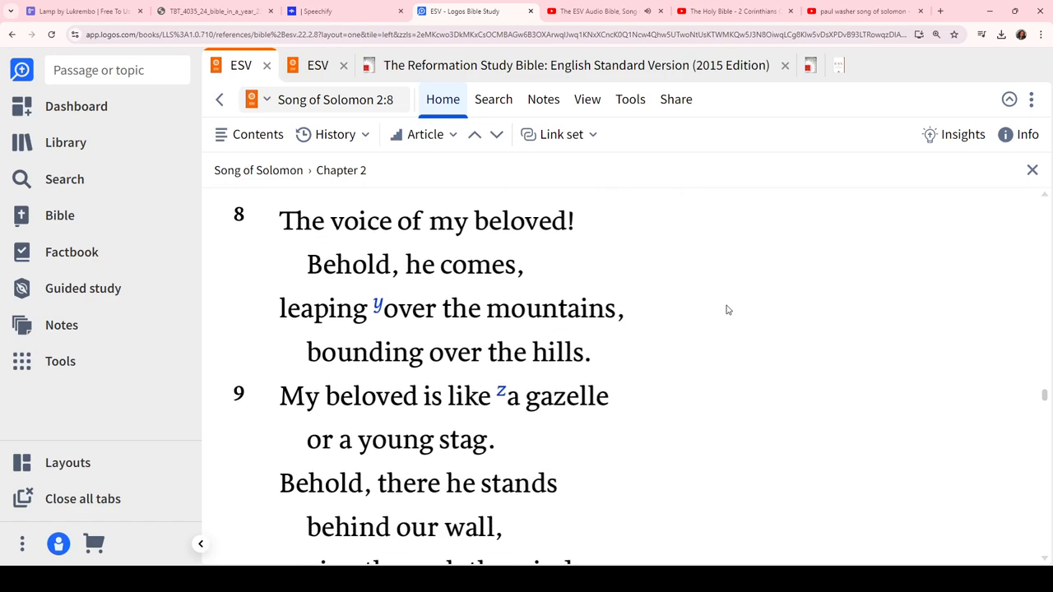
pyautogui.scroll(-3)
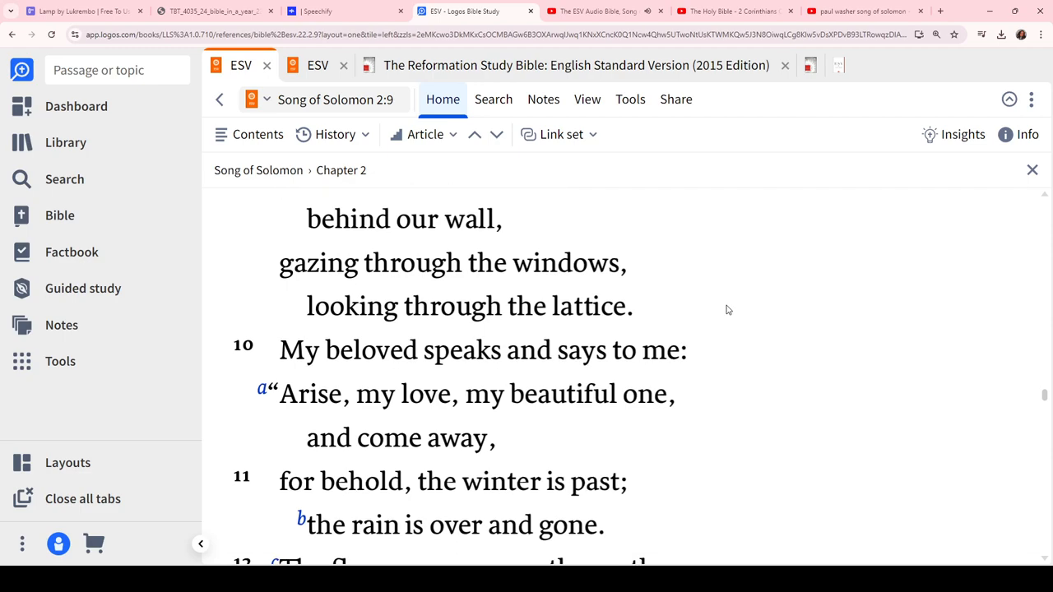
pyautogui.scroll(-3)
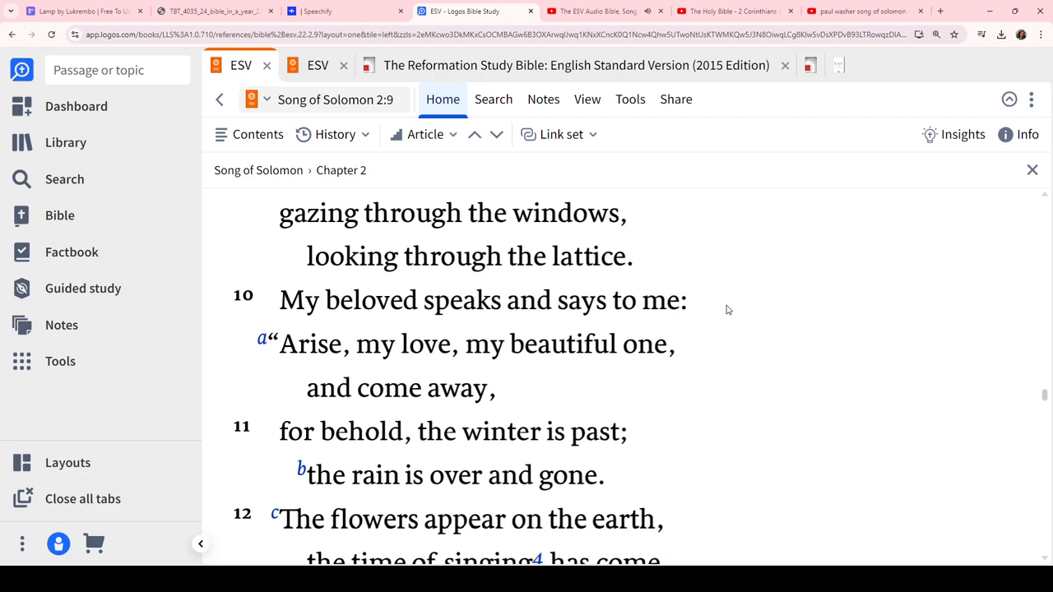
pyautogui.scroll(-3)
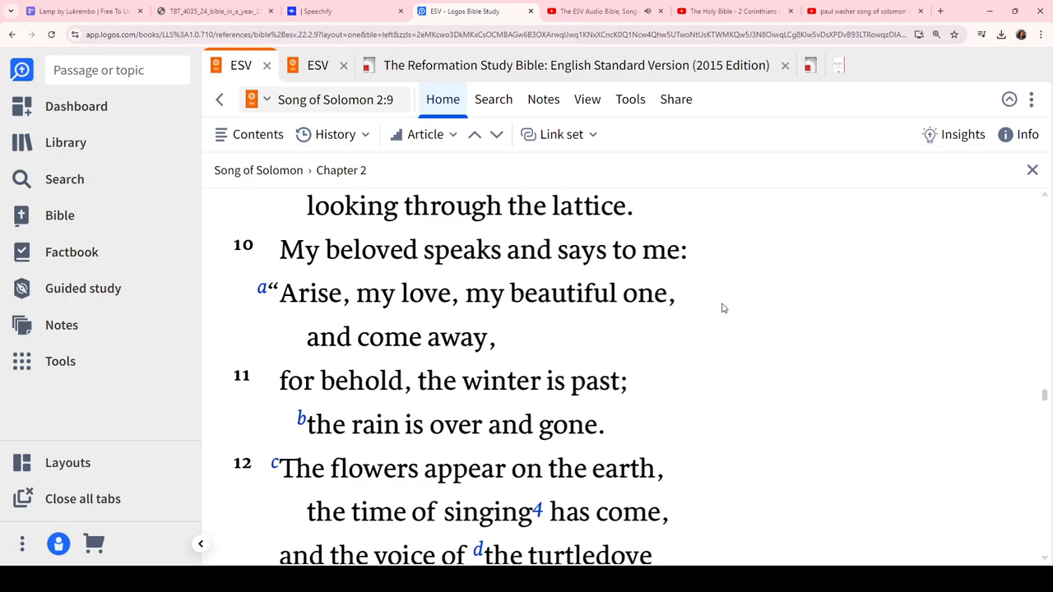
pyautogui.scroll(-3)
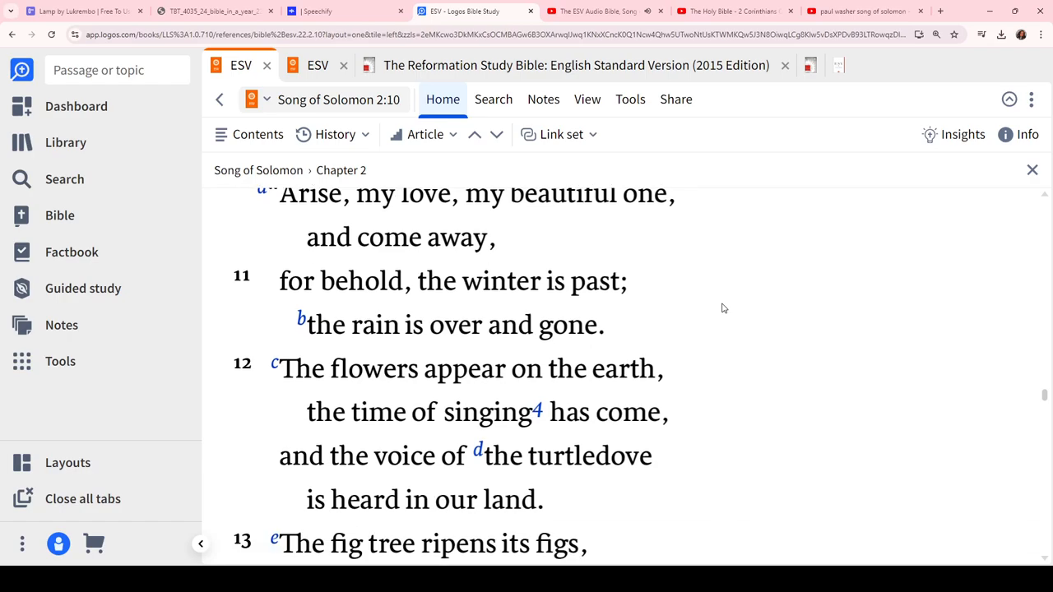
pyautogui.scroll(-3)
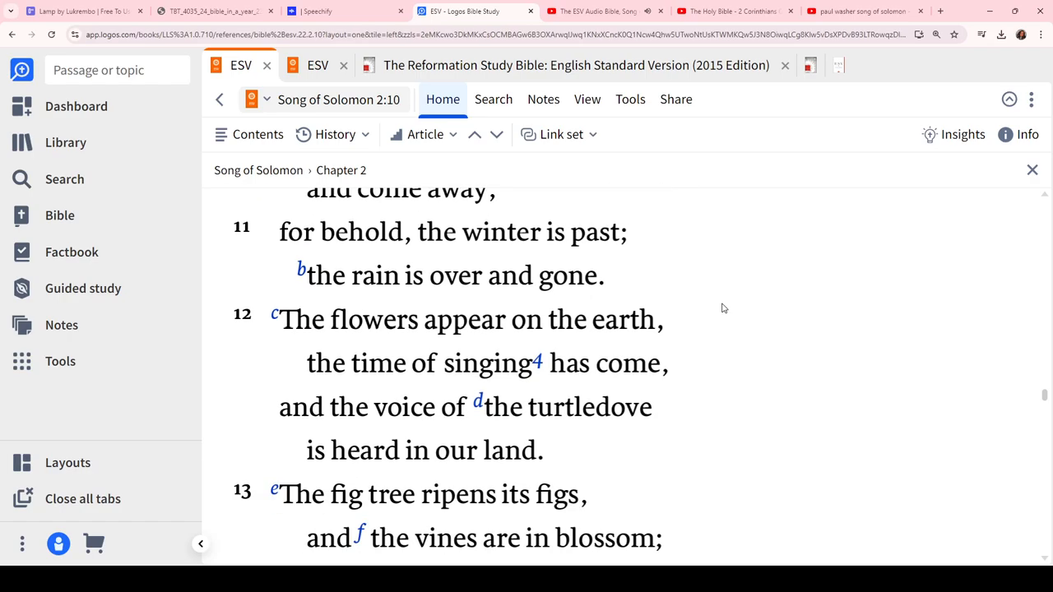
pyautogui.scroll(-3)
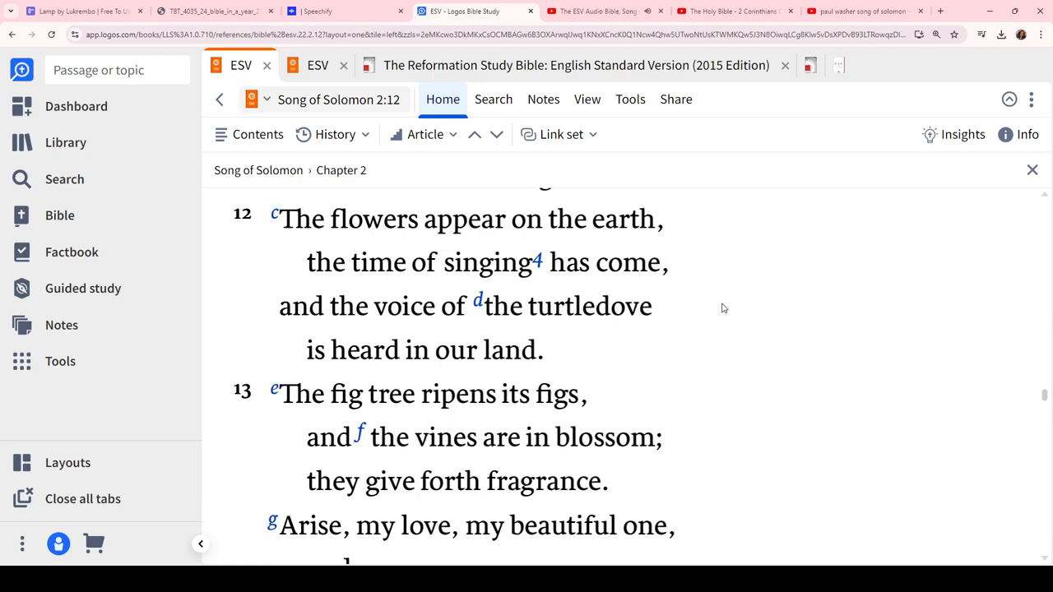
pyautogui.scroll(-3)
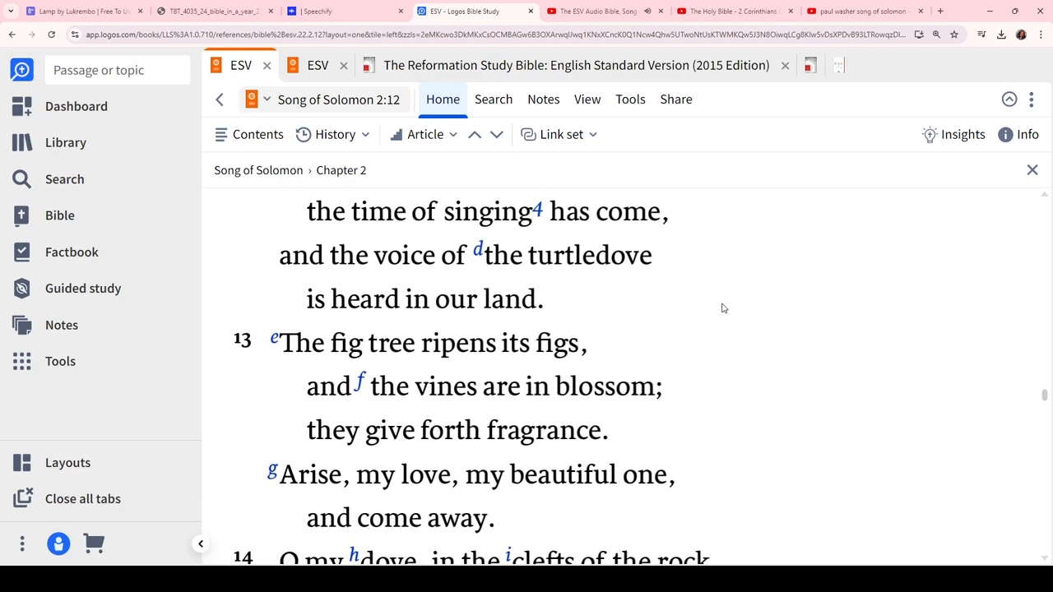
pyautogui.scroll(-3)
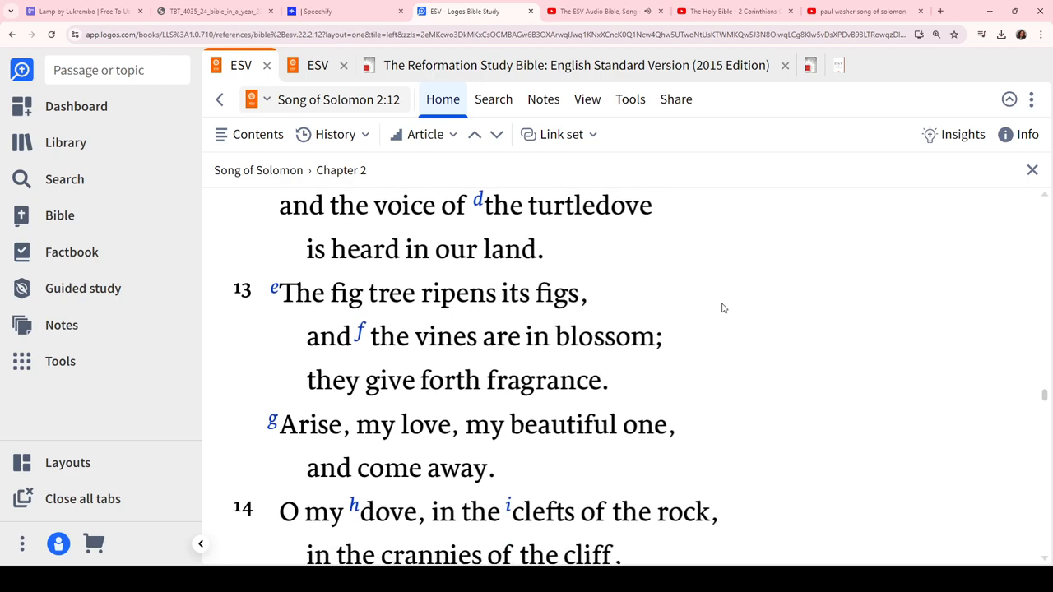
pyautogui.scroll(-3)
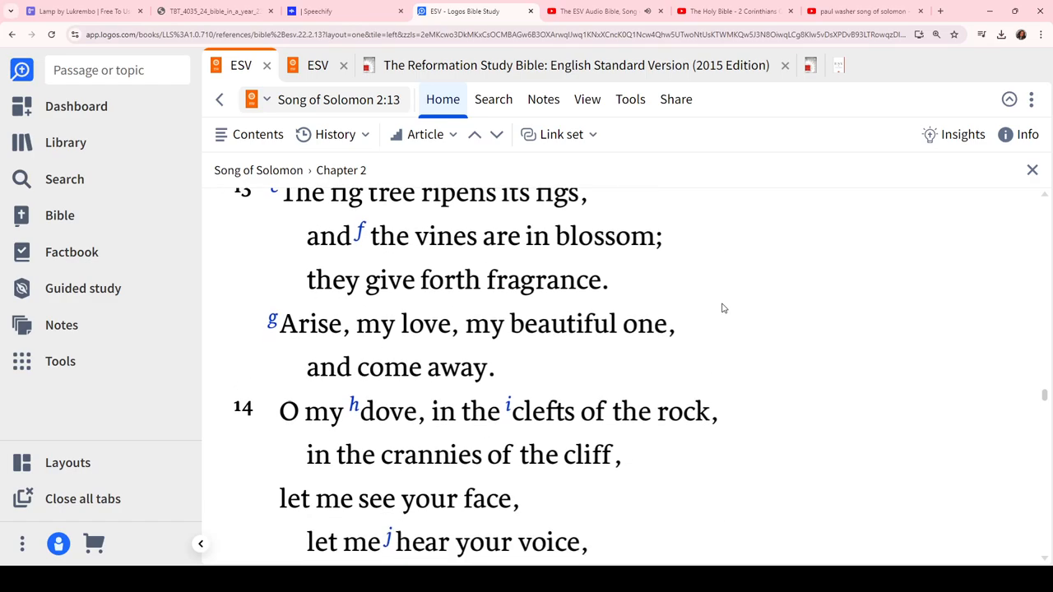
pyautogui.scroll(-3)
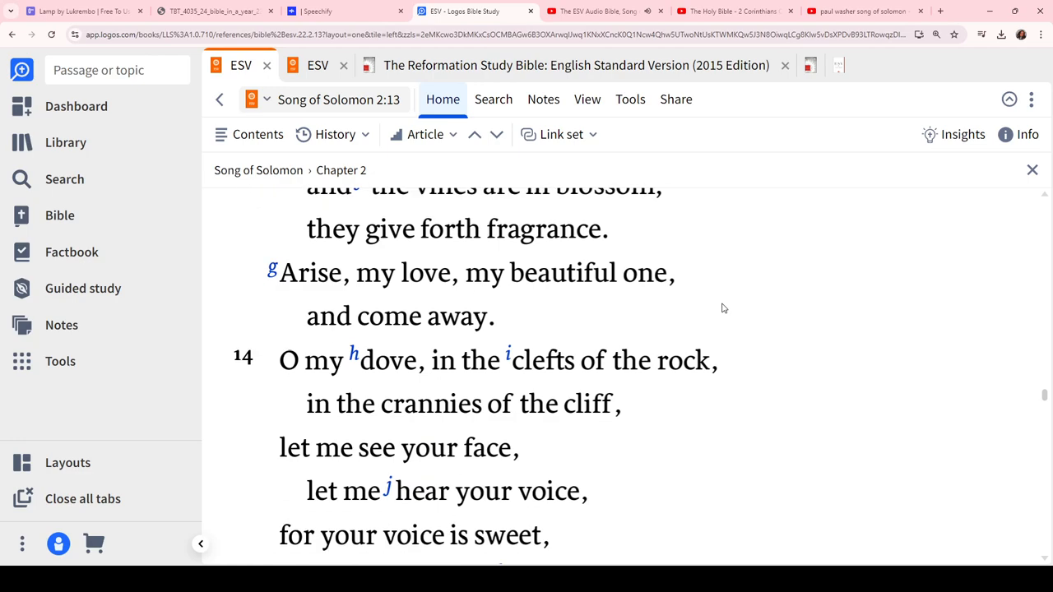
pyautogui.scroll(-3)
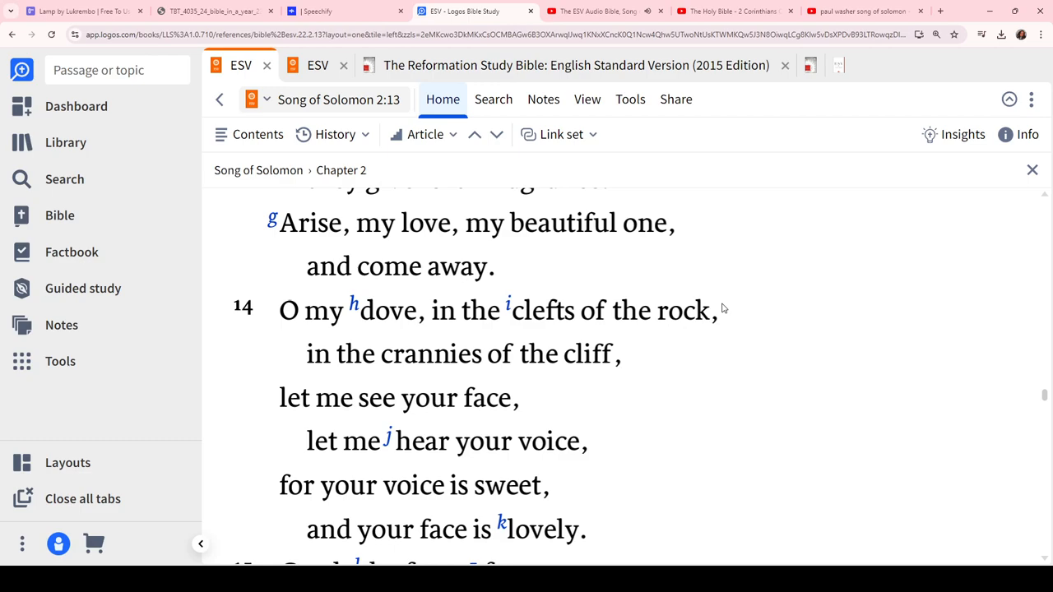
pyautogui.moveTo(759, 308)
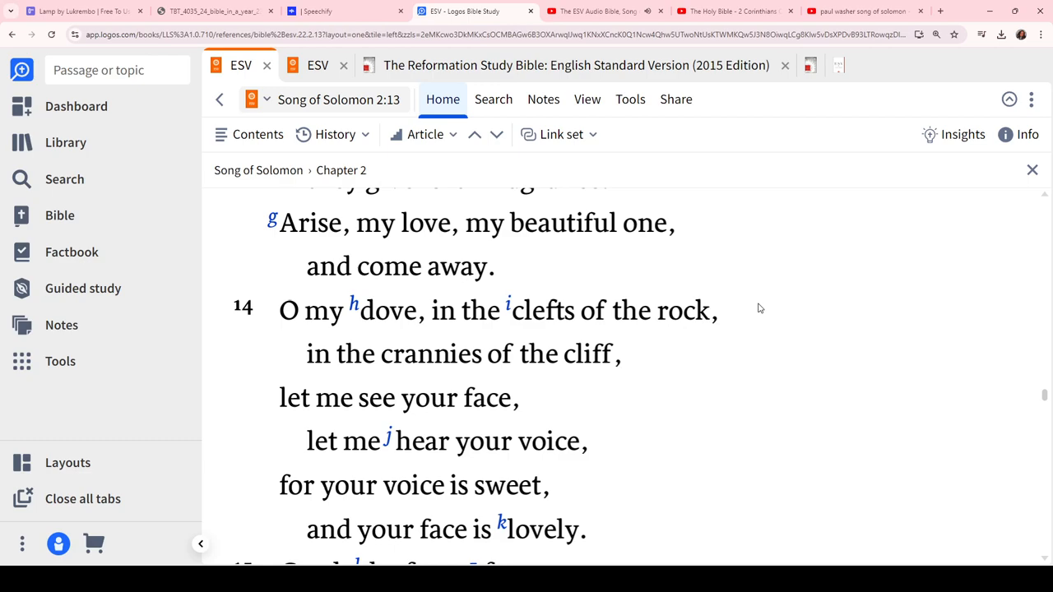
pyautogui.scroll(-3)
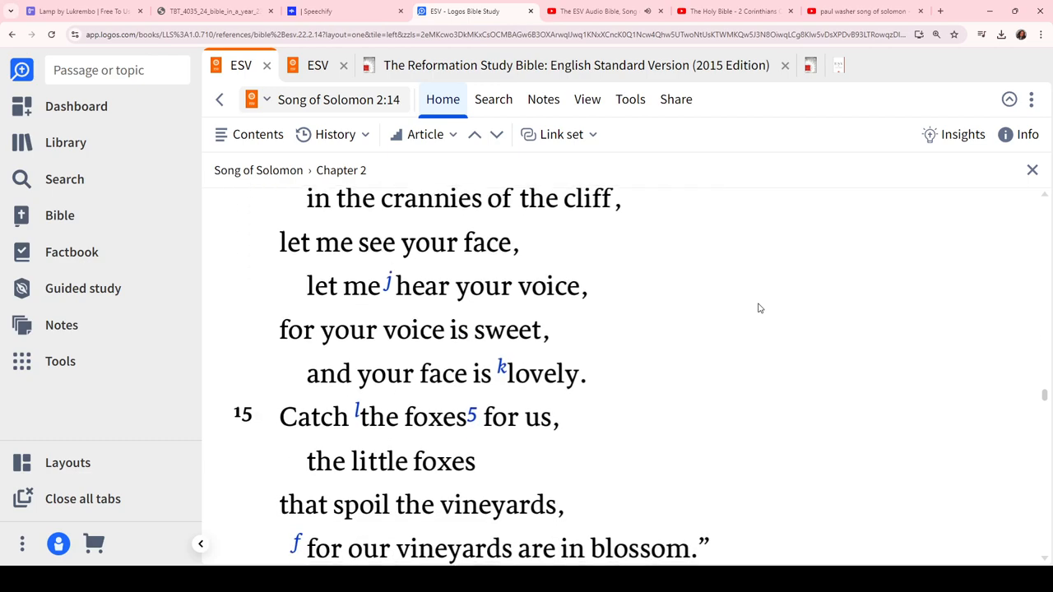
pyautogui.scroll(-3)
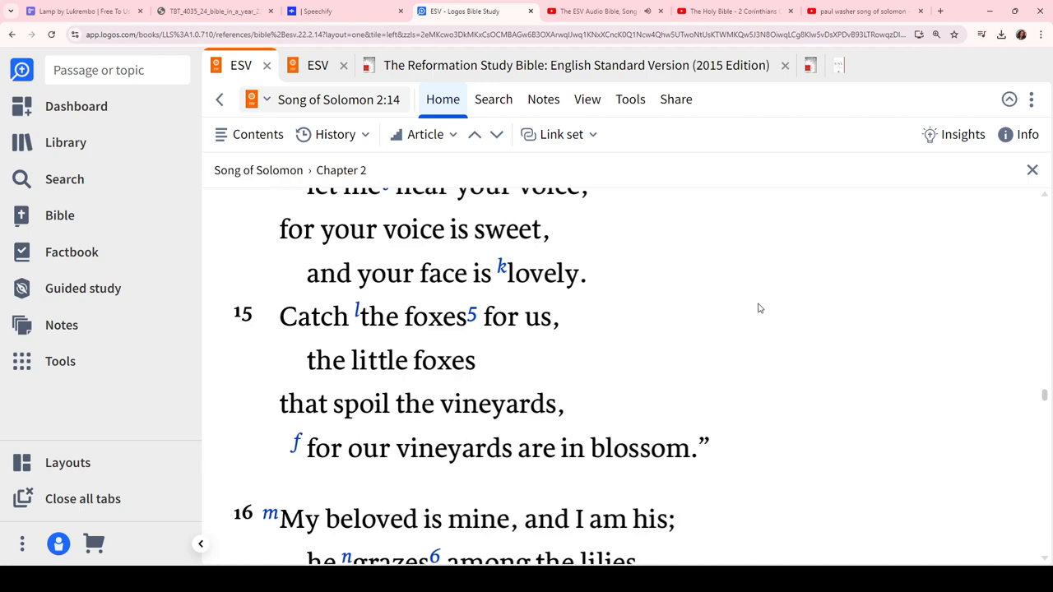
pyautogui.scroll(-3)
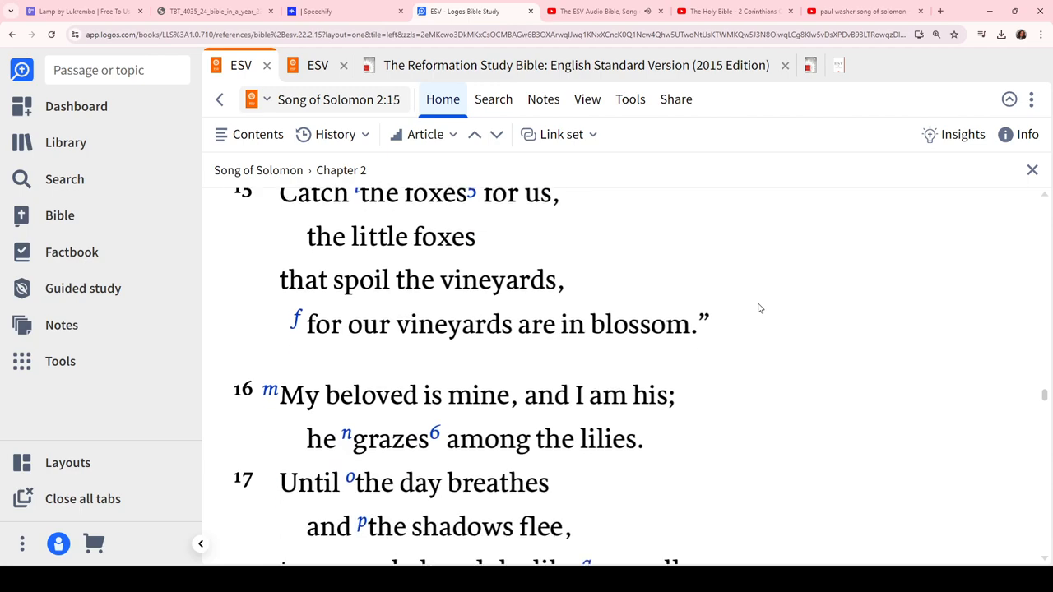
pyautogui.scroll(-3)
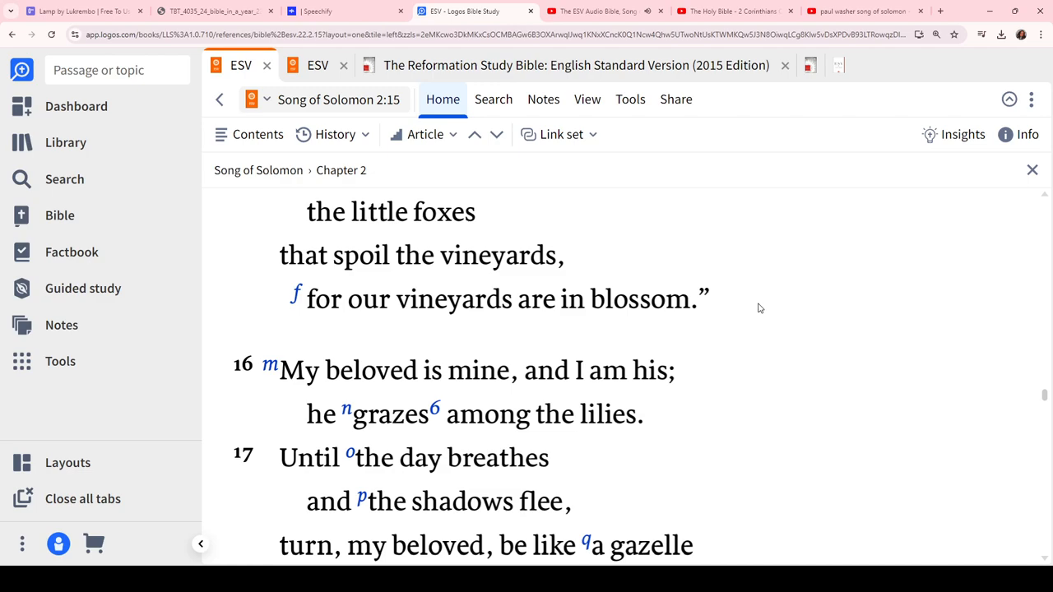
pyautogui.scroll(-3)
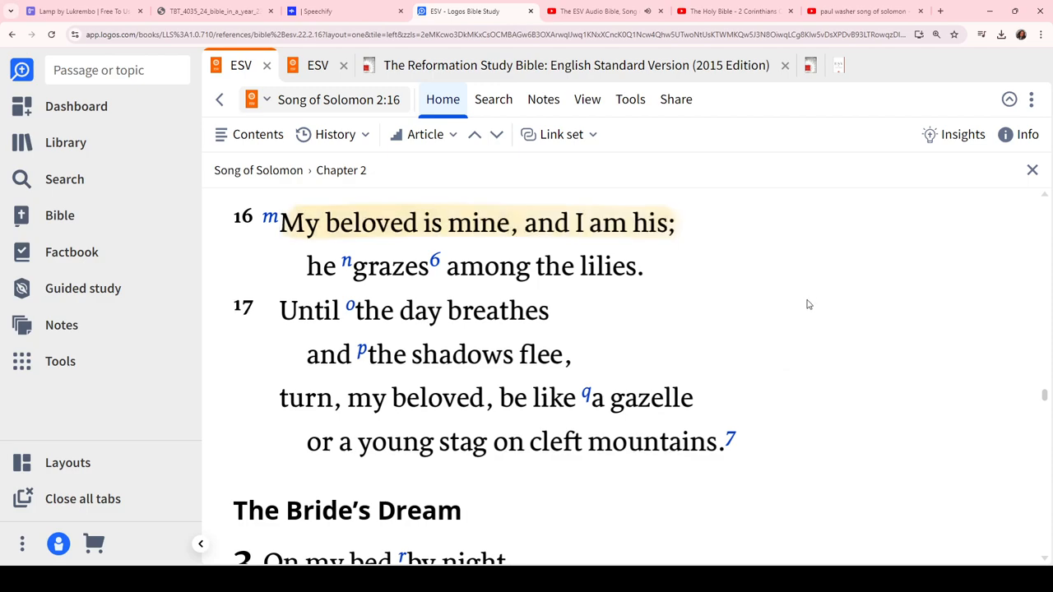
pyautogui.moveTo(903, 369)
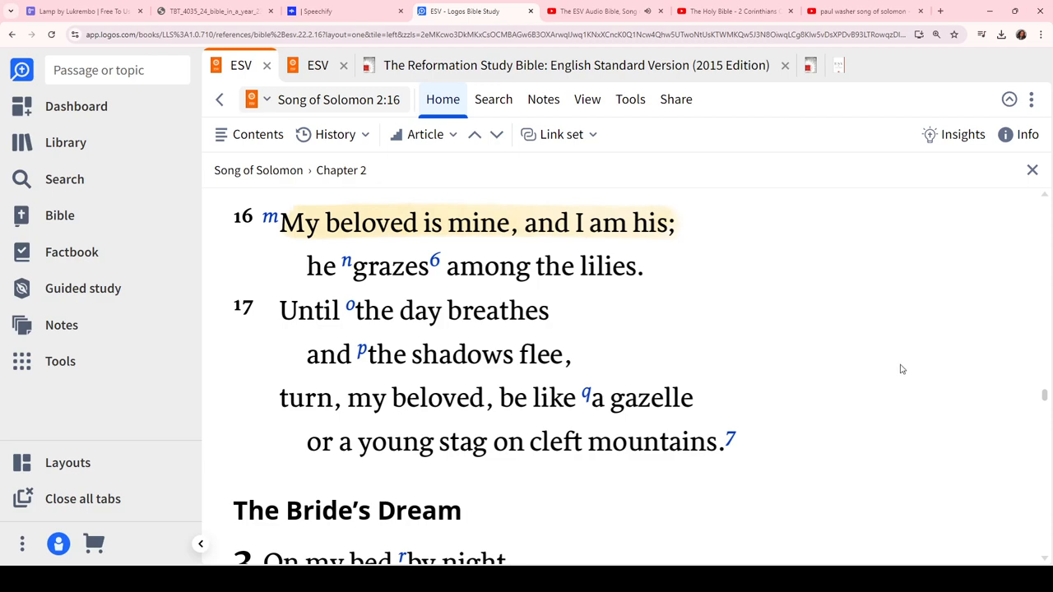
# Move into chapter 3 and highlight 'him whom my soul loves' in 3:1 green
pyautogui.scroll(3)
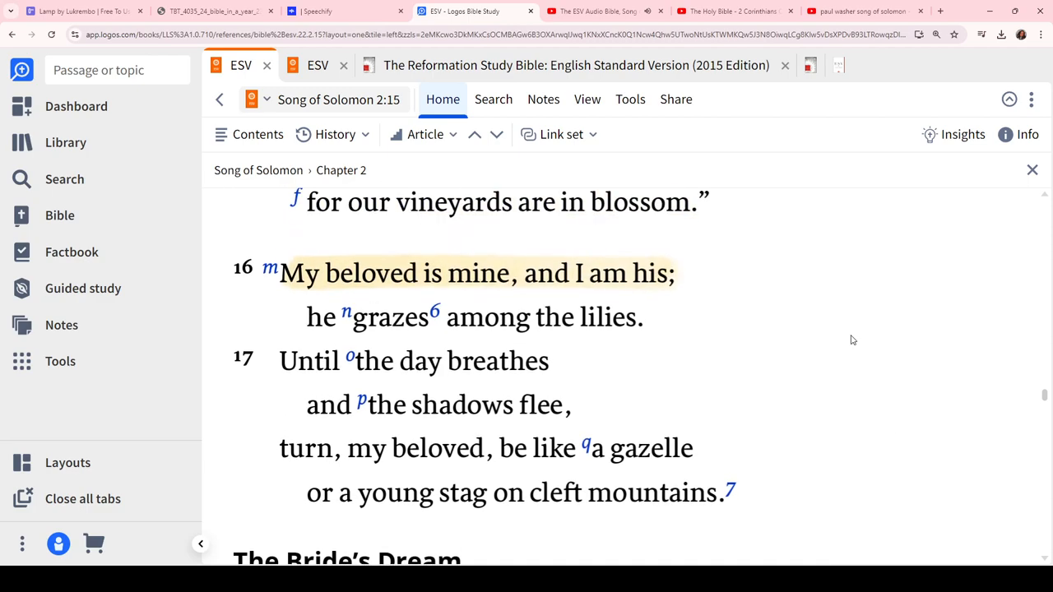
pyautogui.scroll(-3)
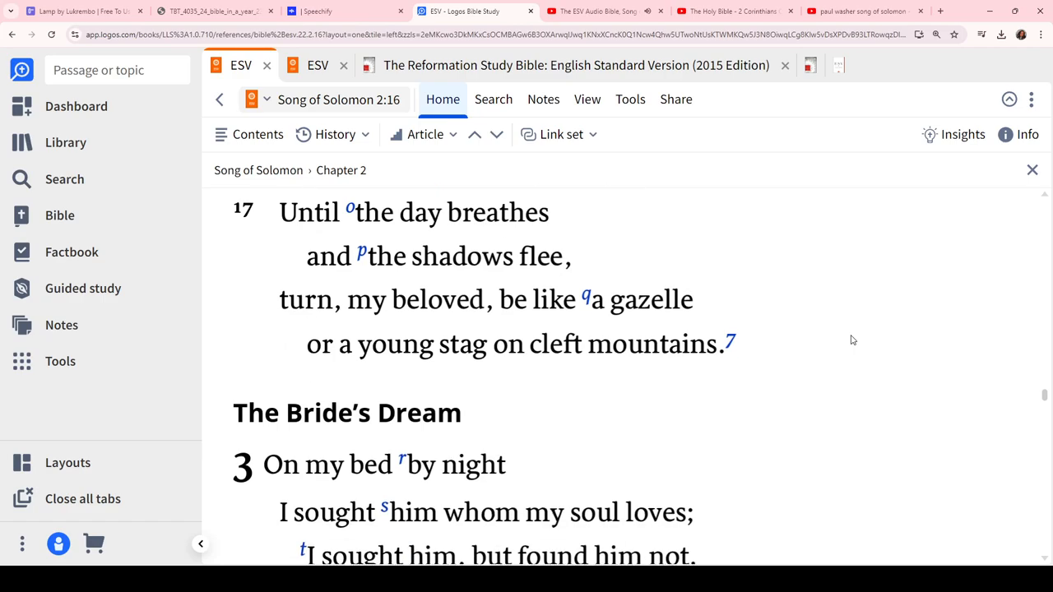
pyautogui.scroll(-3)
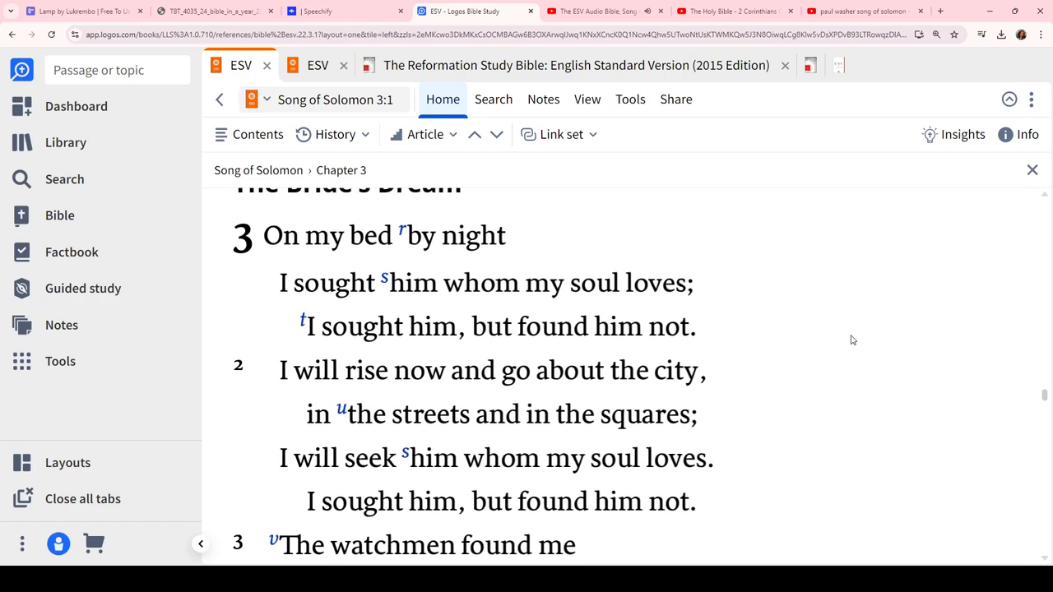
pyautogui.scroll(-3)
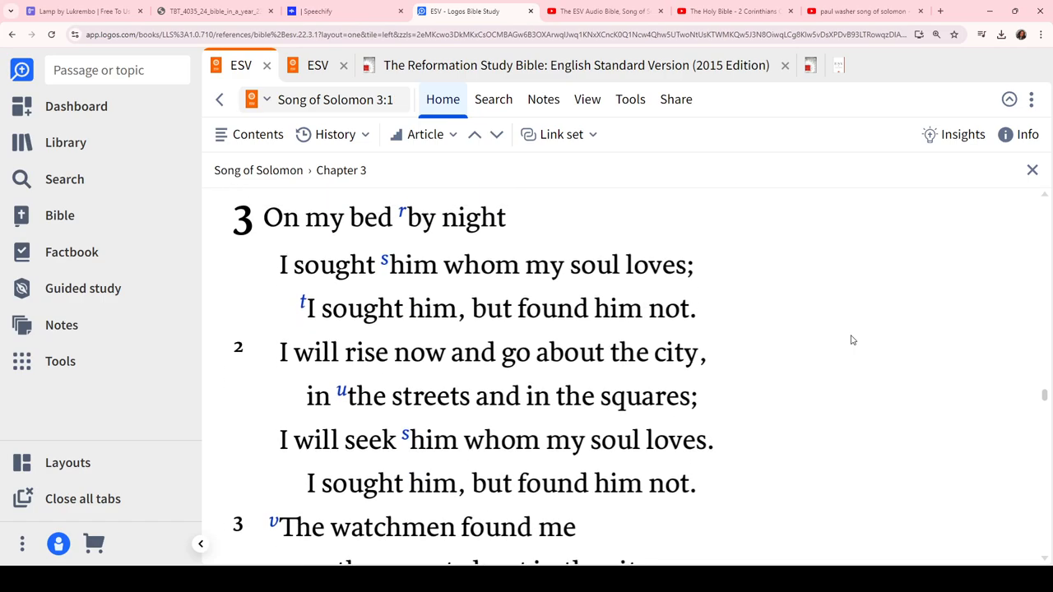
pyautogui.moveTo(506, 294)
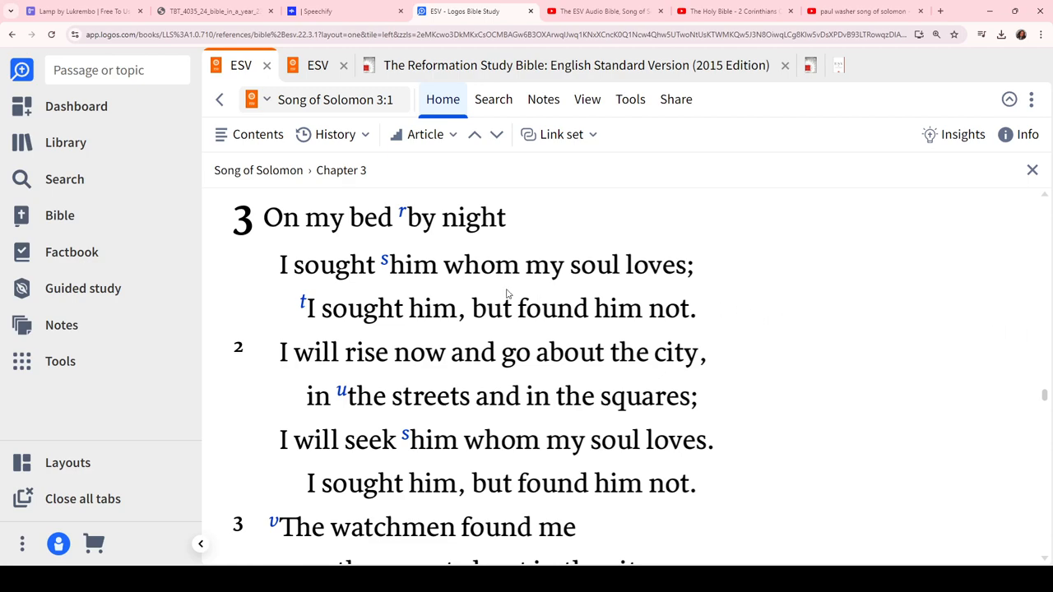
pyautogui.moveTo(389, 265); pyautogui.dragTo(694, 265)
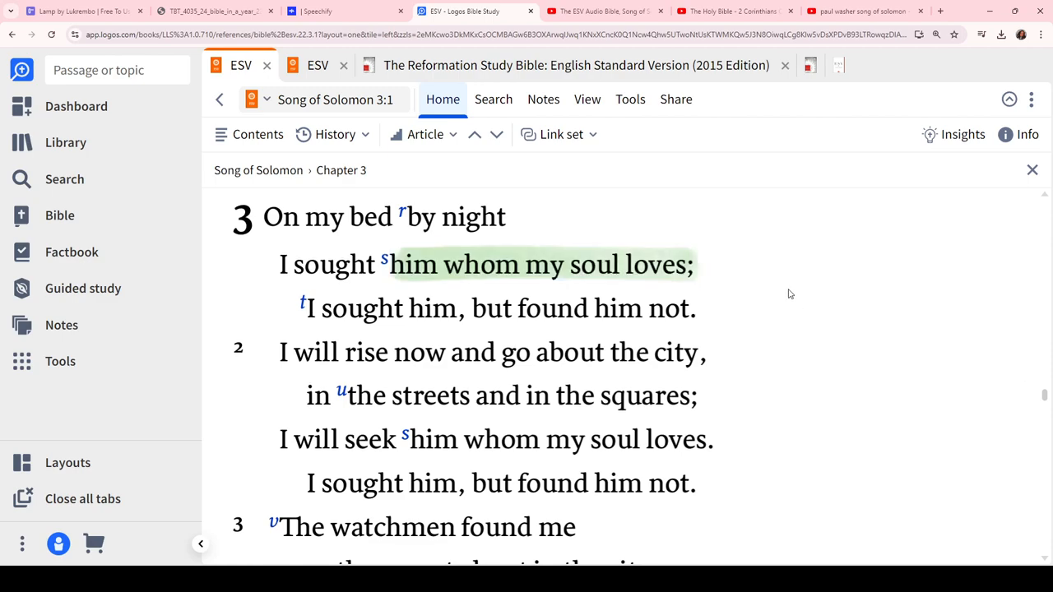
pyautogui.scroll(3)
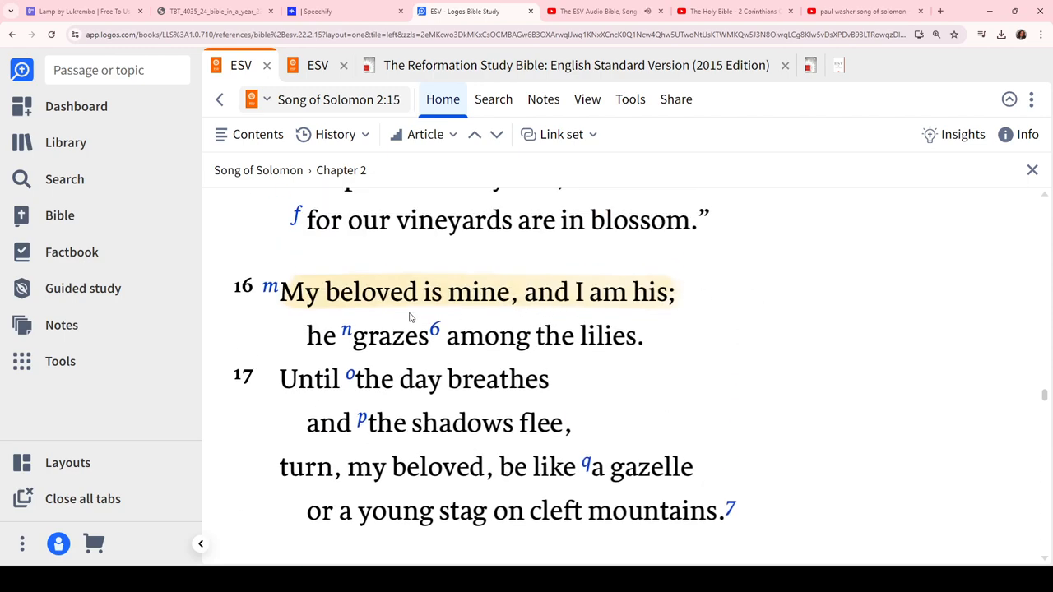
pyautogui.moveTo(280, 292); pyautogui.dragTo(675, 292)
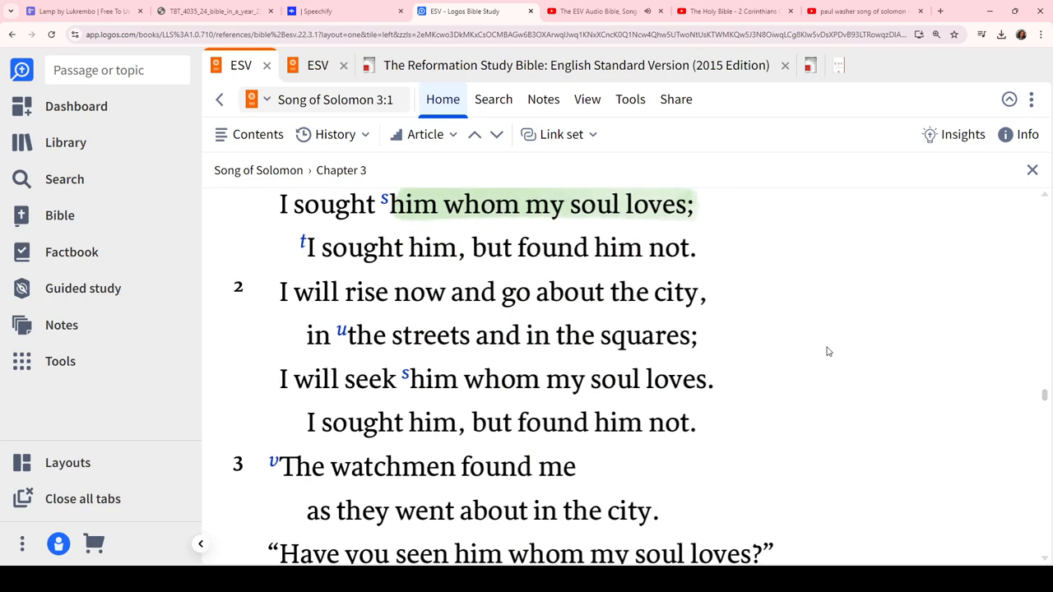
pyautogui.scroll(-3)
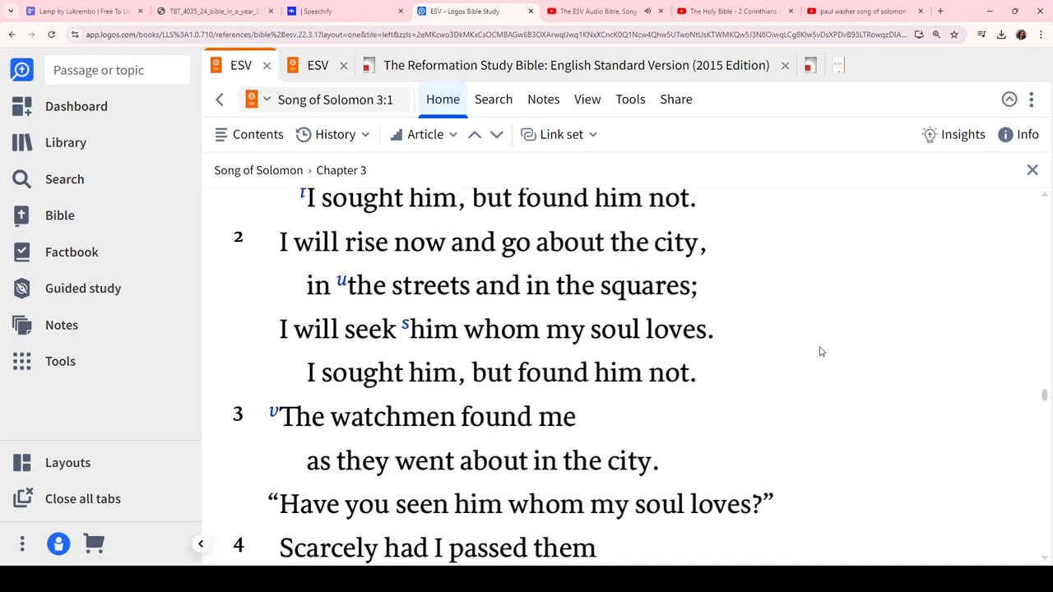
pyautogui.scroll(3)
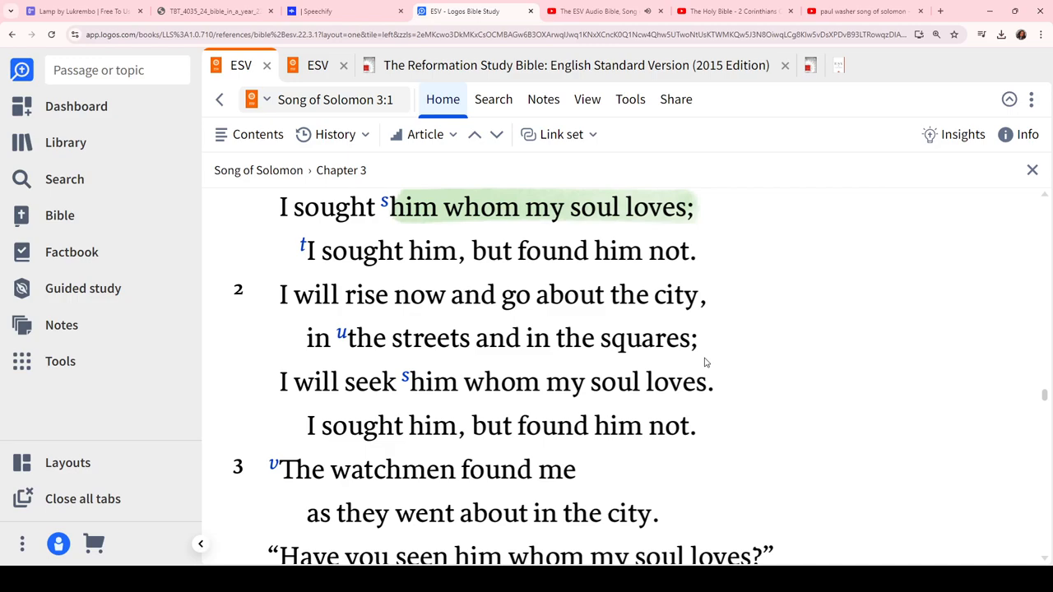
pyautogui.moveTo(606, 367)
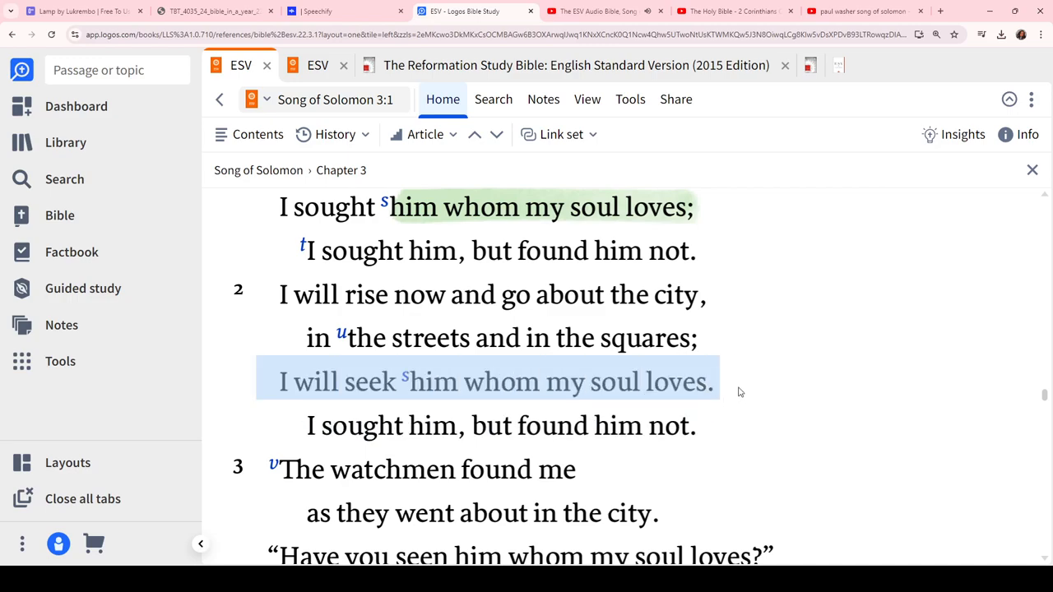
# Highlight 'I will seek him whom my soul loves' in 3:2 green, reading on to 3:5
pyautogui.scroll(-3)
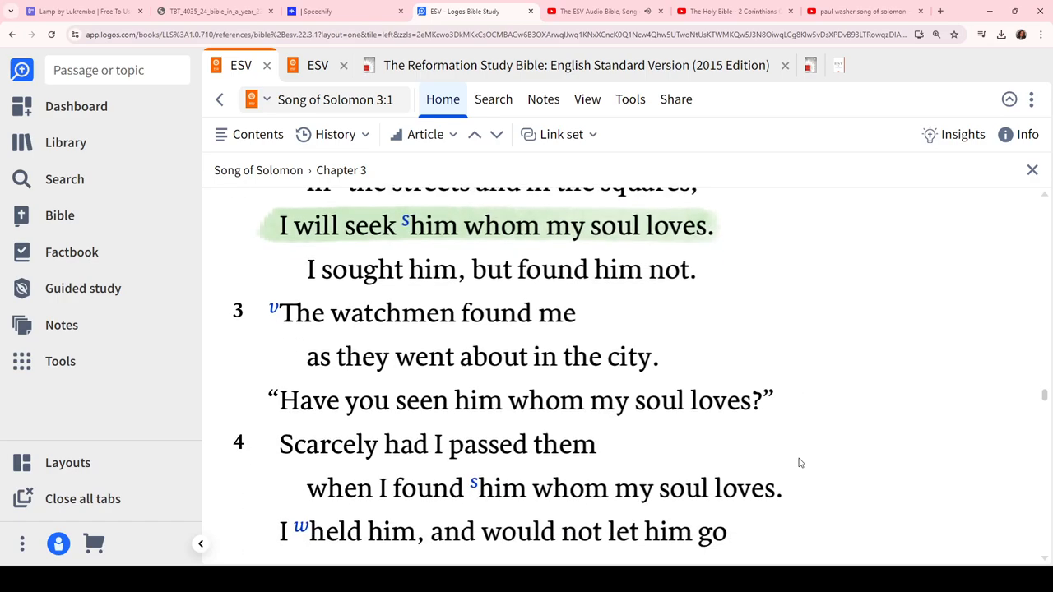
pyautogui.scroll(-3)
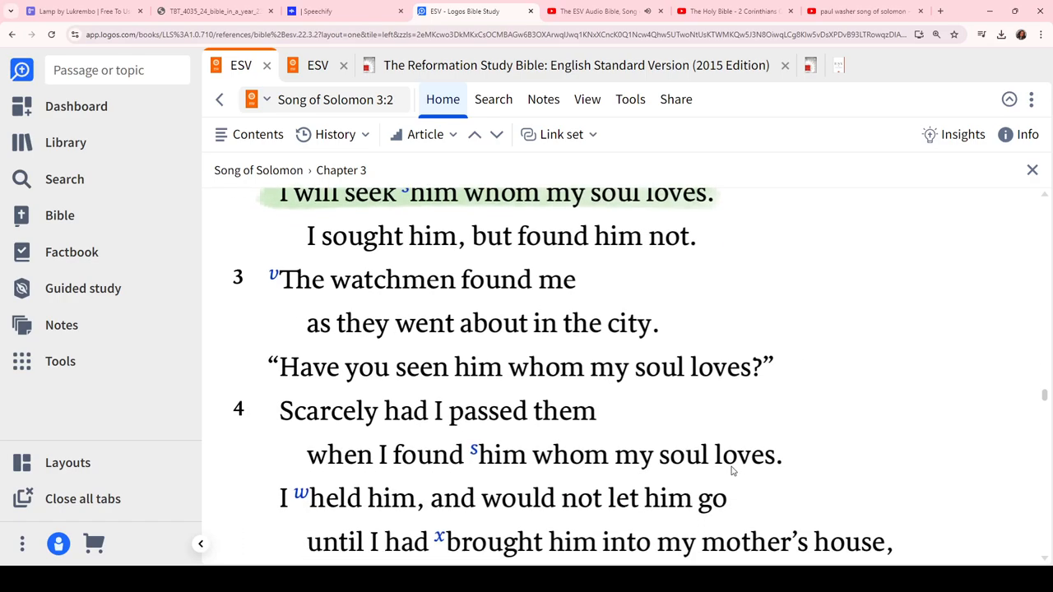
pyautogui.scroll(-3)
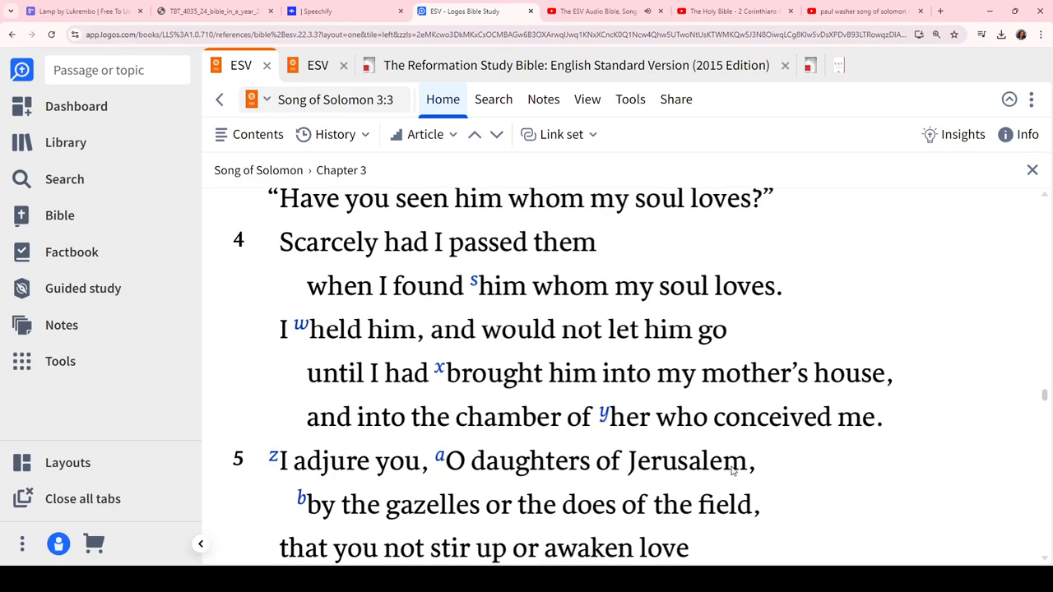
pyautogui.moveTo(944, 401)
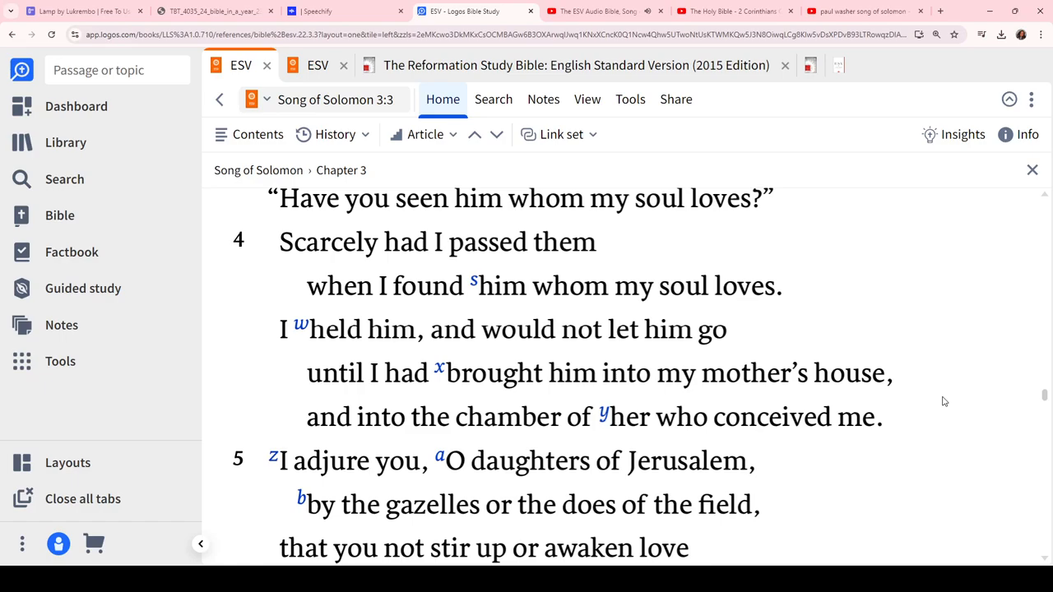
pyautogui.scroll(-3)
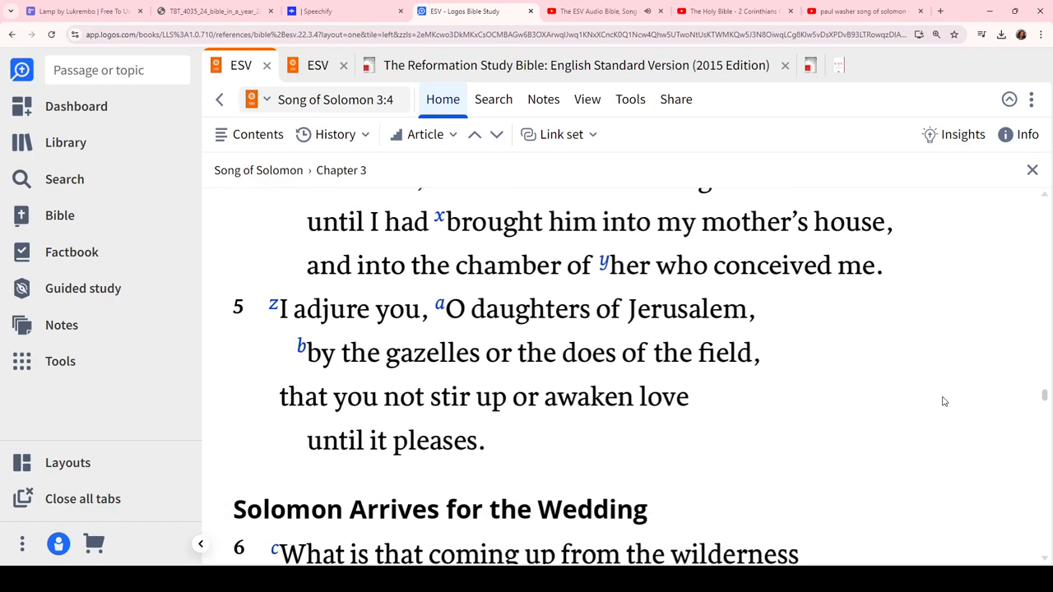
pyautogui.scroll(-3)
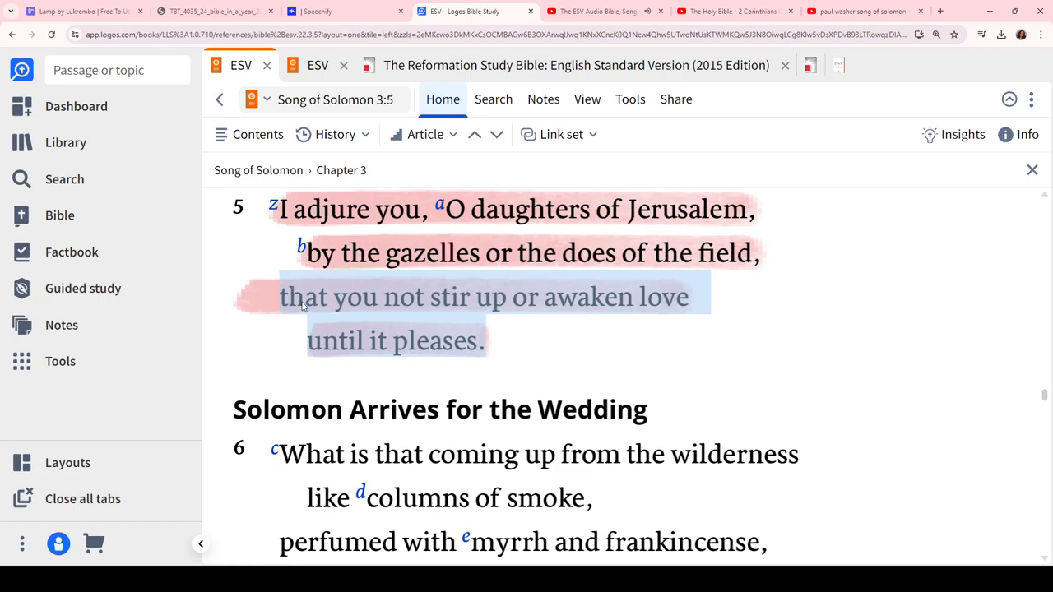
# Read through Song of Solomon 3:5–11 in the Logos ESV reader
pyautogui.click(730, 303)
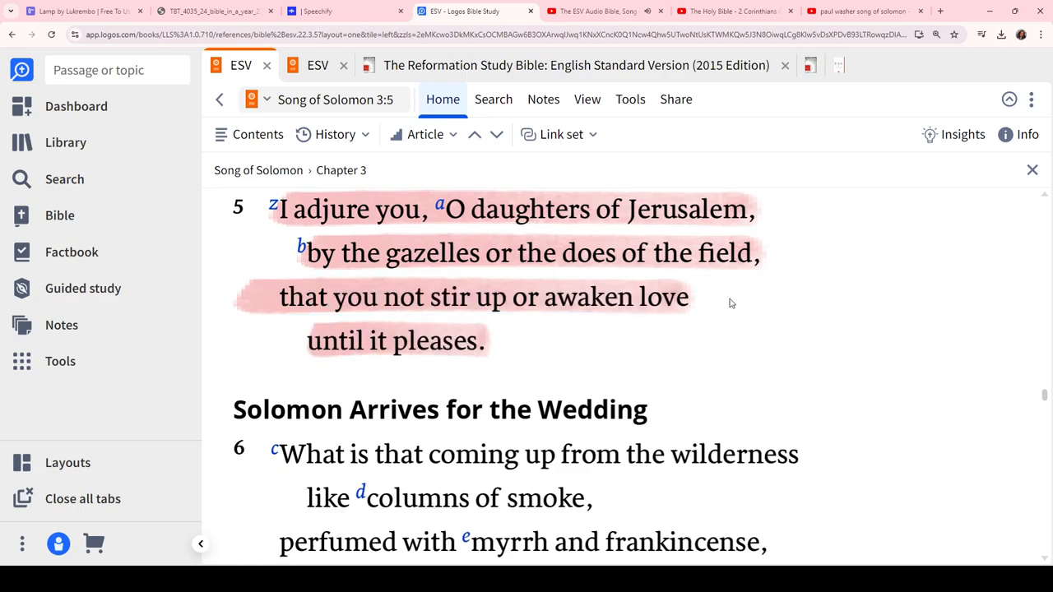
pyautogui.scroll(-3)
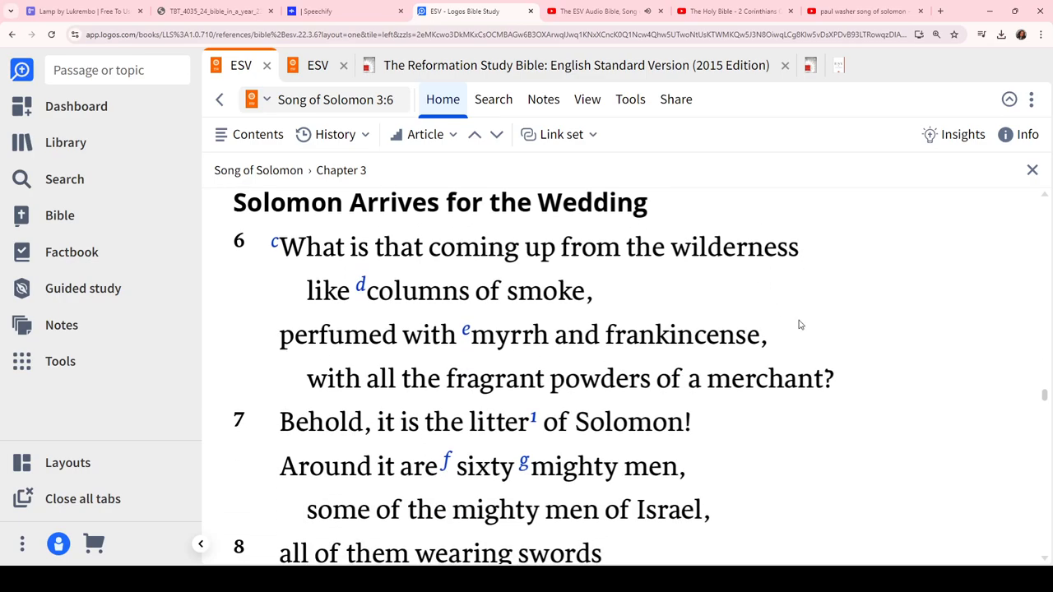
pyautogui.scroll(-3)
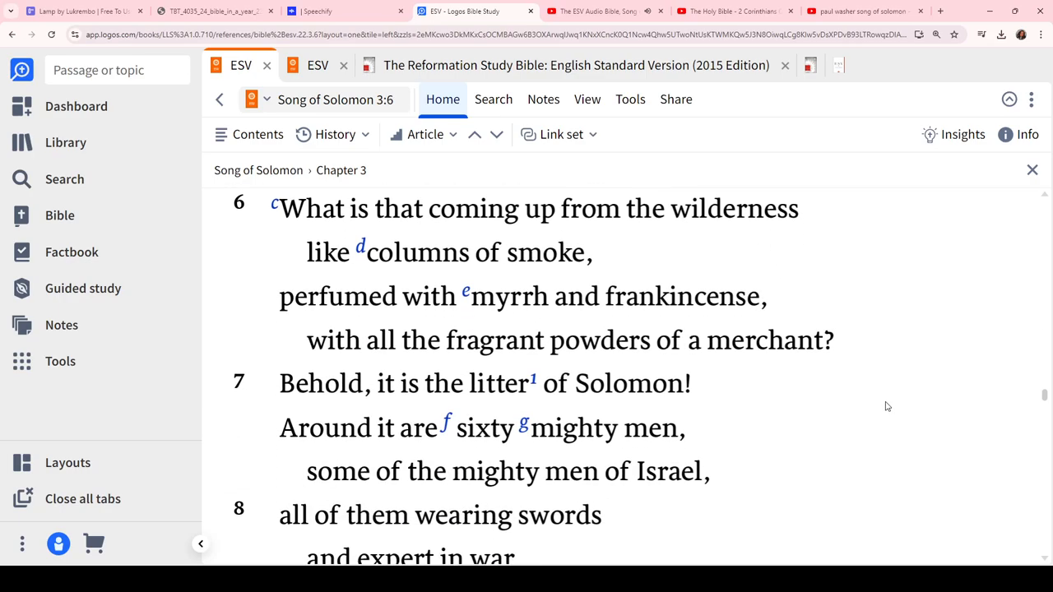
pyautogui.scroll(-3)
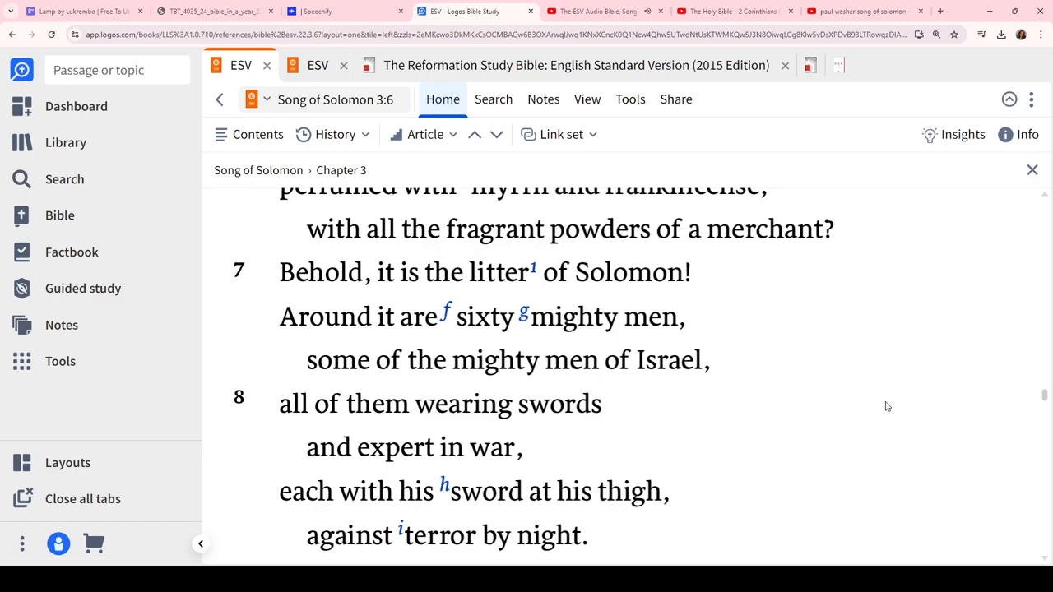
pyautogui.scroll(3)
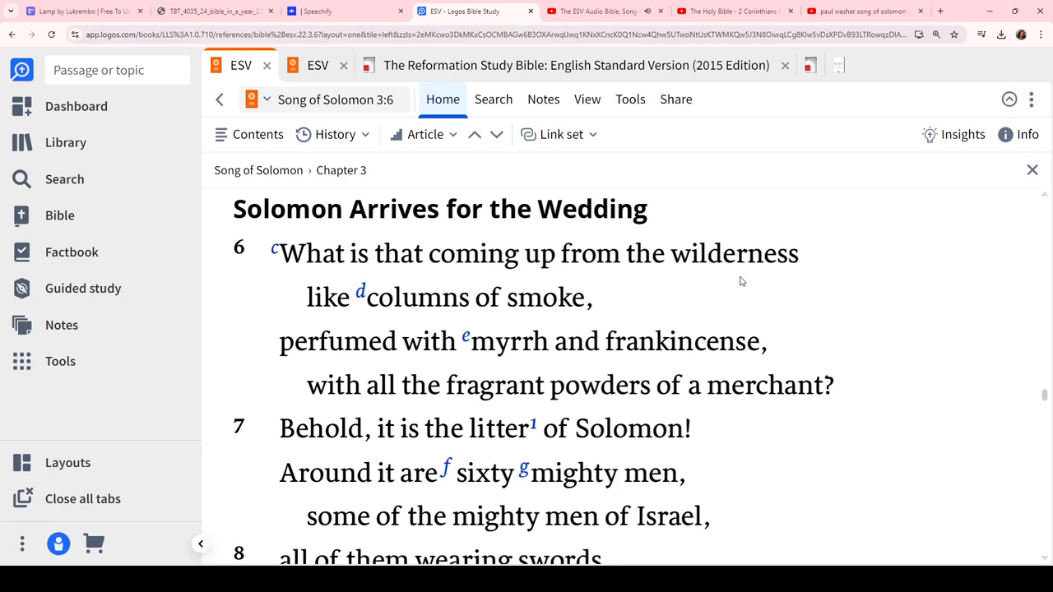
pyautogui.scroll(-3)
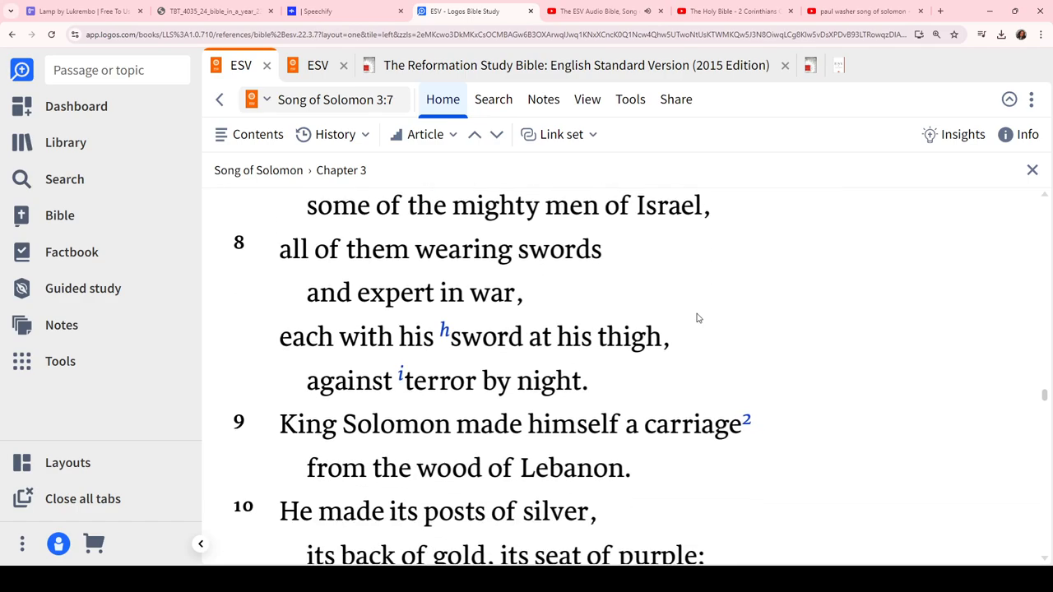
pyautogui.scroll(-3)
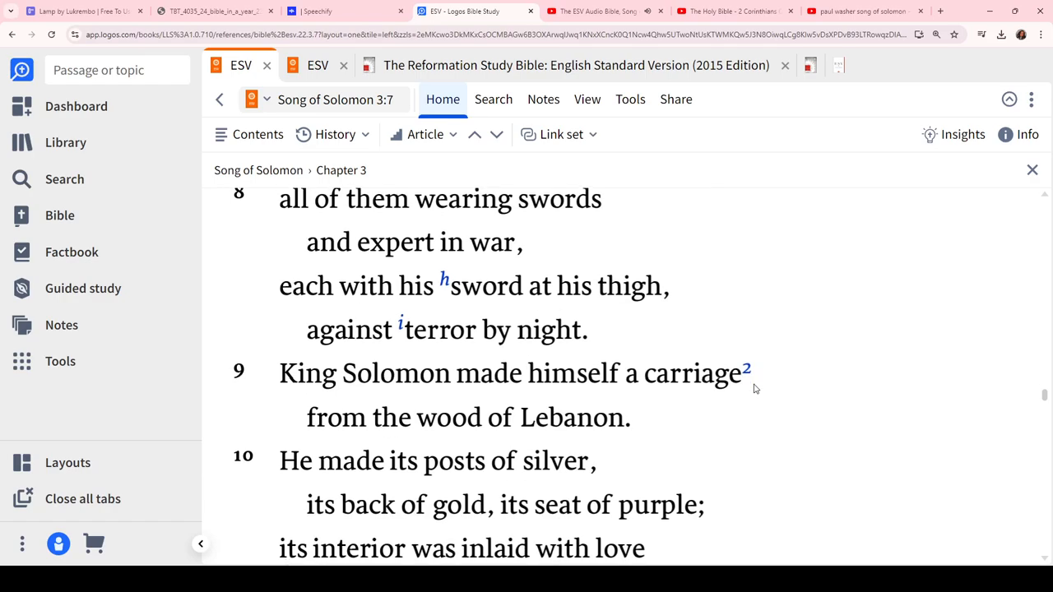
pyautogui.scroll(-3)
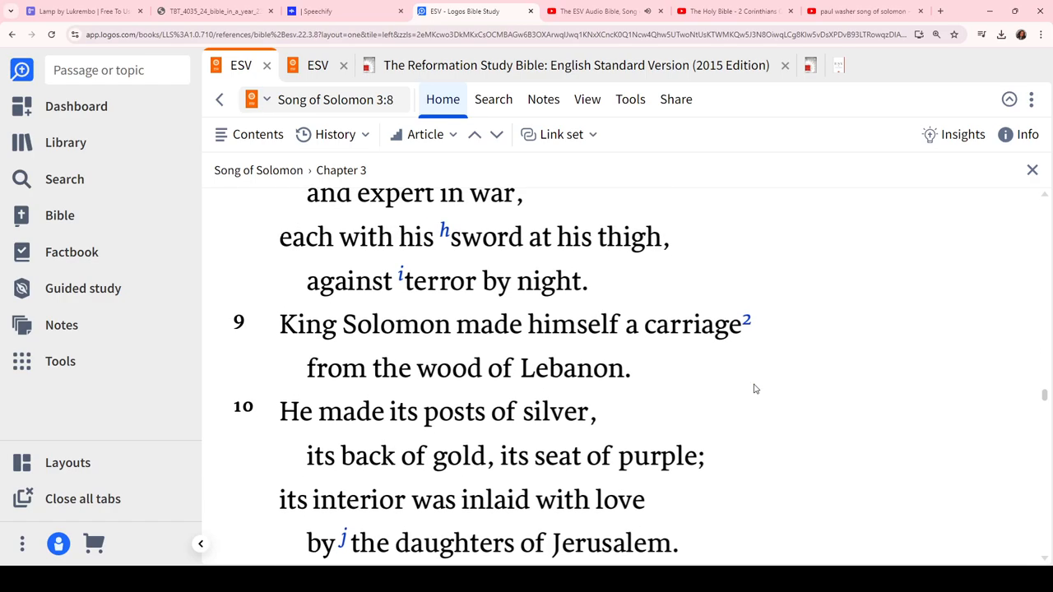
pyautogui.scroll(-3)
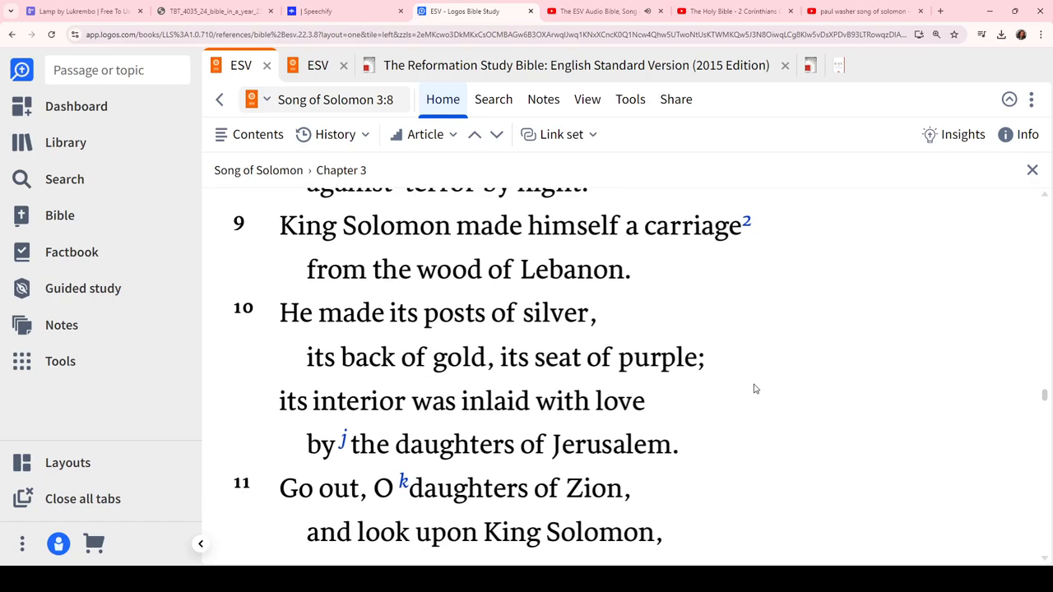
pyautogui.scroll(-3)
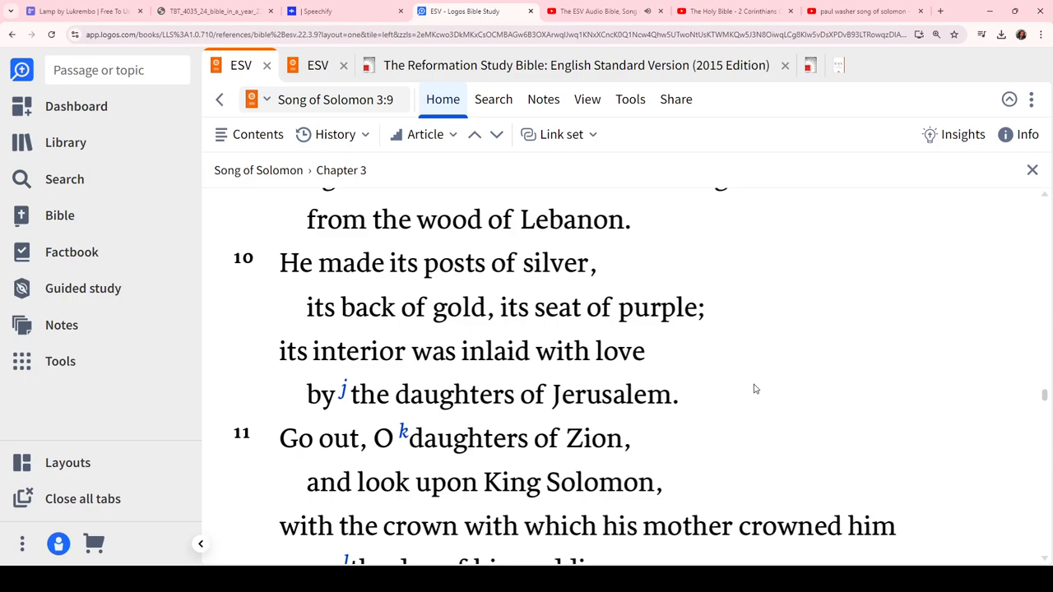
pyautogui.scroll(-3)
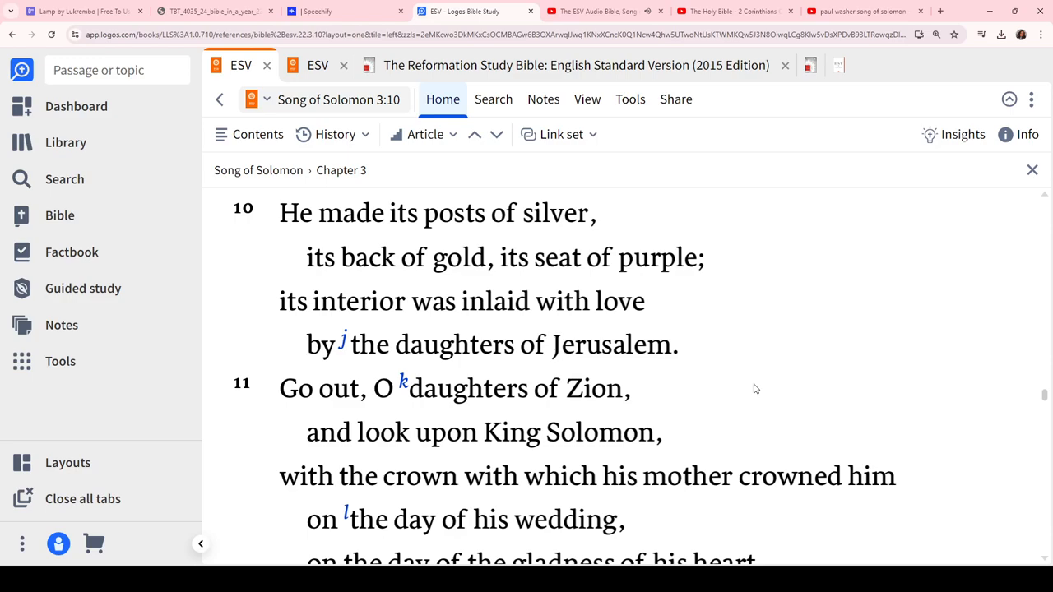
pyautogui.moveTo(877, 352)
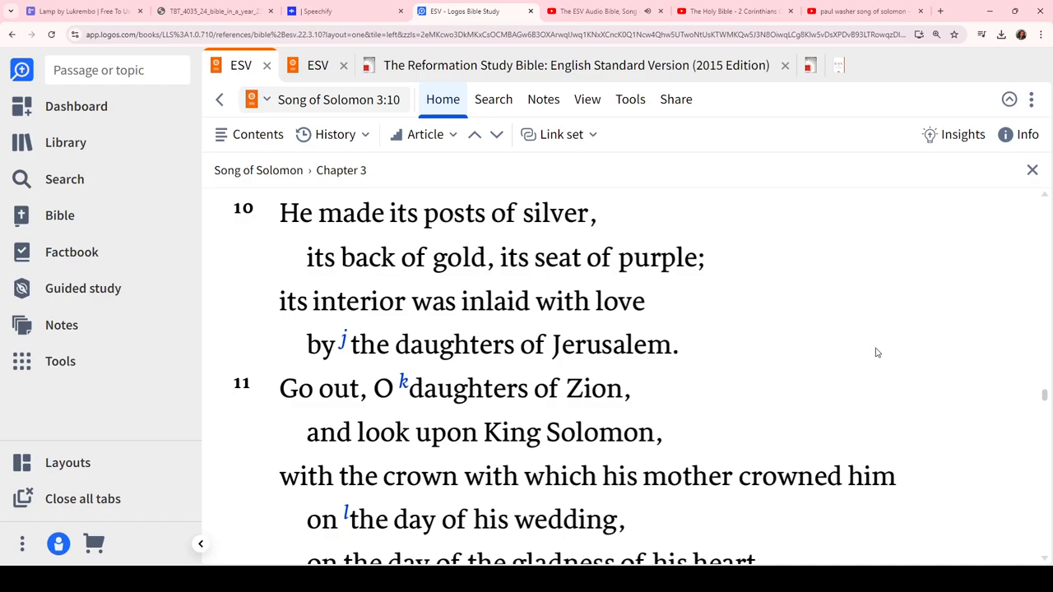
# Select the last two lines of verse 11 and check the chapter 4 YouTube audio
pyautogui.scroll(-3)
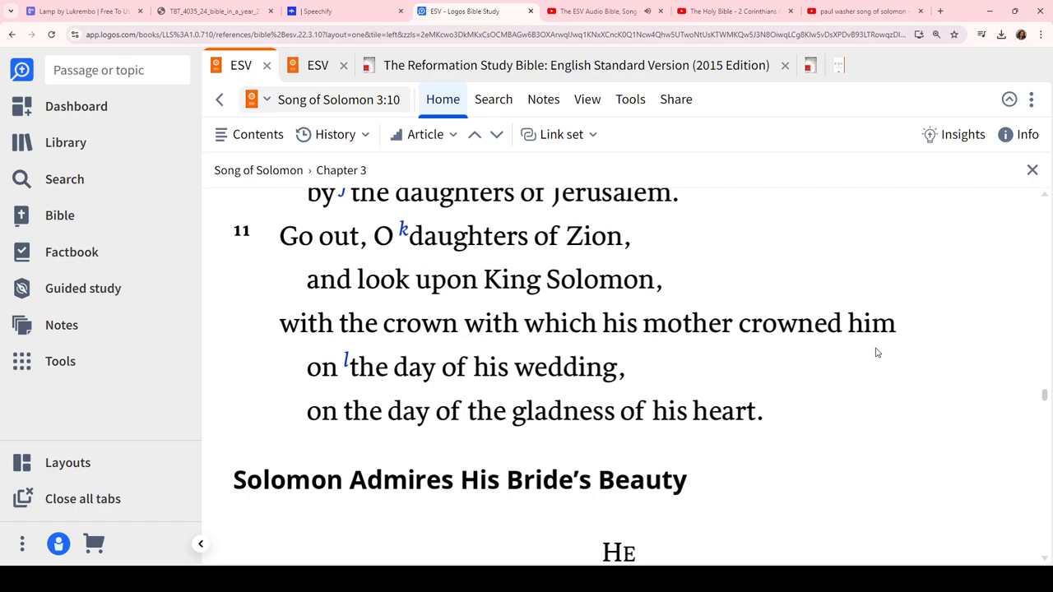
pyautogui.scroll(-3)
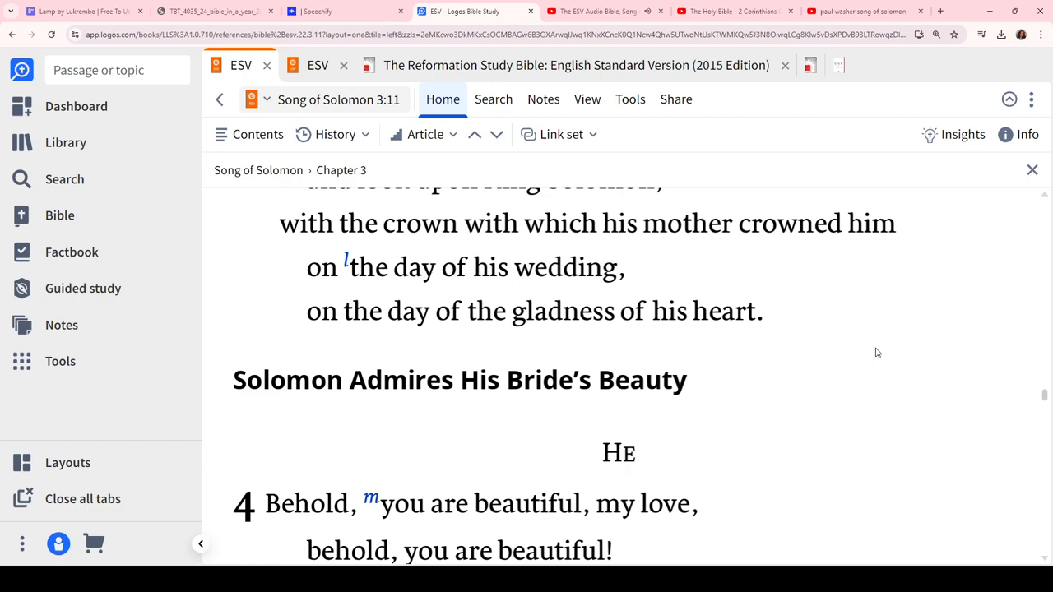
pyautogui.moveTo(307, 267); pyautogui.dragTo(756, 311)
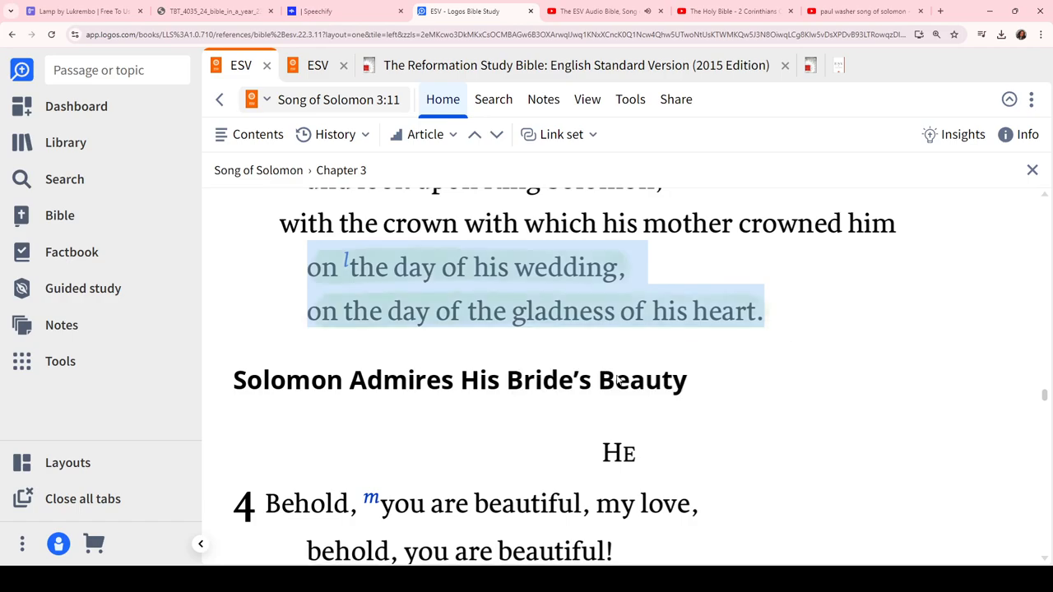
pyautogui.click(605, 11)
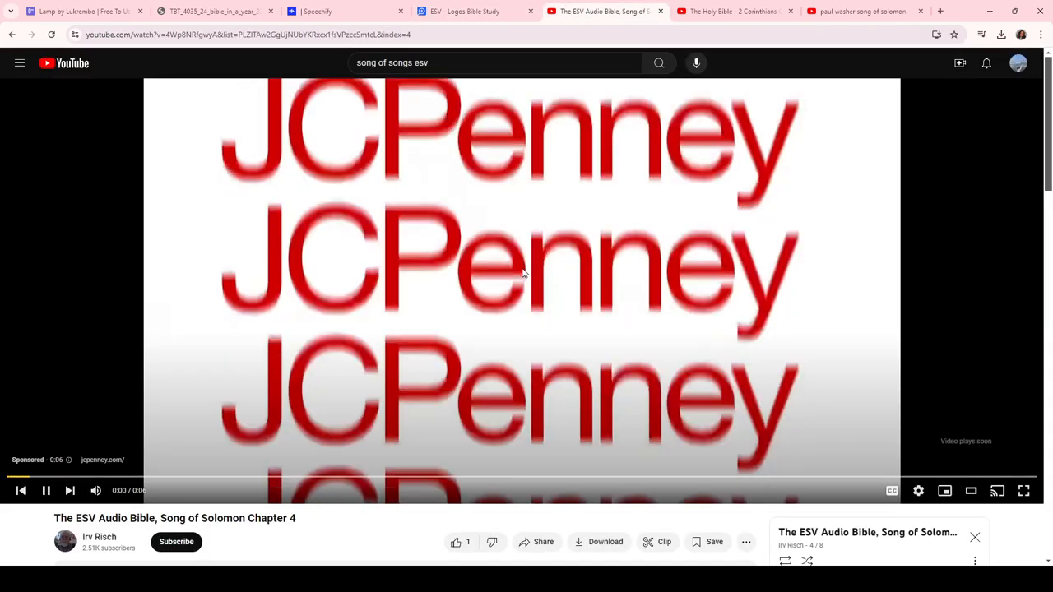
# Switch back to the Speechify Song of Songs 1–3 study notes
pyautogui.click(317, 11)
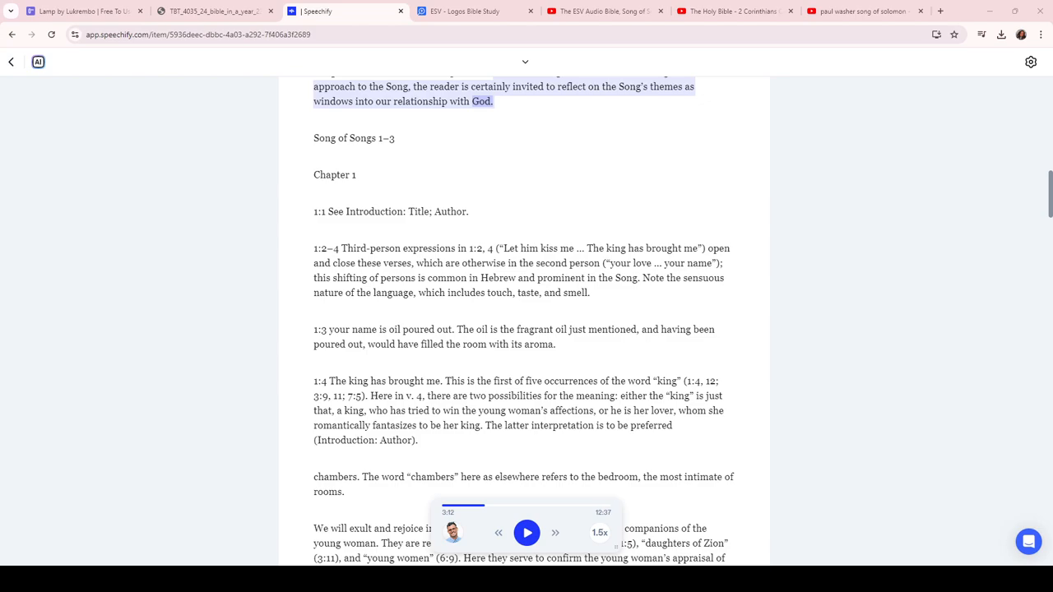
# Start Speechify narration from the 'Song of Songs 1–3' heading
pyautogui.doubleClick(354, 138)
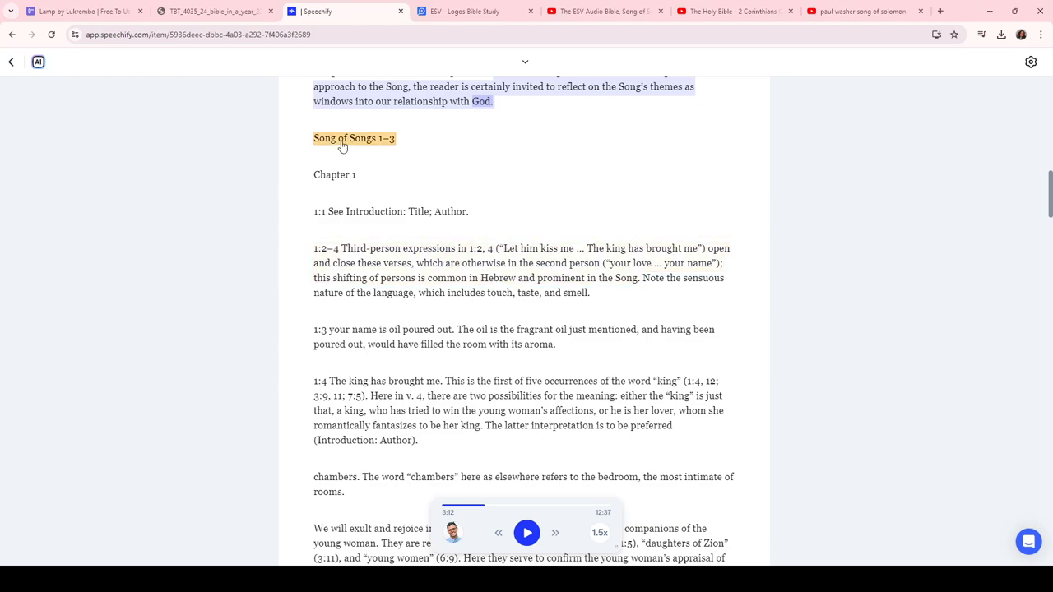
pyautogui.click(526, 533)
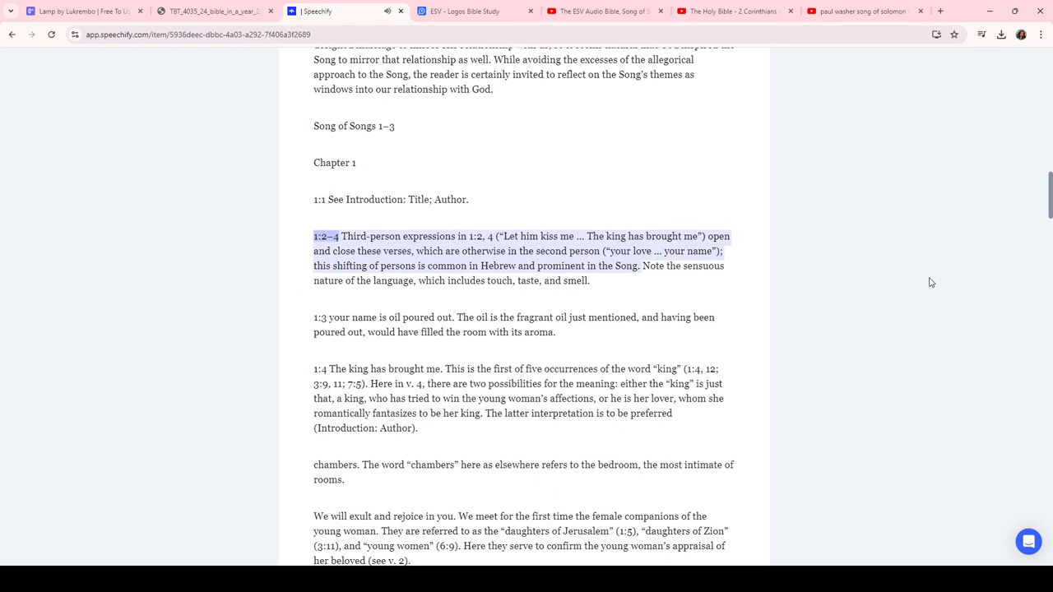
pyautogui.click(566, 236)
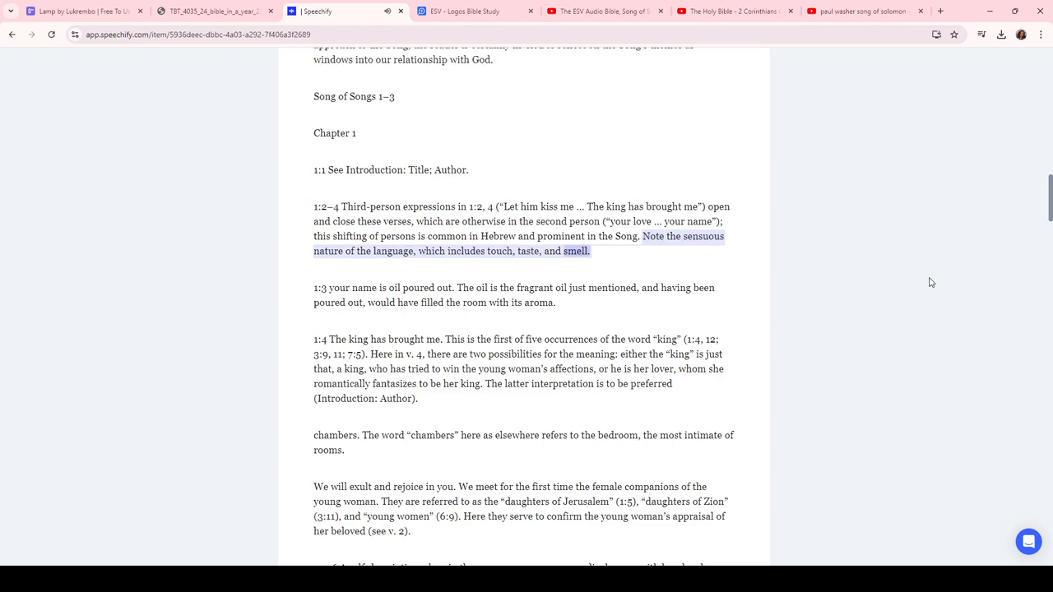
# Follow the narration through the chapter 1 notes to the 1:5 'tents of Kedar' comment
pyautogui.scroll(-3)
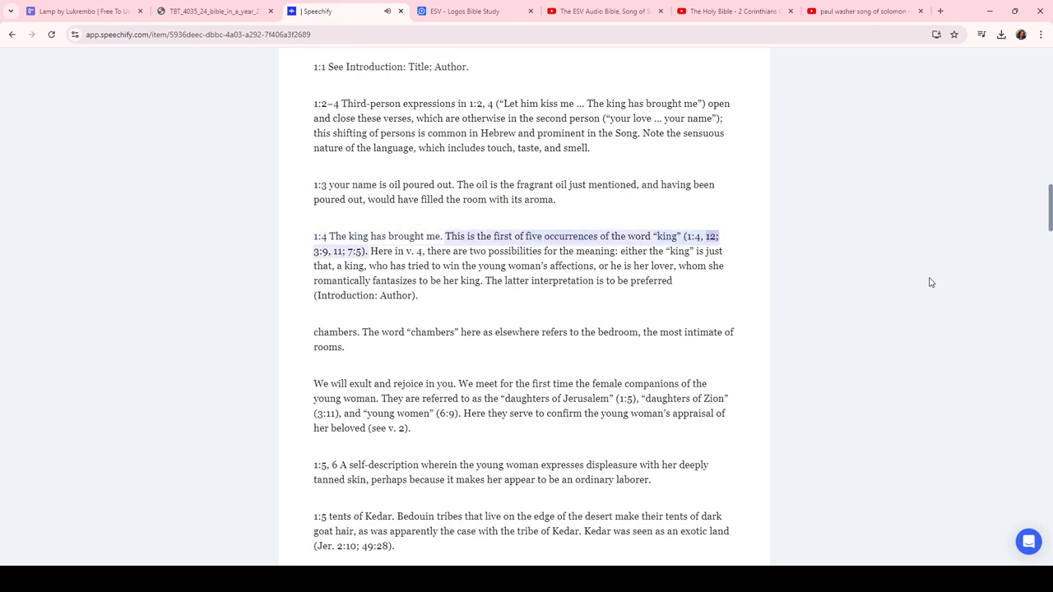
pyautogui.scroll(3)
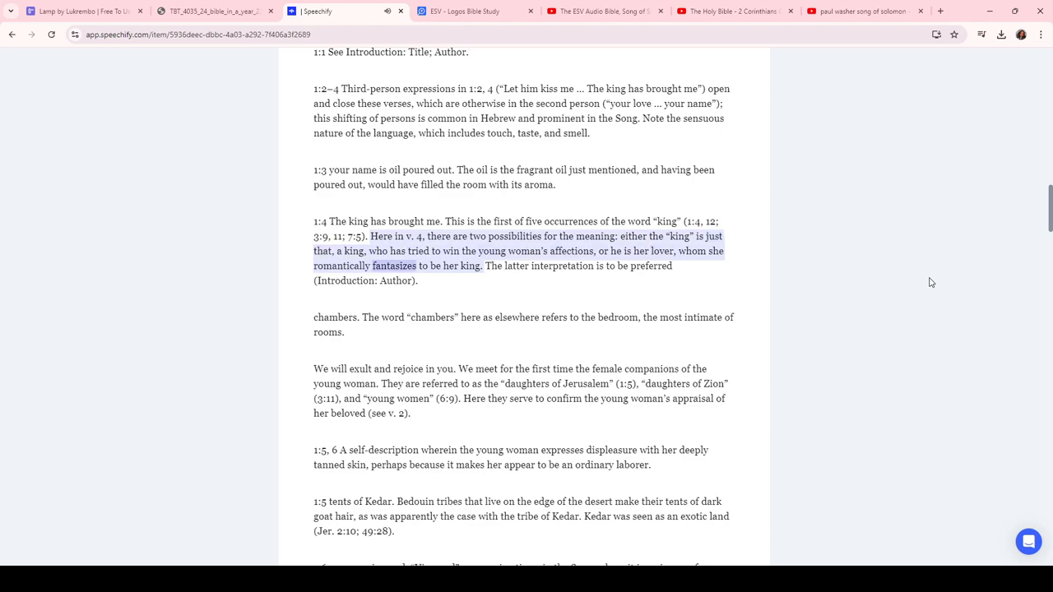
pyautogui.scroll(3)
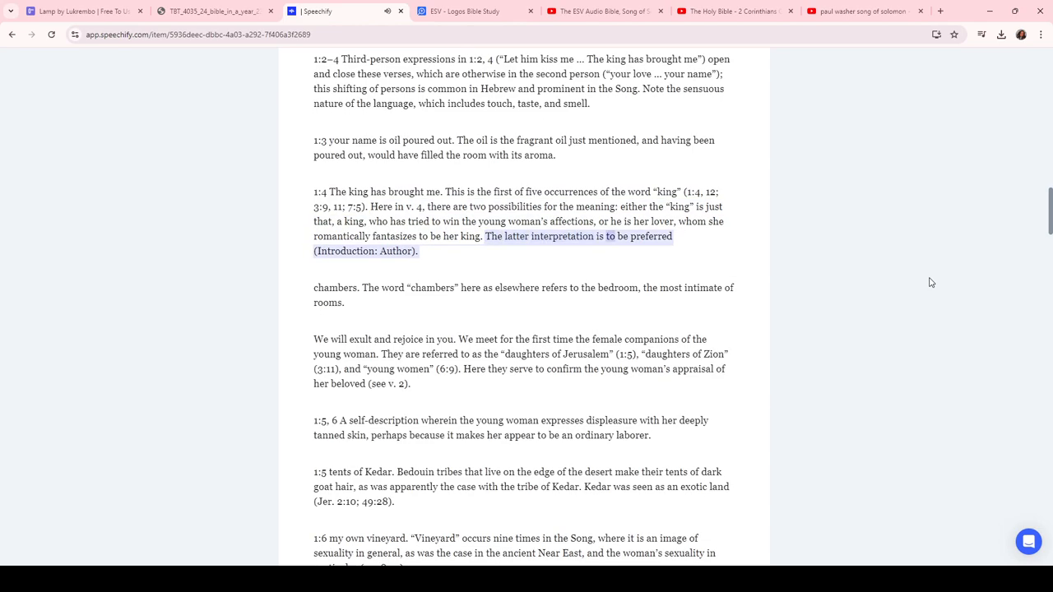
pyautogui.scroll(-3)
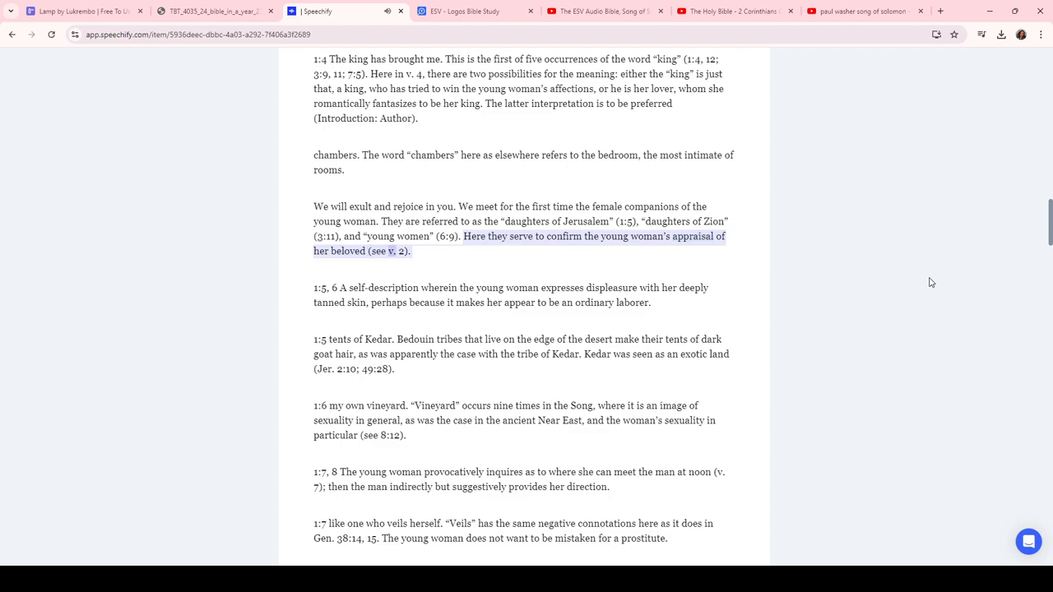
pyautogui.scroll(-3)
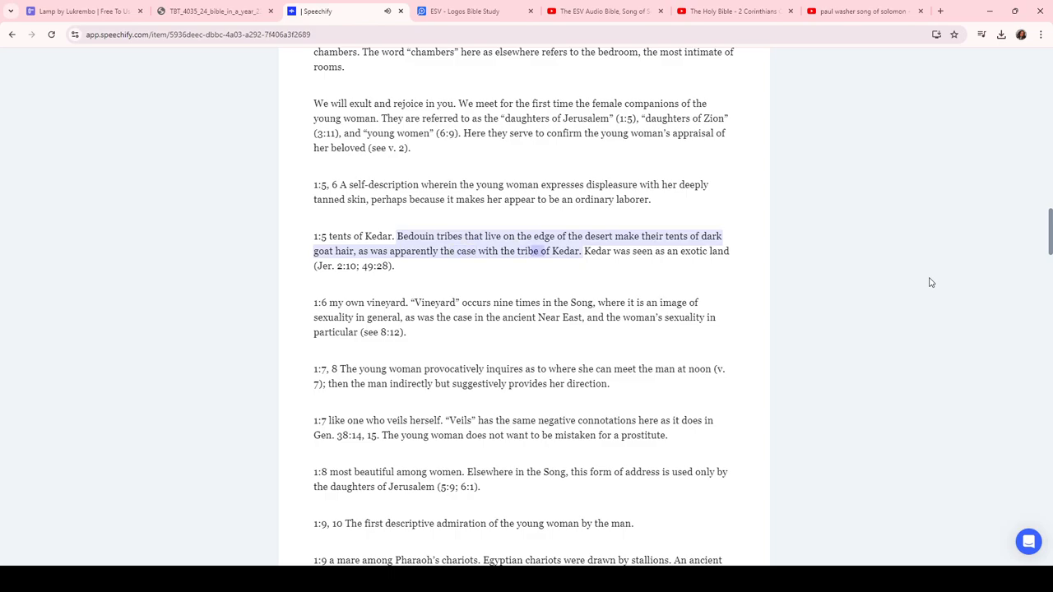
pyautogui.scroll(-3)
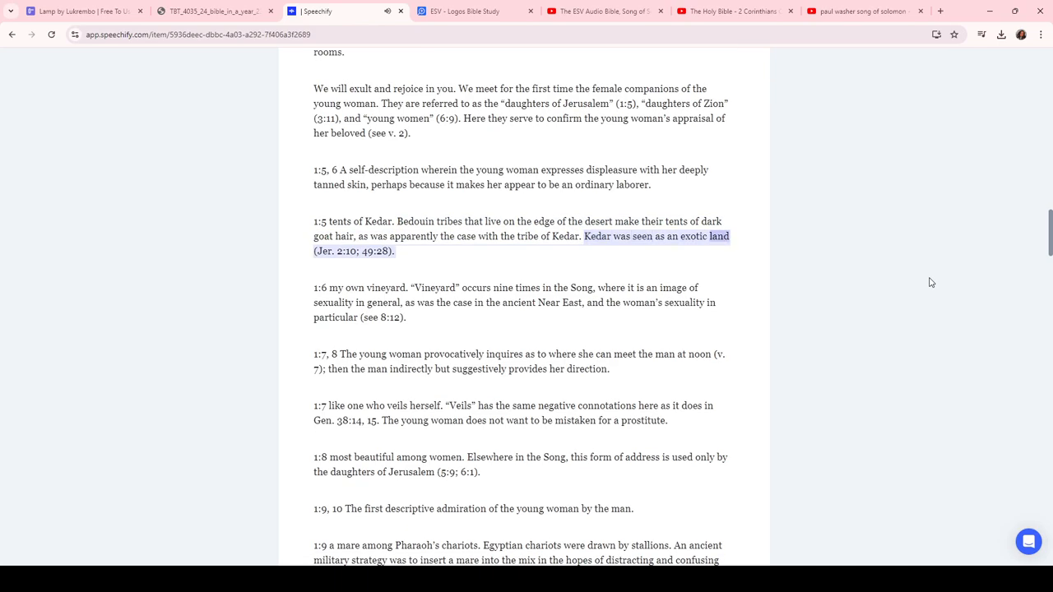
# Follow the narration through the 1:8–1:14 notes to the 1:15–17 mutual admiration note
pyautogui.scroll(-3)
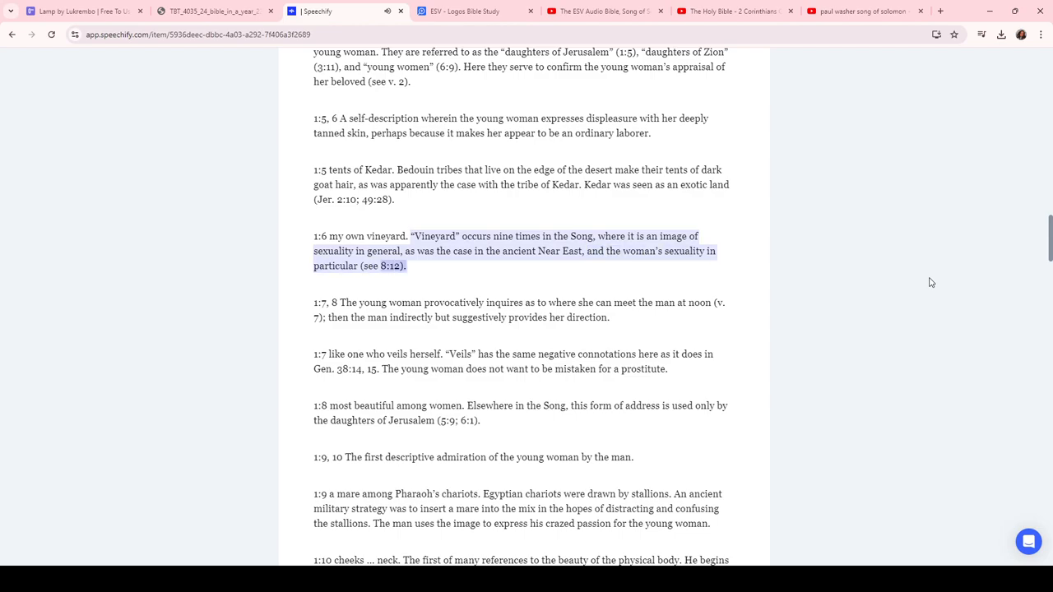
pyautogui.scroll(-3)
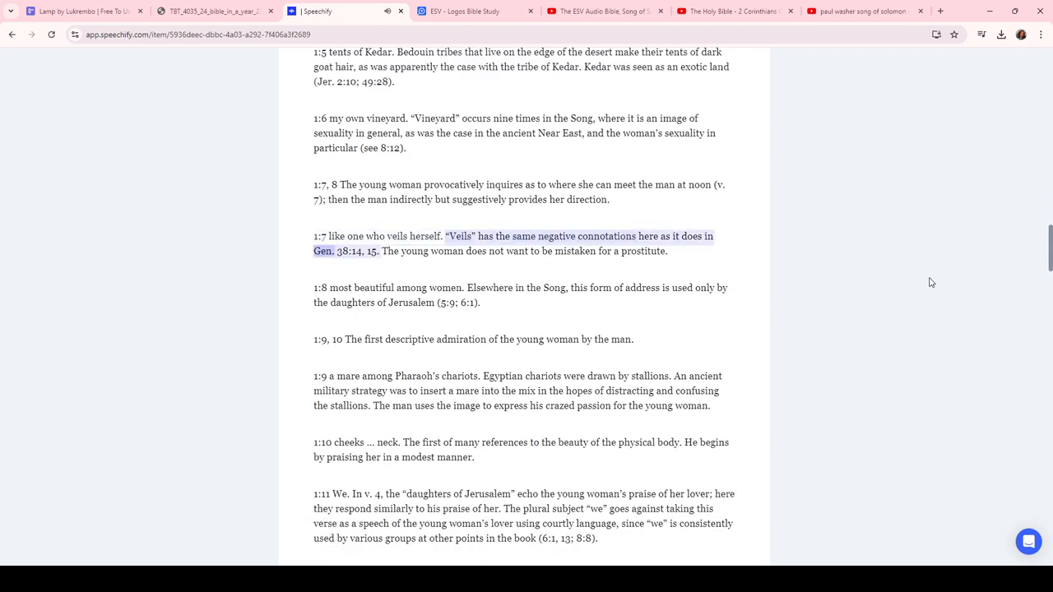
pyautogui.scroll(-3)
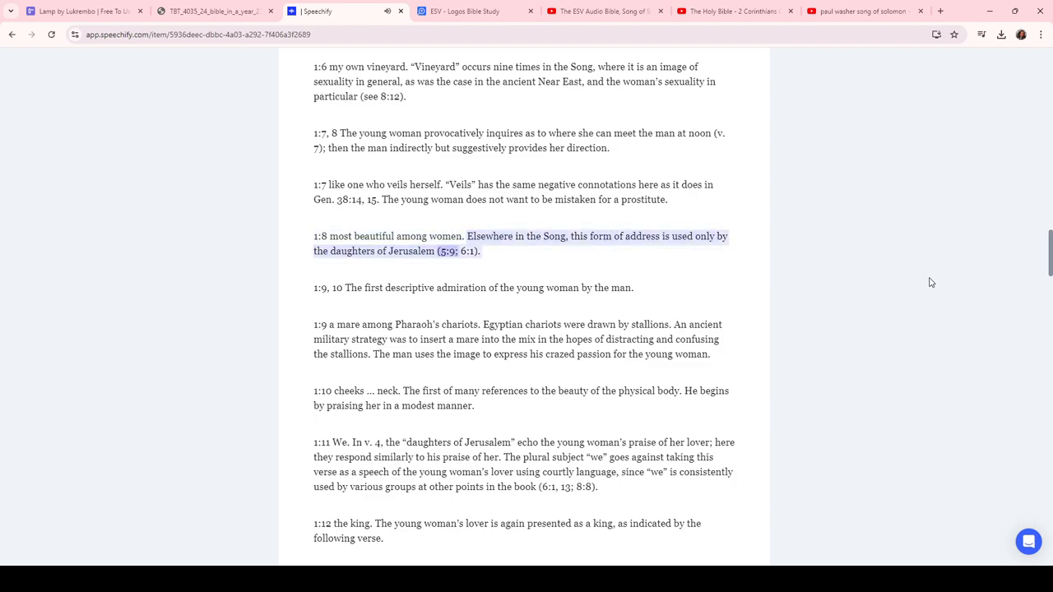
pyautogui.scroll(-3)
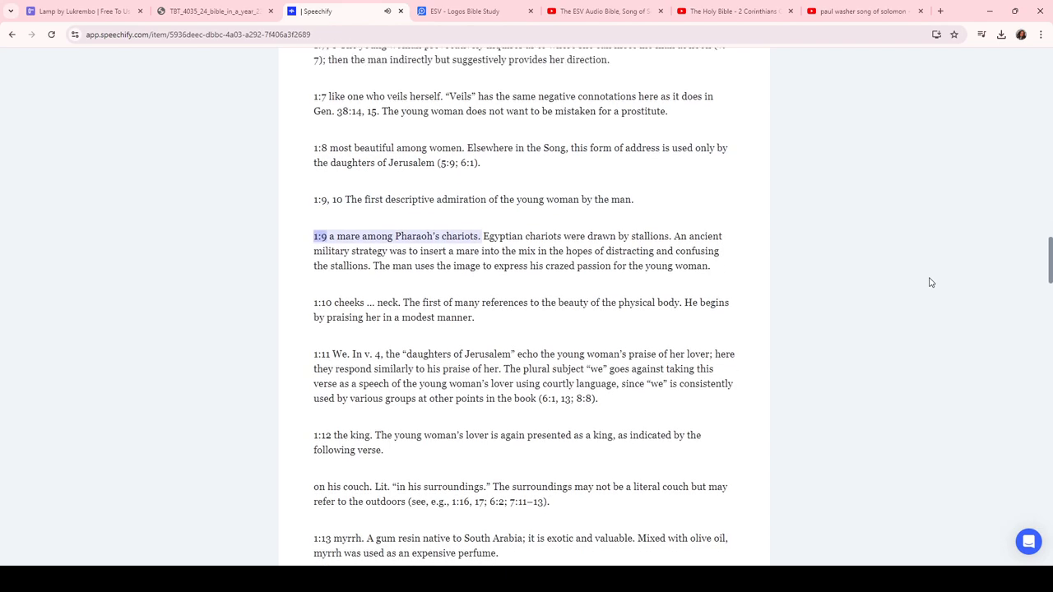
pyautogui.click(576, 236)
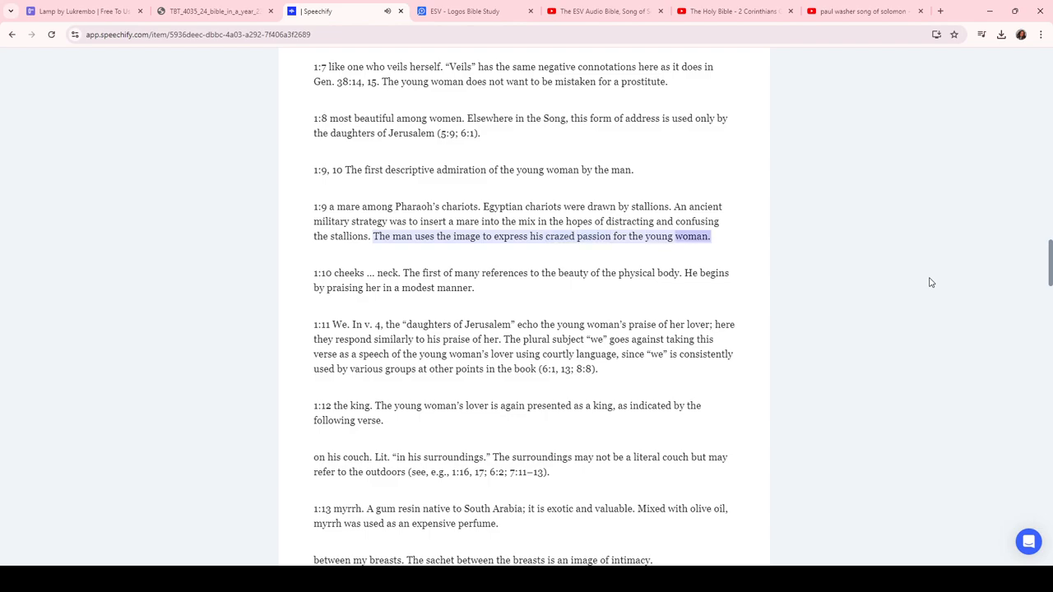
pyautogui.scroll(-3)
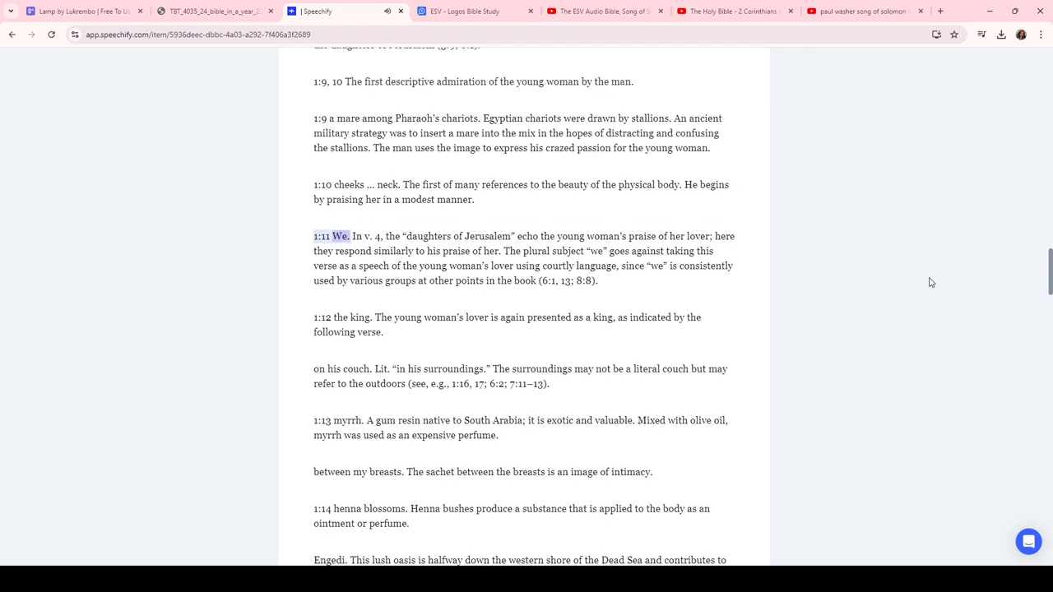
pyautogui.moveTo(354, 236); pyautogui.dragTo(502, 251)
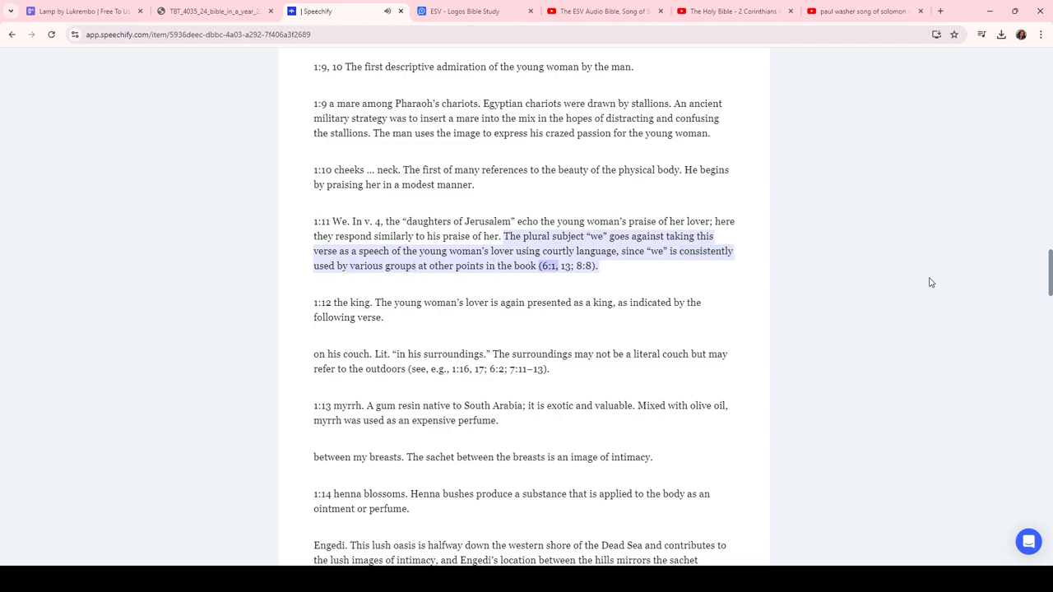
pyautogui.scroll(-3)
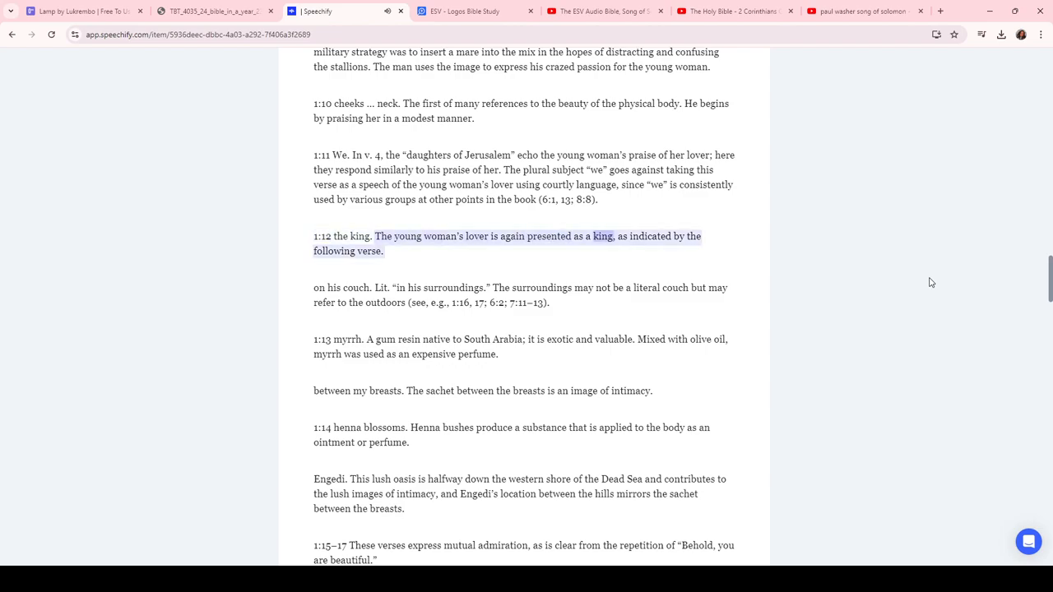
pyautogui.scroll(-3)
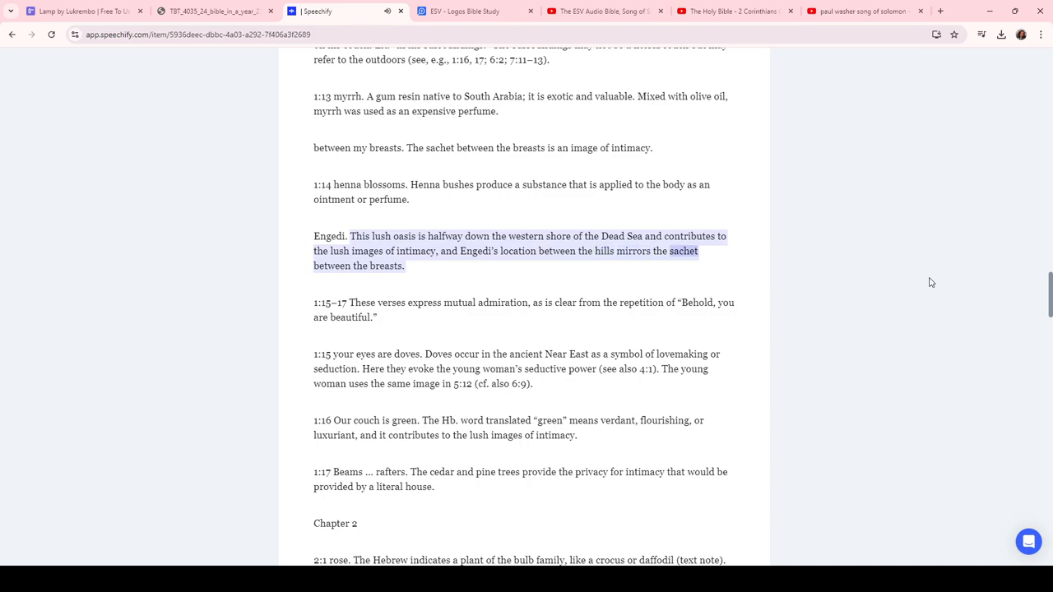
pyautogui.scroll(-3)
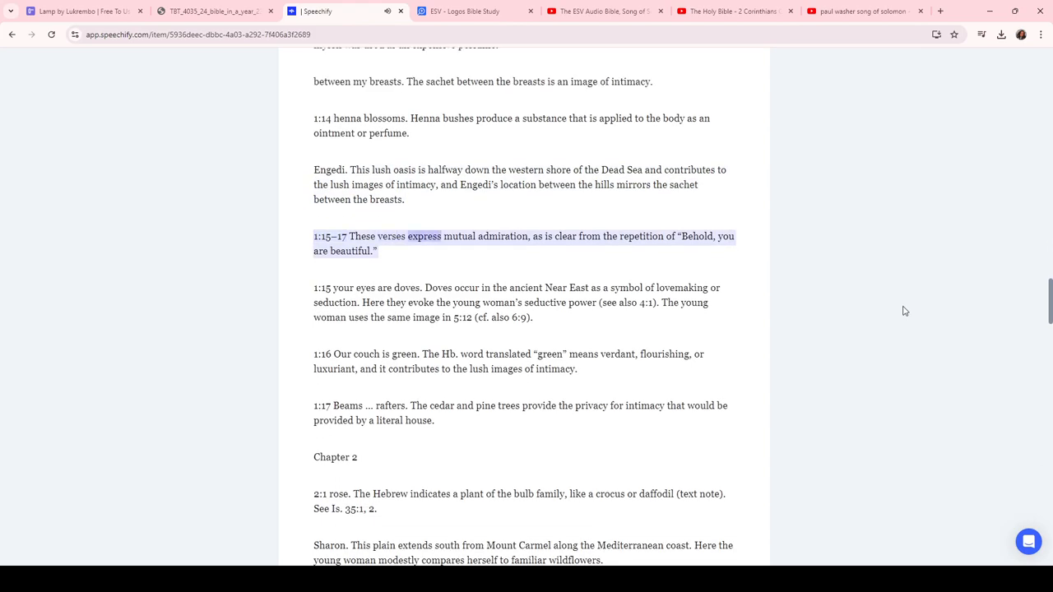
# Raise Speechify's narration speed from 1.5x to 2.0x
pyautogui.click(600, 532)
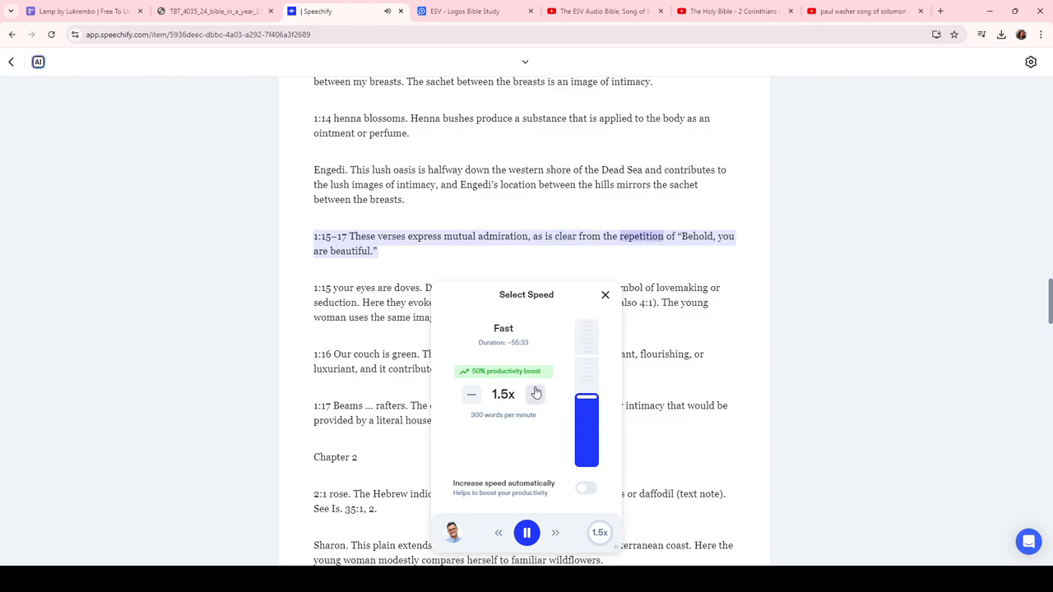
pyautogui.click(535, 394)
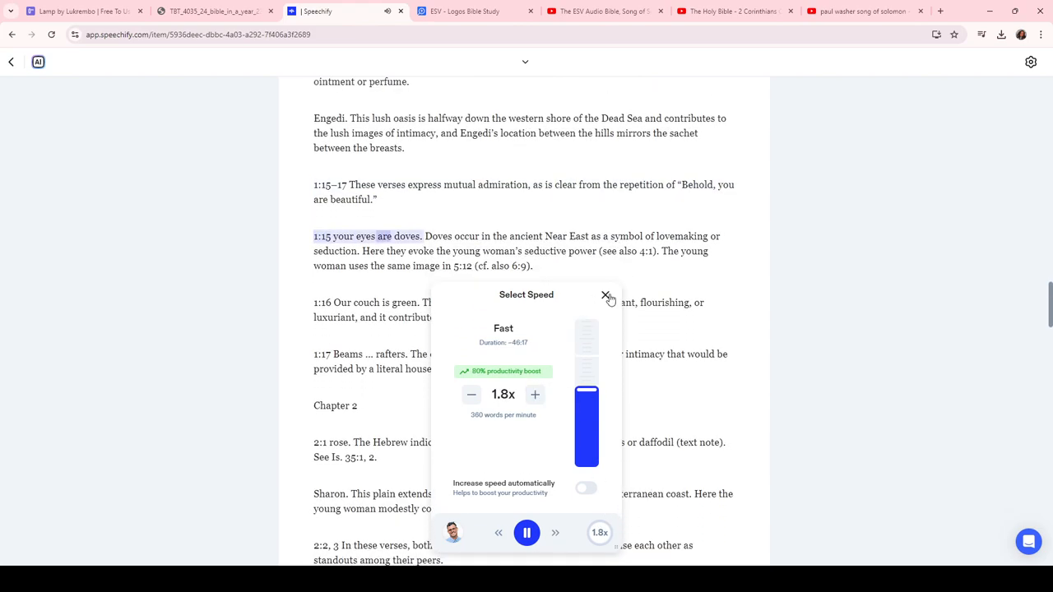
pyautogui.click(606, 295)
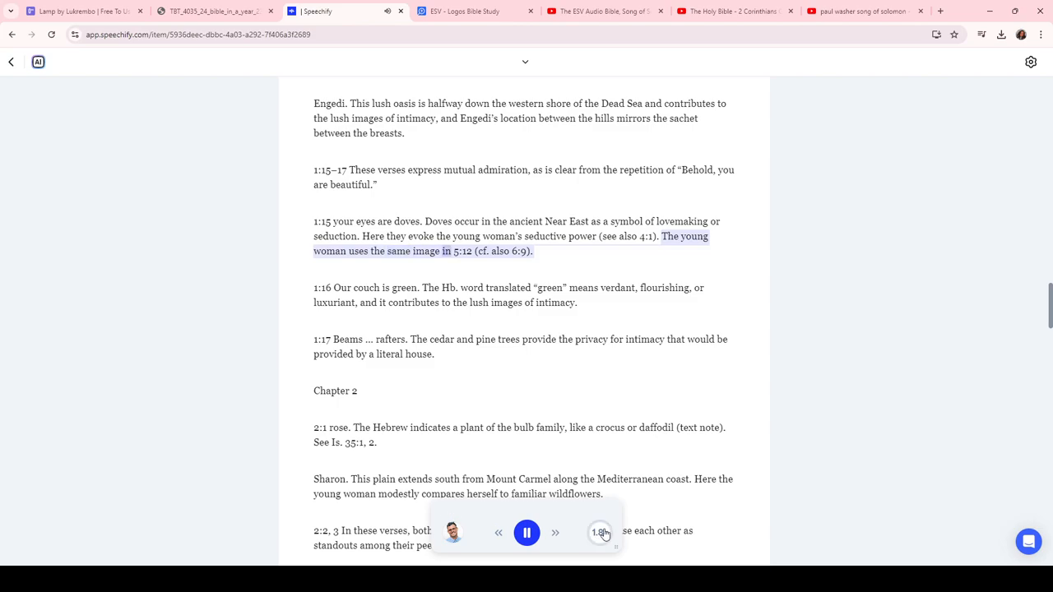
pyautogui.click(601, 532)
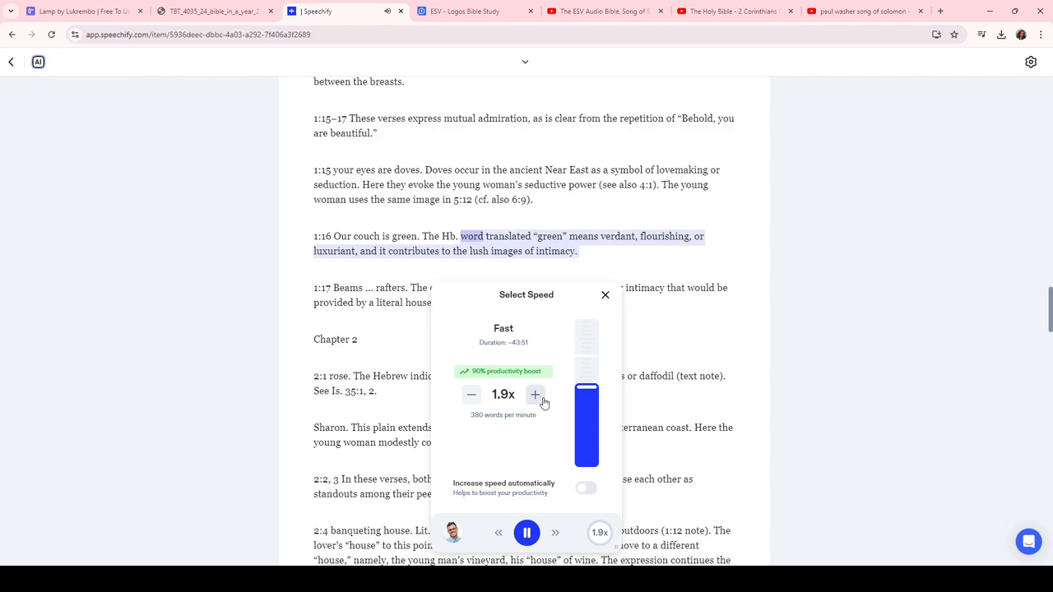
pyautogui.click(534, 395)
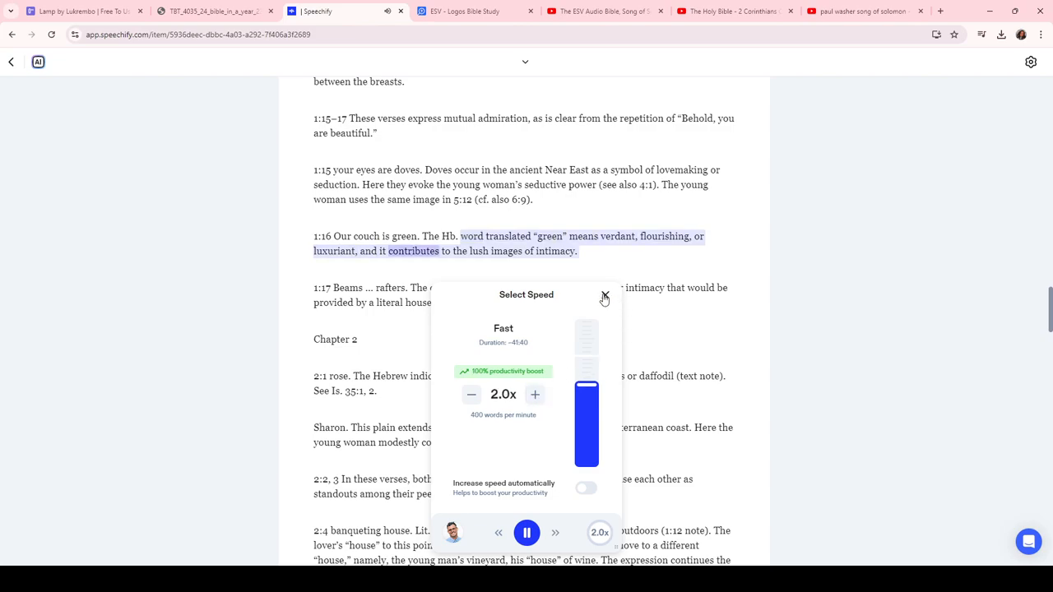
pyautogui.click(605, 297)
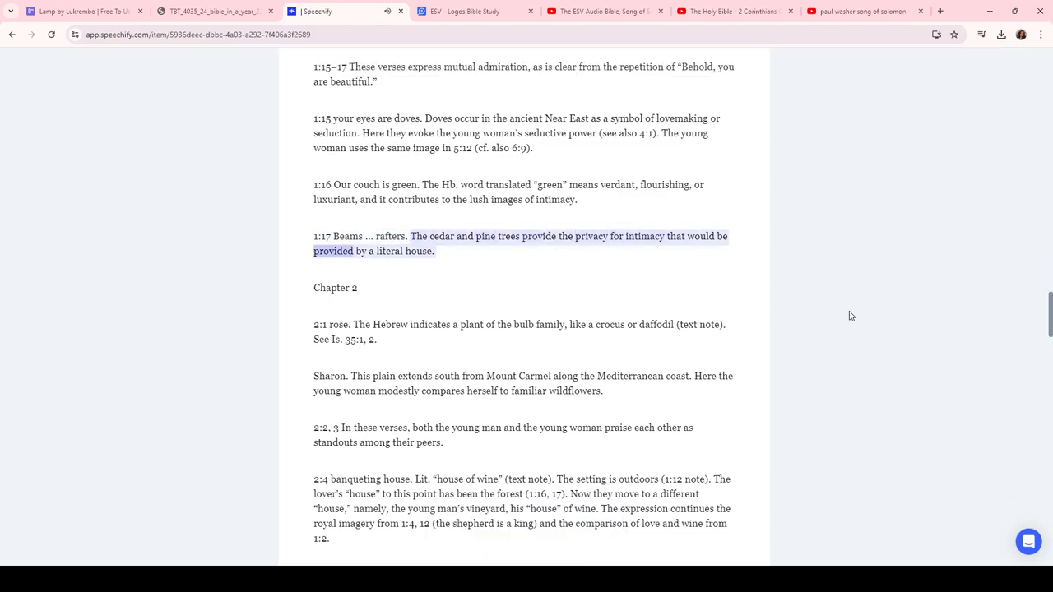
# Follow the 2.0x narration through the Chapter 2 notes, from the 2:1 rose to the 2:7 refrain
pyautogui.scroll(-3)
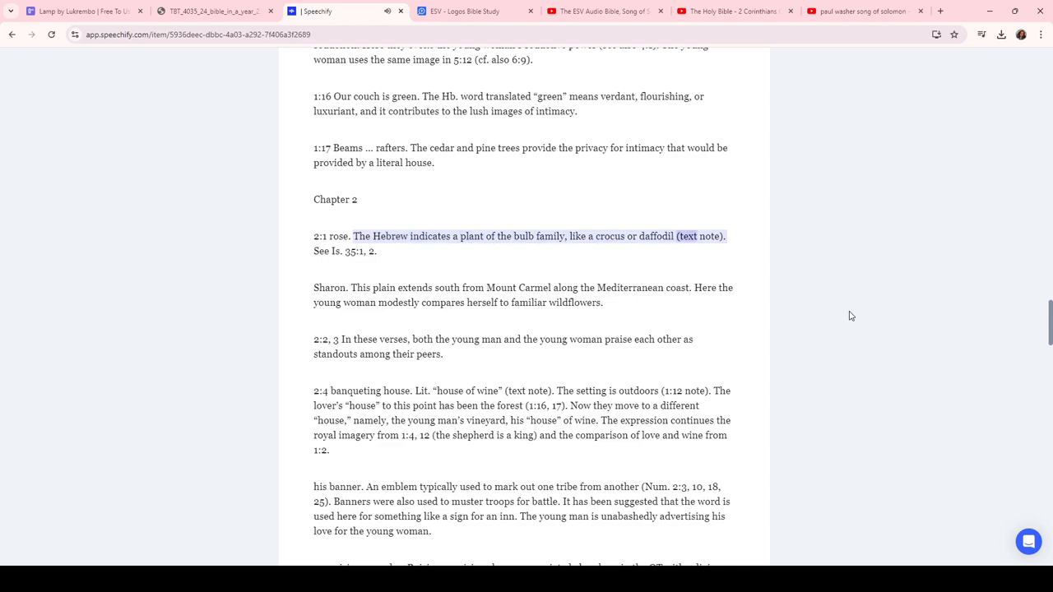
pyautogui.scroll(-3)
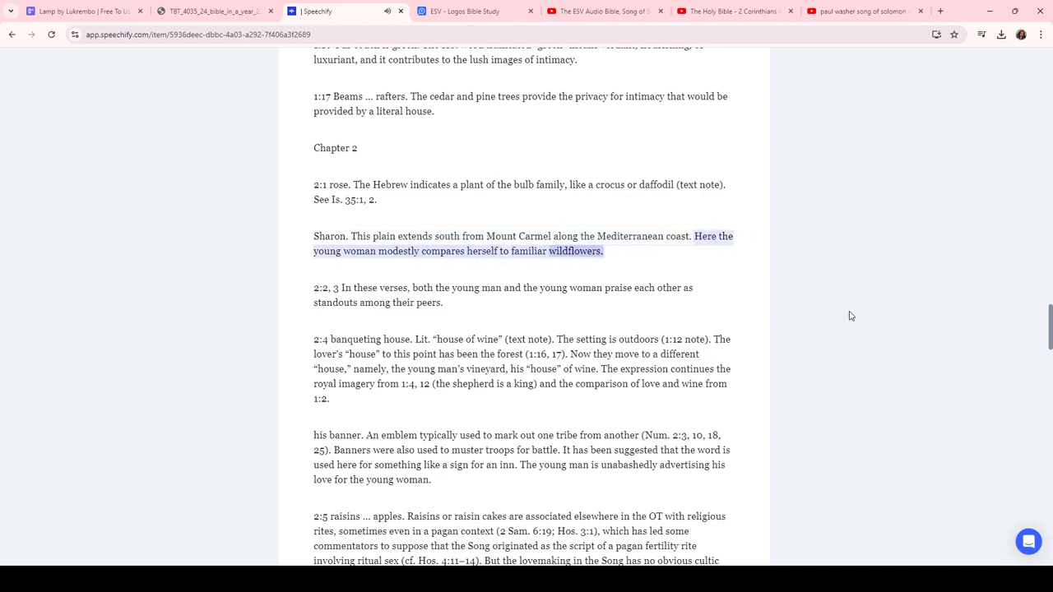
pyautogui.scroll(-3)
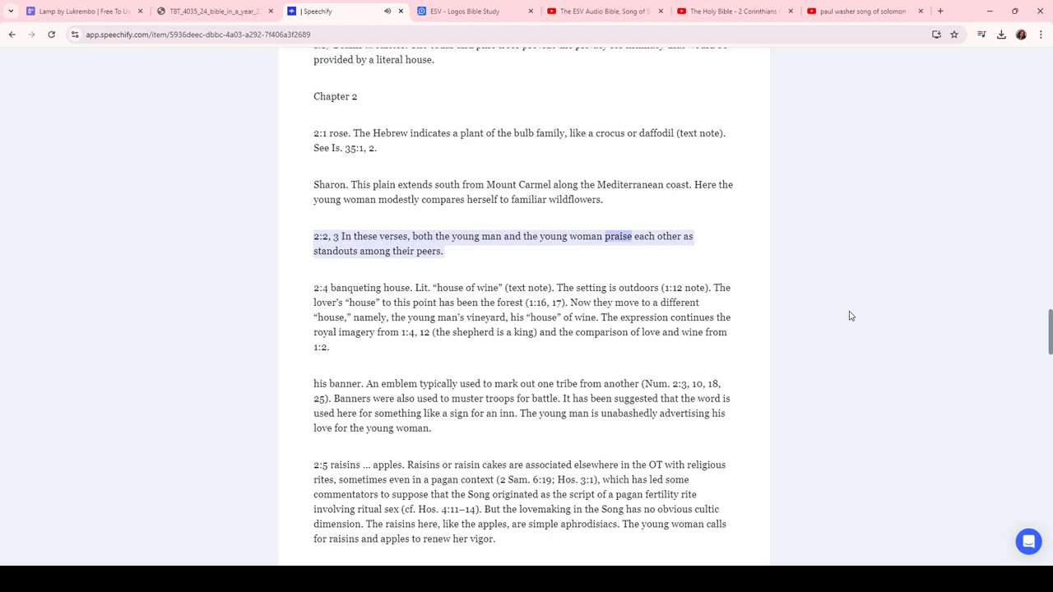
pyautogui.scroll(-3)
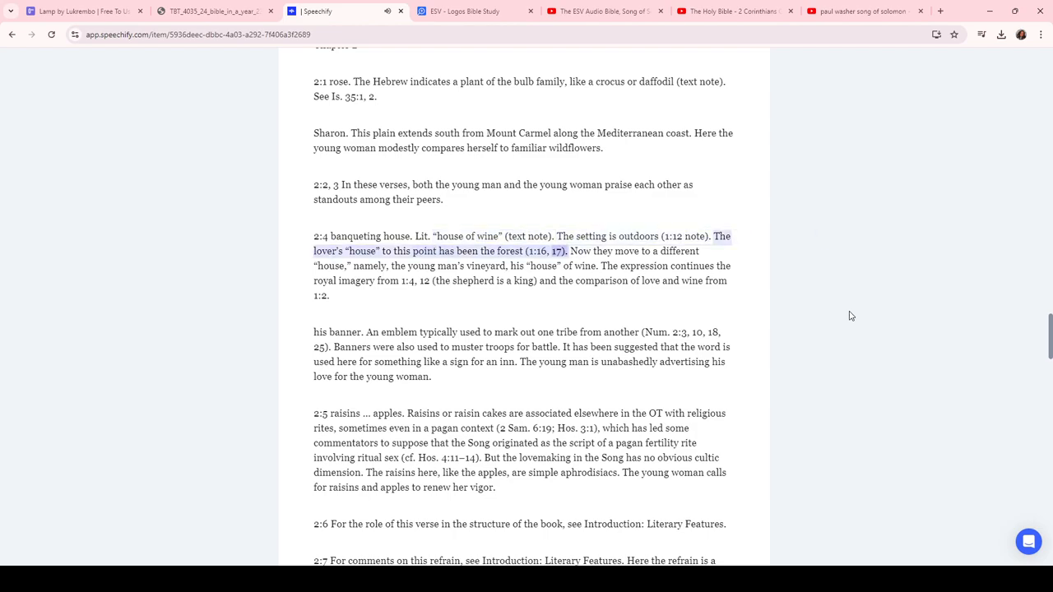
pyautogui.scroll(3)
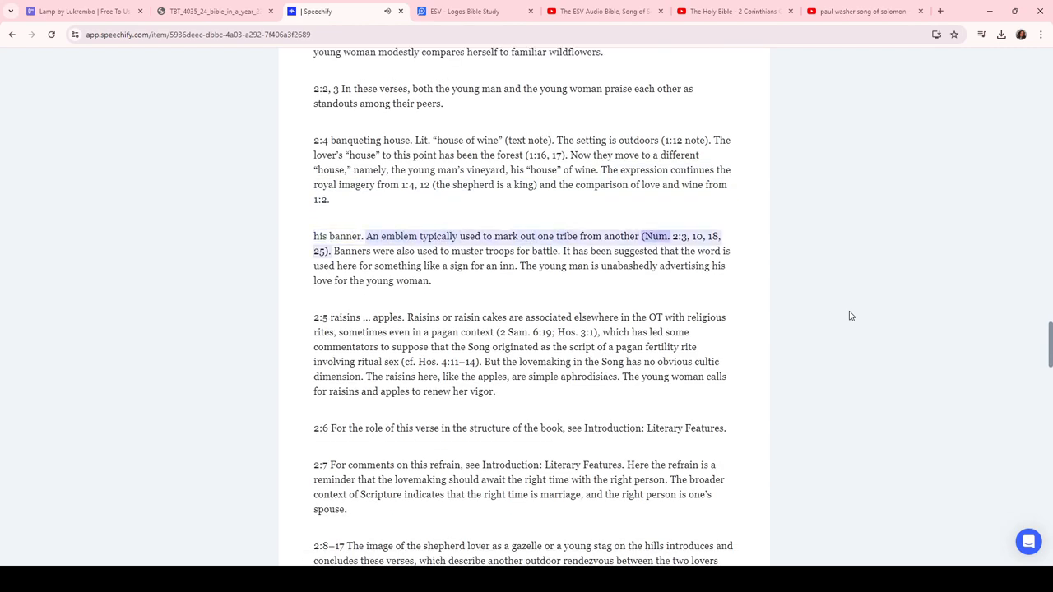
pyautogui.scroll(3)
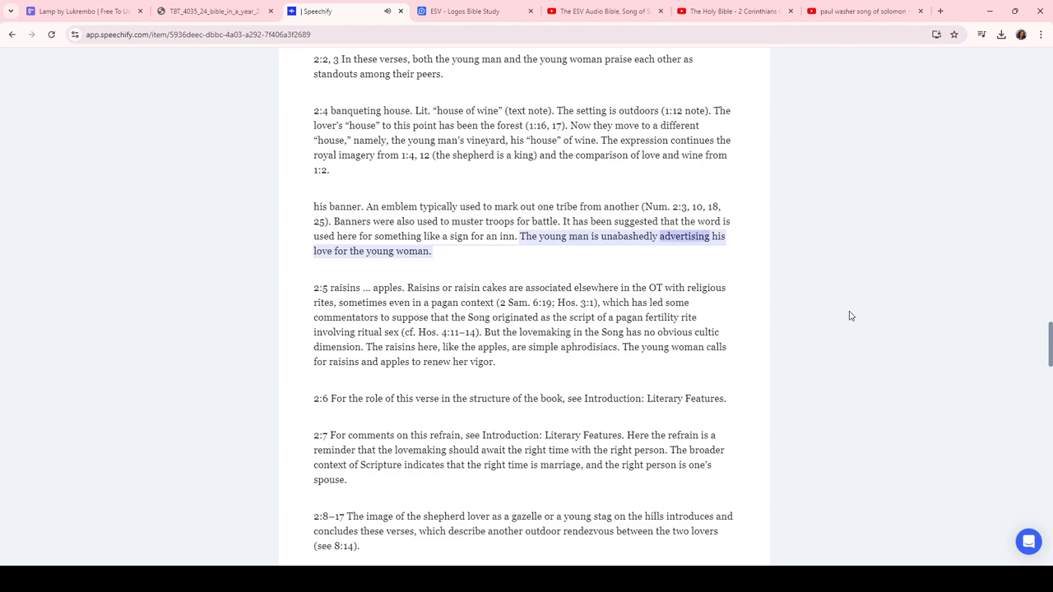
pyautogui.scroll(-3)
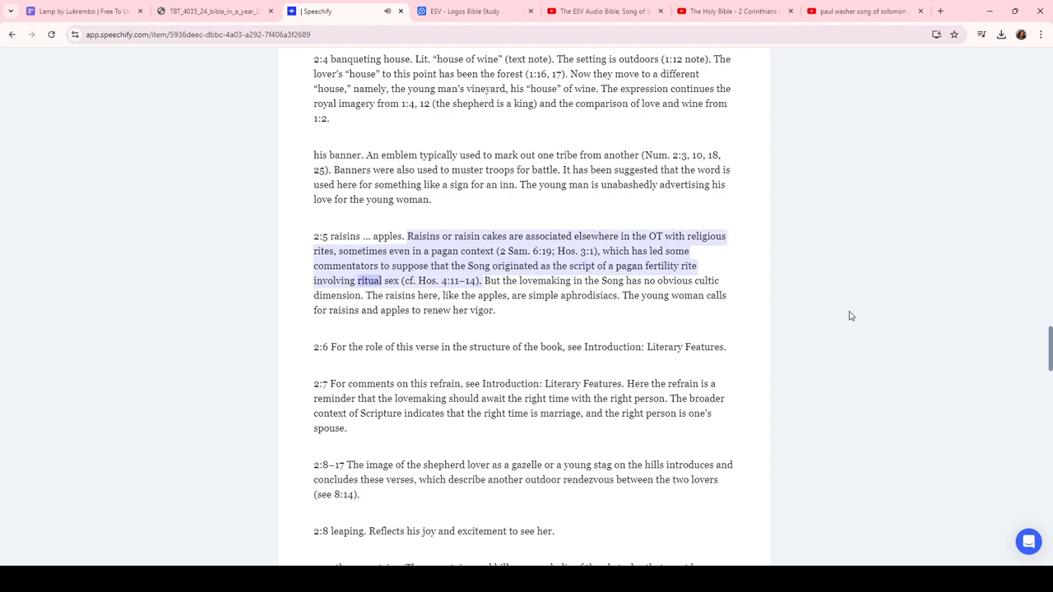
pyautogui.scroll(-3)
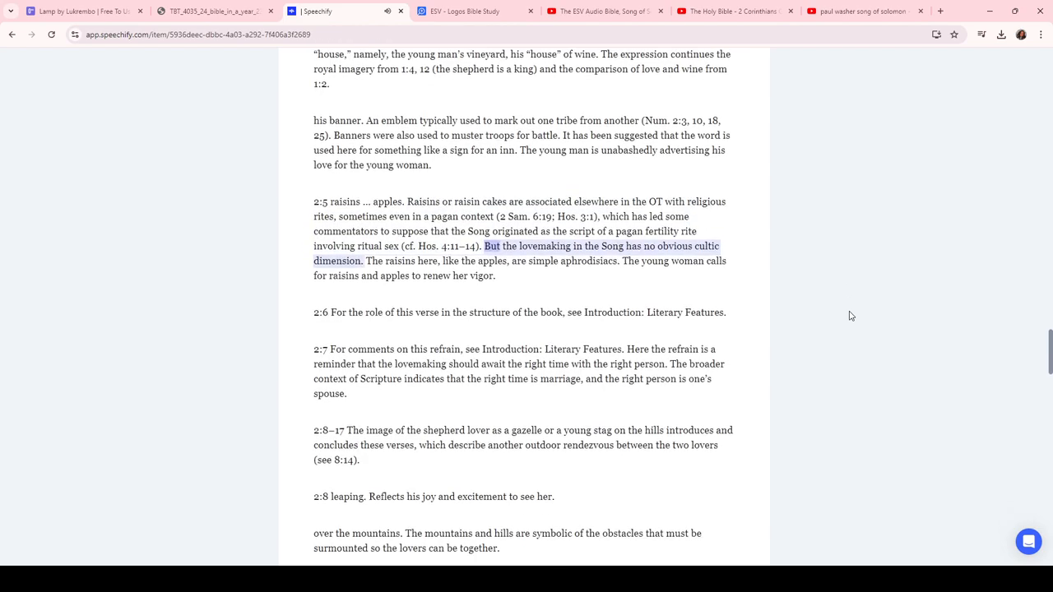
pyautogui.scroll(-3)
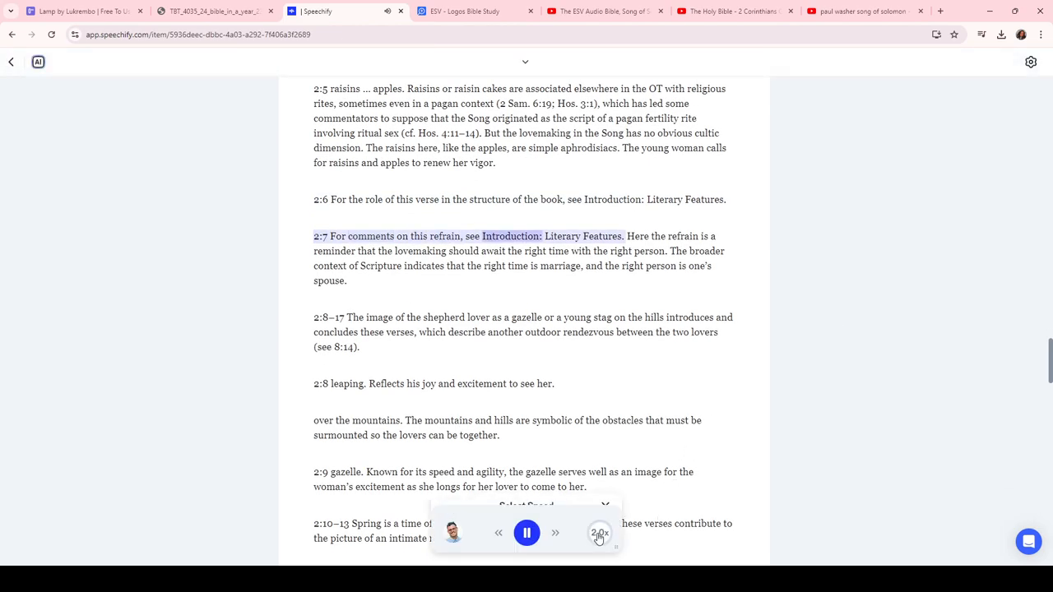
# Speed up Speechify's narration further, toward 2.5x
pyautogui.click(600, 533)
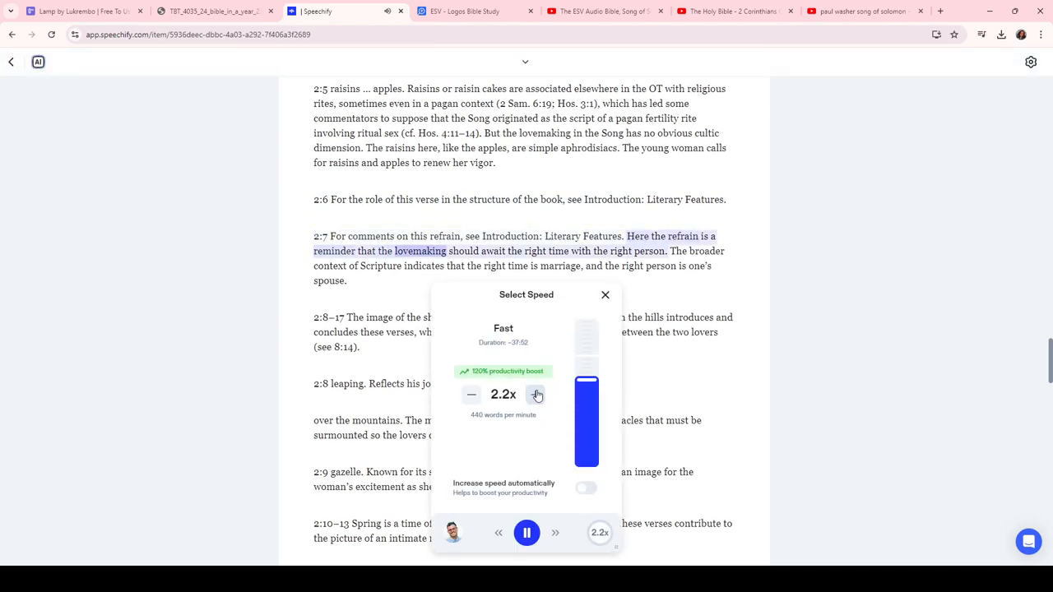
pyautogui.click(536, 395)
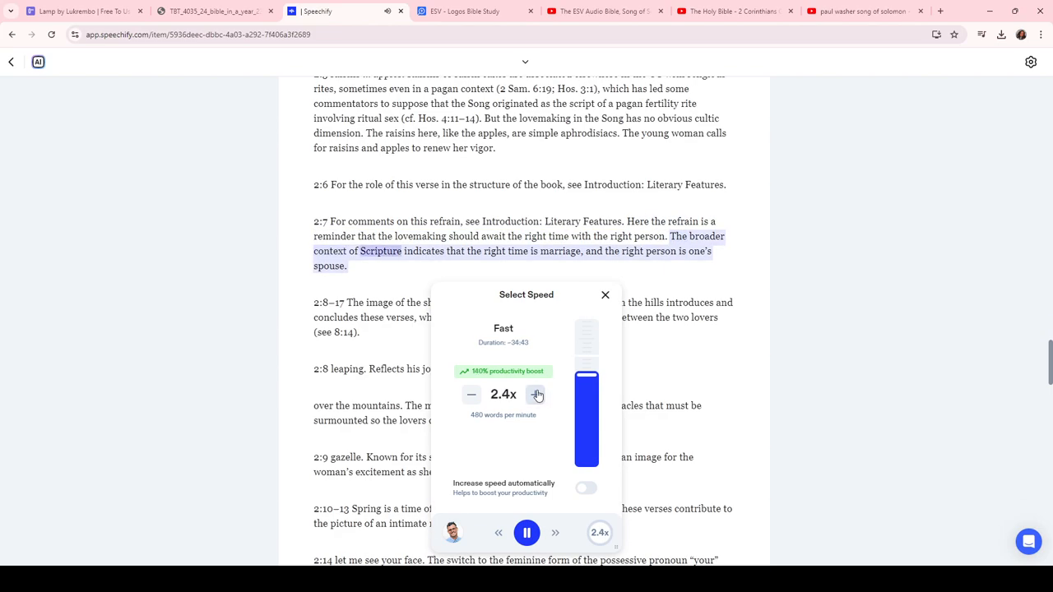
pyautogui.click(536, 395)
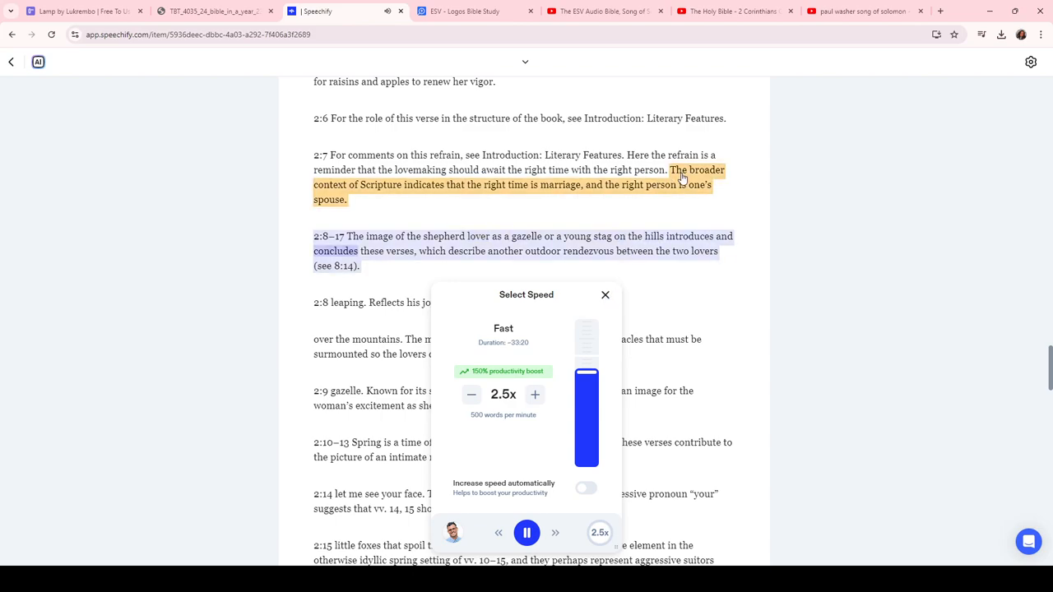
pyautogui.scroll(3)
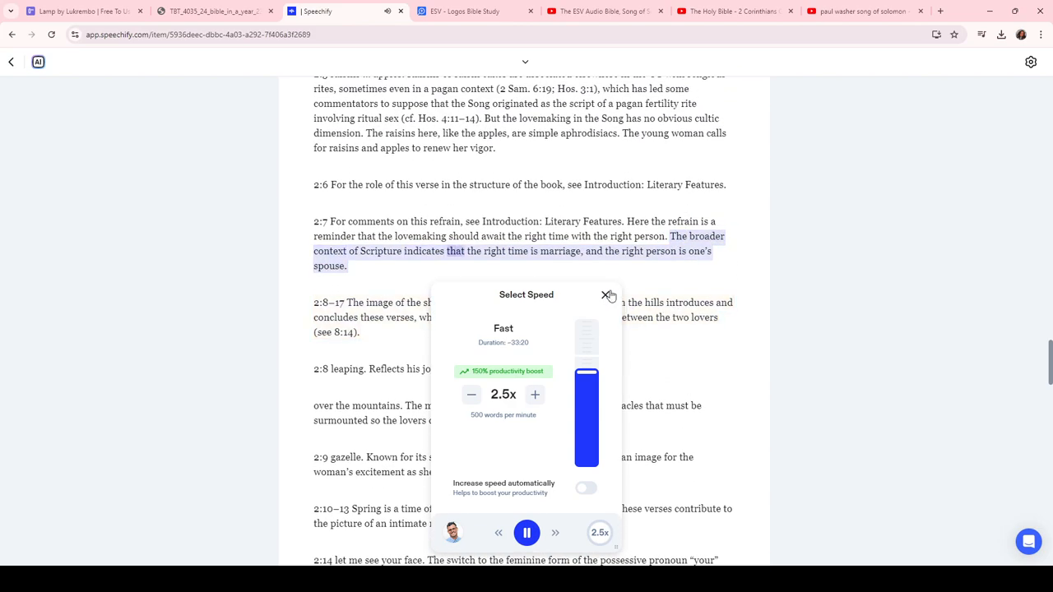
pyautogui.click(608, 295)
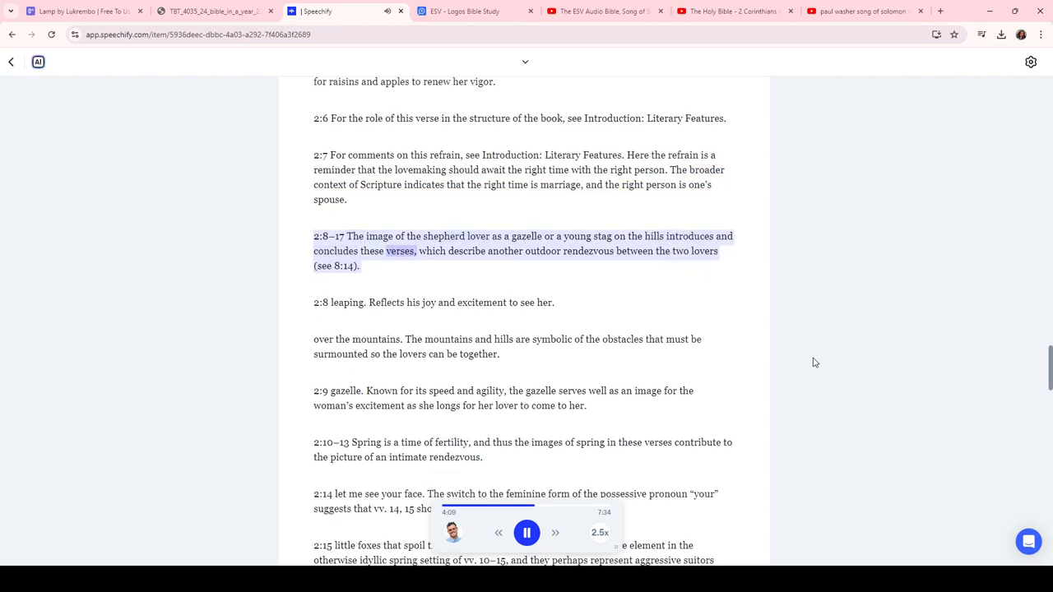
# Follow the narration through the Chapter 3 notes to the 3:11 wedding-day note
pyautogui.scroll(-3)
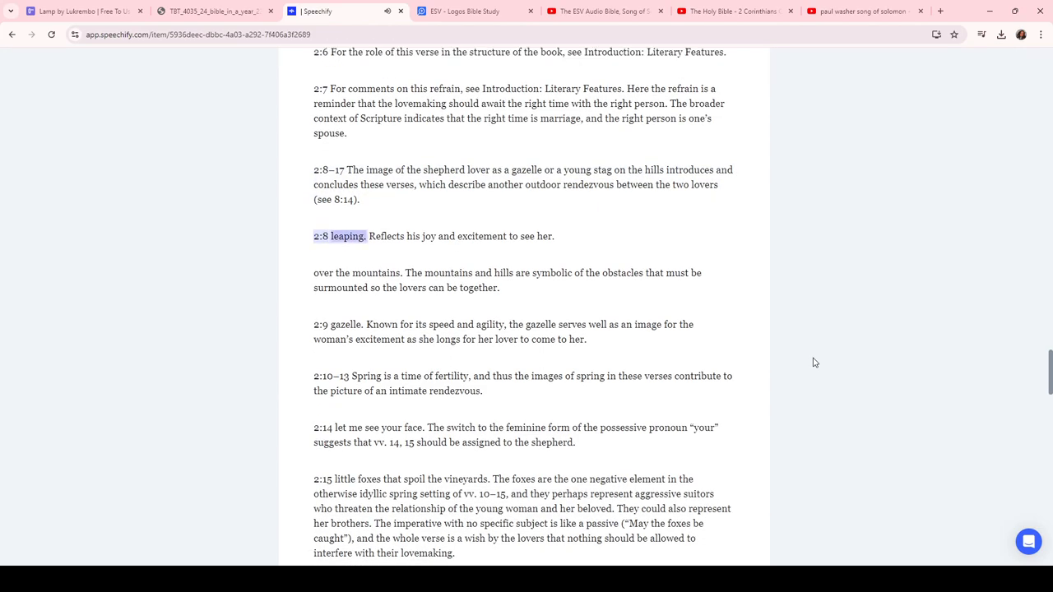
pyautogui.scroll(-3)
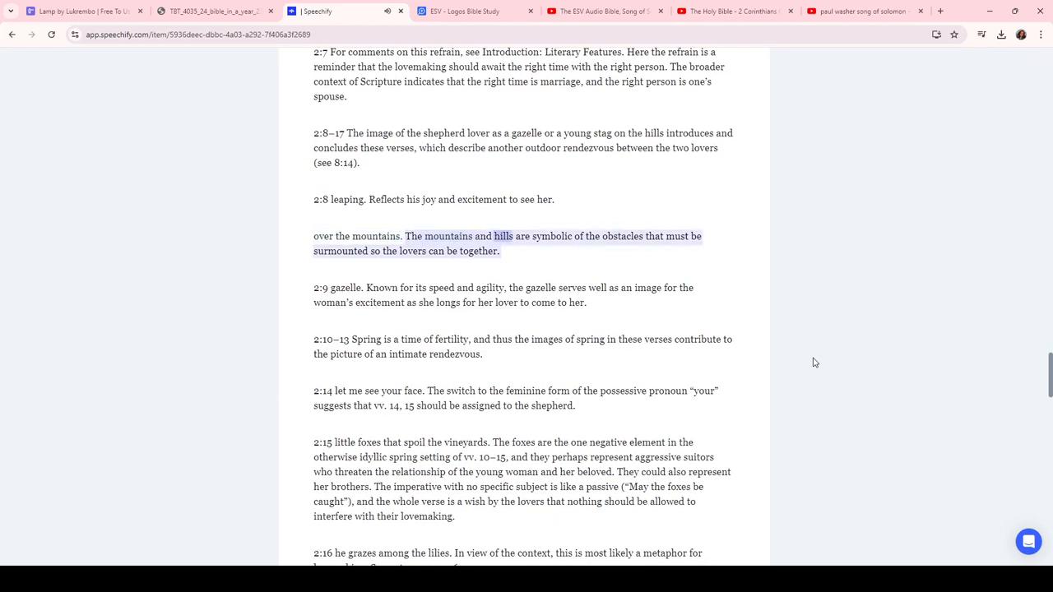
pyautogui.scroll(3)
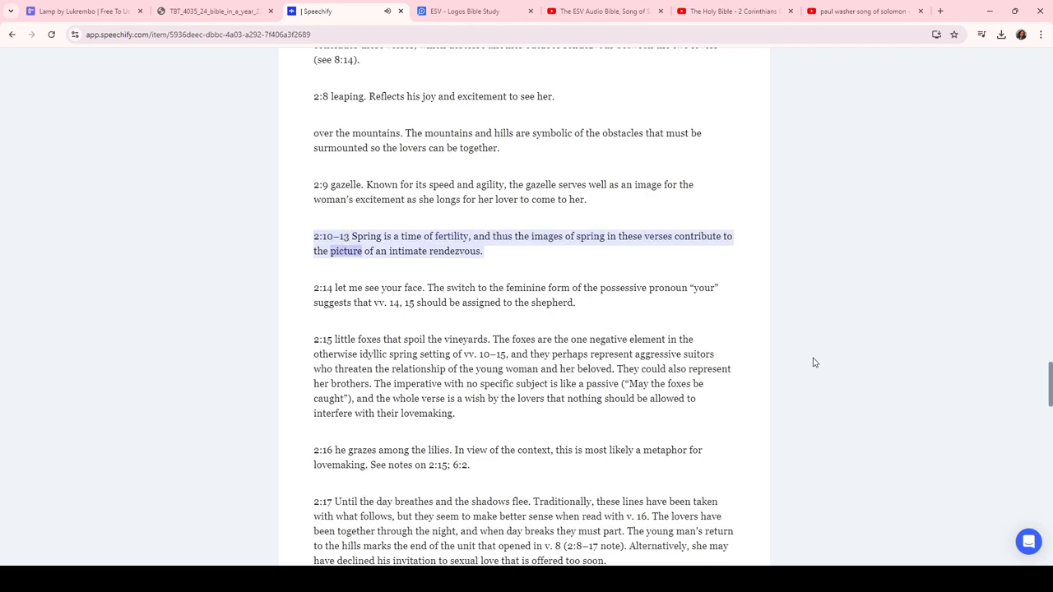
pyautogui.scroll(-3)
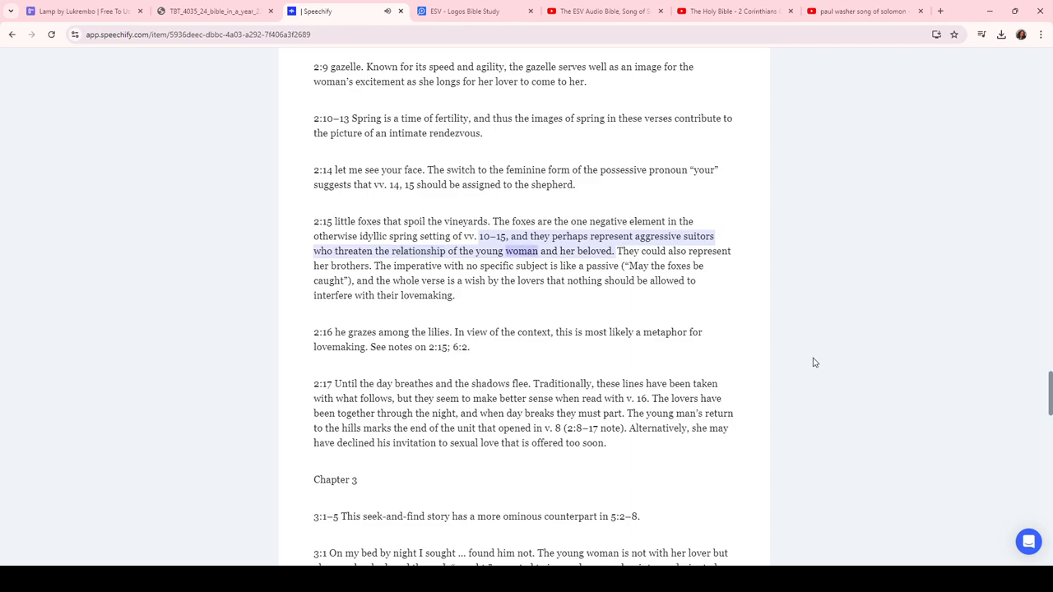
pyautogui.scroll(-3)
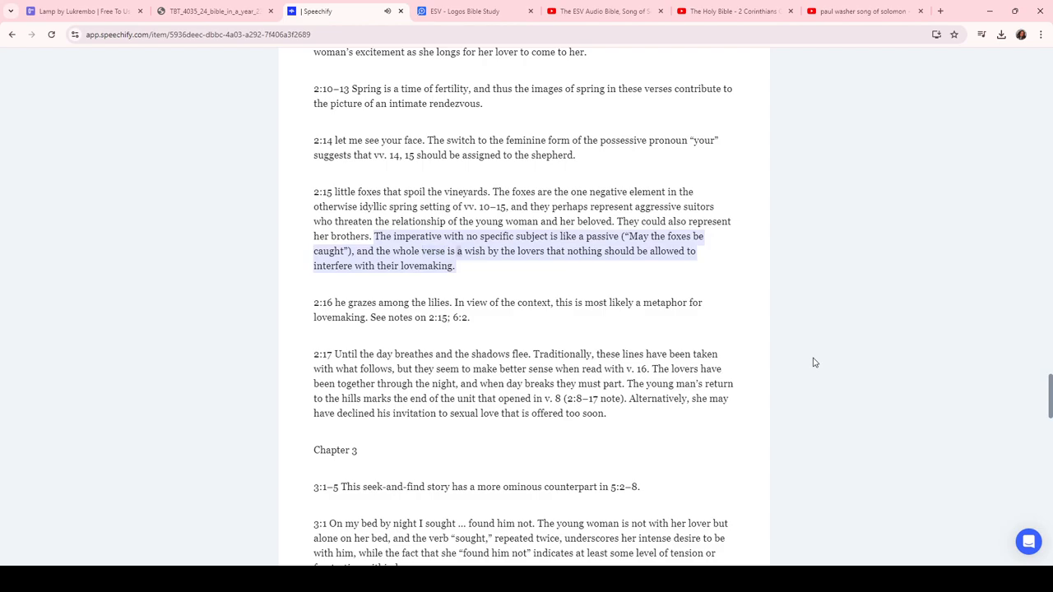
pyautogui.scroll(-3)
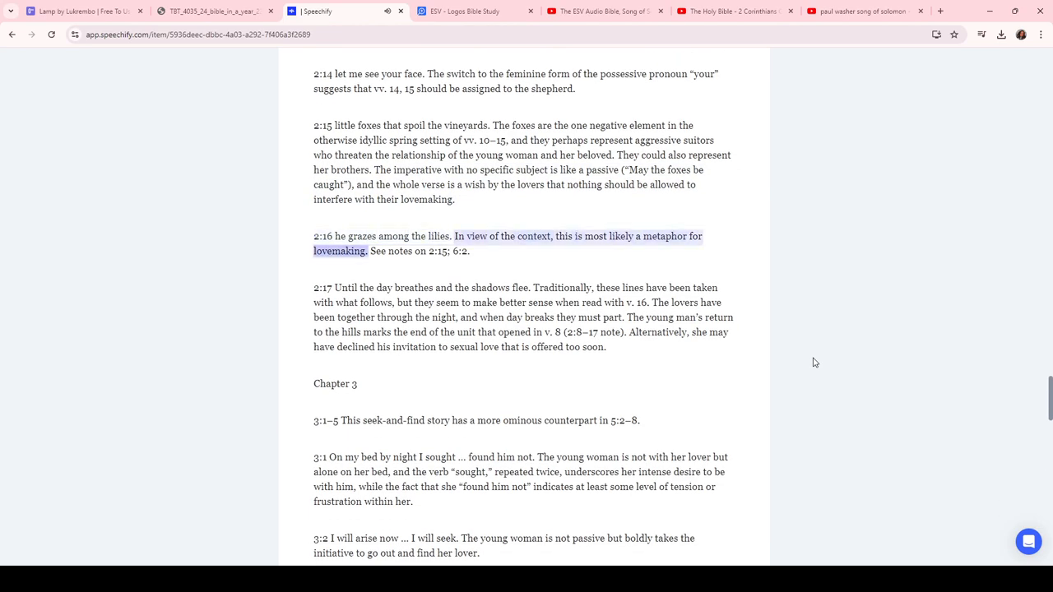
pyautogui.scroll(-3)
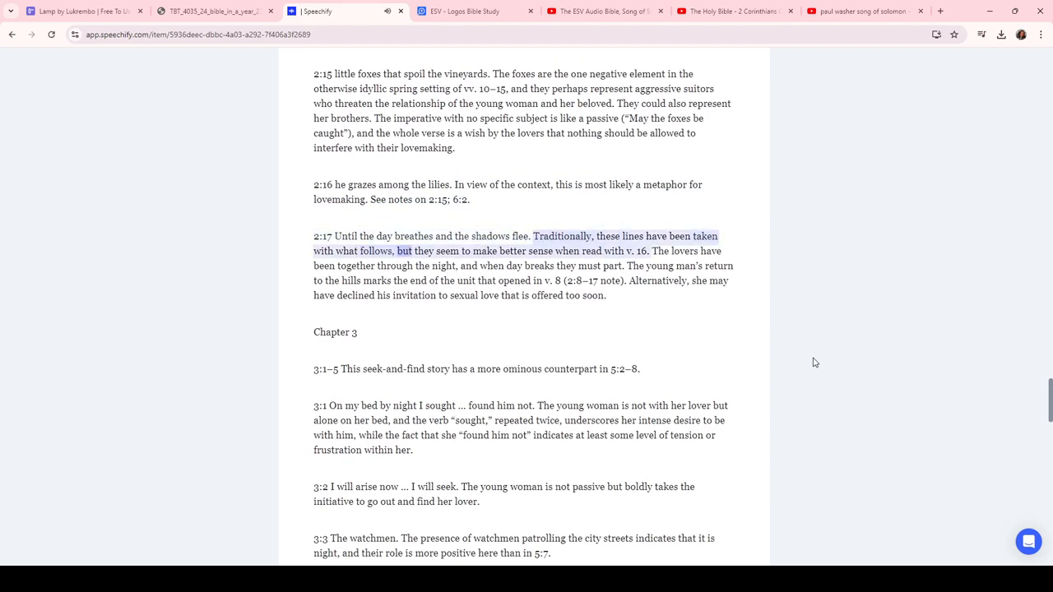
pyautogui.scroll(3)
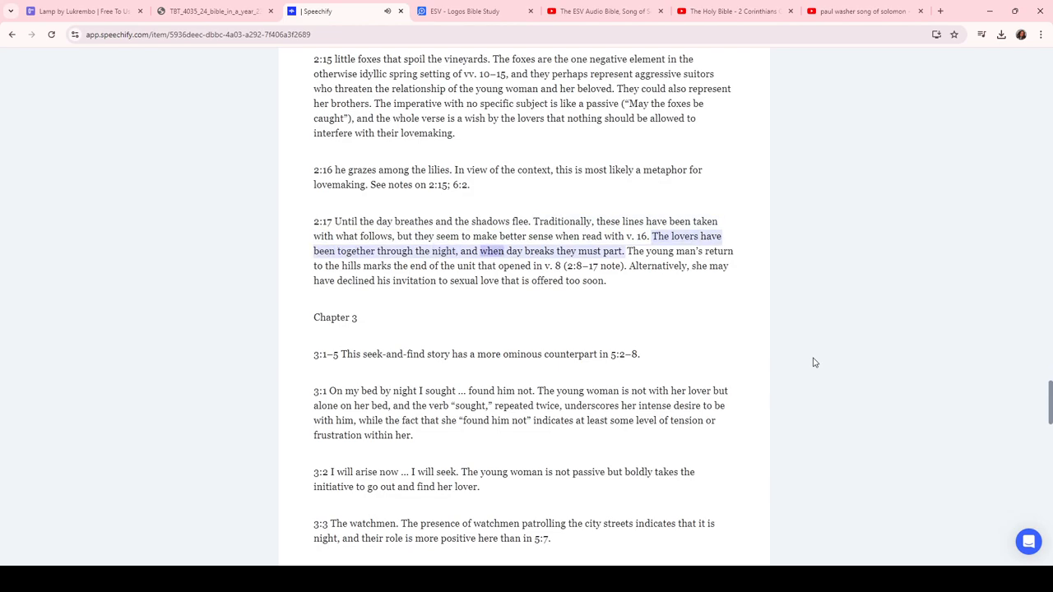
pyautogui.scroll(-3)
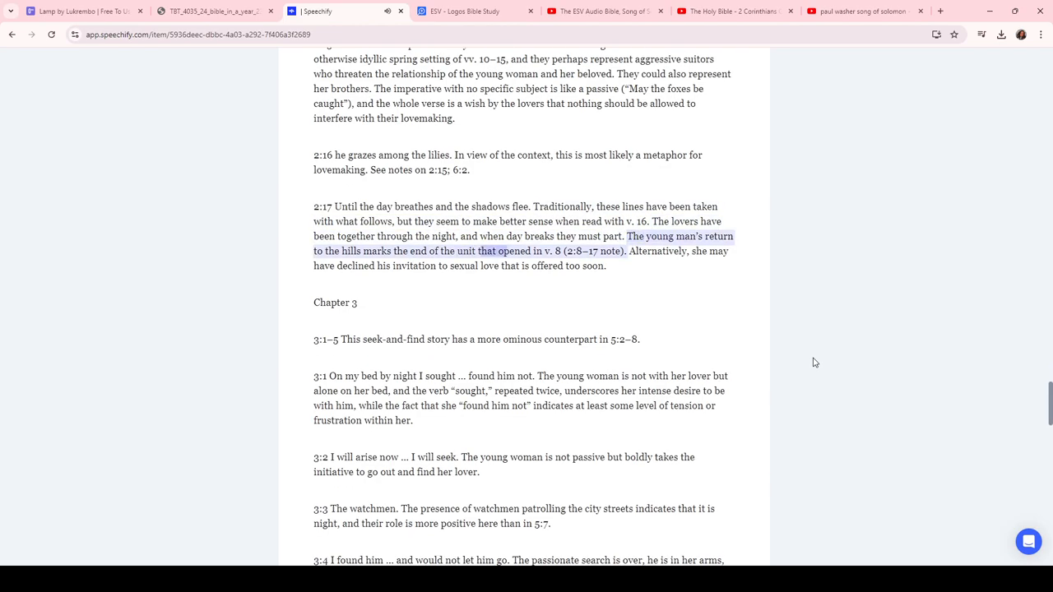
pyautogui.scroll(-3)
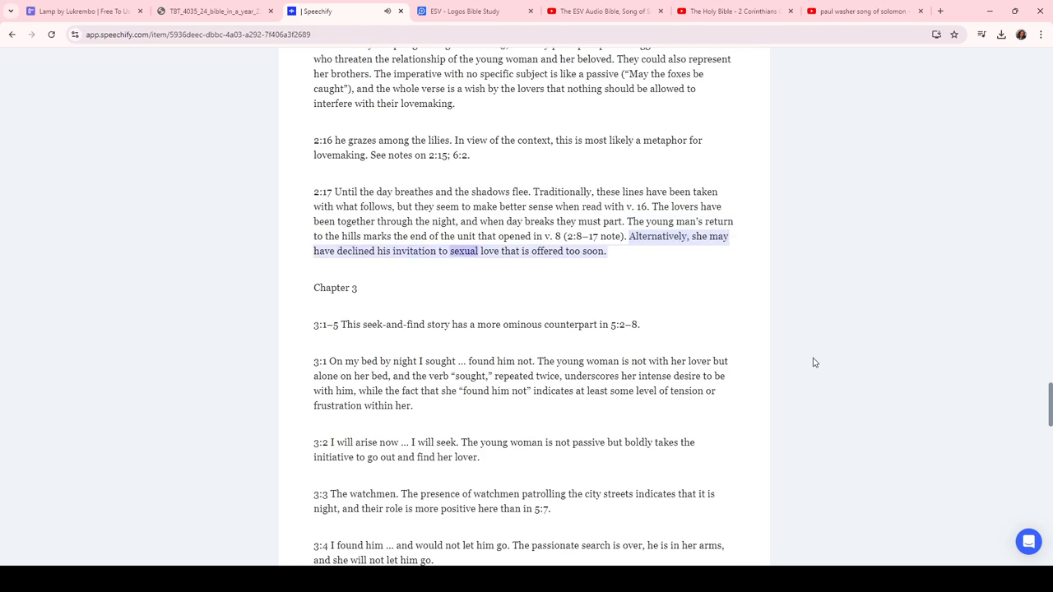
pyautogui.scroll(-3)
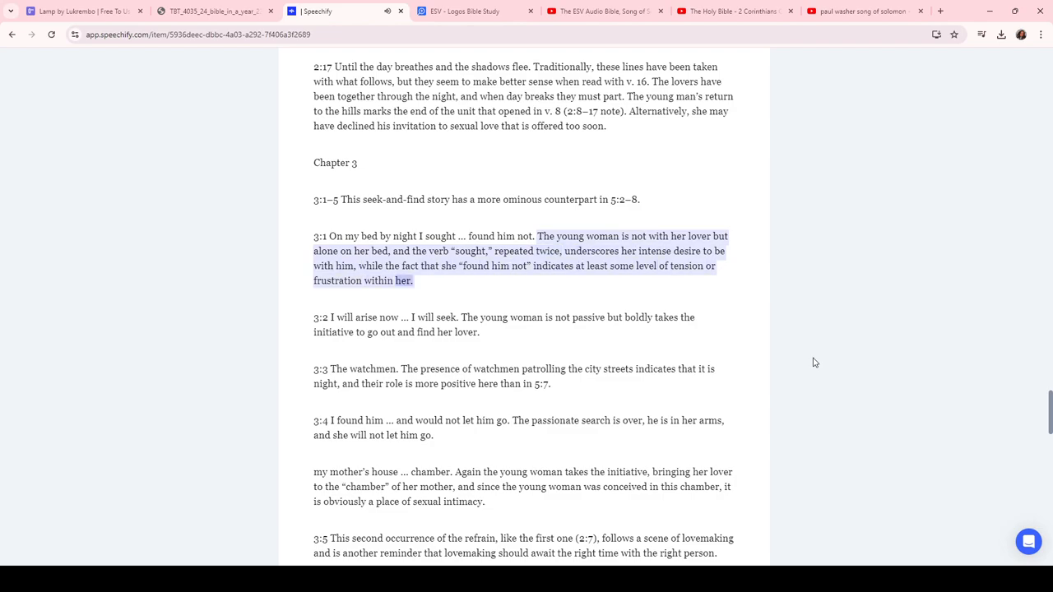
pyautogui.scroll(-3)
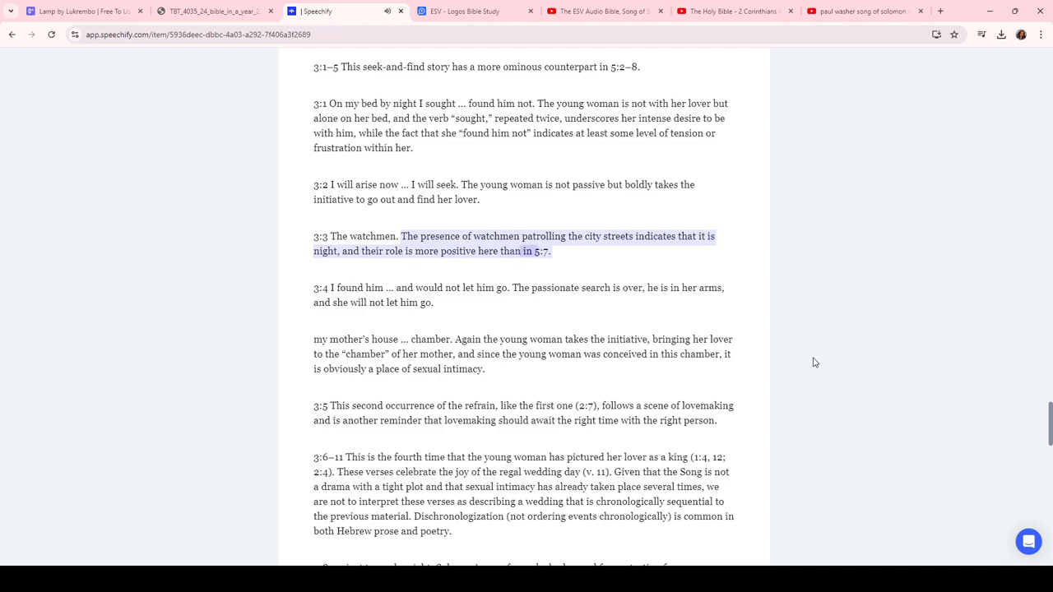
pyautogui.scroll(-3)
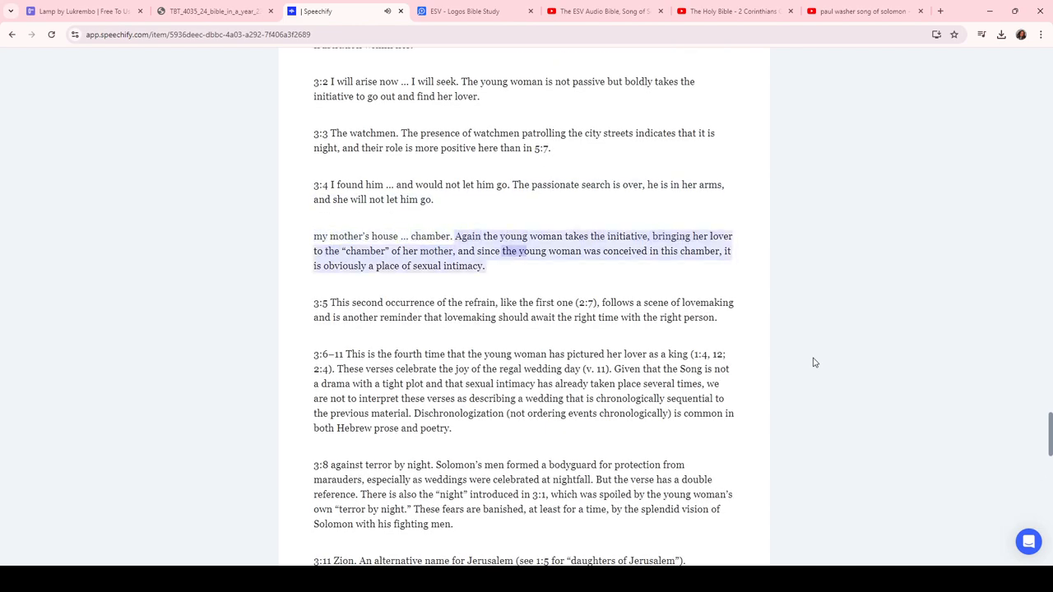
pyautogui.scroll(-3)
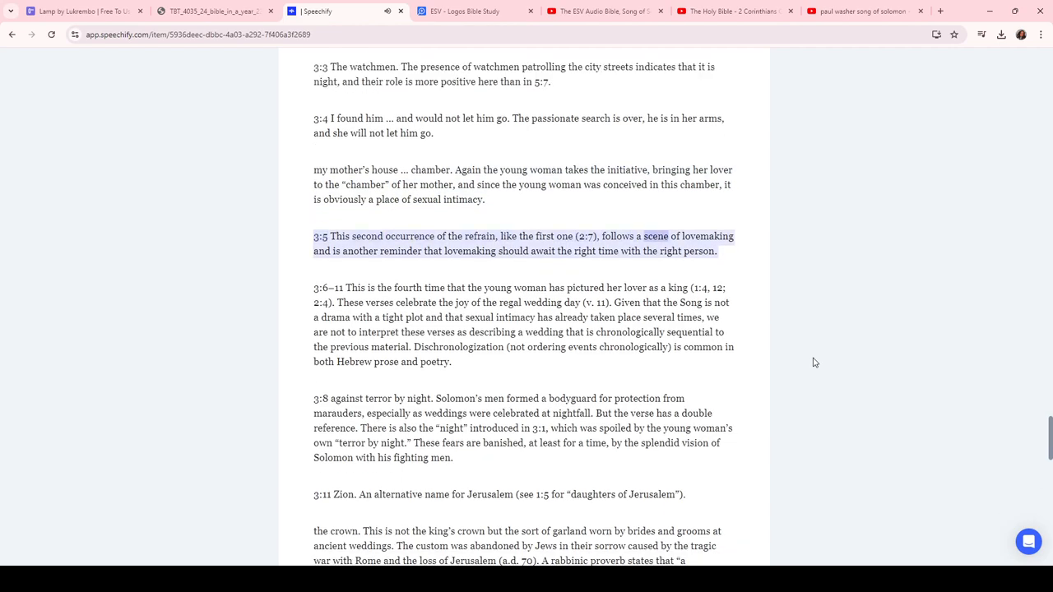
pyautogui.scroll(-3)
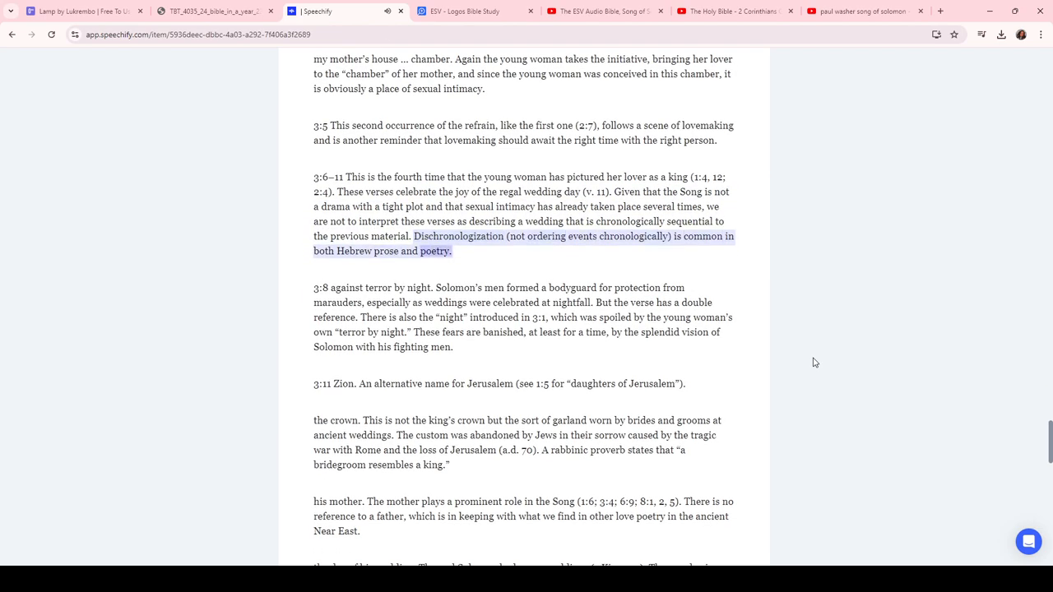
pyautogui.scroll(-3)
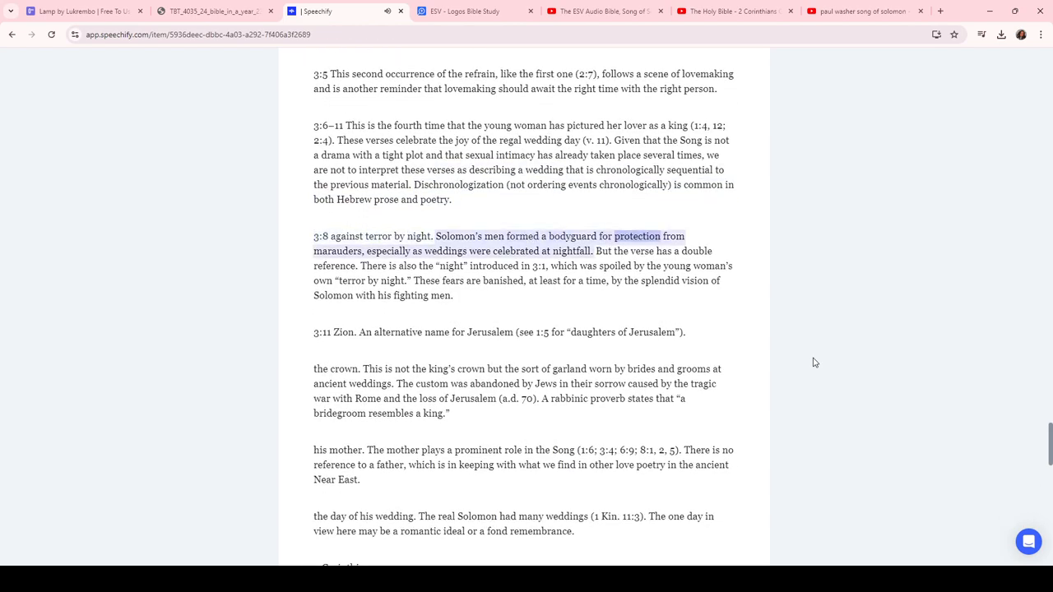
pyautogui.scroll(3)
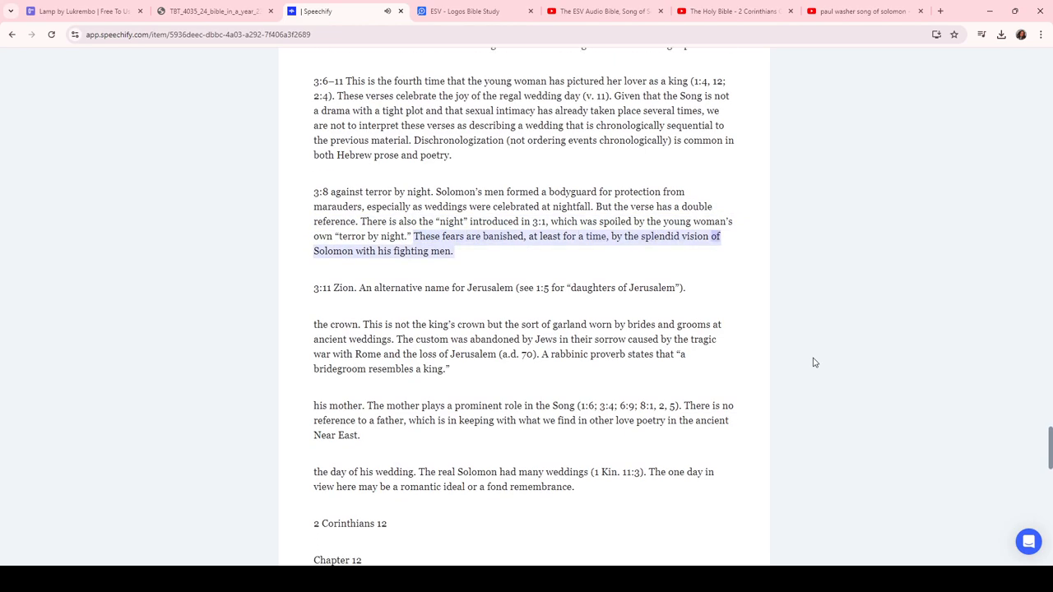
pyautogui.scroll(-3)
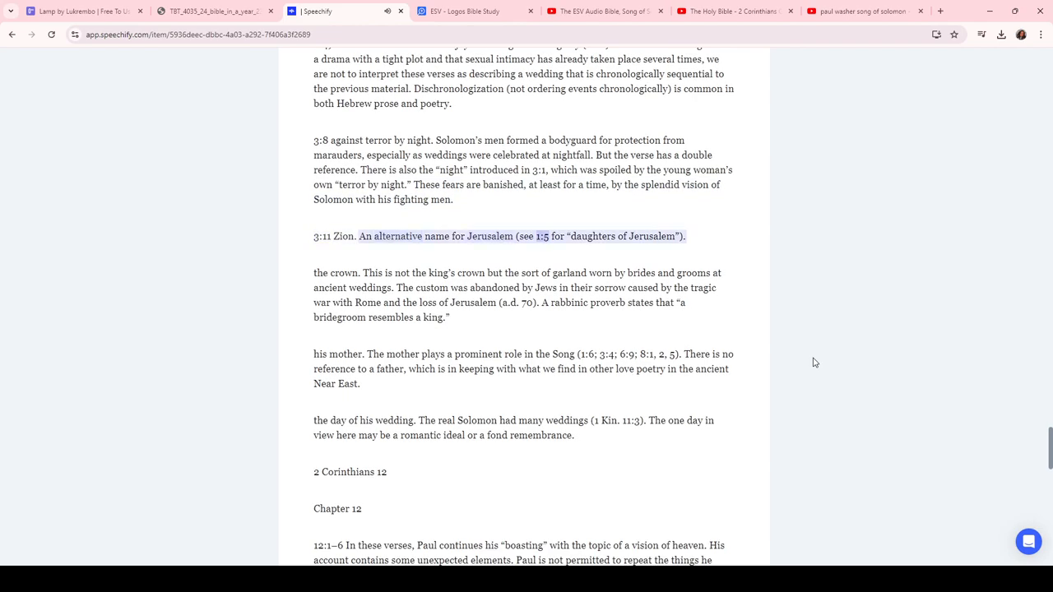
pyautogui.scroll(-3)
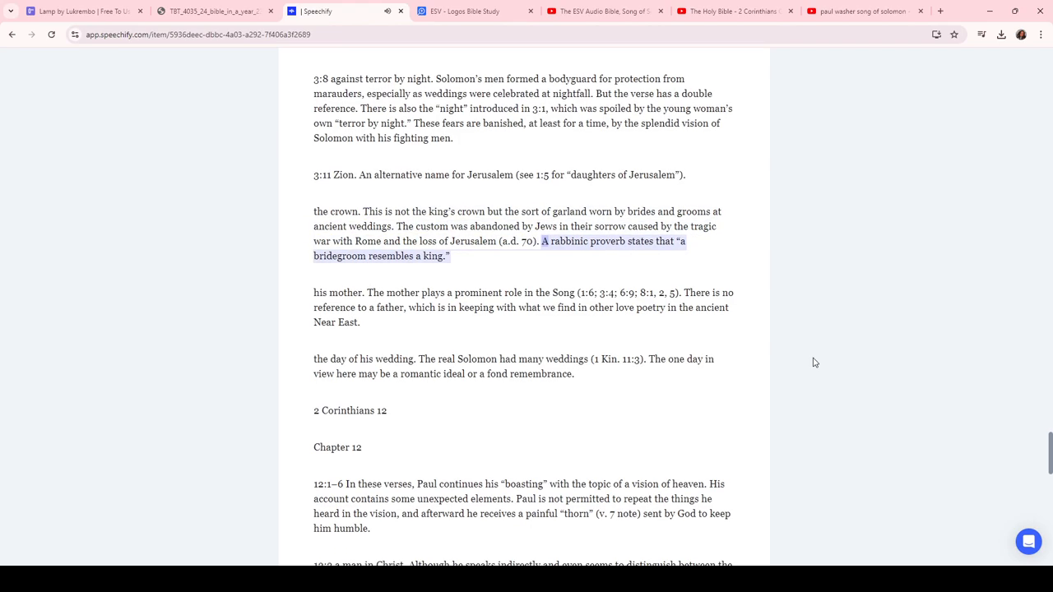
pyautogui.scroll(-3)
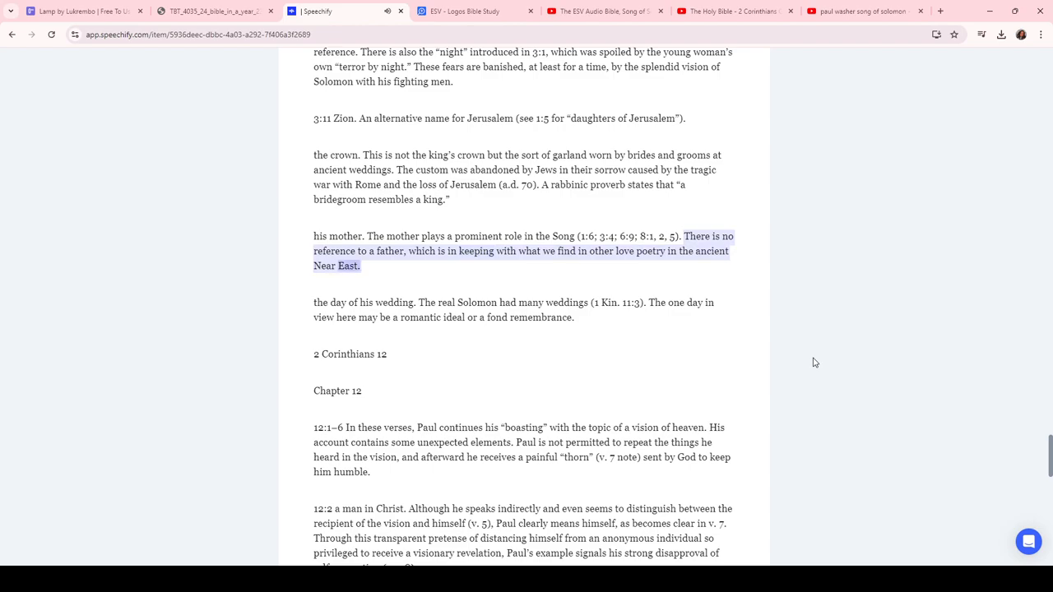
pyautogui.scroll(-3)
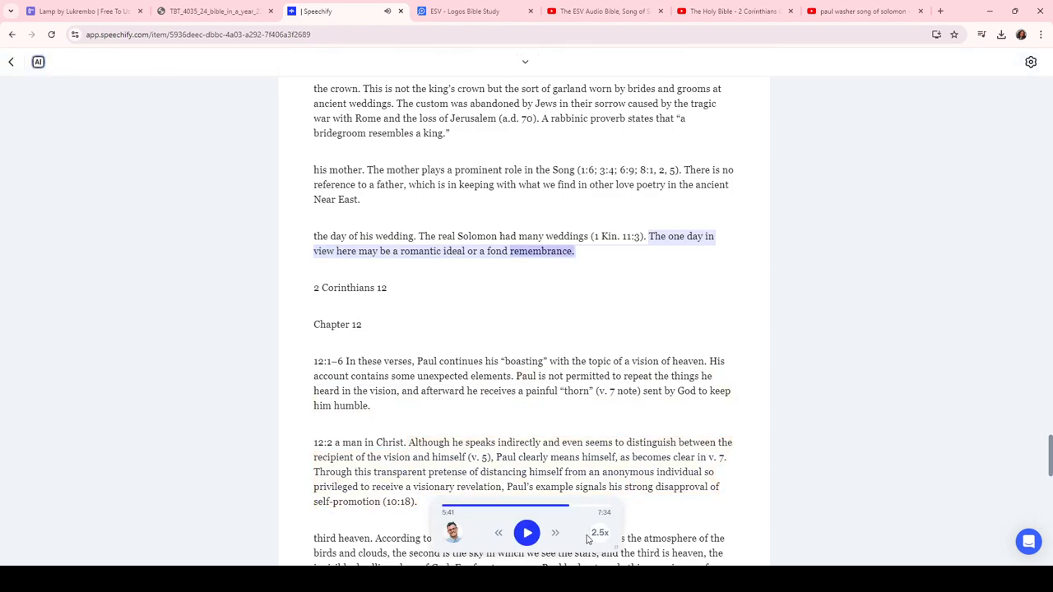
# Lower Speechify's narration speed to 1.5x and pause playback at 9:29
pyautogui.click(601, 532)
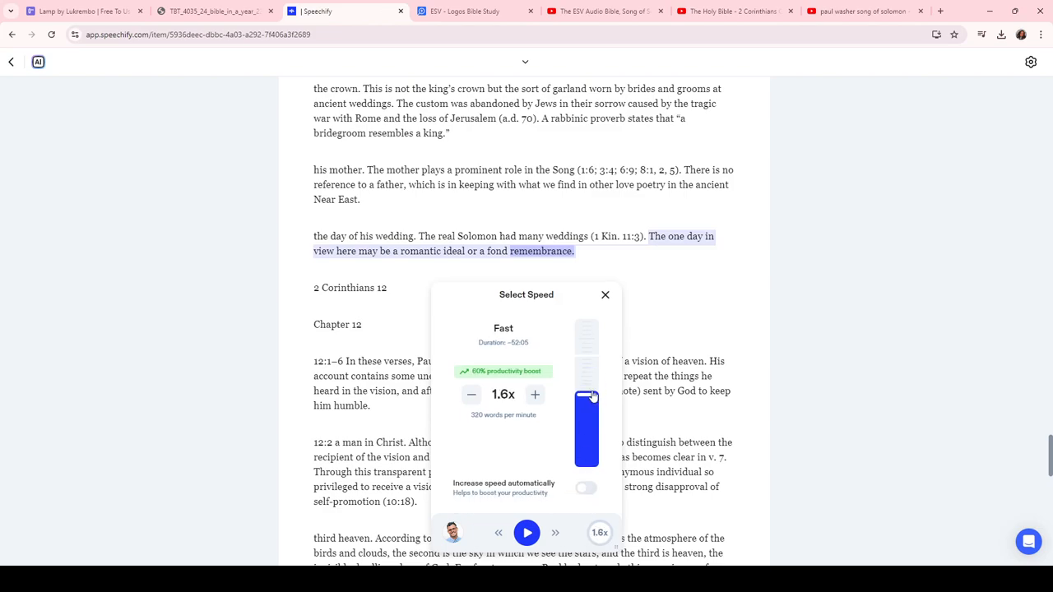
pyautogui.click(606, 295)
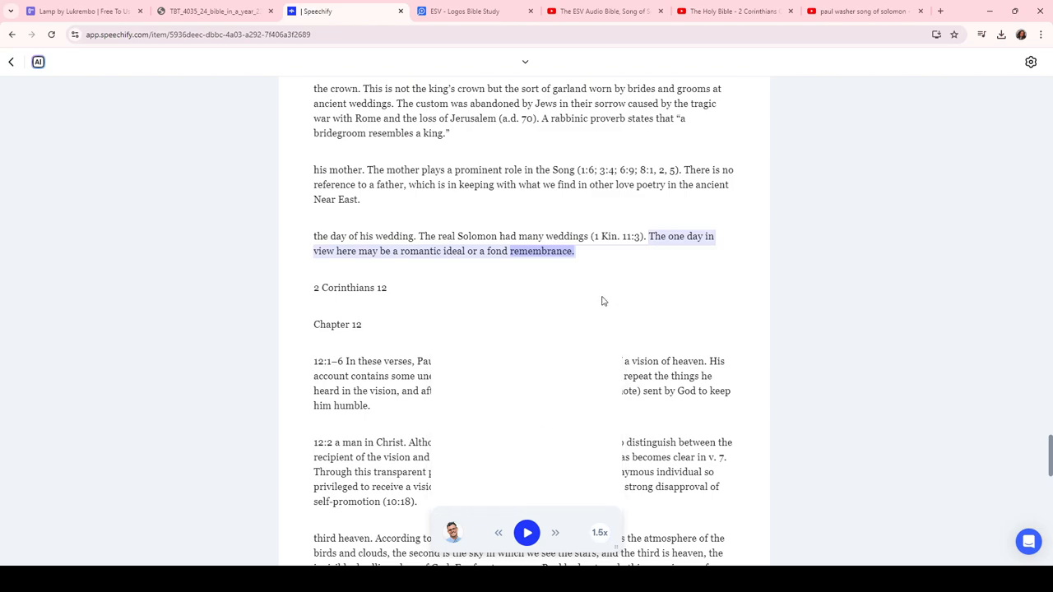
pyautogui.click(526, 533)
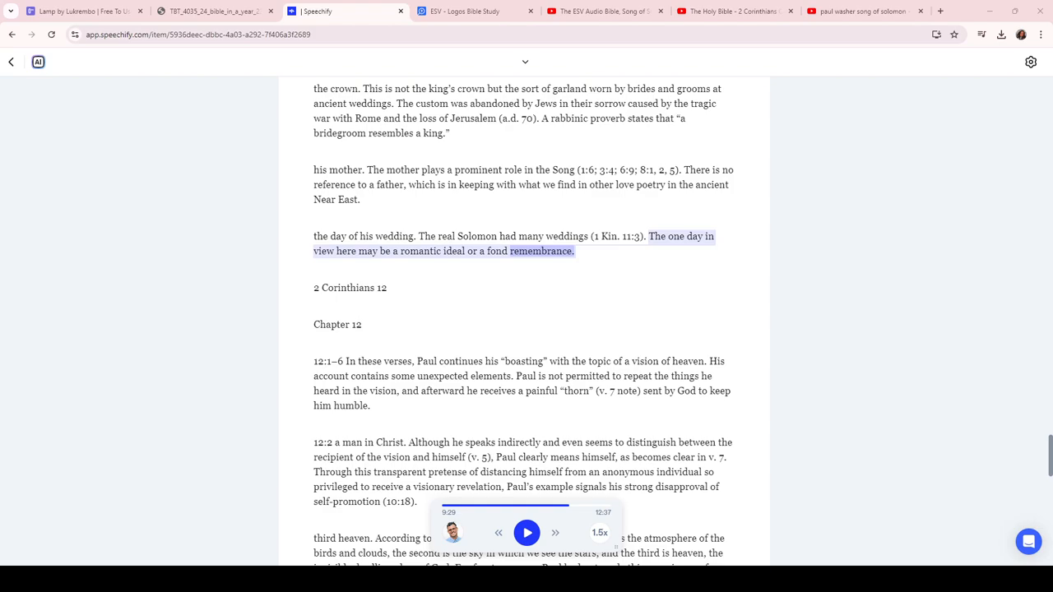
pyautogui.moveTo(798, 354)
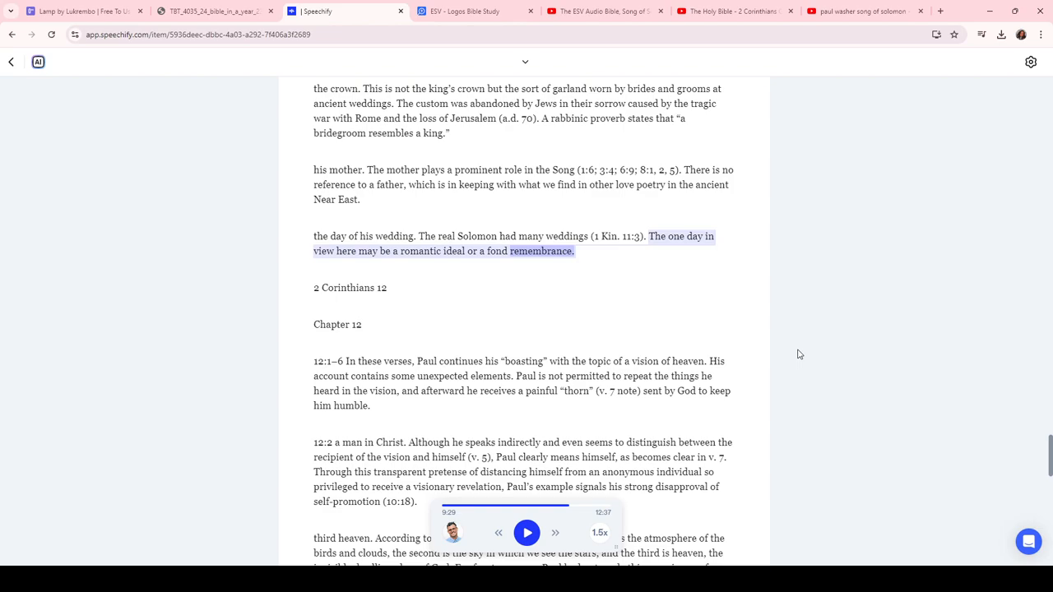
pyautogui.moveTo(1050, 465)
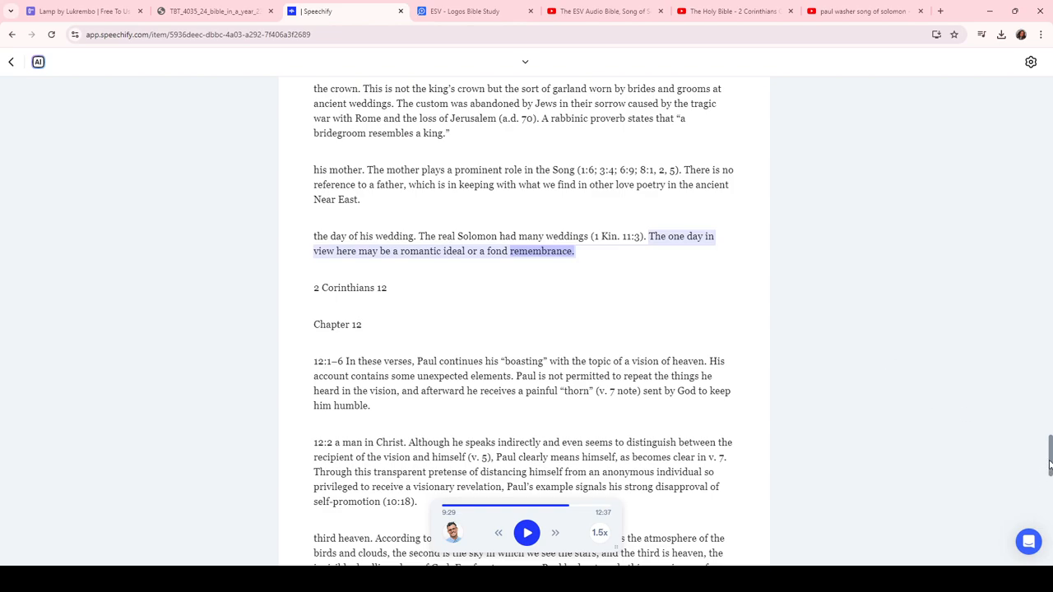
# Scroll to the top of the notes, then down to the Song of Songs 1–3 chapter 1 notes
pyautogui.scroll(3)
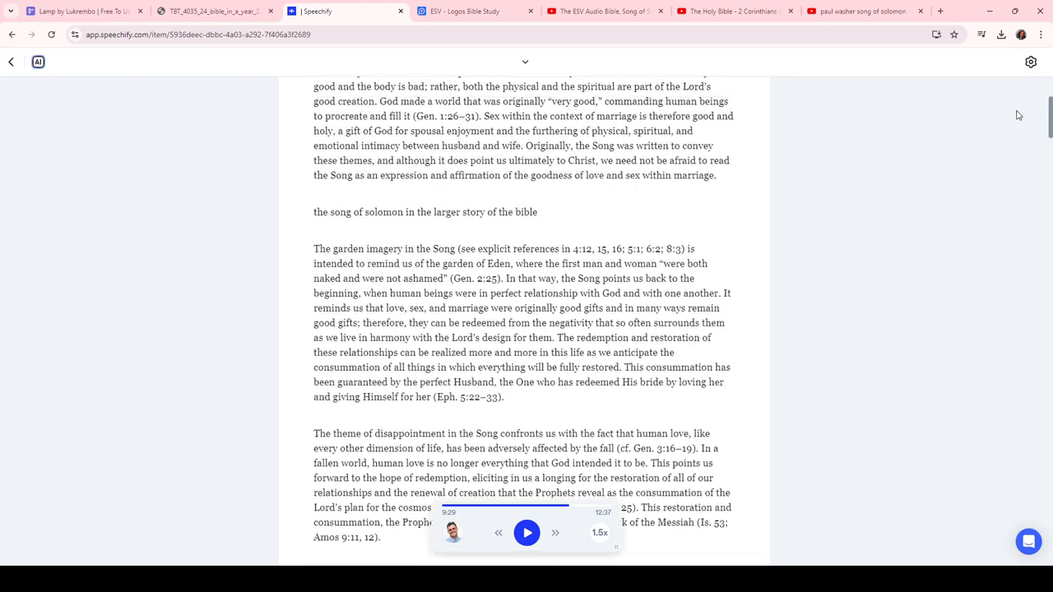
pyautogui.scroll(3)
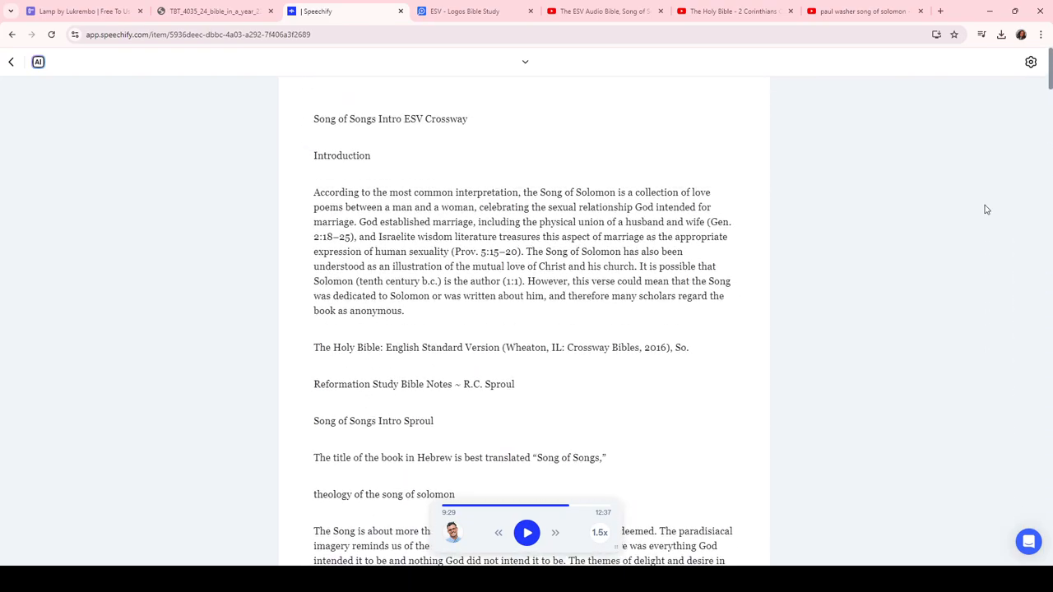
pyautogui.scroll(-3)
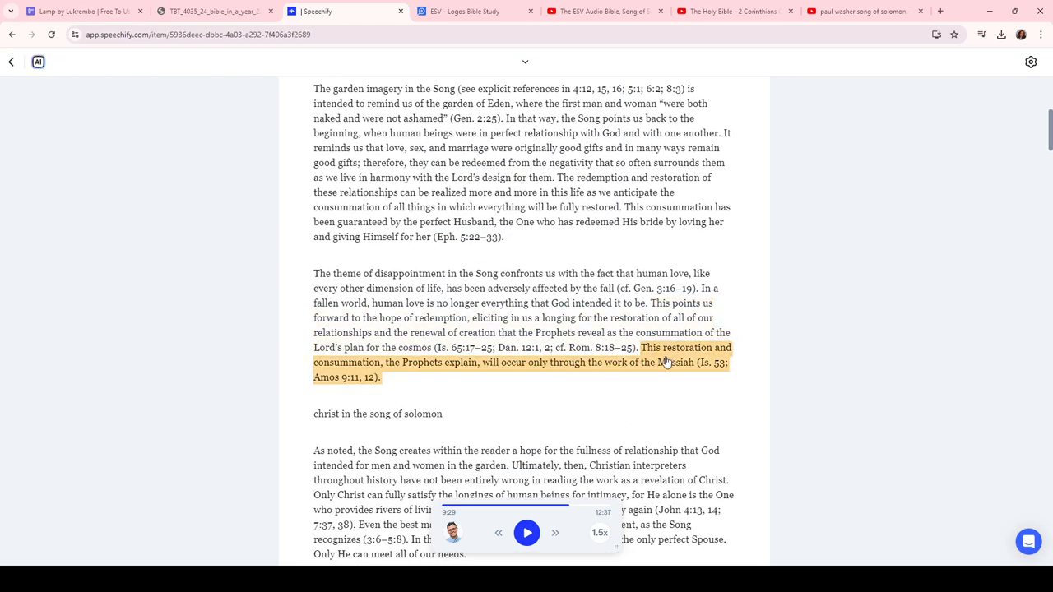
pyautogui.scroll(-3)
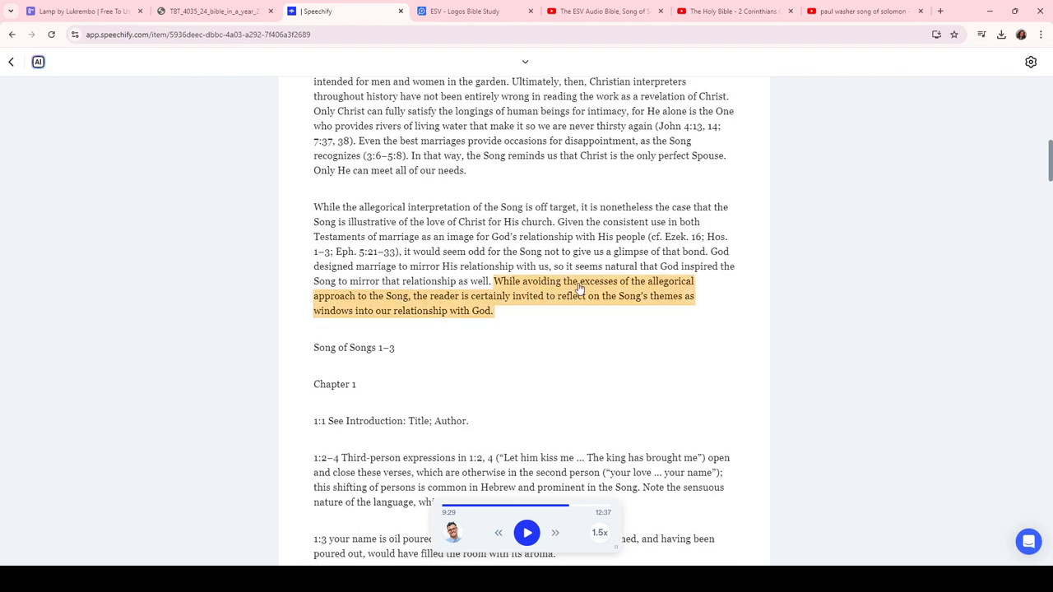
pyautogui.moveTo(584, 304)
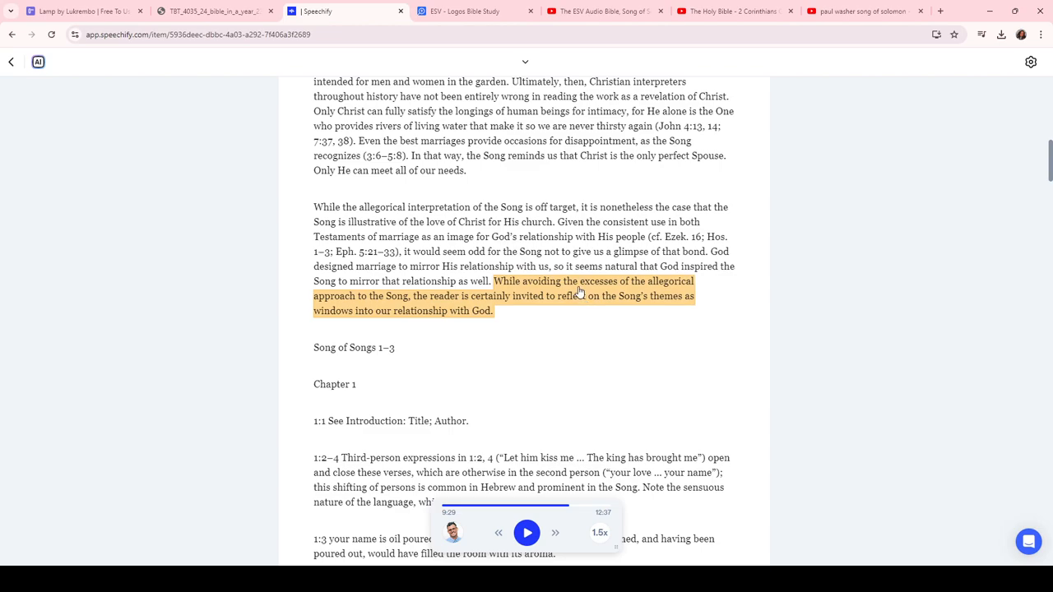
pyautogui.scroll(-3)
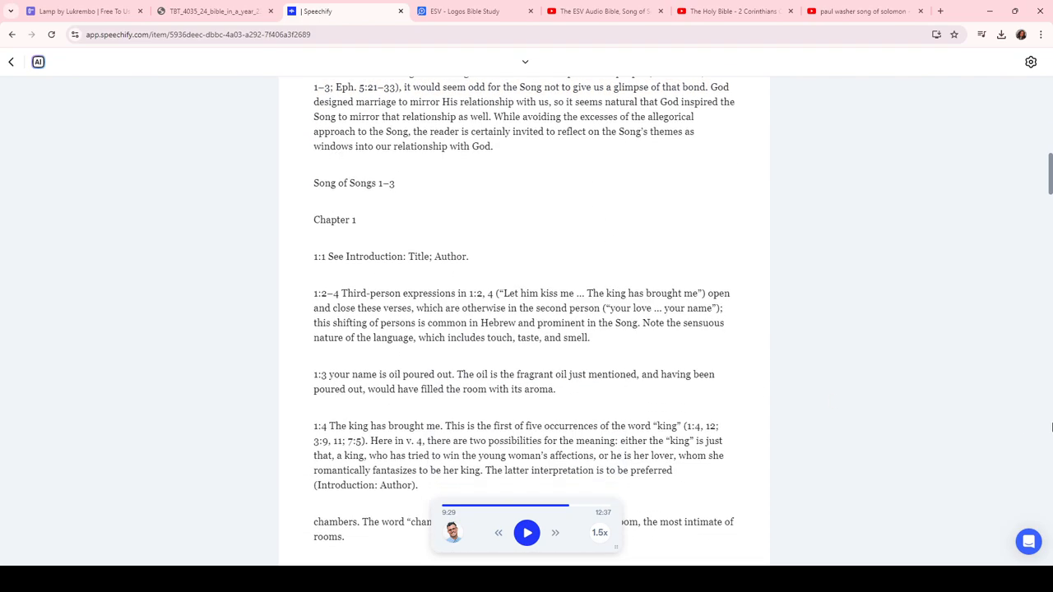
# Open Paul Washer's 'The Way God Loves You' on YouTube, then return to the Speechify notes
pyautogui.click(862, 10)
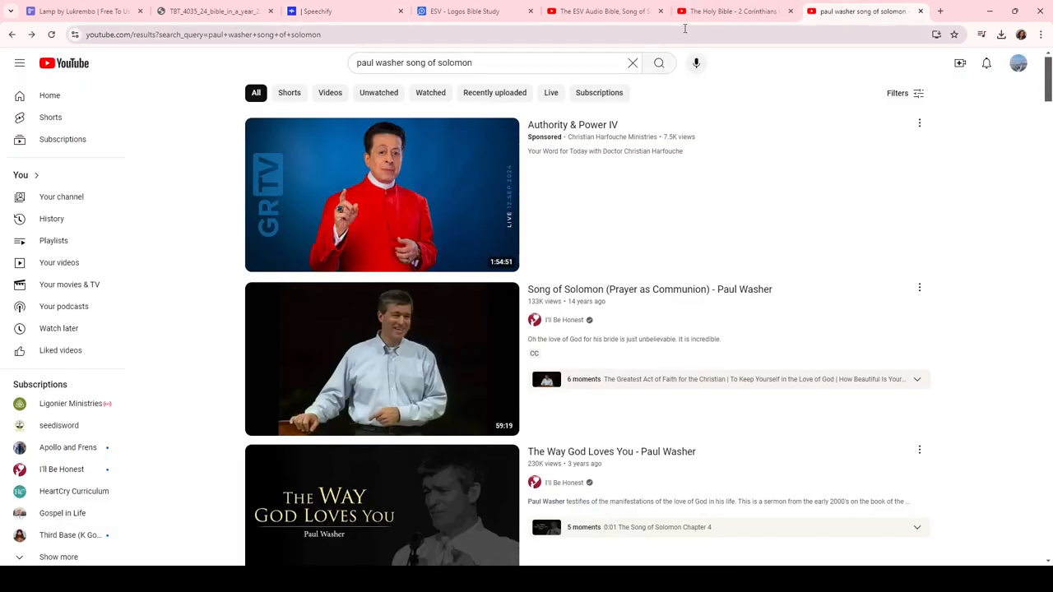
pyautogui.moveTo(893, 379)
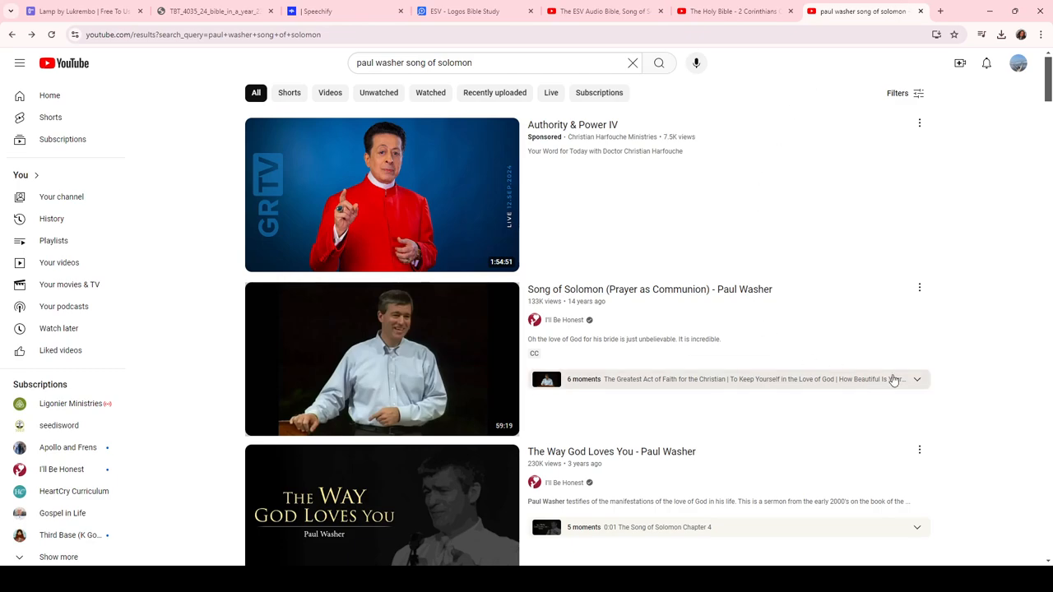
pyautogui.click(381, 506)
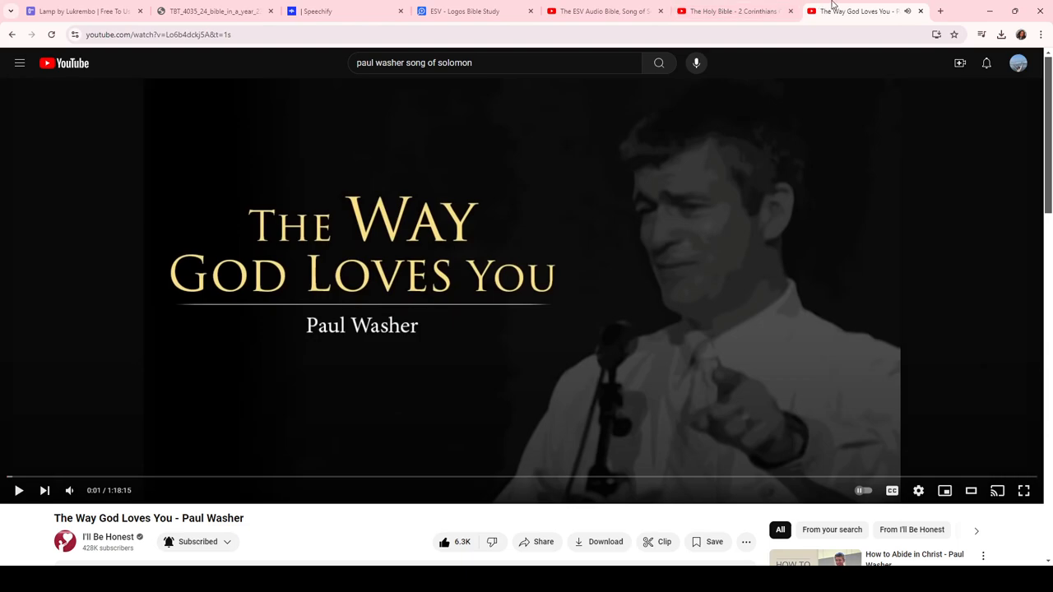
pyautogui.click(346, 11)
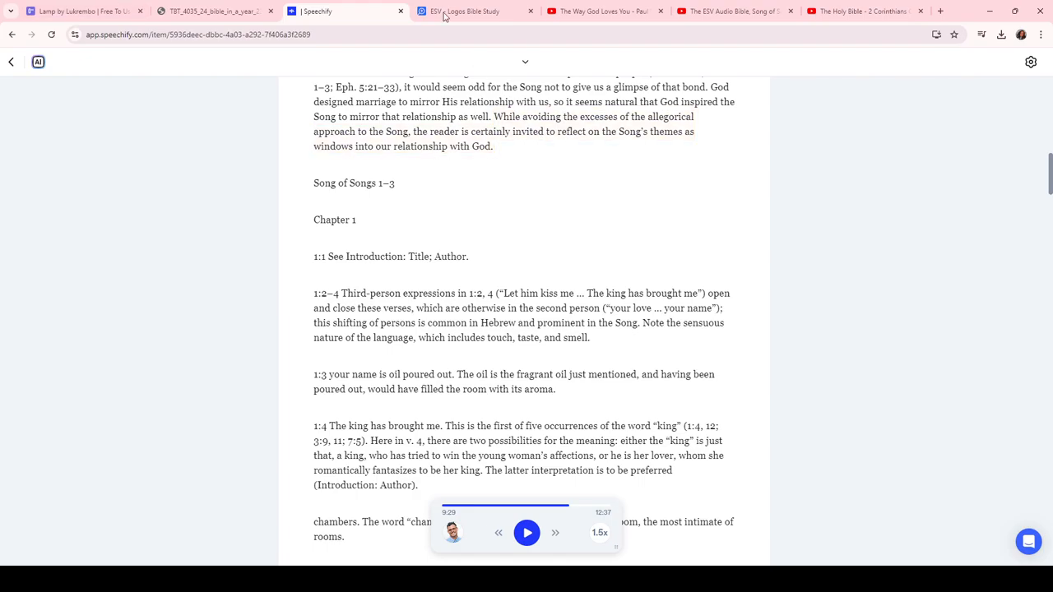
# Scroll the Speechify notes to 2 Corinthians 12, then switch back to the ESV Logos text
pyautogui.scroll(-3)
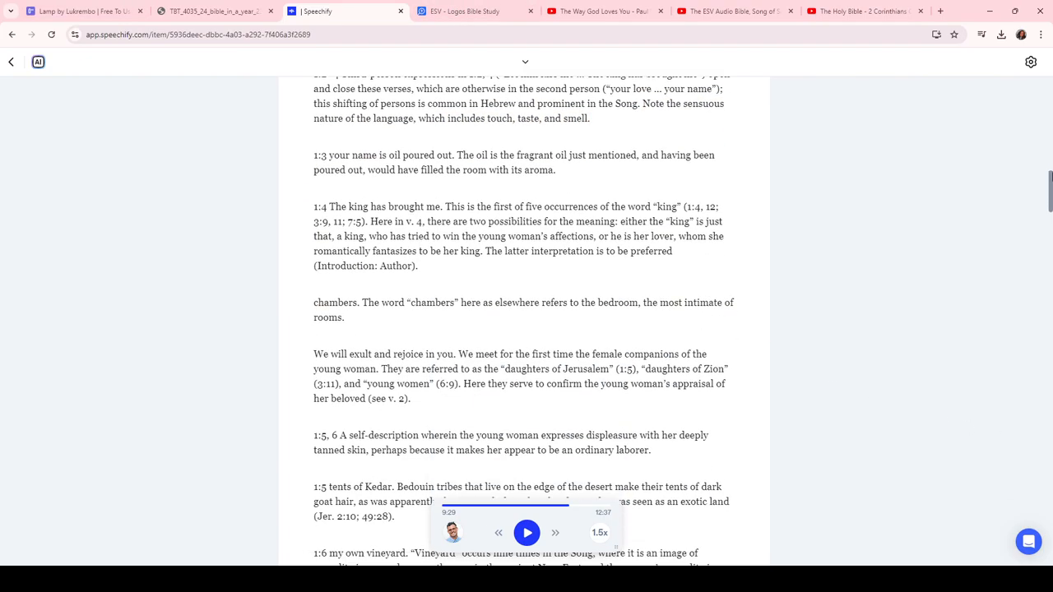
pyautogui.scroll(-3)
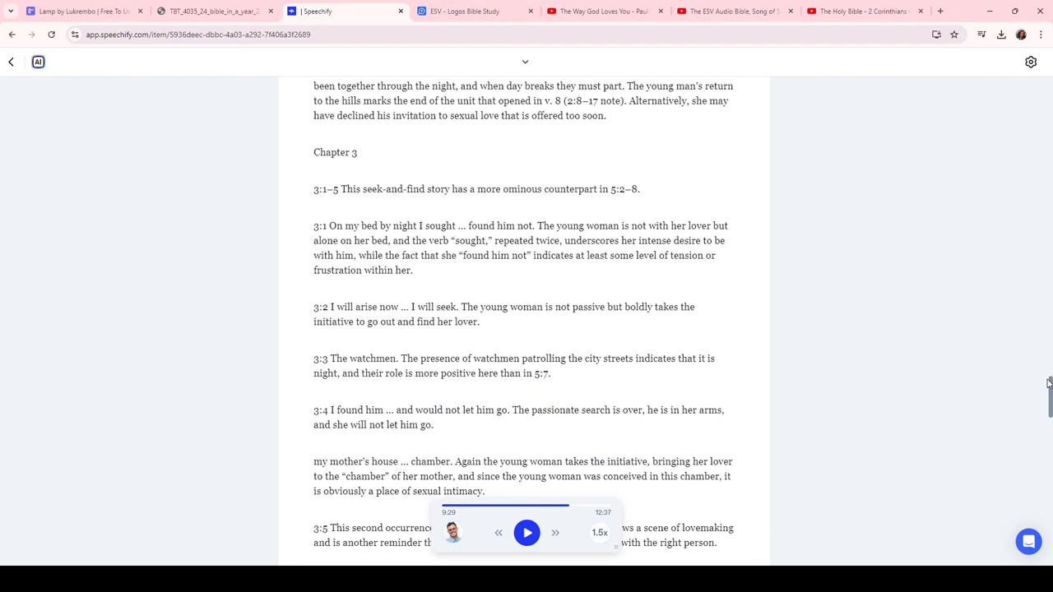
pyautogui.scroll(-3)
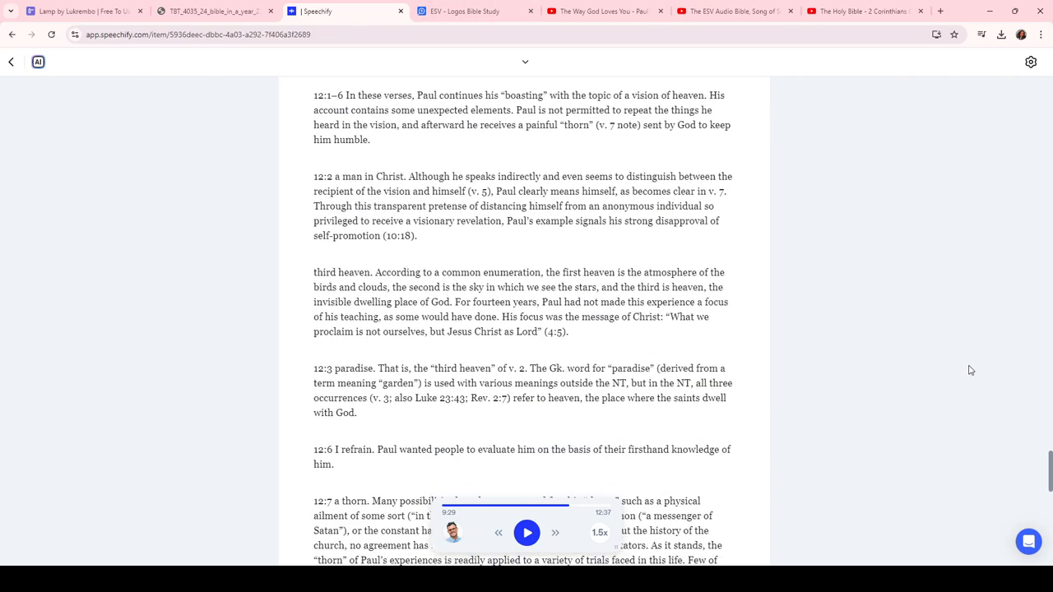
pyautogui.scroll(3)
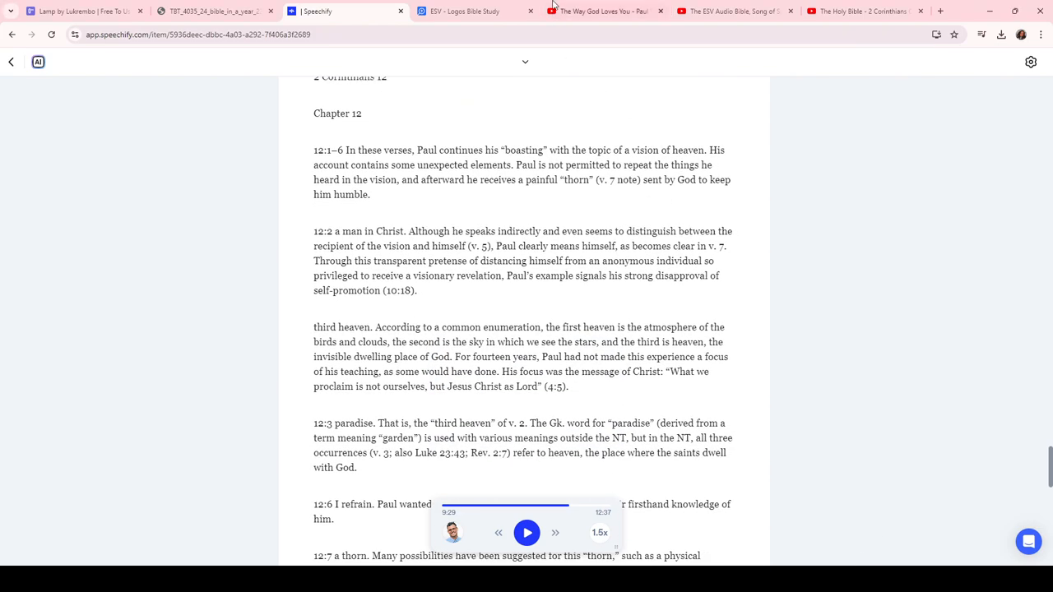
pyautogui.click(465, 11)
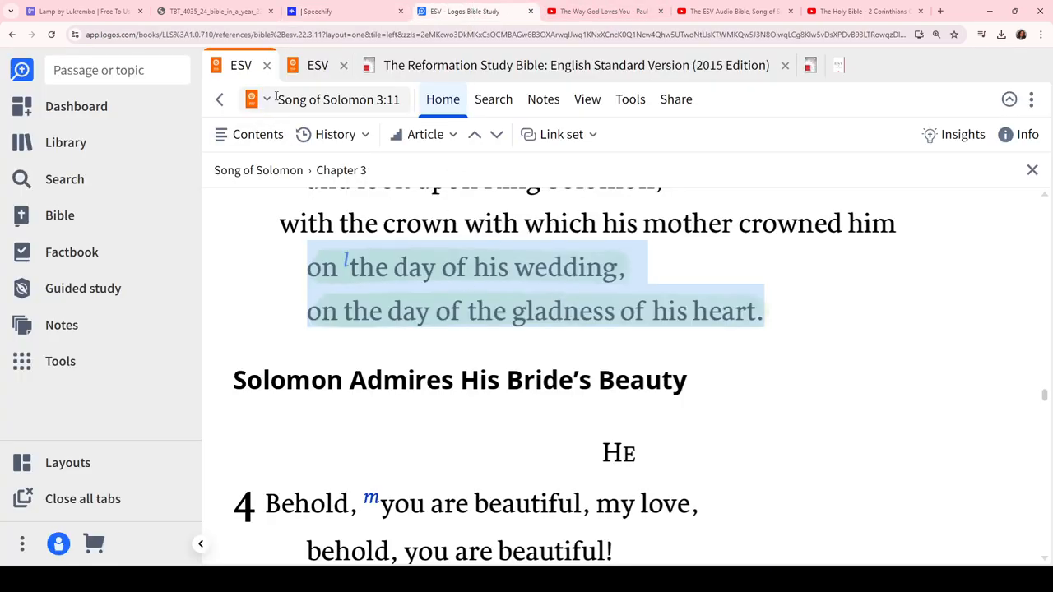
# Return to Logos and read 2 Corinthians 12:1–9 in the ESV, up to 'My grace is sufficient'
pyautogui.click(732, 11)
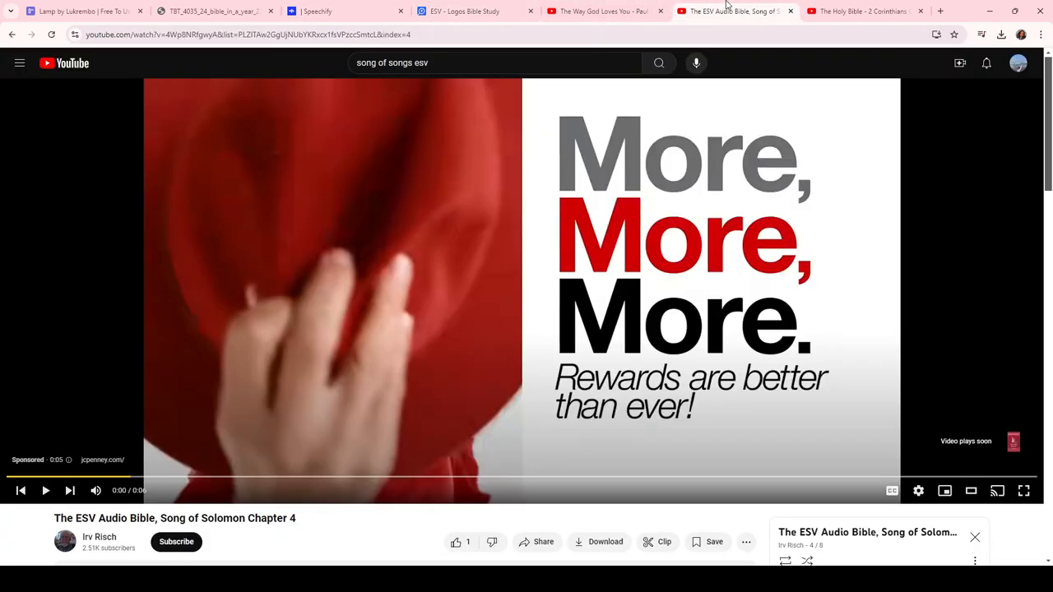
pyautogui.click(465, 10)
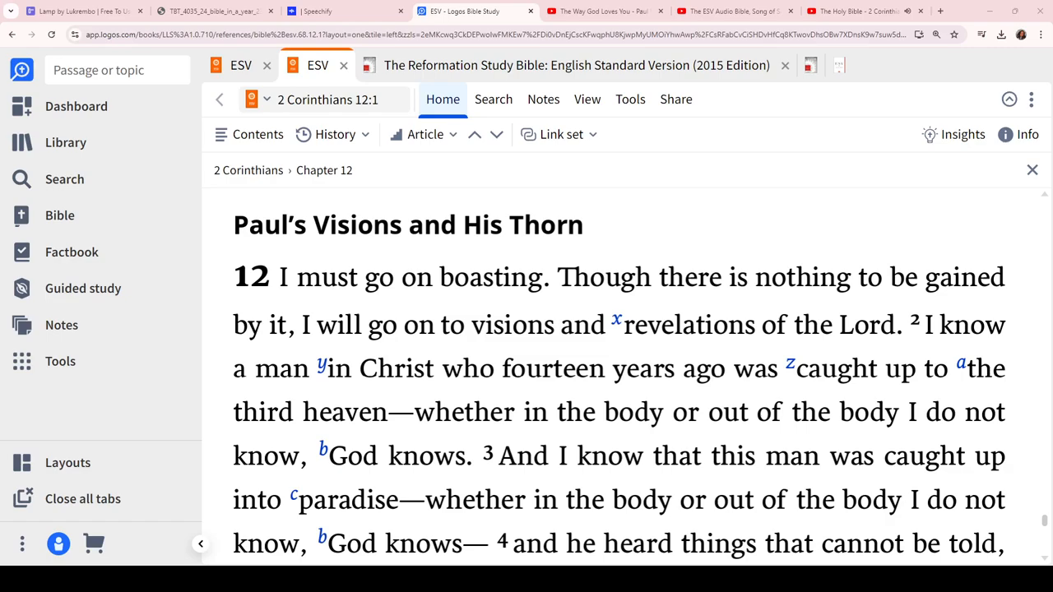
pyautogui.moveTo(1018, 303)
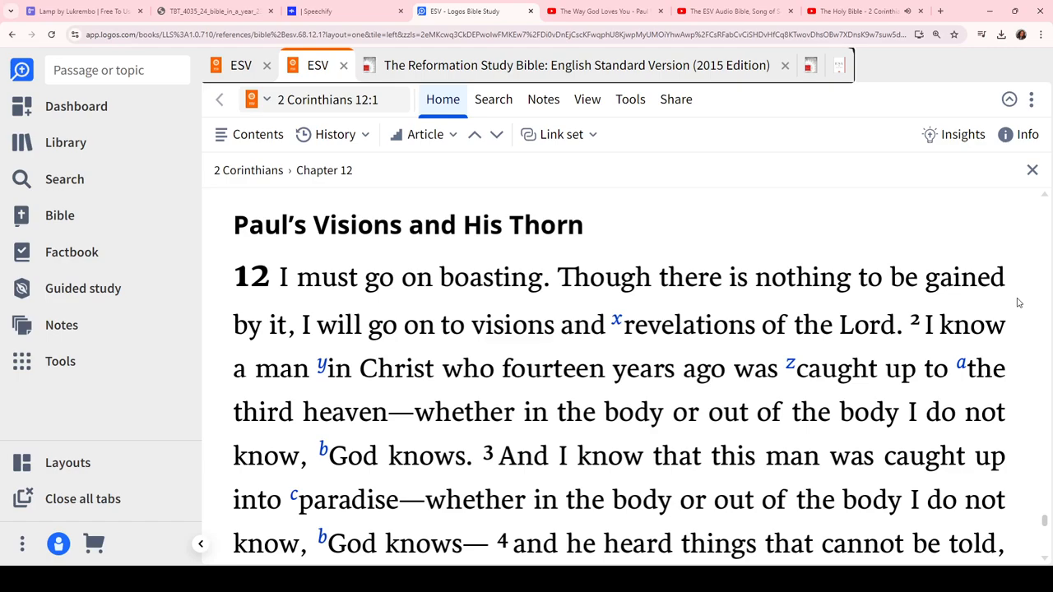
pyautogui.scroll(-3)
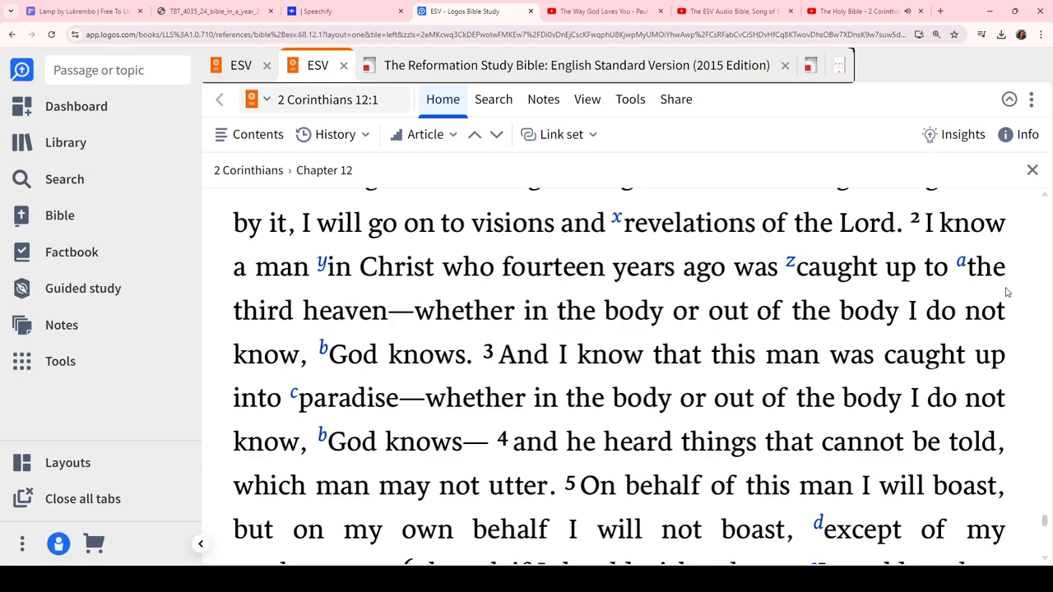
pyautogui.moveTo(834, 330)
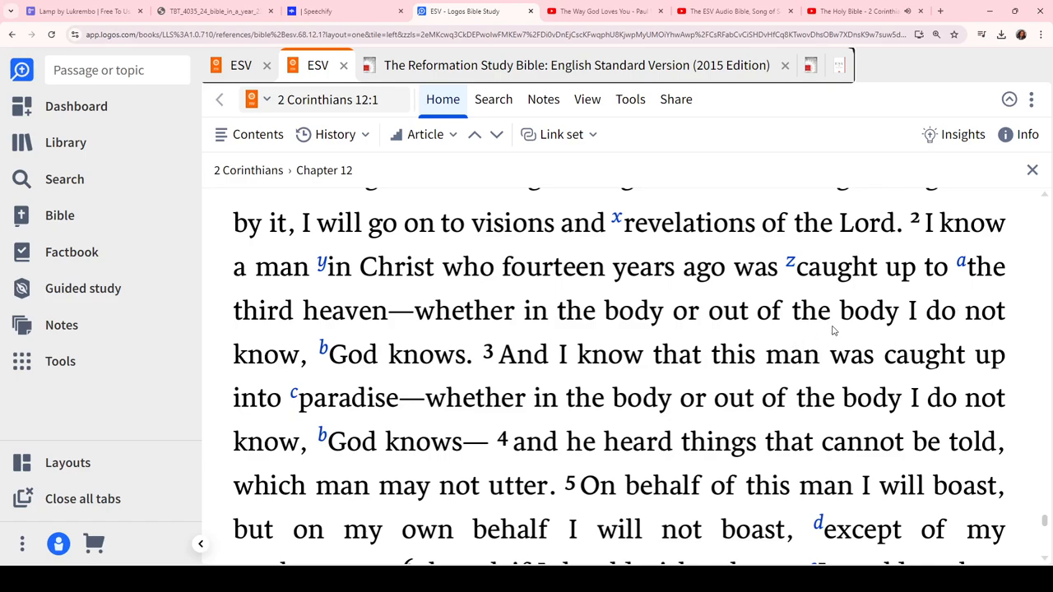
pyautogui.scroll(-3)
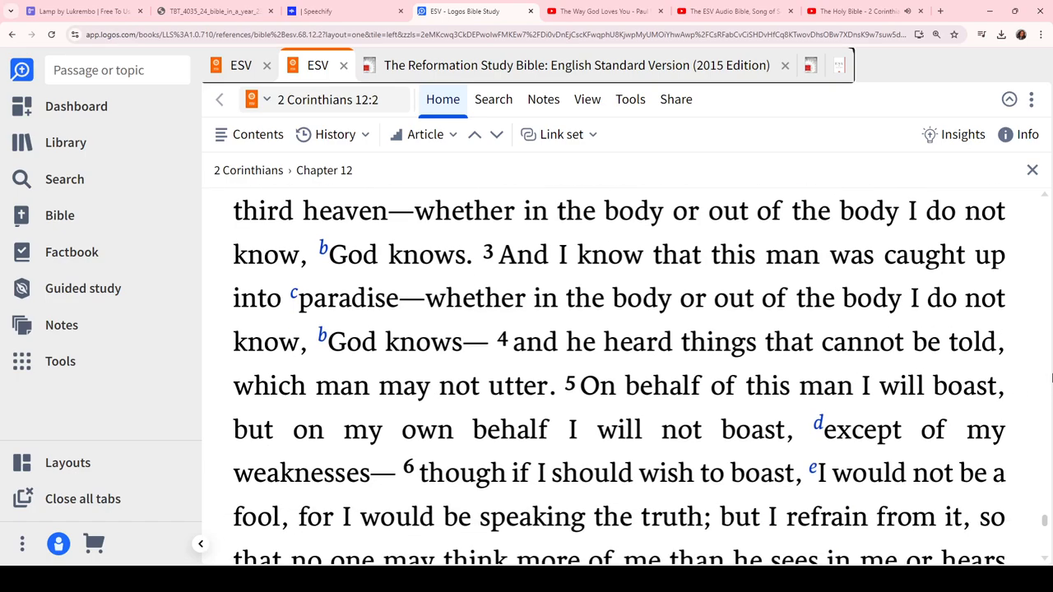
pyautogui.moveTo(1027, 352)
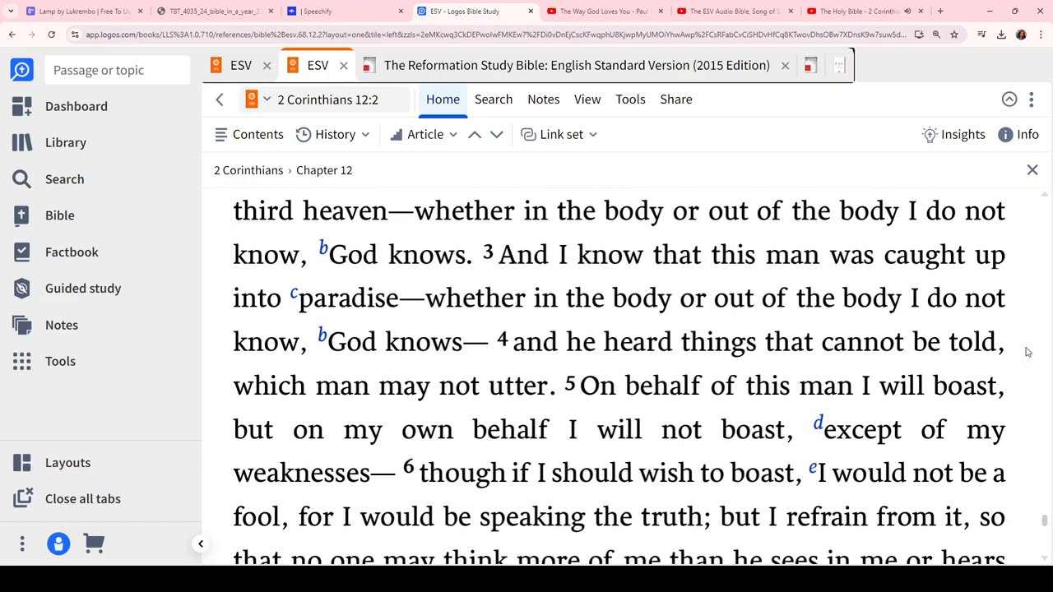
pyautogui.scroll(-3)
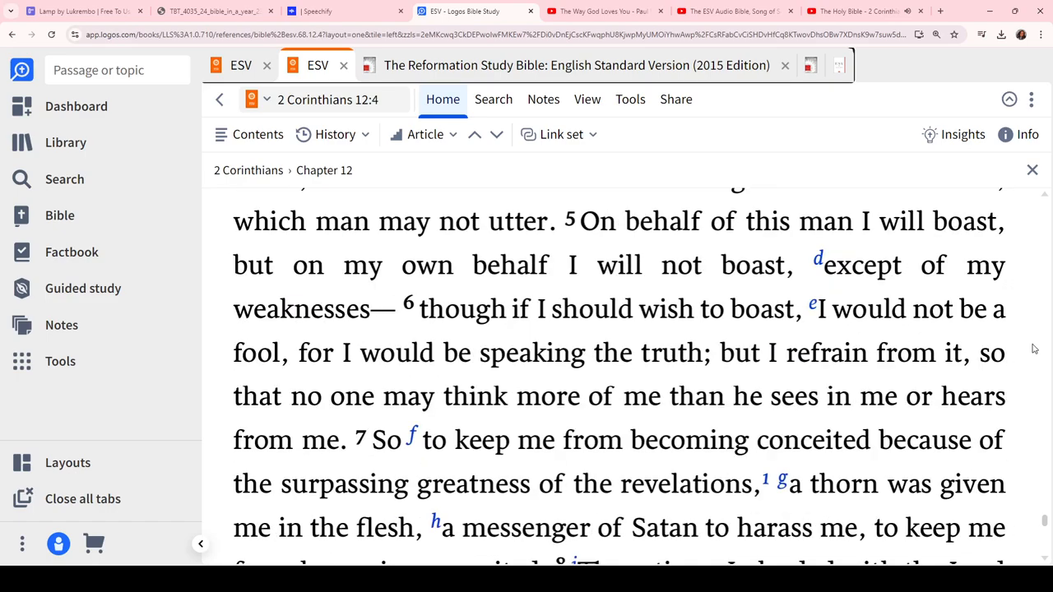
pyautogui.scroll(-3)
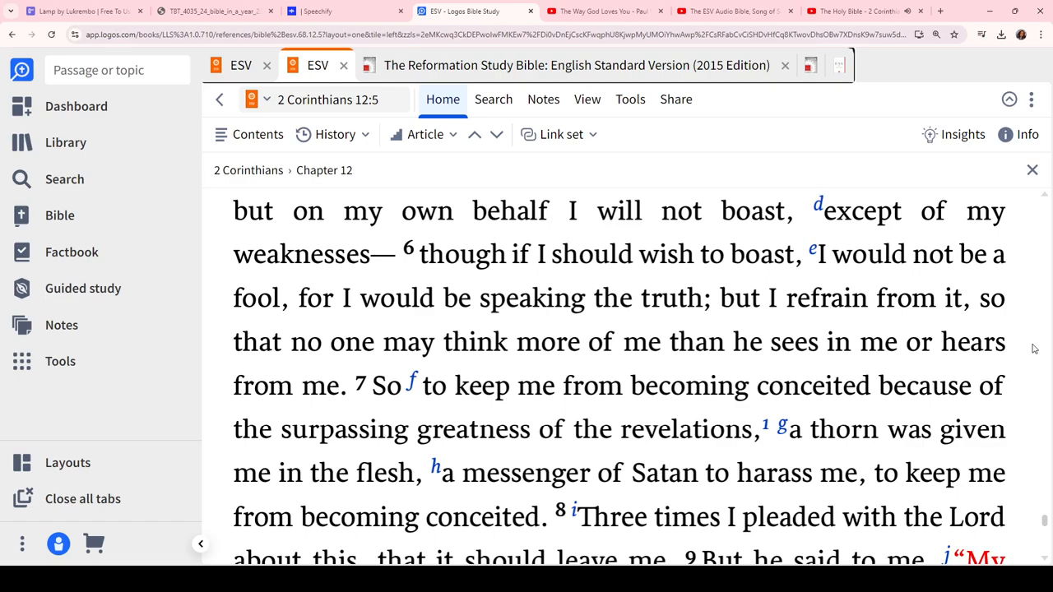
pyautogui.scroll(-3)
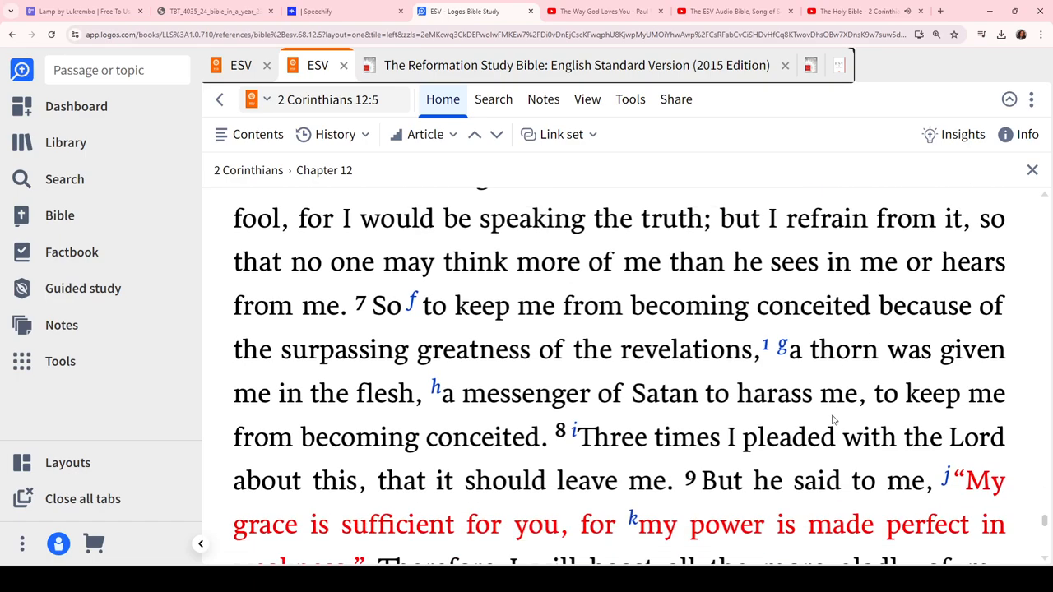
pyautogui.scroll(-3)
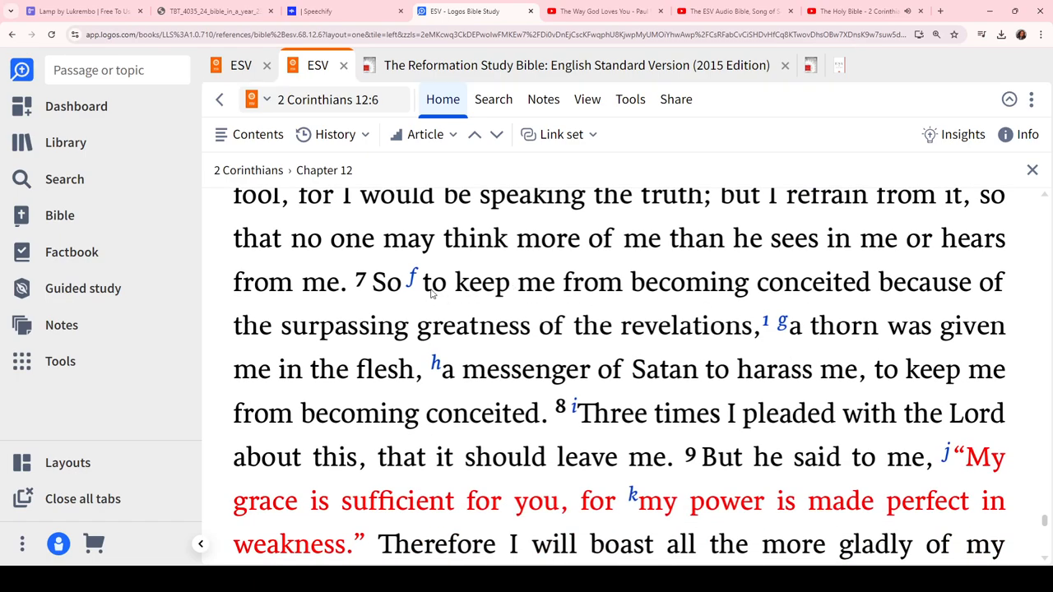
# Highlight key phrases in 2 Corinthians 12:7, 9 and 10, with 'My grace is sufficient' in green
pyautogui.moveTo(419, 281); pyautogui.dragTo(805, 326)
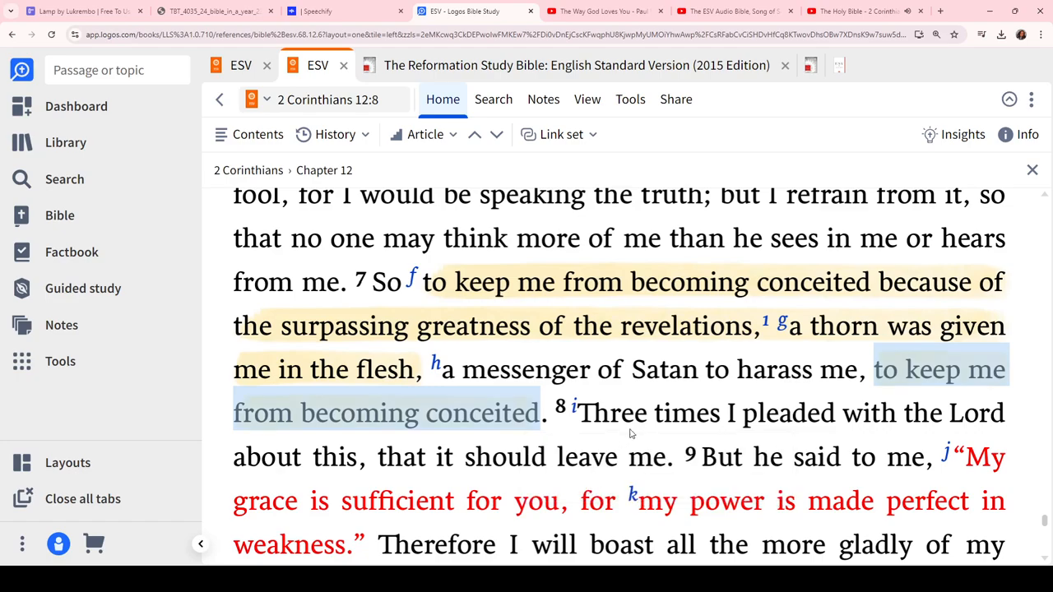
pyautogui.scroll(-3)
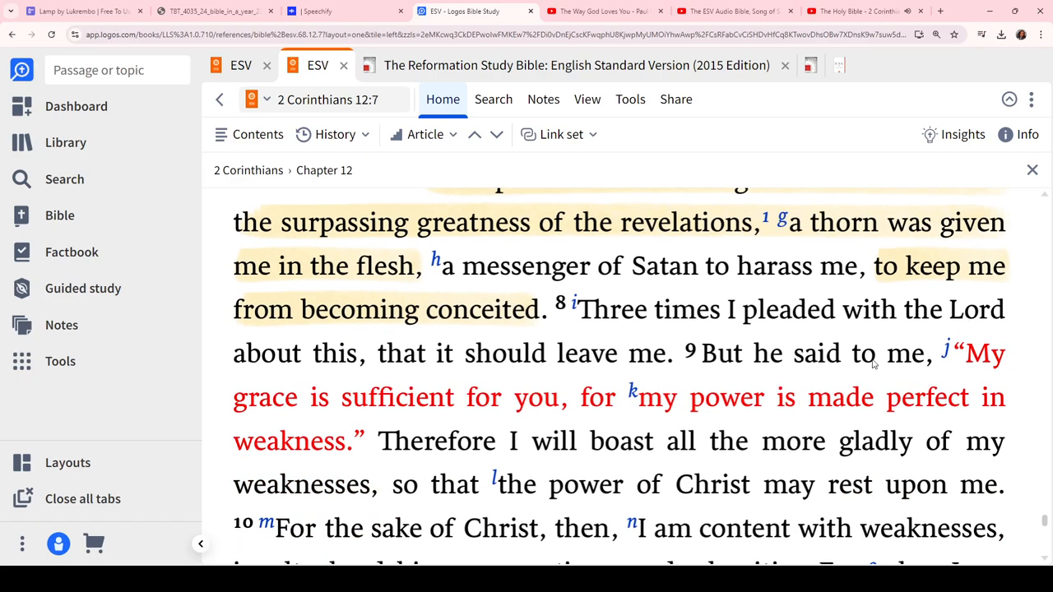
pyautogui.moveTo(703, 353); pyautogui.dragTo(971, 398)
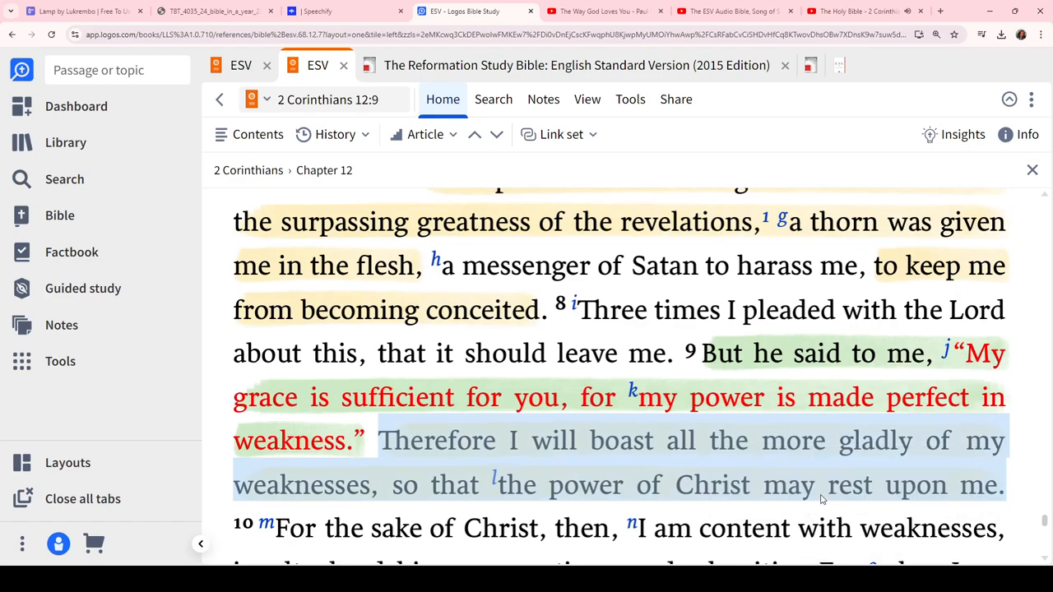
pyautogui.scroll(-3)
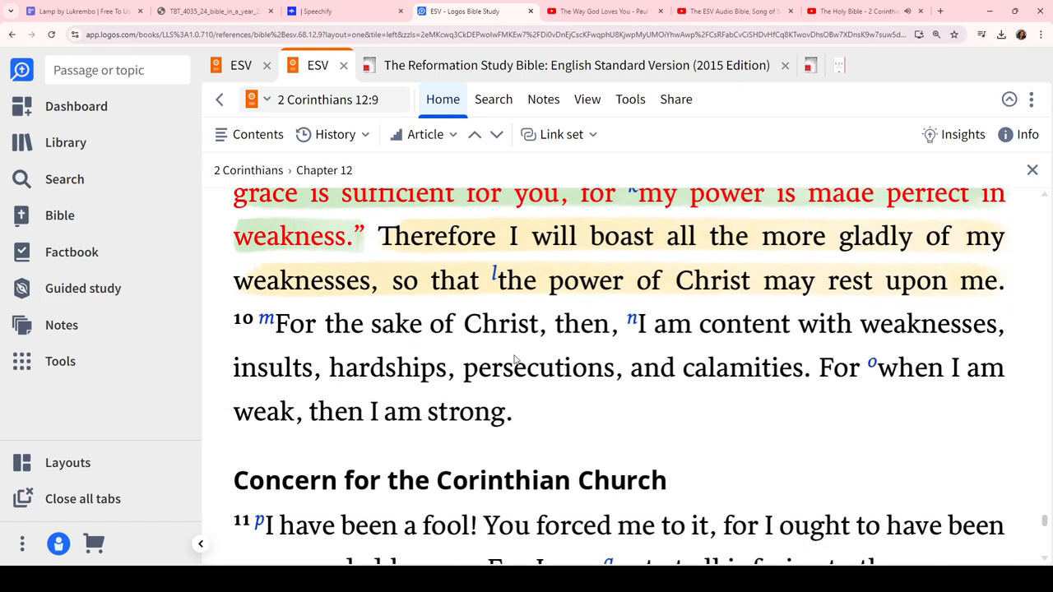
pyautogui.moveTo(277, 324); pyautogui.dragTo(512, 411)
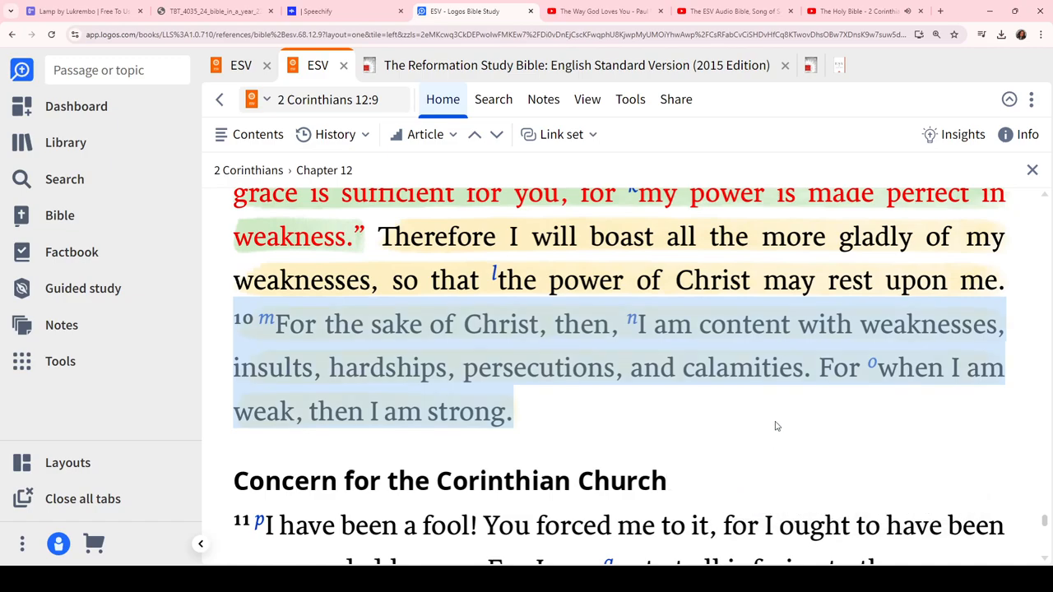
pyautogui.click(488, 297)
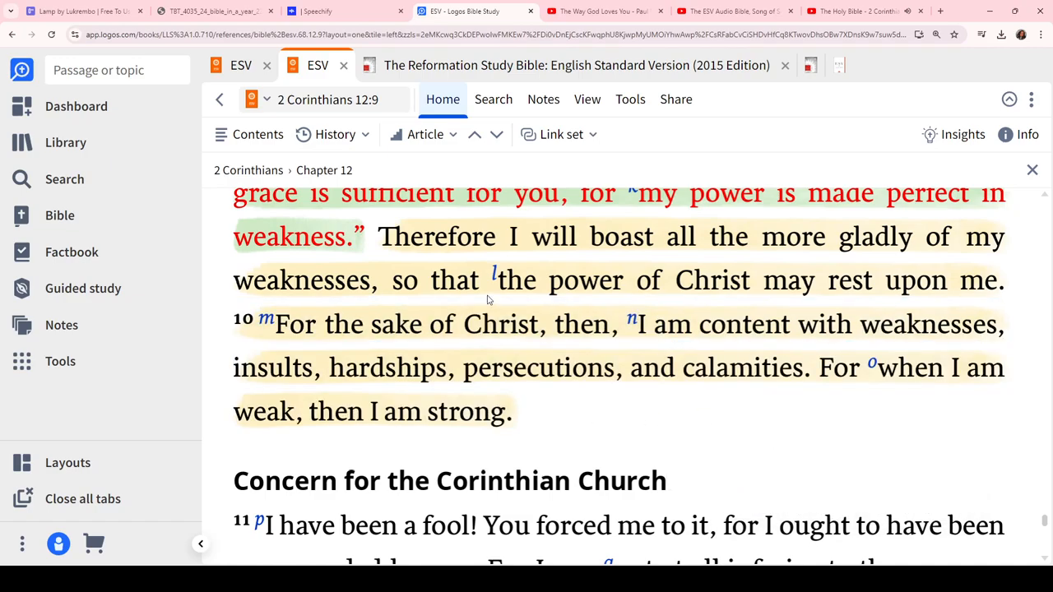
pyautogui.moveTo(588, 403)
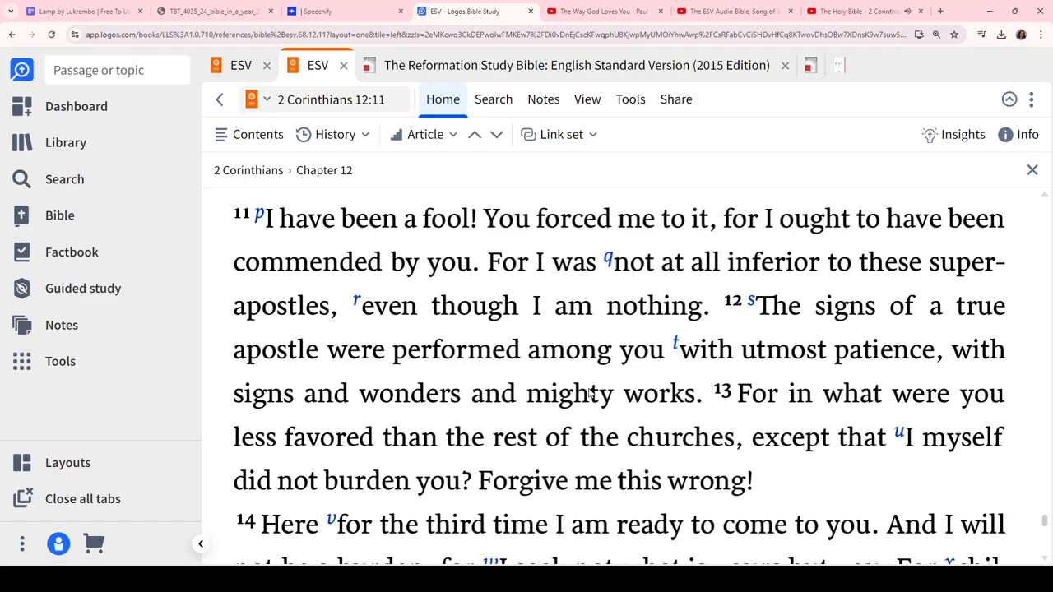
# Read on through 2 Corinthians 12:11–21 until chapter 13's 'Final Warnings' heading appears
pyautogui.scroll(-3)
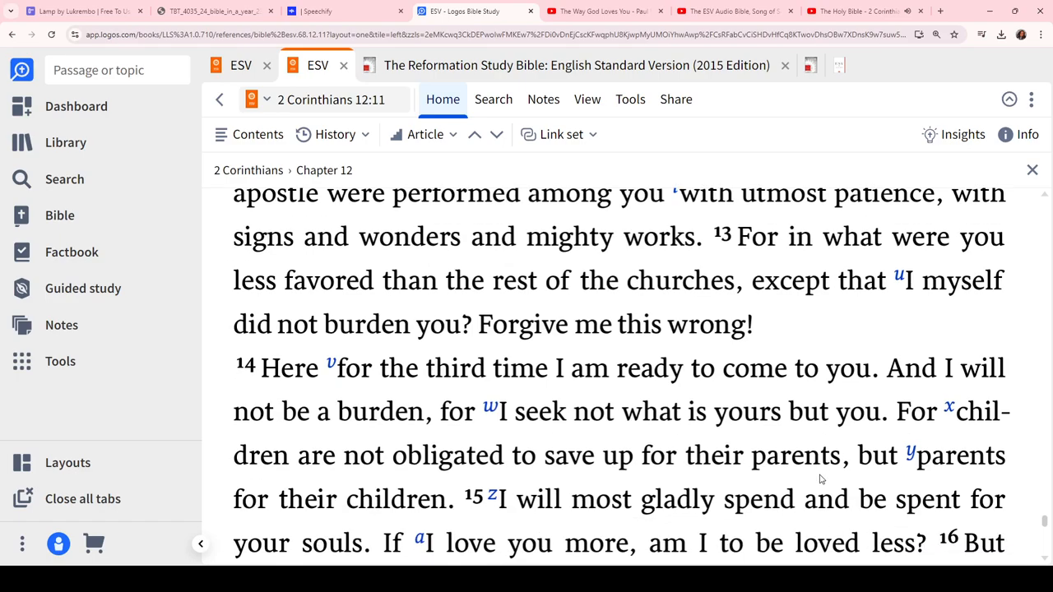
pyautogui.scroll(-3)
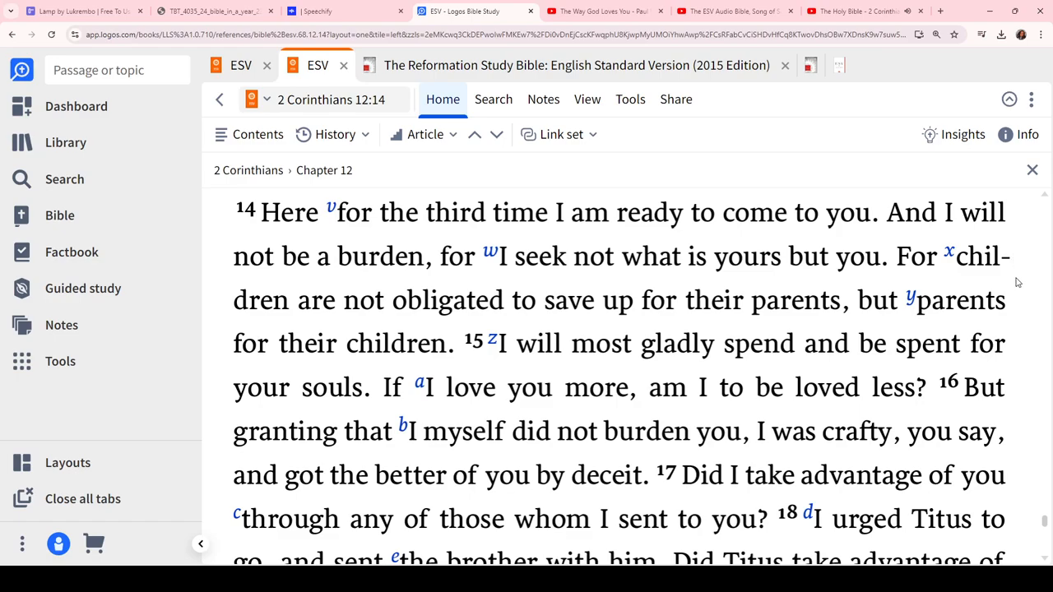
pyautogui.scroll(-3)
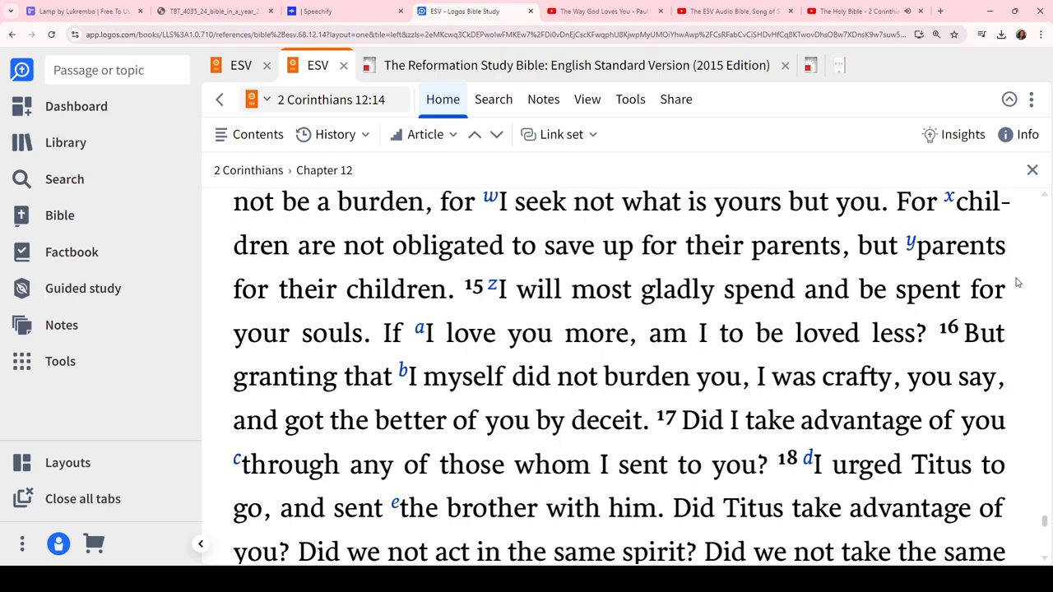
pyautogui.scroll(-3)
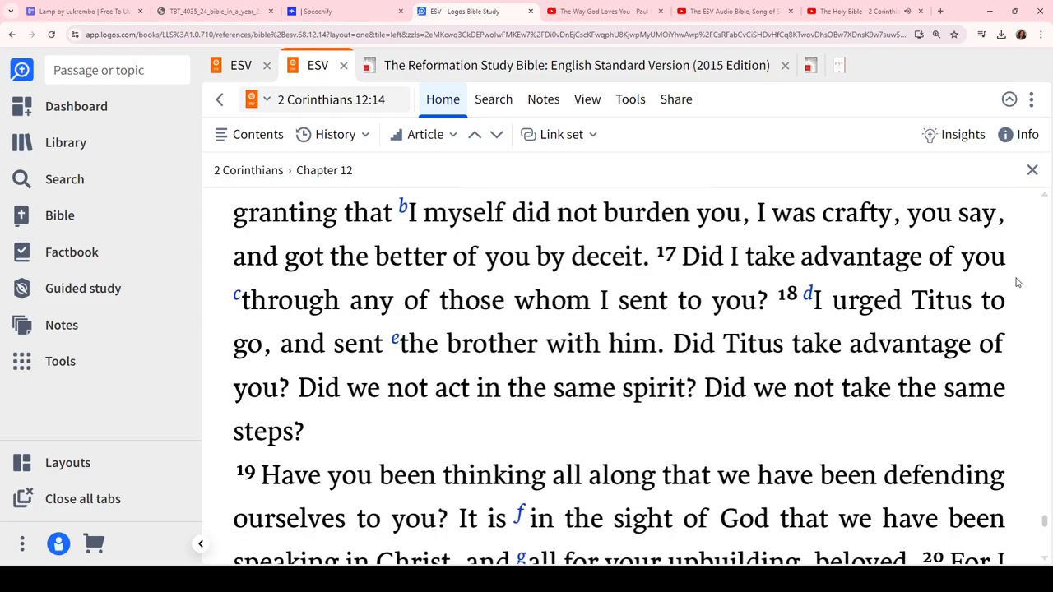
pyautogui.scroll(-3)
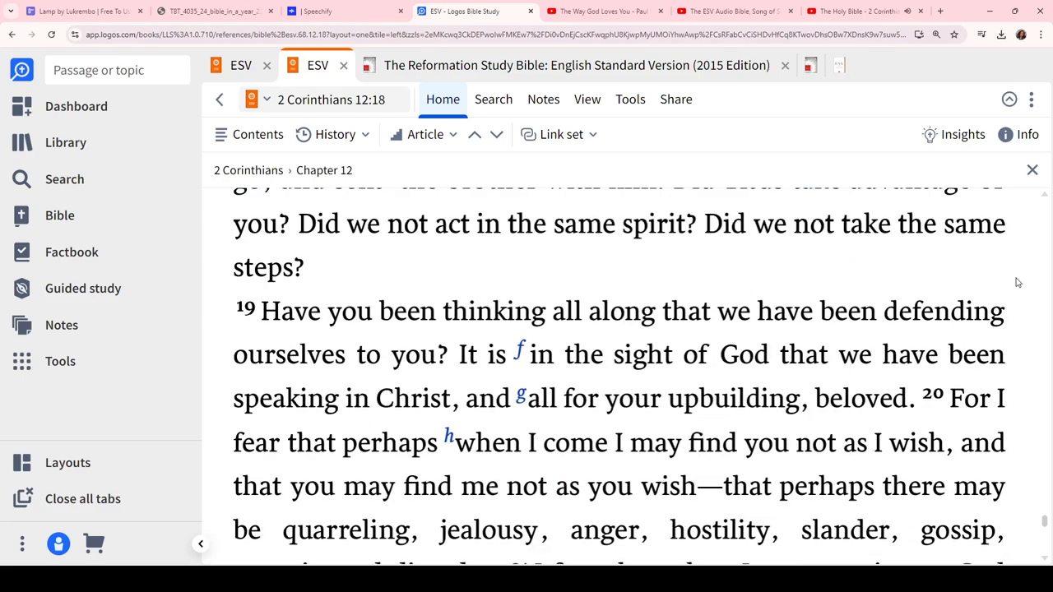
pyautogui.scroll(-3)
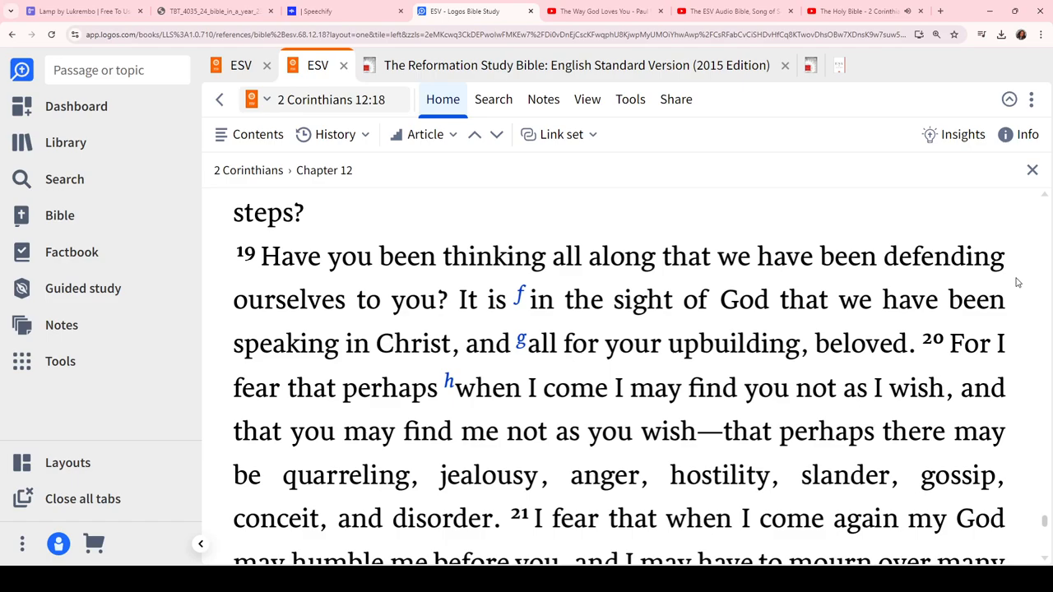
pyautogui.scroll(-3)
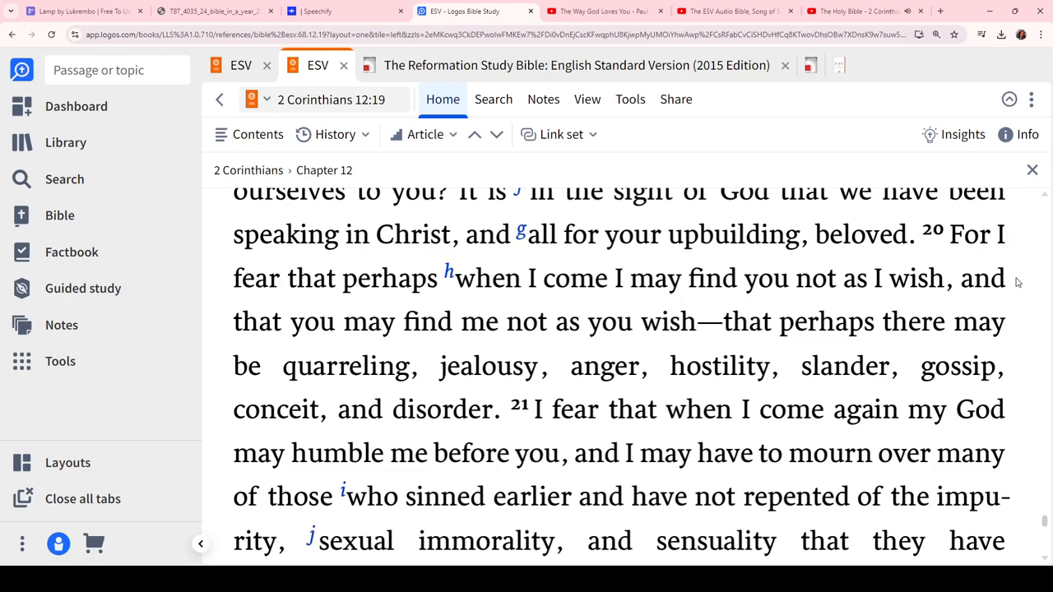
pyautogui.scroll(-3)
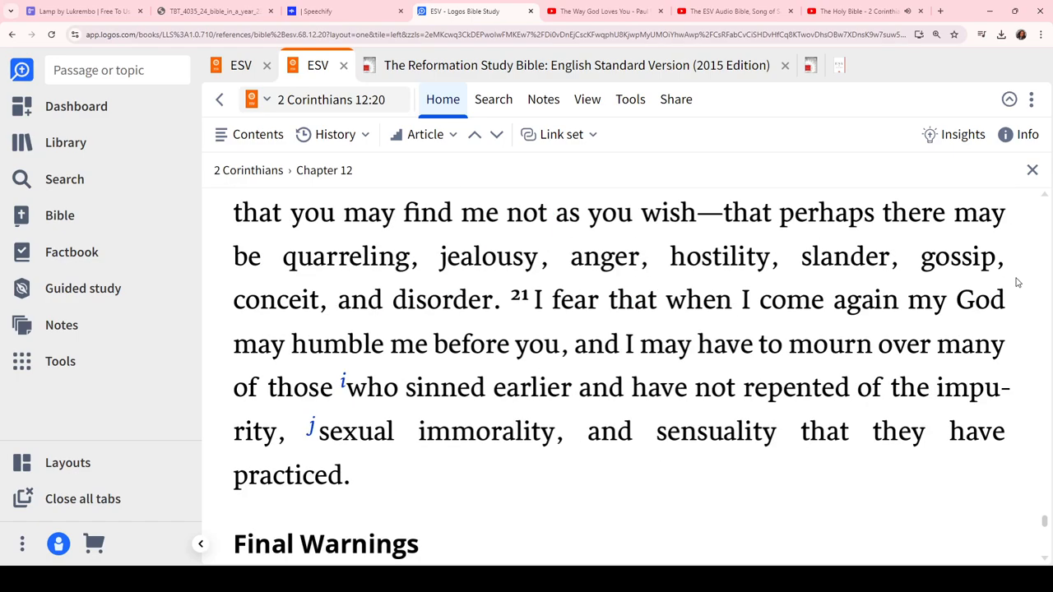
pyautogui.scroll(-3)
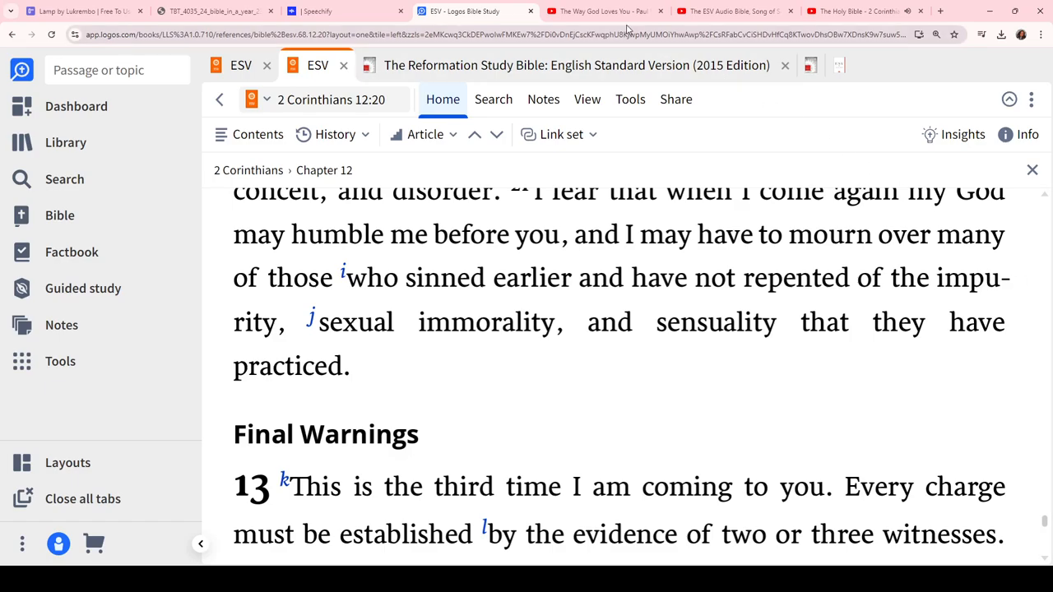
# Consult the paused 2 Corinthians 12 notes in Speechify, then return to Logos at 12:20–21
pyautogui.click(346, 11)
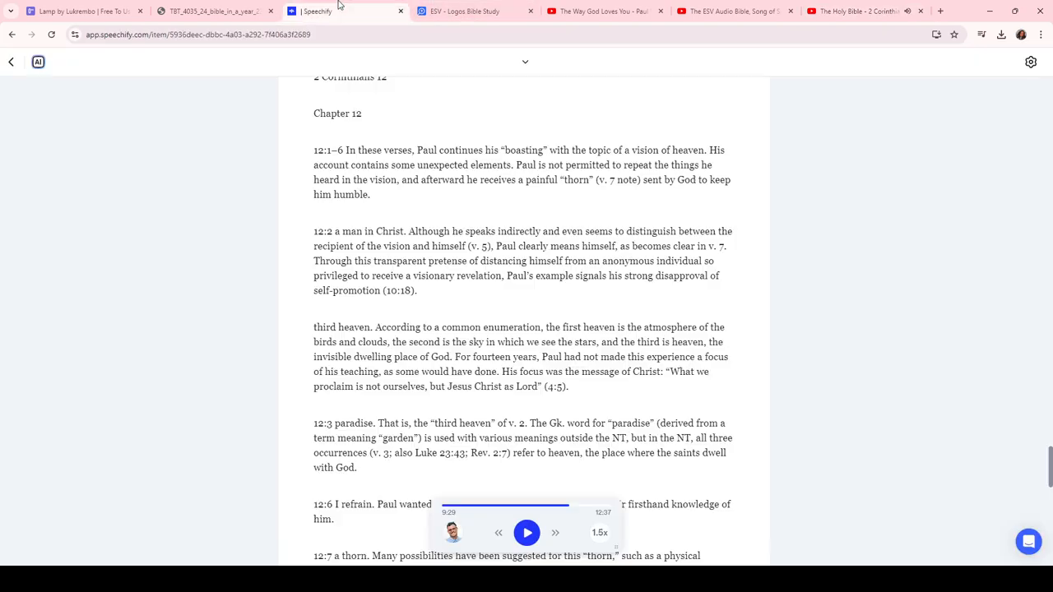
pyautogui.click(465, 10)
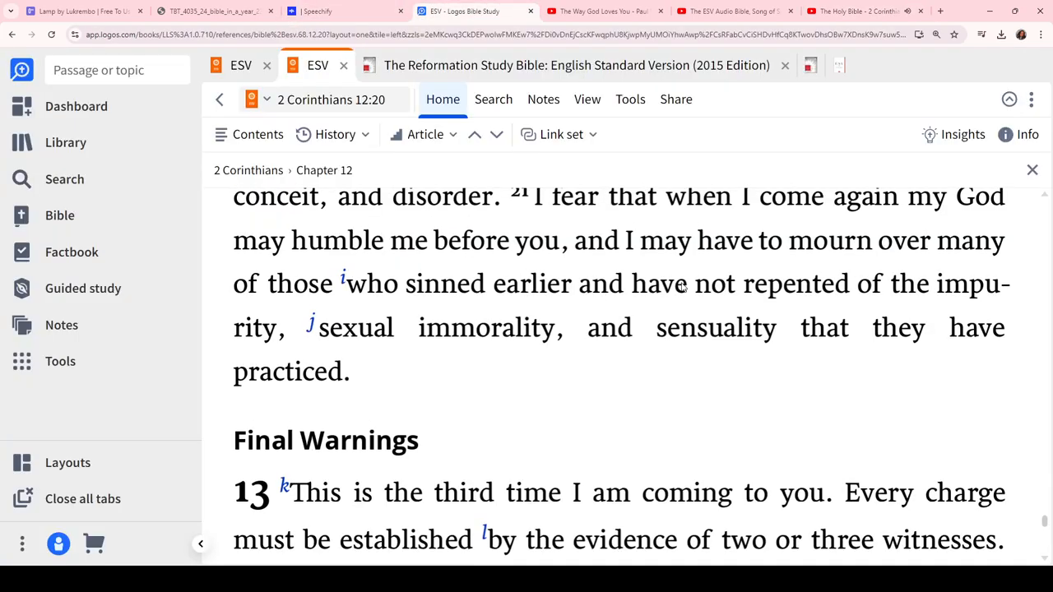
pyautogui.scroll(3)
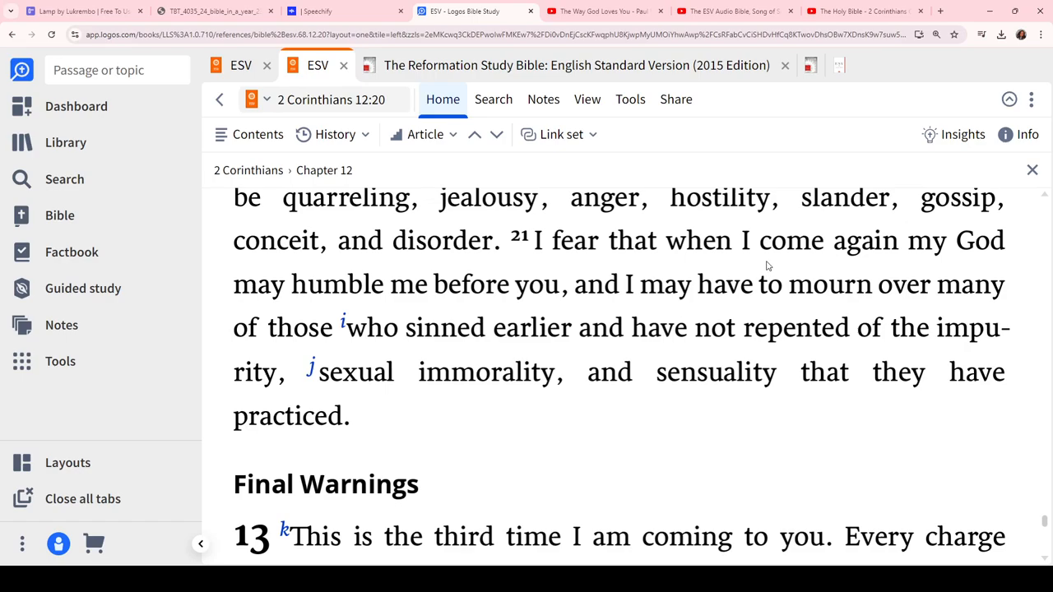
pyautogui.moveTo(519, 292)
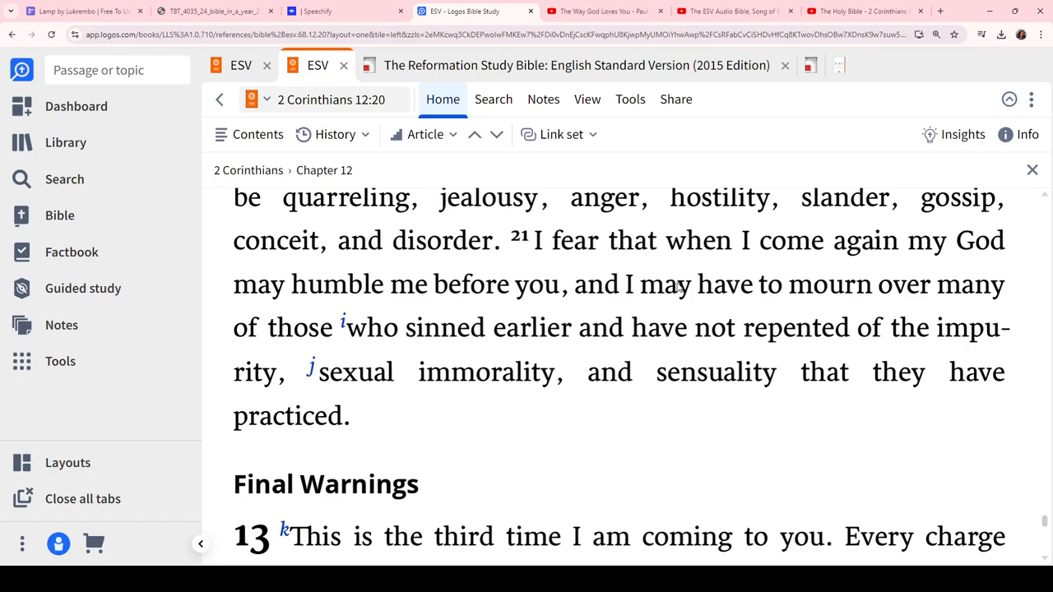
pyautogui.moveTo(677, 309)
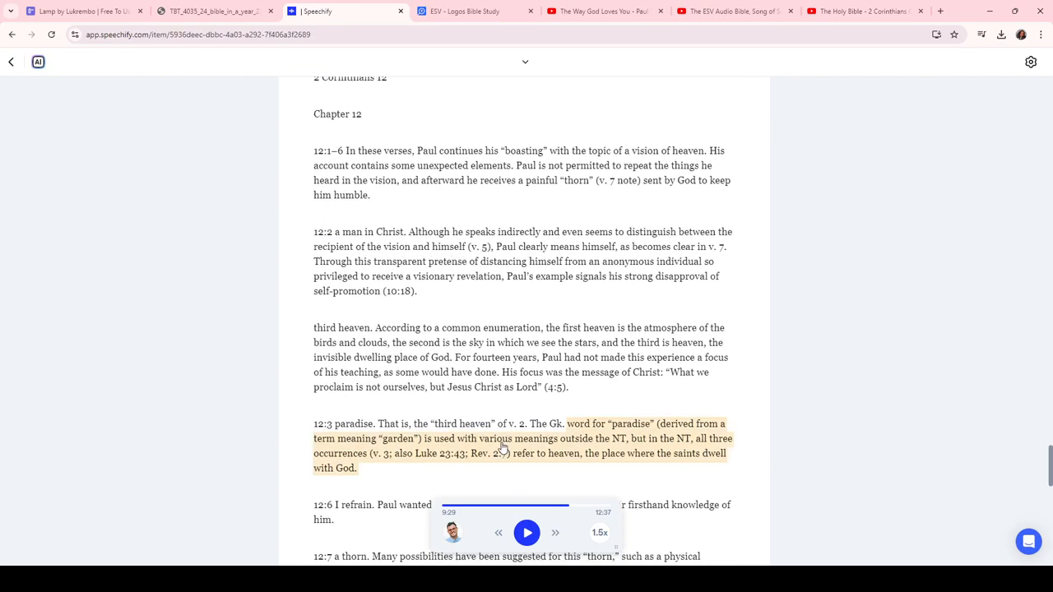
pyautogui.scroll(3)
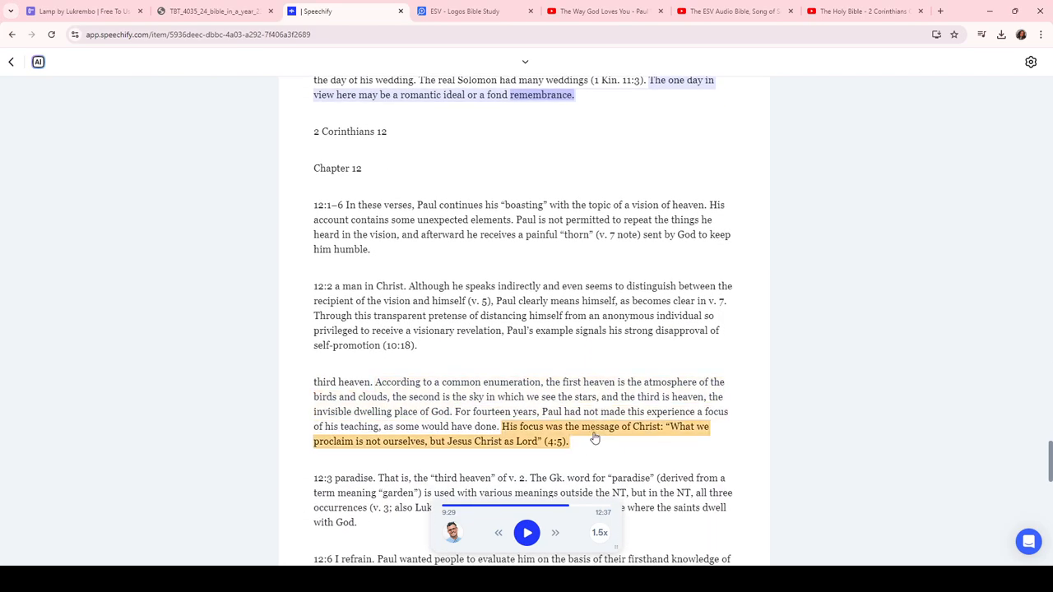
pyautogui.click(464, 11)
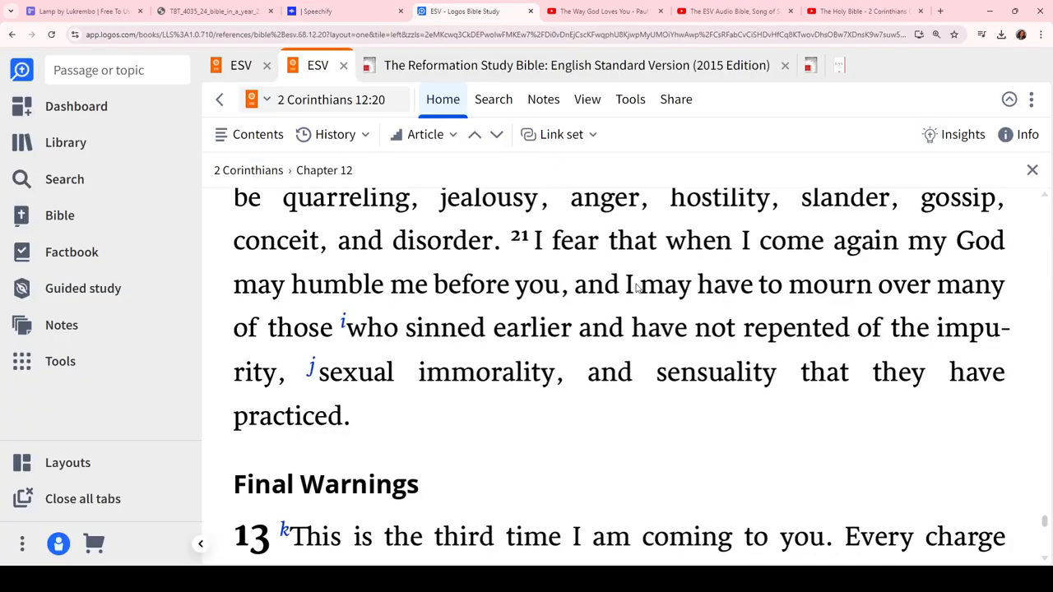
pyautogui.scroll(3)
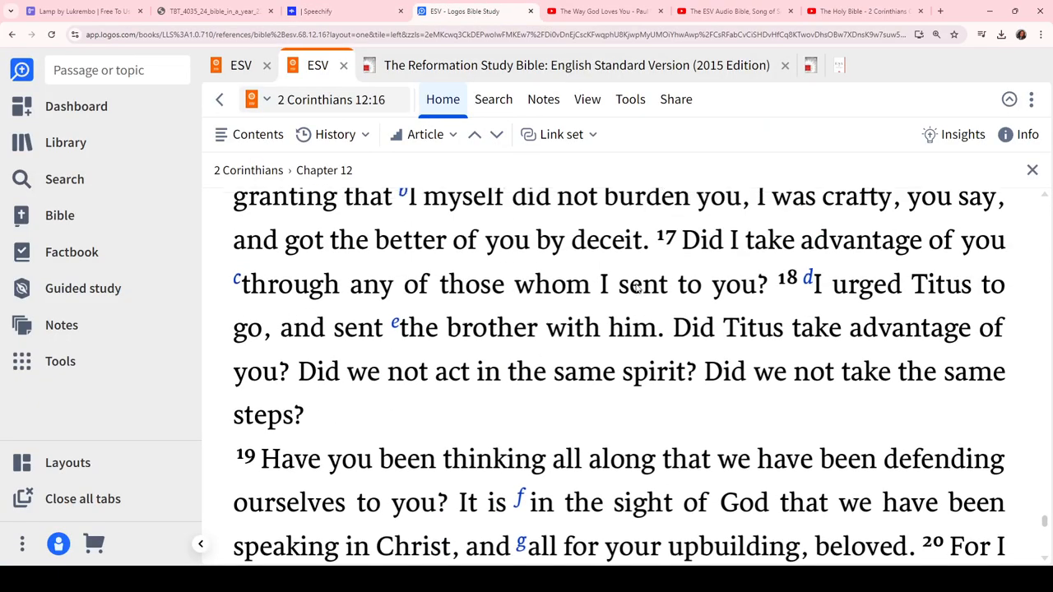
pyautogui.scroll(3)
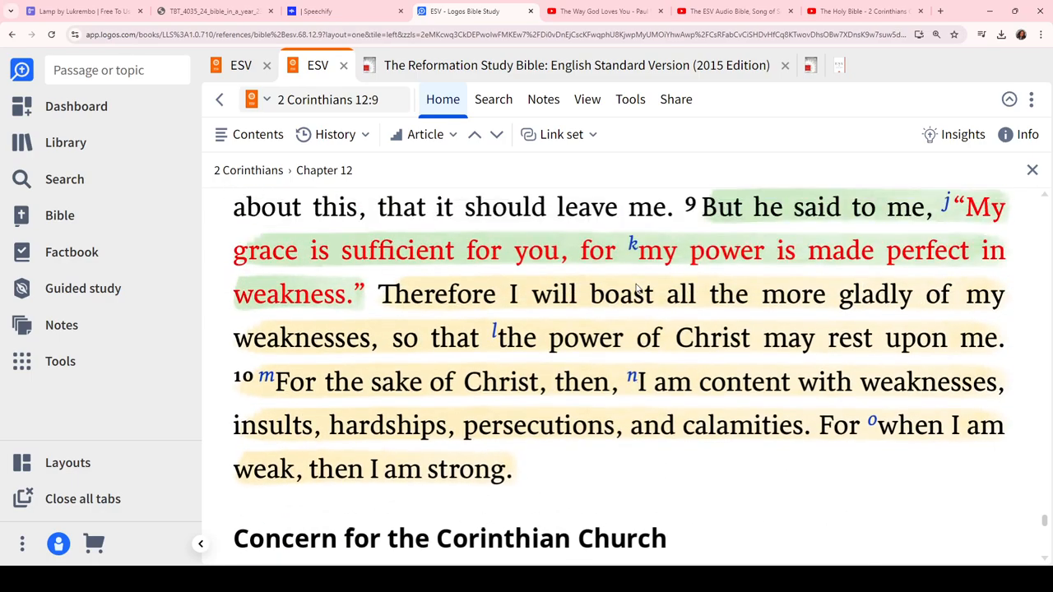
pyautogui.scroll(3)
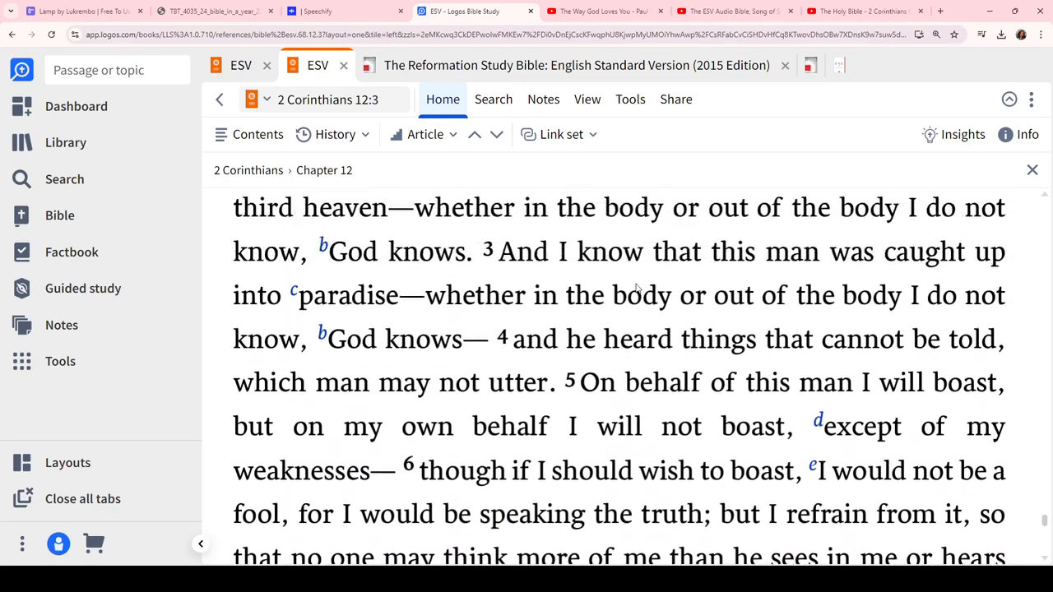
pyautogui.scroll(3)
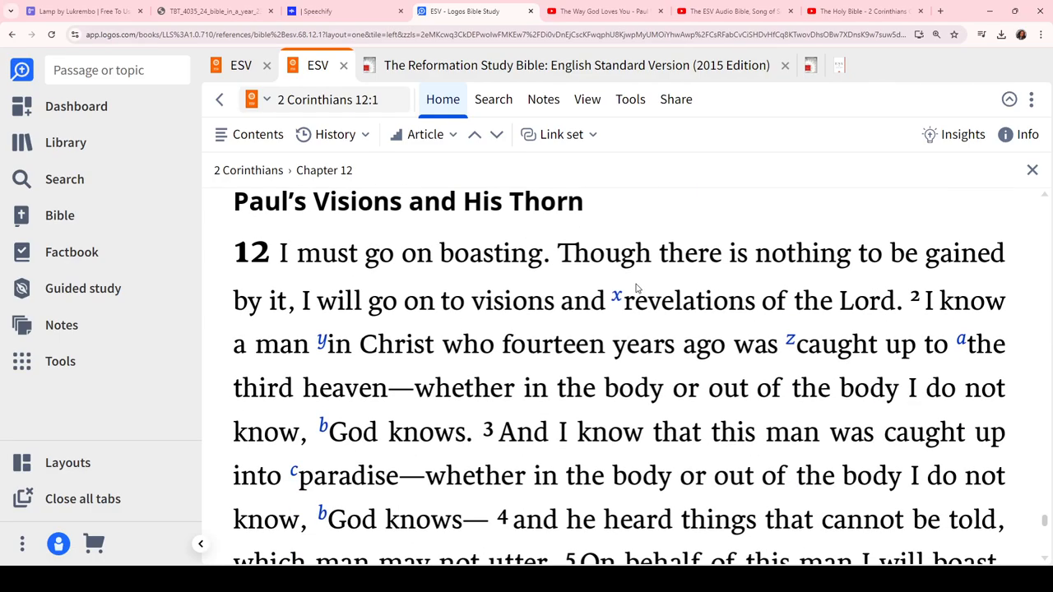
pyautogui.scroll(-3)
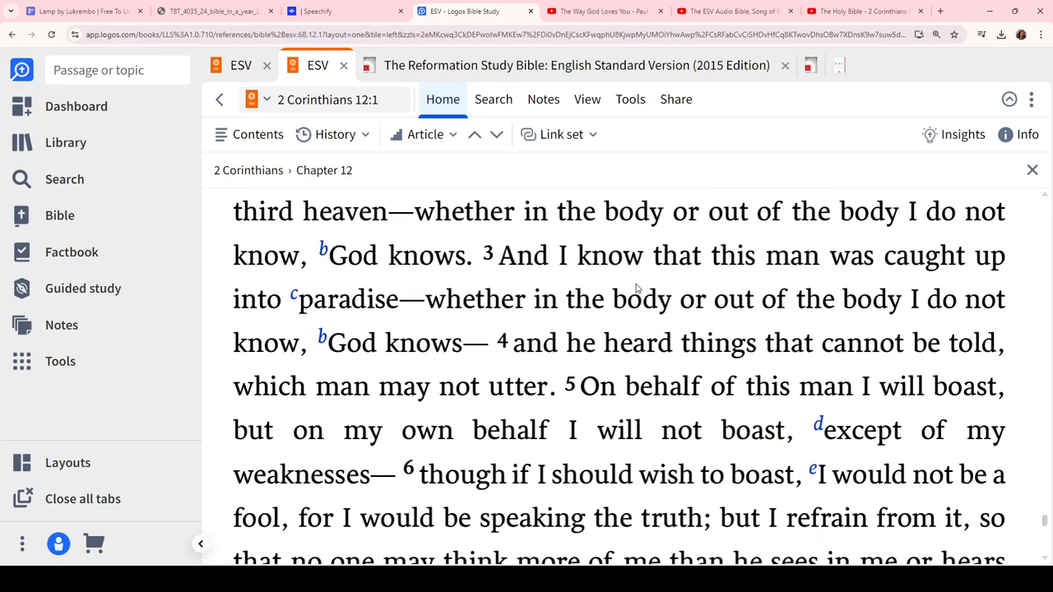
pyautogui.scroll(-3)
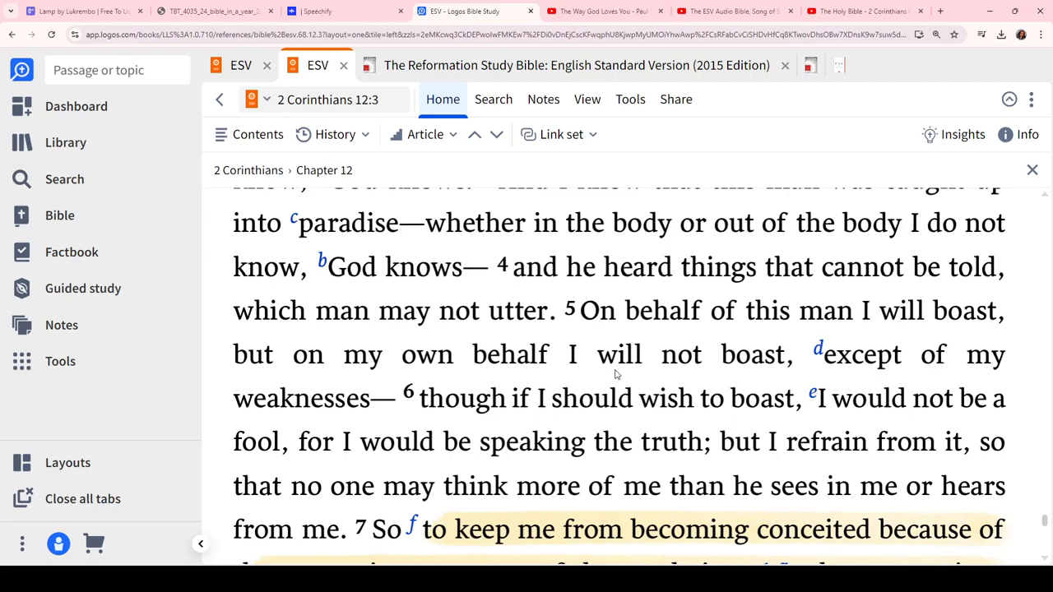
pyautogui.scroll(-3)
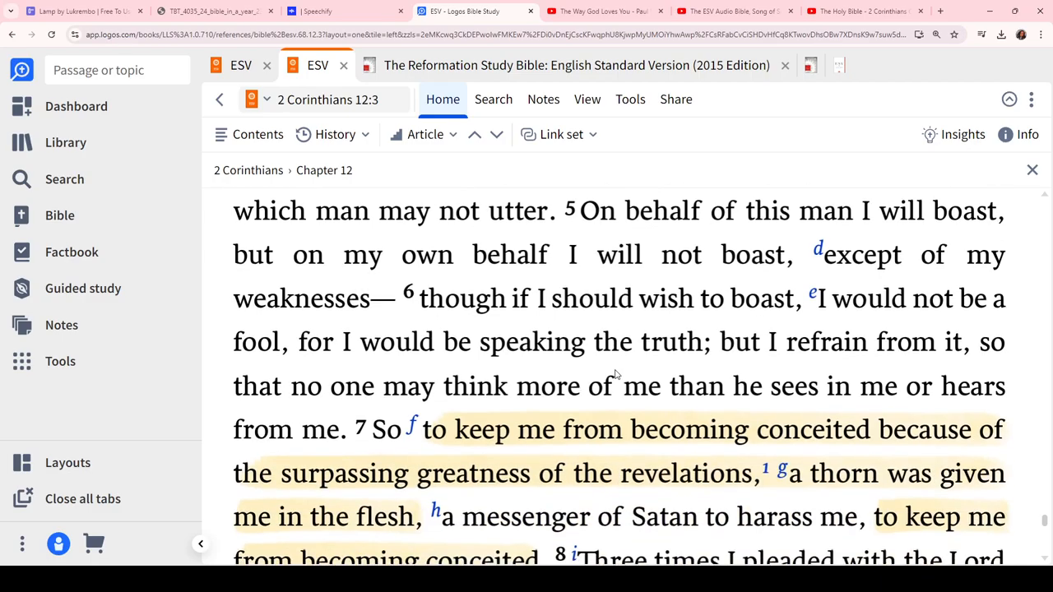
pyautogui.scroll(-3)
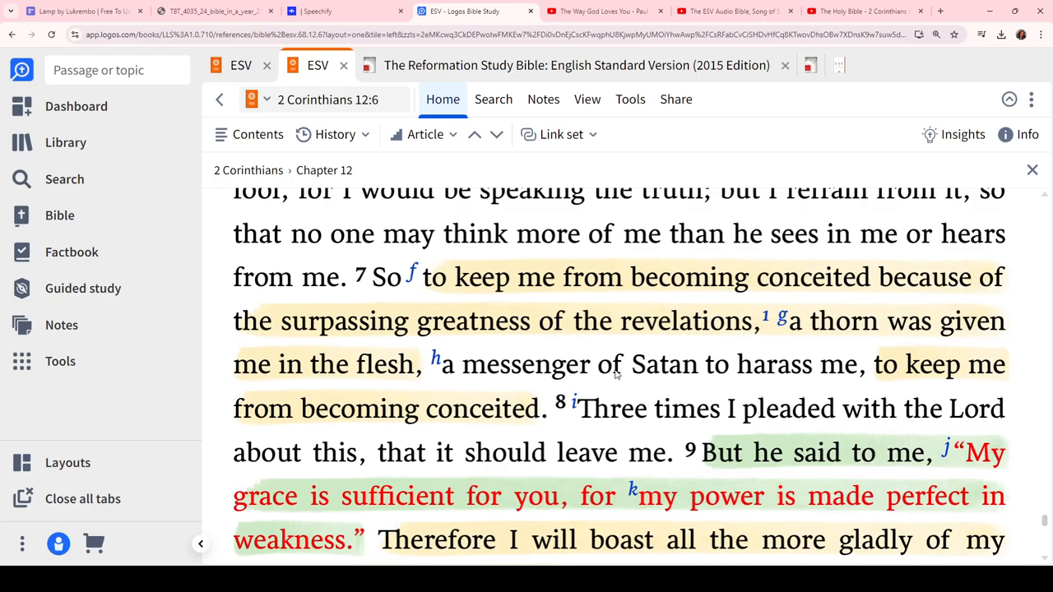
pyautogui.scroll(3)
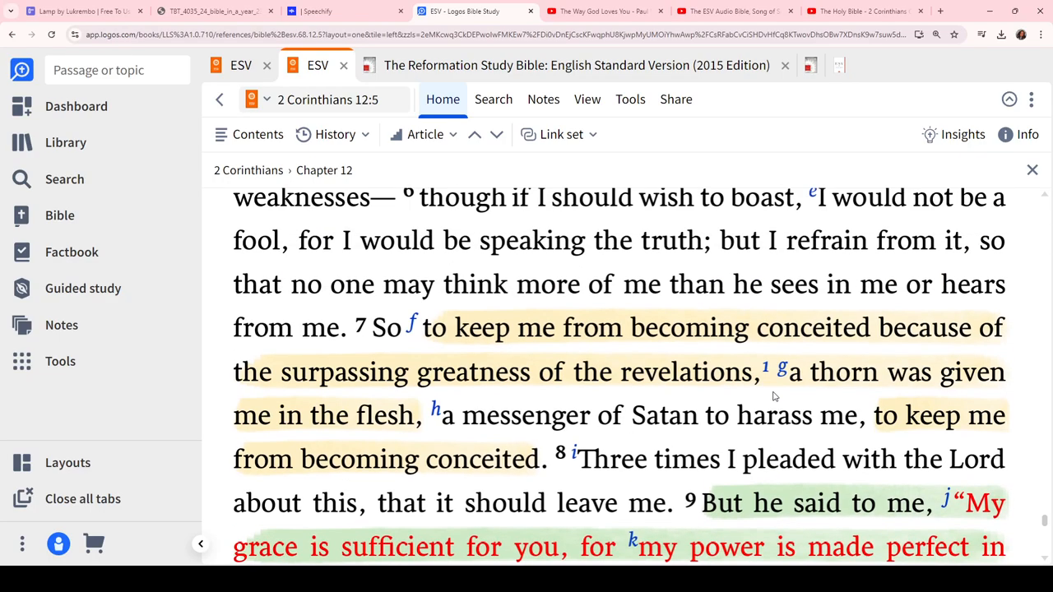
pyautogui.scroll(3)
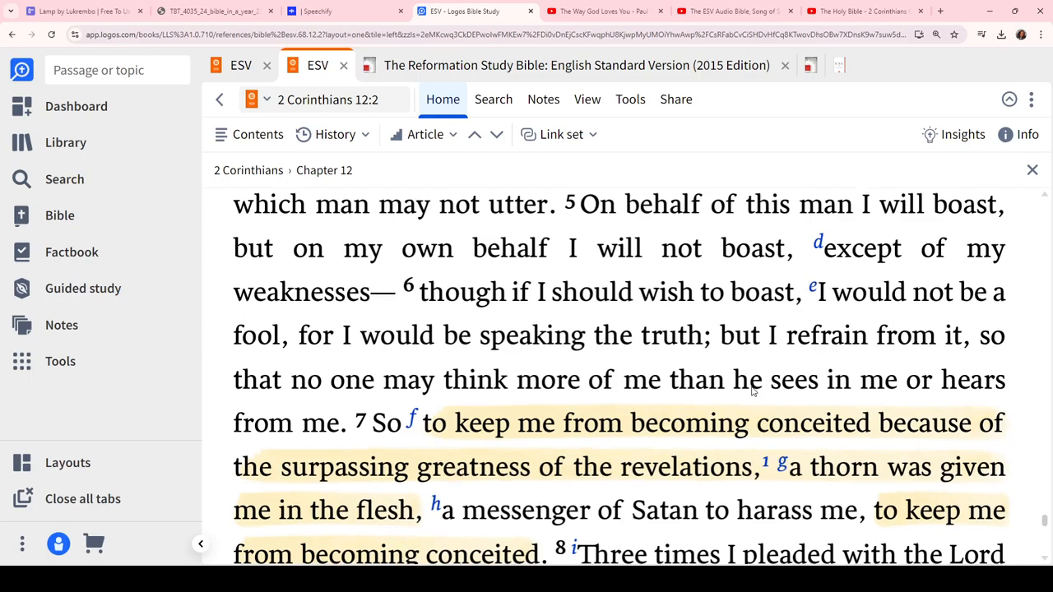
pyautogui.scroll(-3)
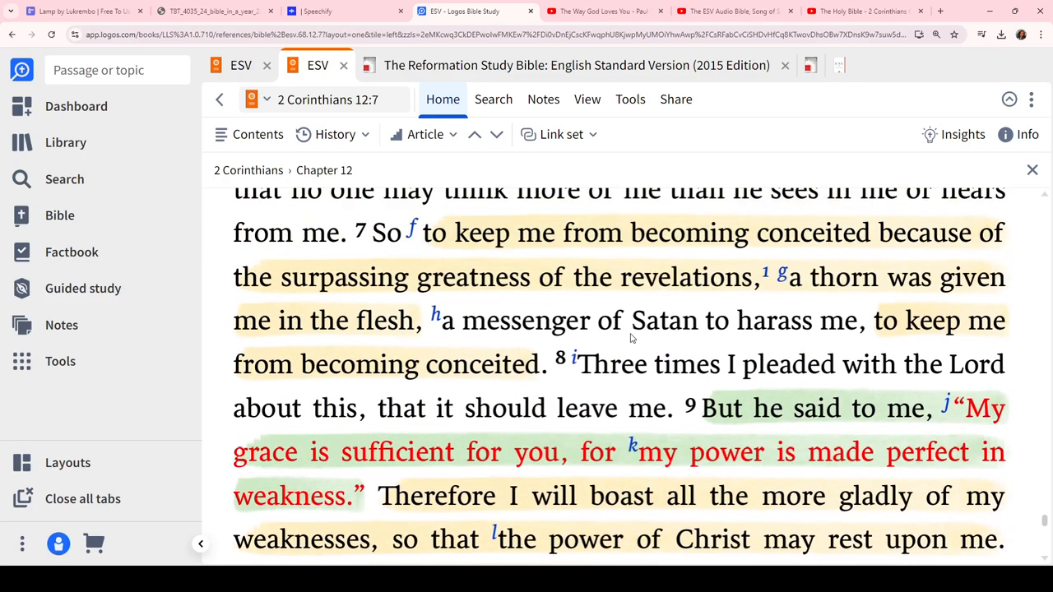
pyautogui.scroll(3)
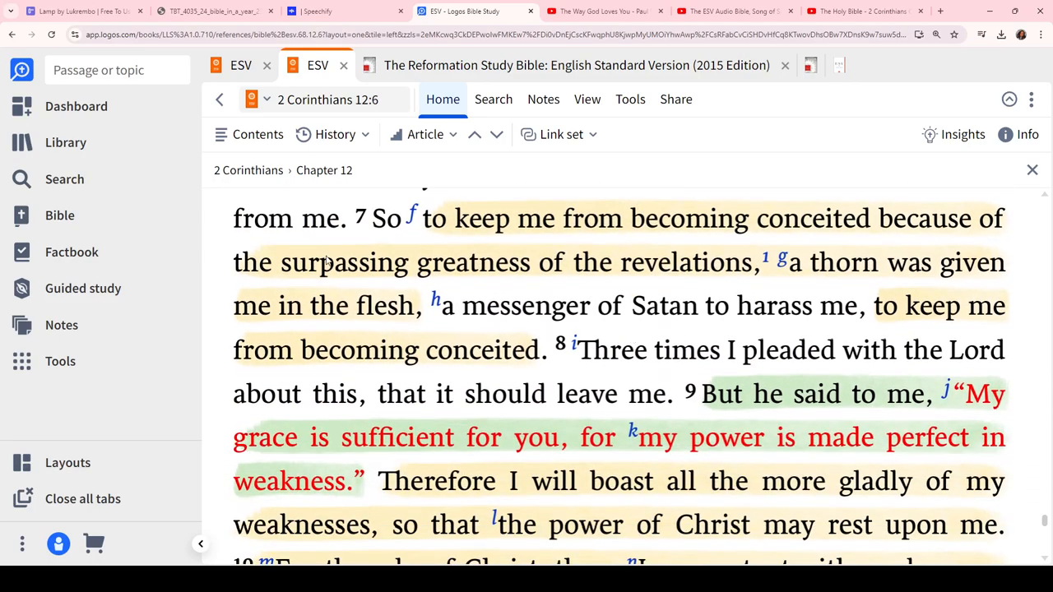
pyautogui.moveTo(599, 317)
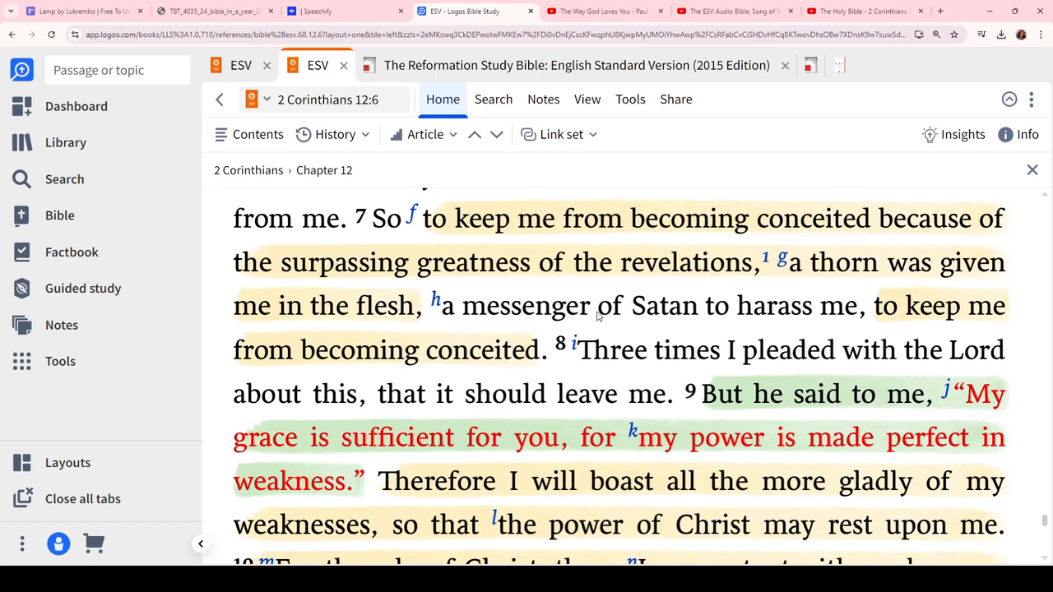
pyautogui.scroll(-3)
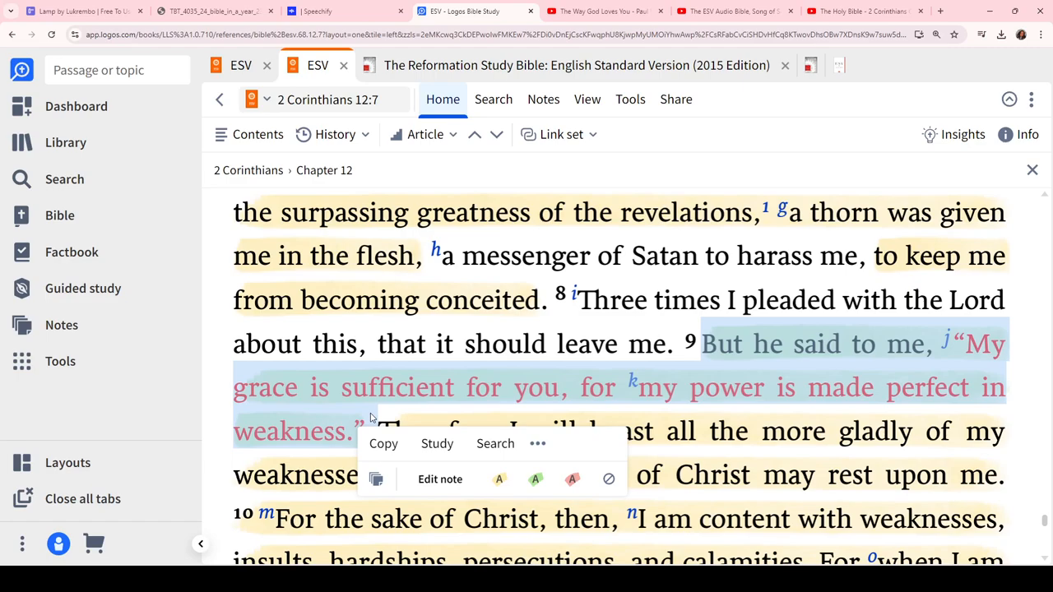
pyautogui.click(370, 417)
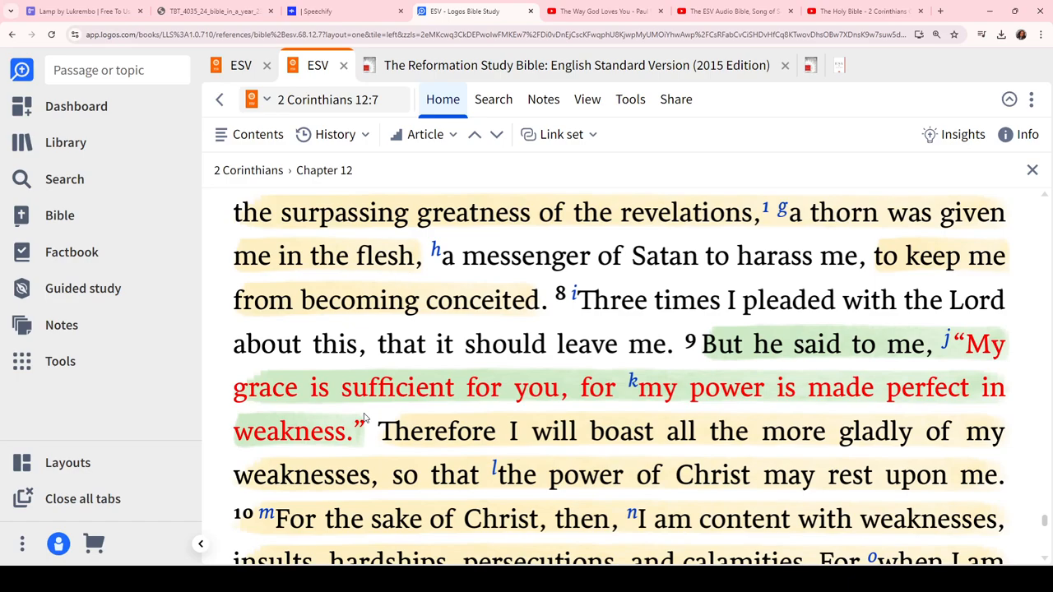
pyautogui.scroll(-3)
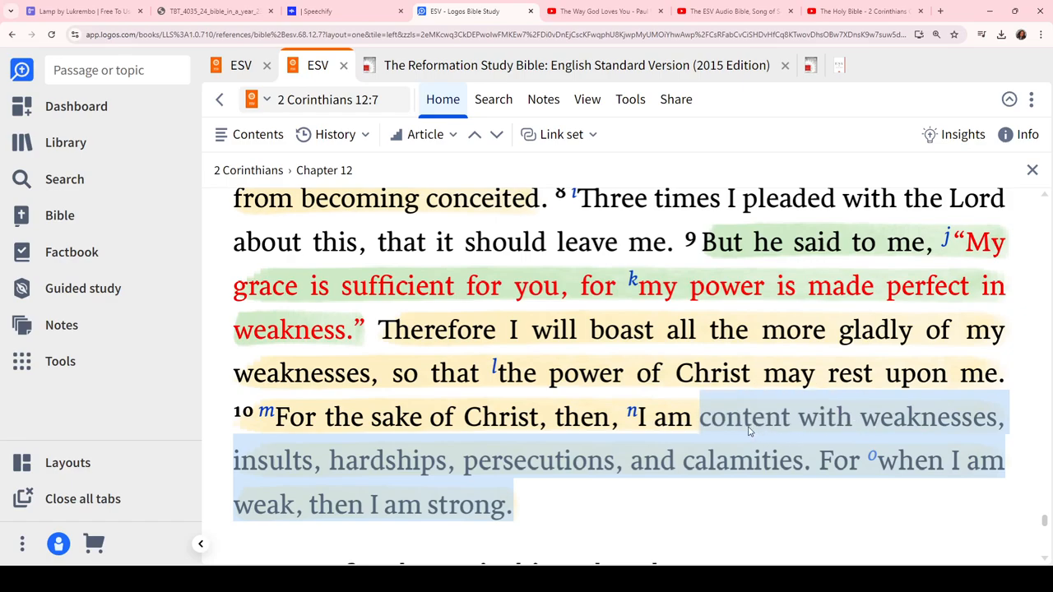
pyautogui.click(665, 417)
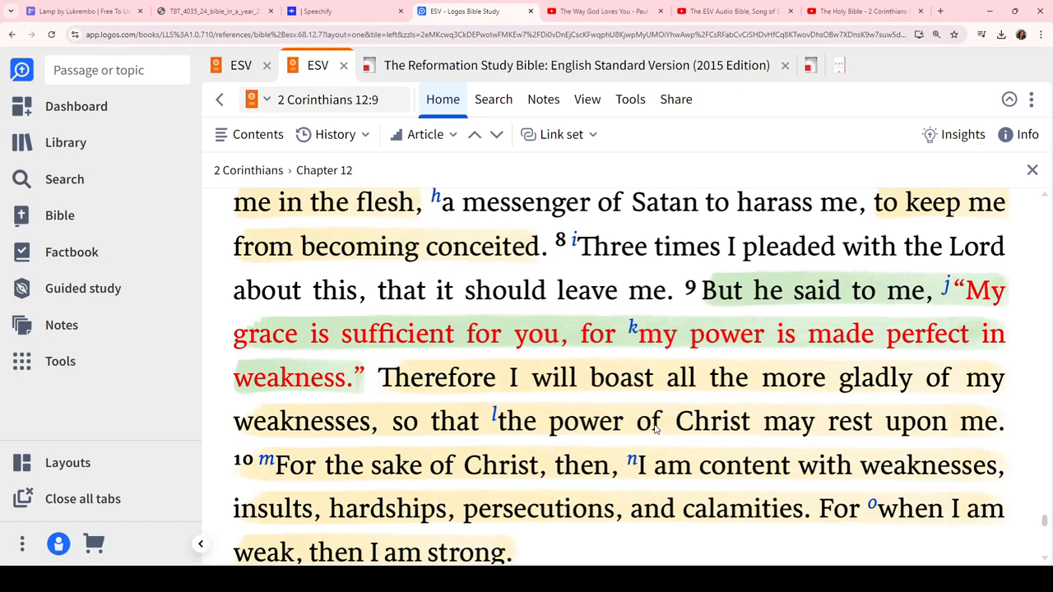
pyautogui.moveTo(721, 475)
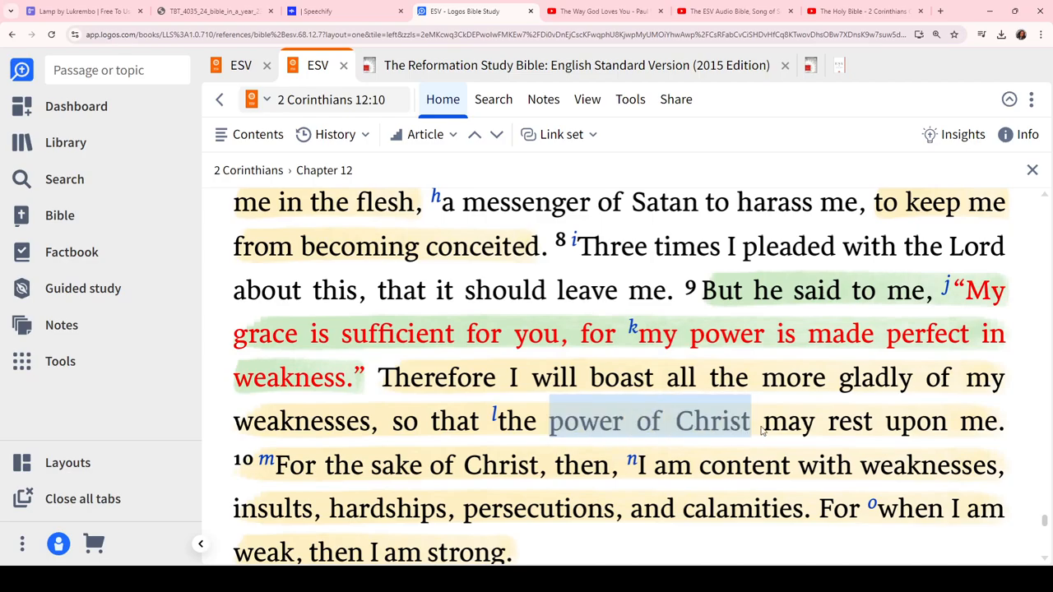
pyautogui.scroll(3)
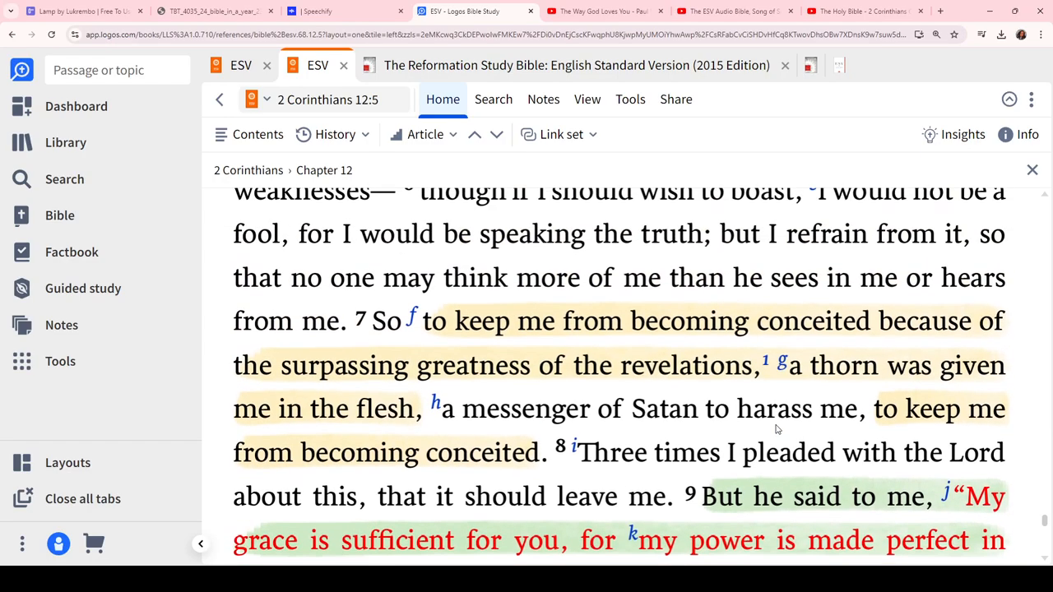
pyautogui.scroll(-3)
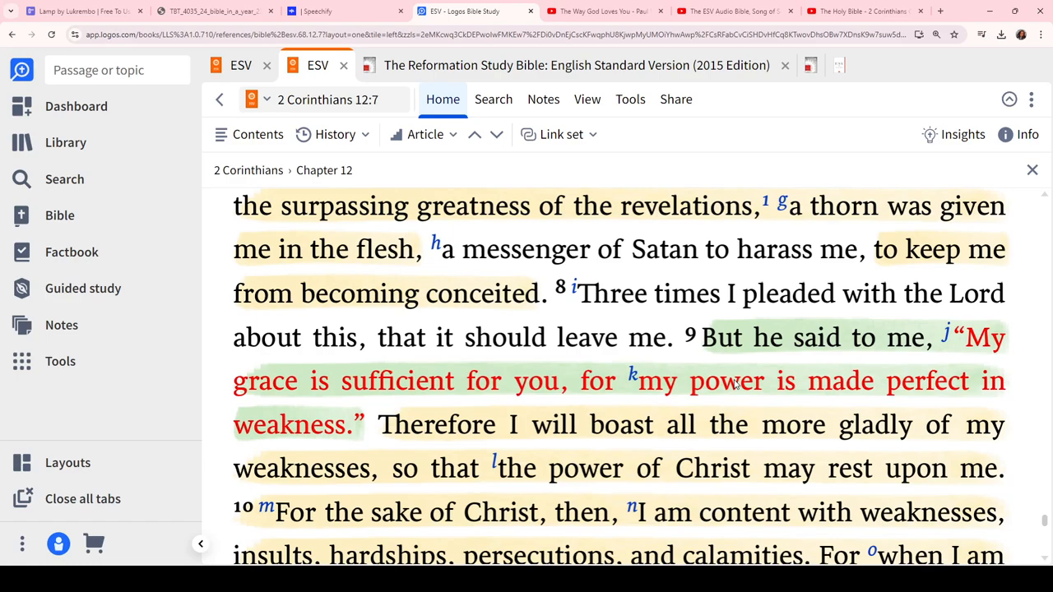
pyautogui.scroll(3)
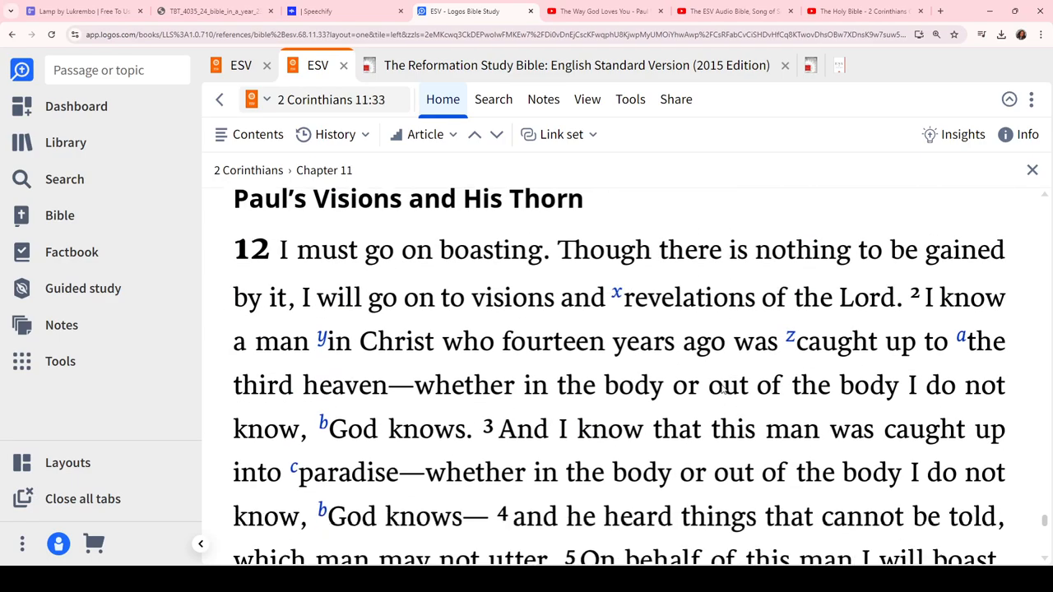
pyautogui.scroll(-3)
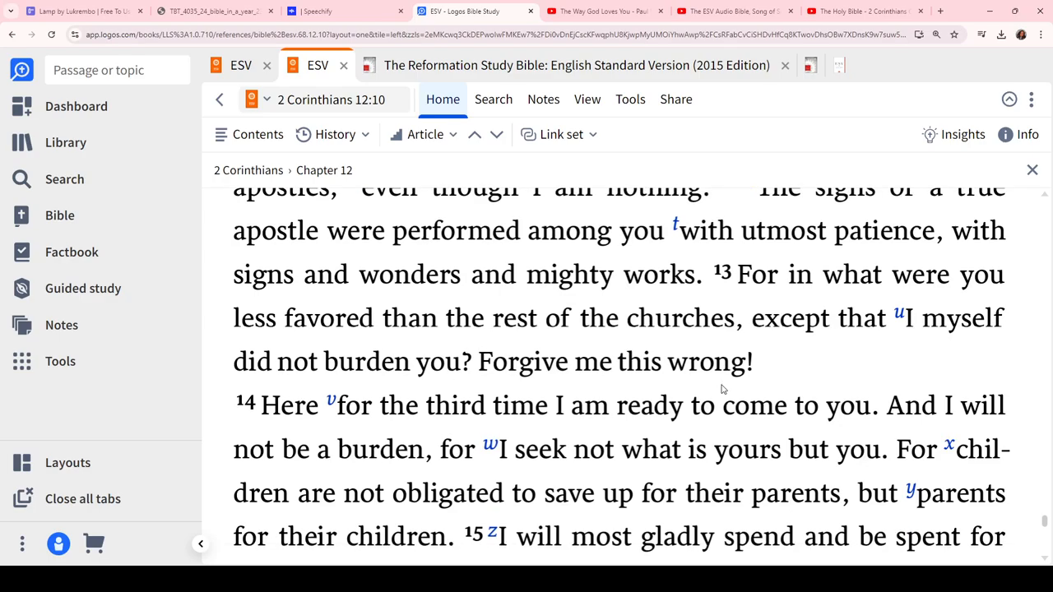
pyautogui.scroll(-3)
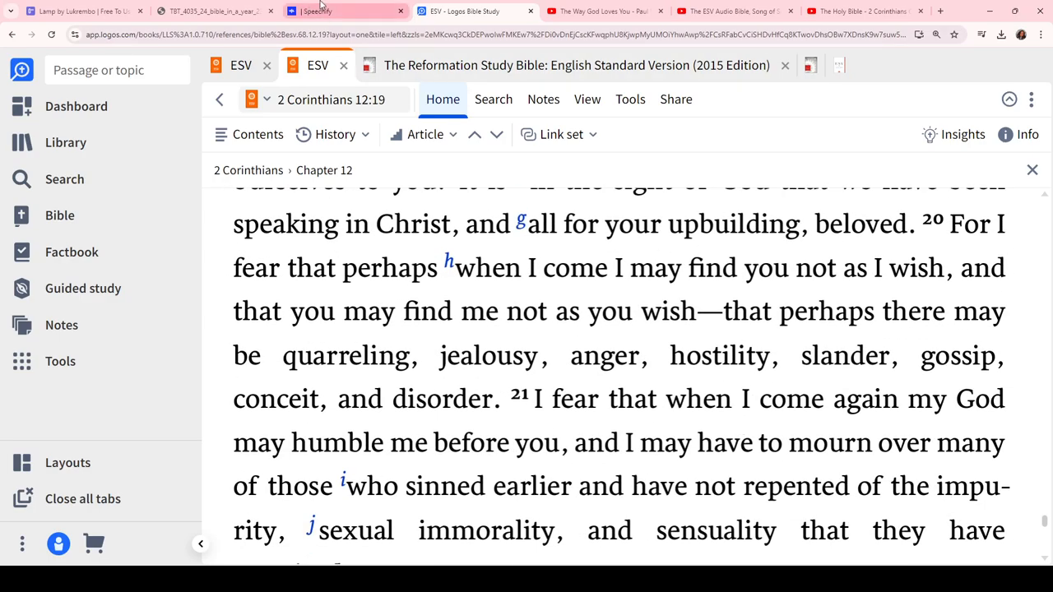
# Resume Speechify narration from the 2 Corinthians 12 heading, starting the 12:2 'a man in Christ' note
pyautogui.click(345, 11)
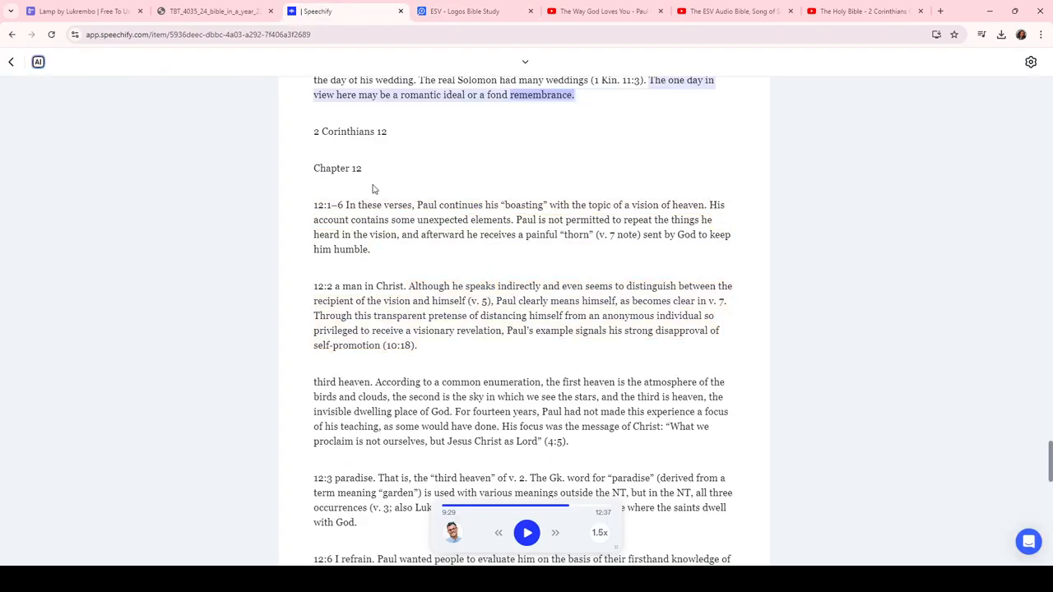
pyautogui.scroll(3)
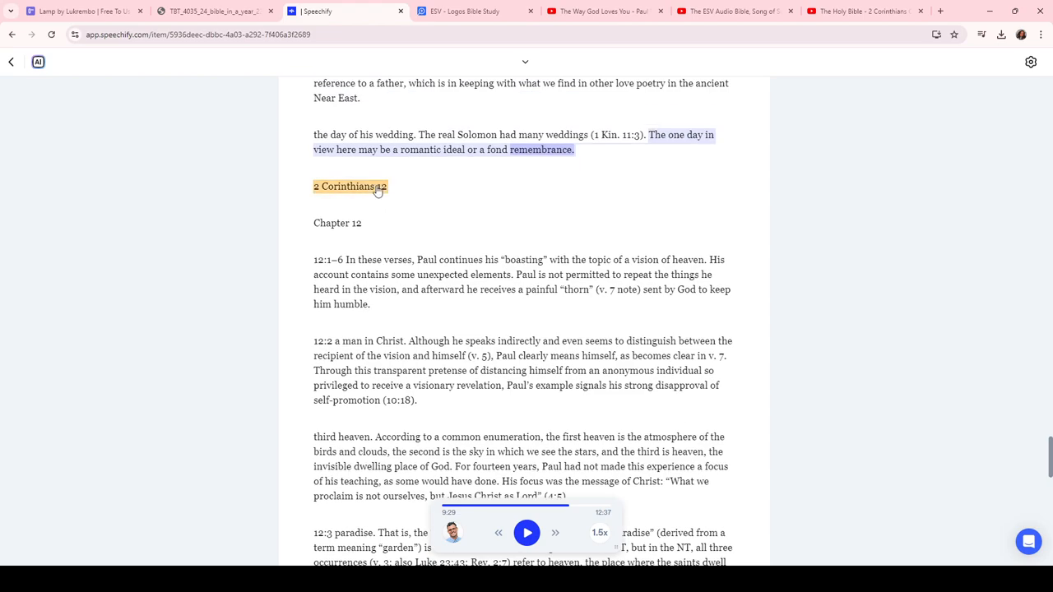
pyautogui.click(526, 532)
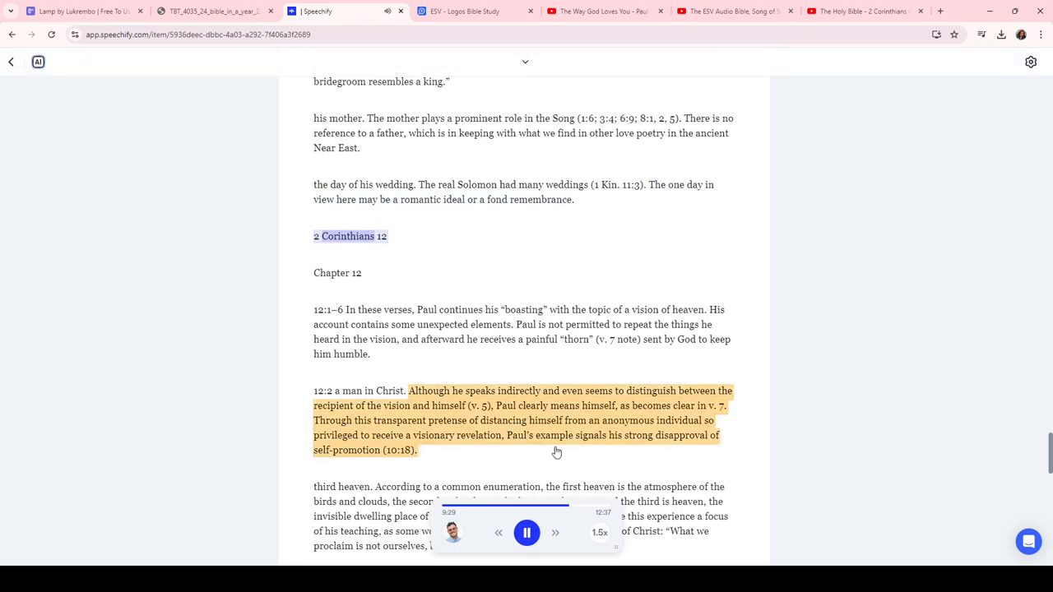
# Follow the narration through the 12:3, 12:6 and 12:7 notes to the 12:8 'the Lord' note
pyautogui.scroll(-3)
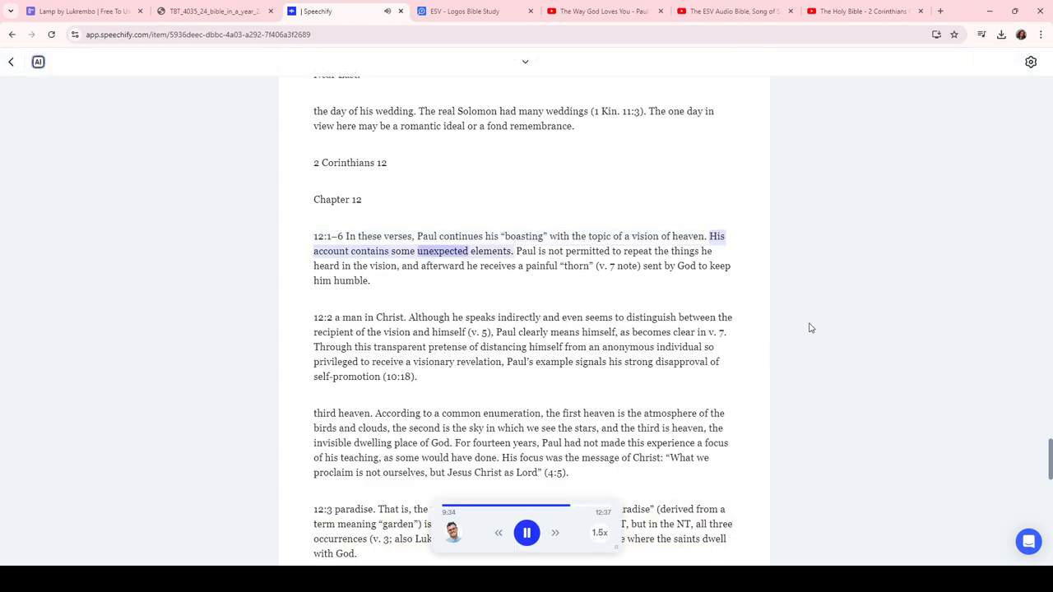
pyautogui.scroll(3)
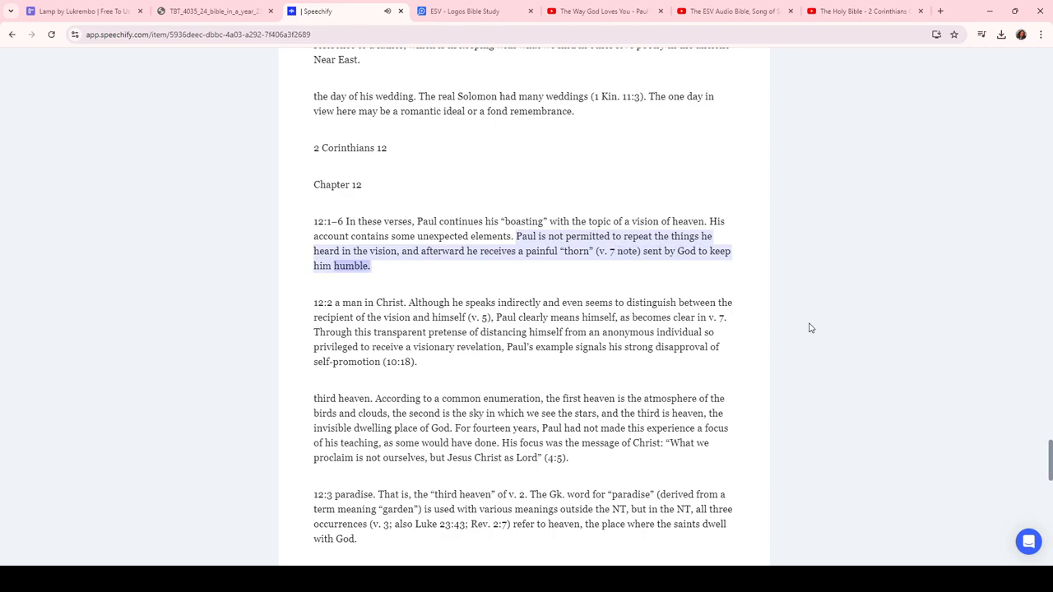
pyautogui.scroll(-3)
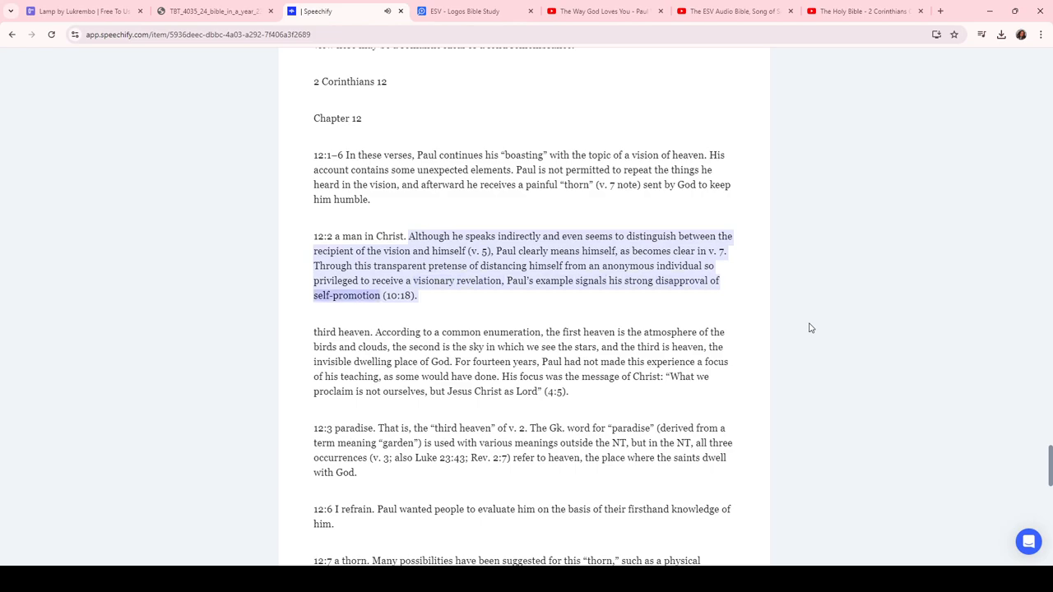
pyautogui.scroll(-3)
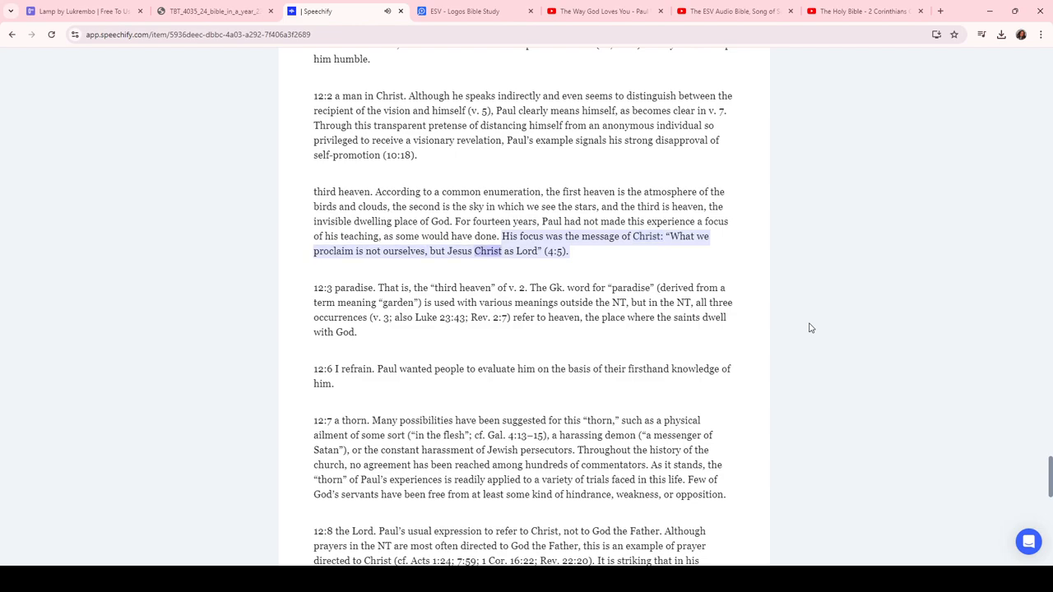
pyautogui.scroll(-3)
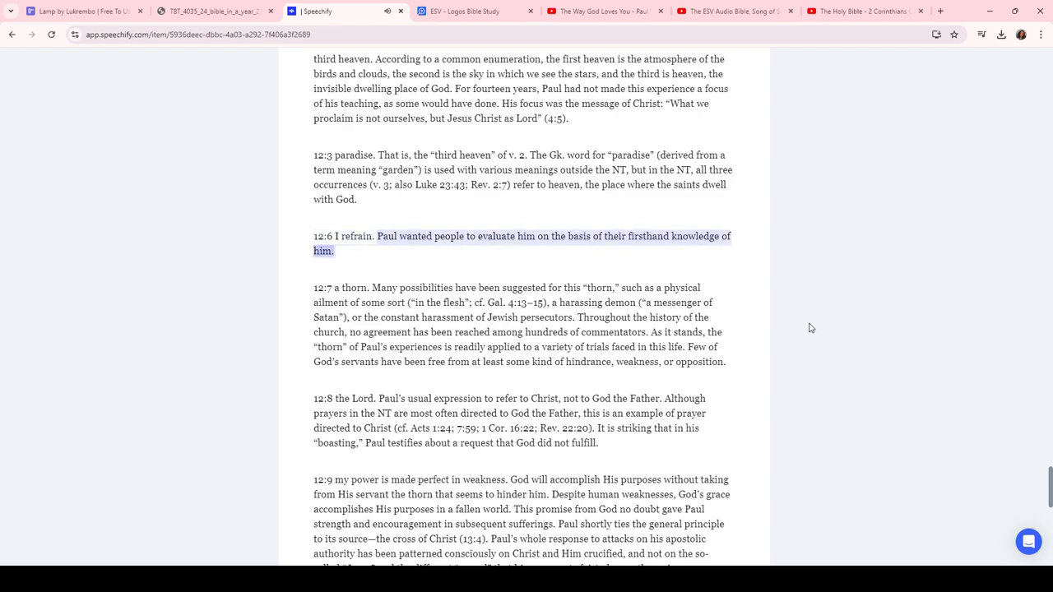
pyautogui.scroll(-3)
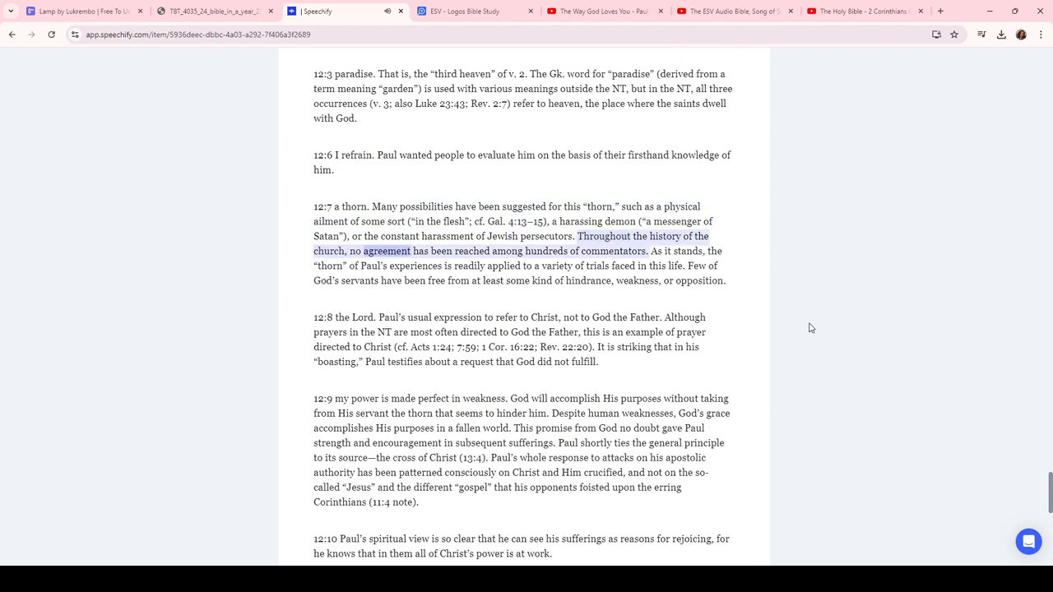
pyautogui.scroll(3)
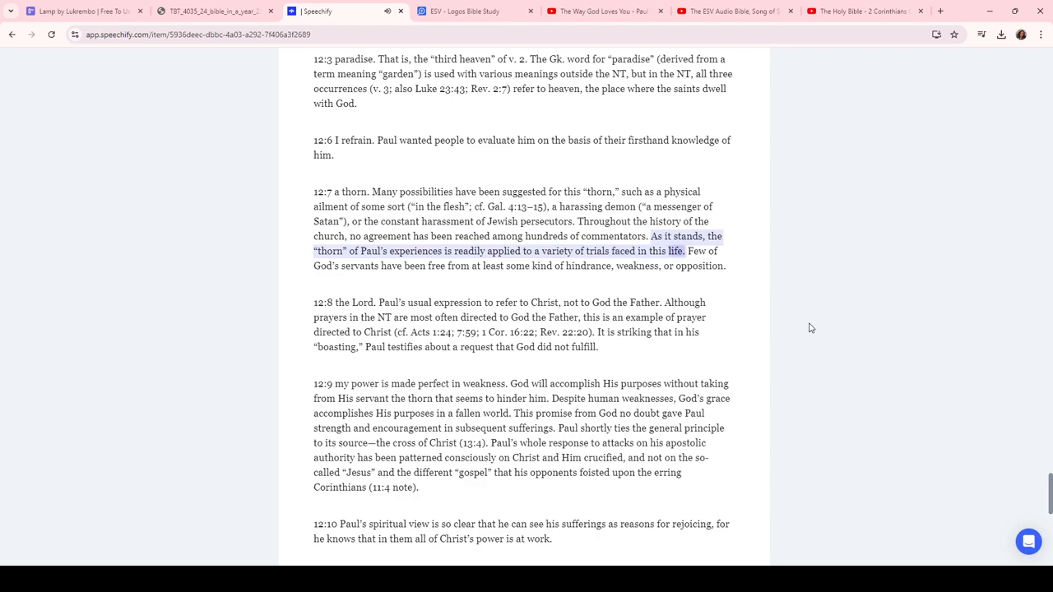
pyautogui.scroll(-3)
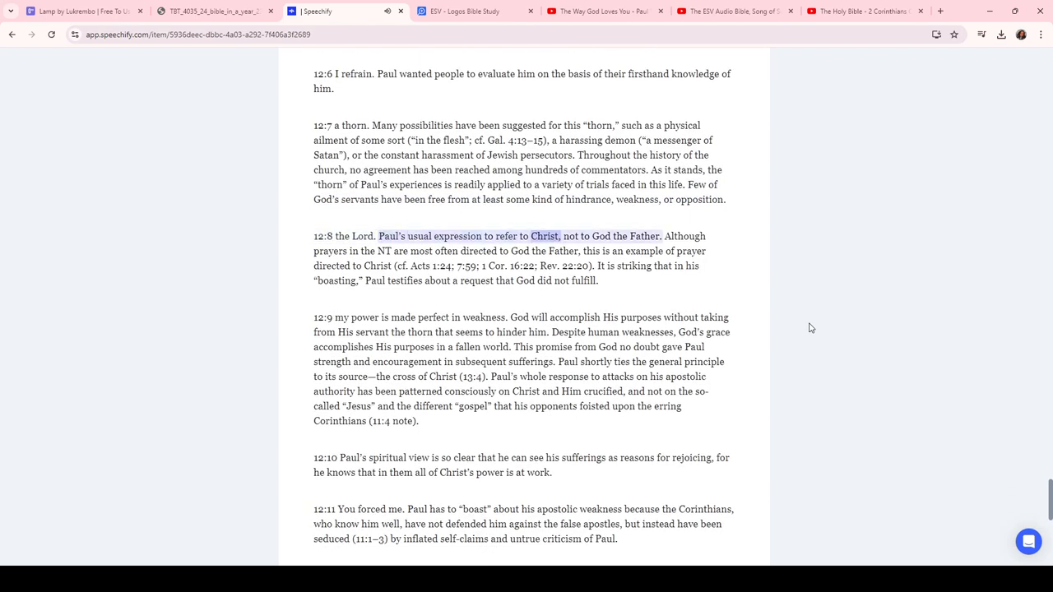
pyautogui.moveTo(665, 236); pyautogui.dragTo(593, 265)
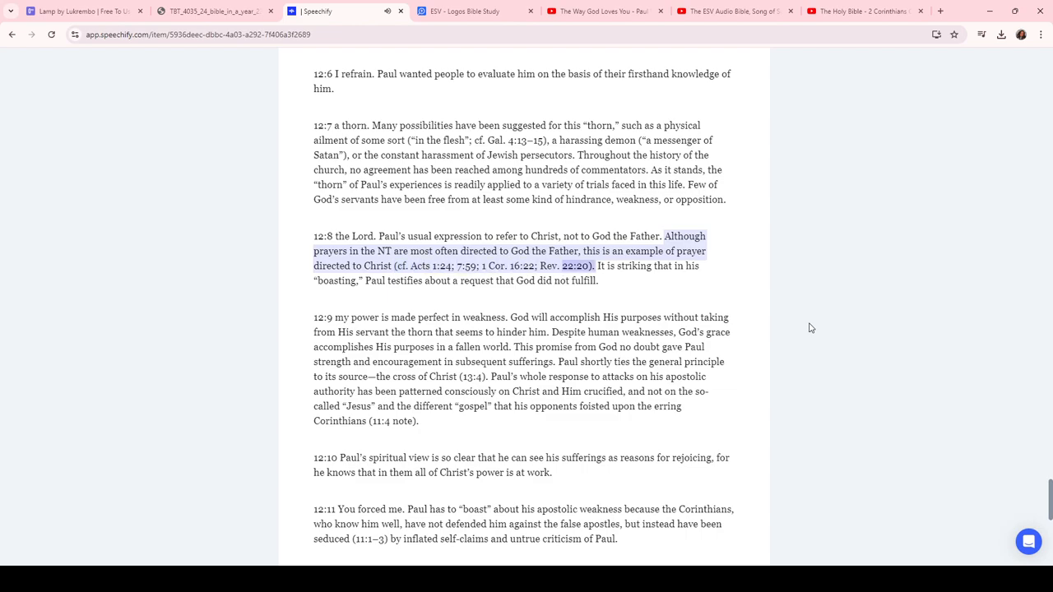
pyautogui.scroll(-3)
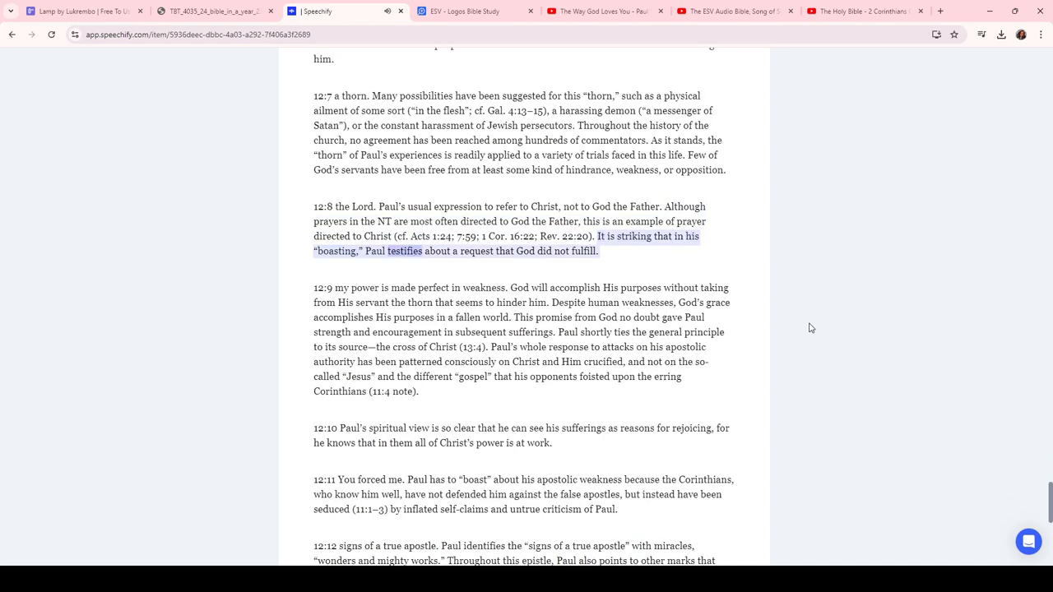
# Follow the narration through the 12:11, 12:12, 12:14 and 12:15 notes to the 12:18 Titus note
pyautogui.scroll(-3)
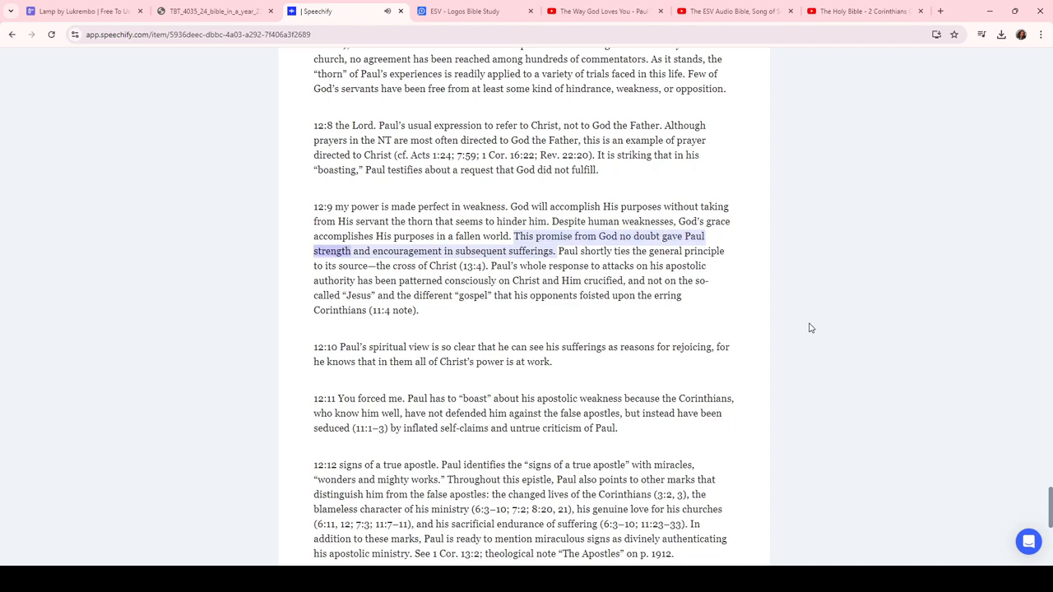
pyautogui.scroll(3)
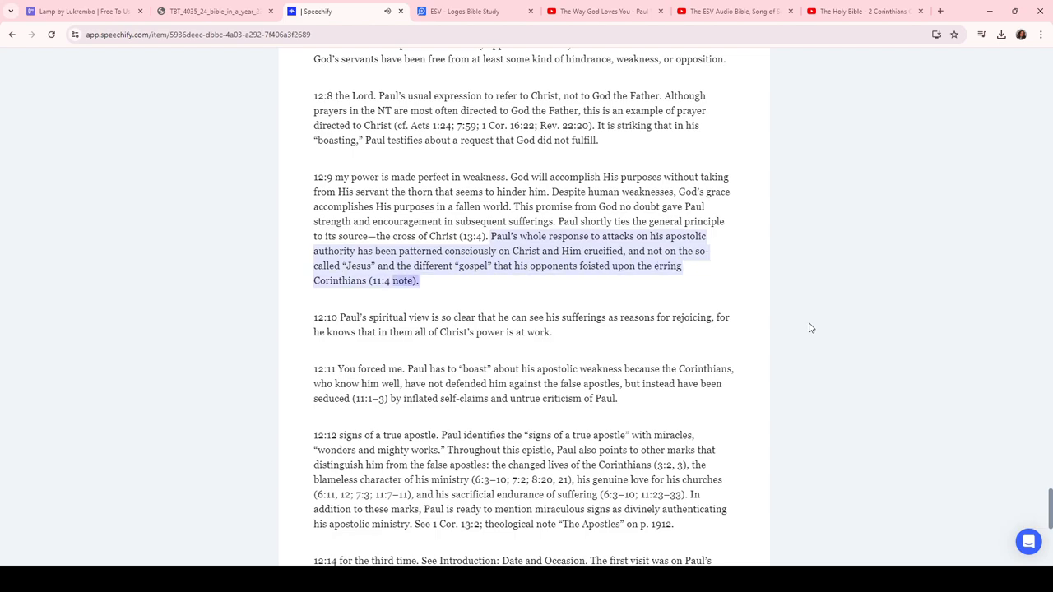
pyautogui.scroll(-3)
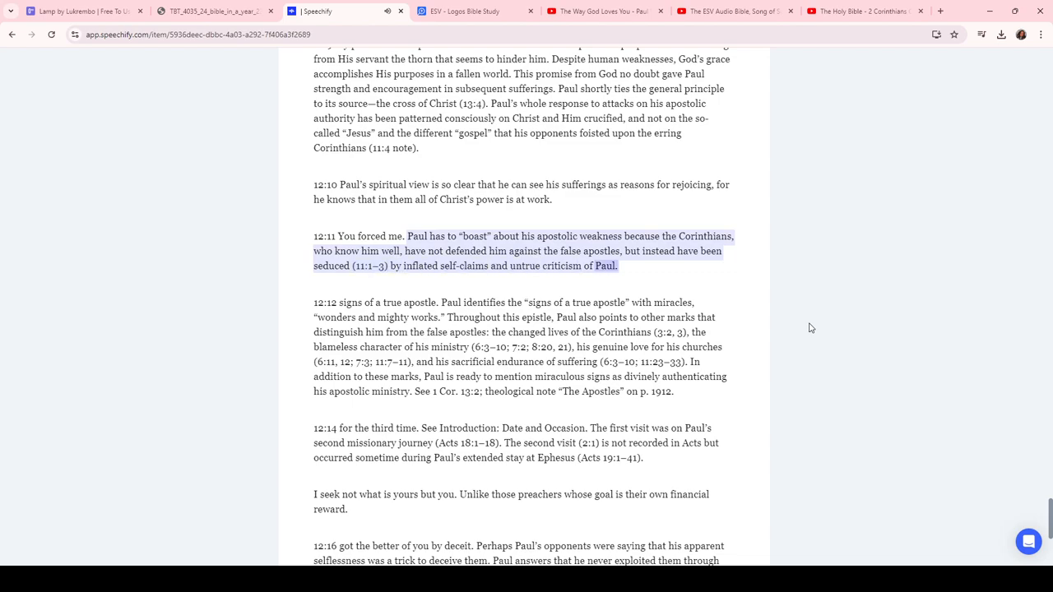
pyautogui.scroll(-3)
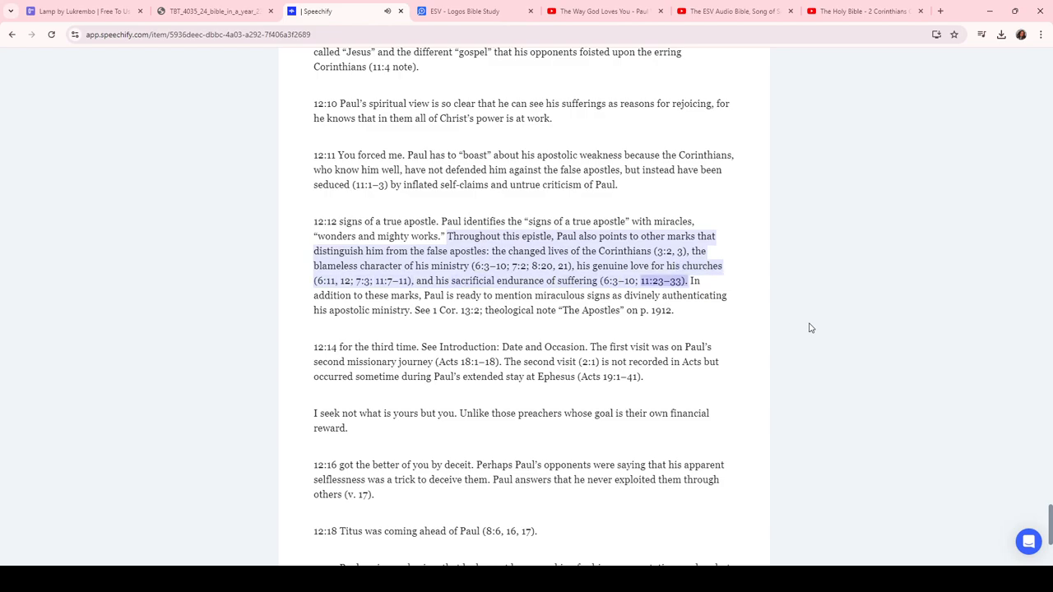
pyautogui.scroll(-3)
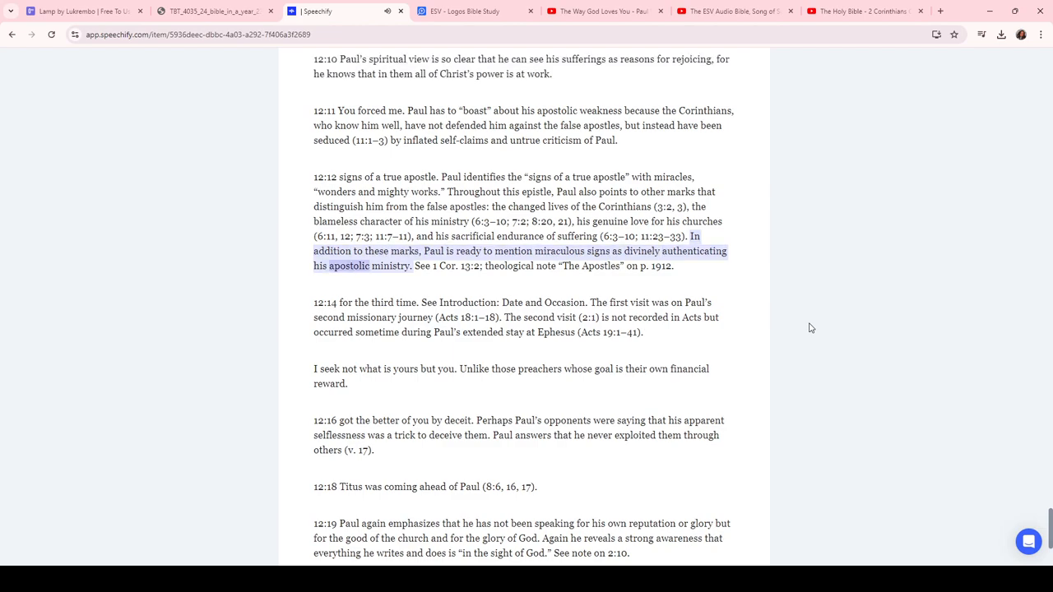
pyautogui.scroll(-3)
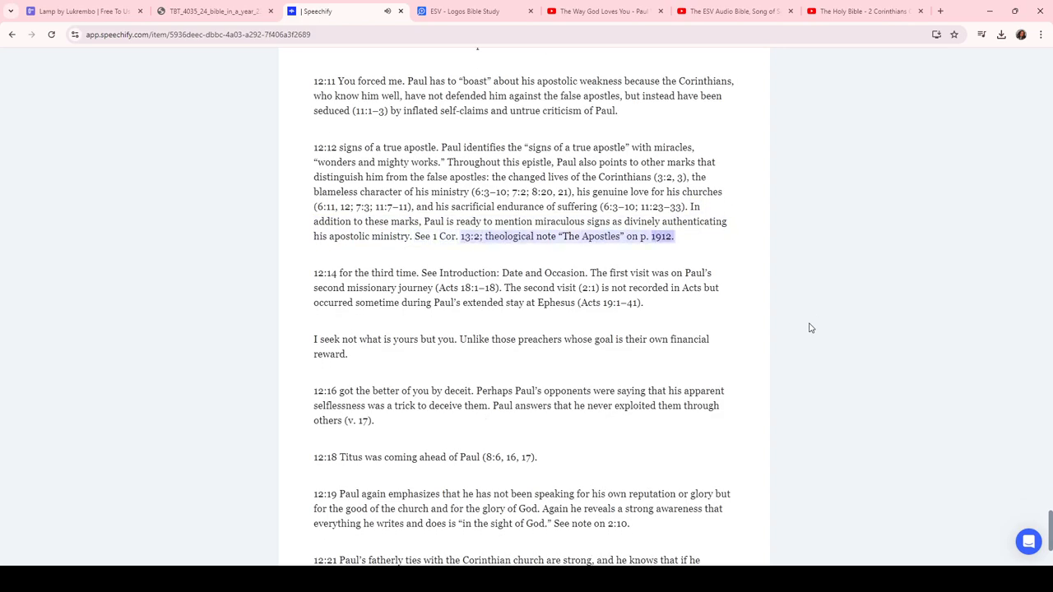
pyautogui.scroll(-3)
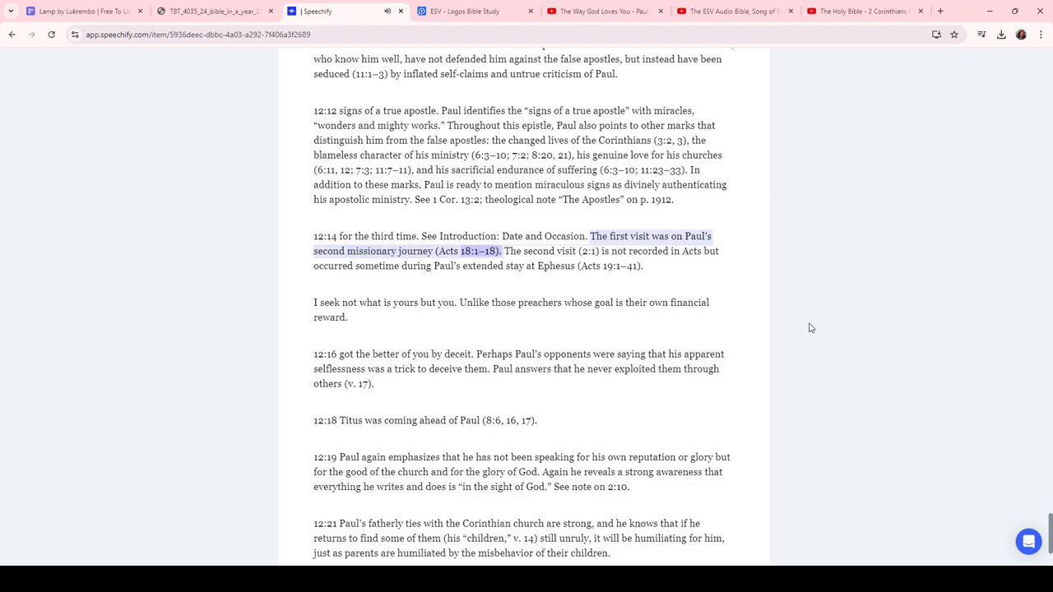
pyautogui.scroll(3)
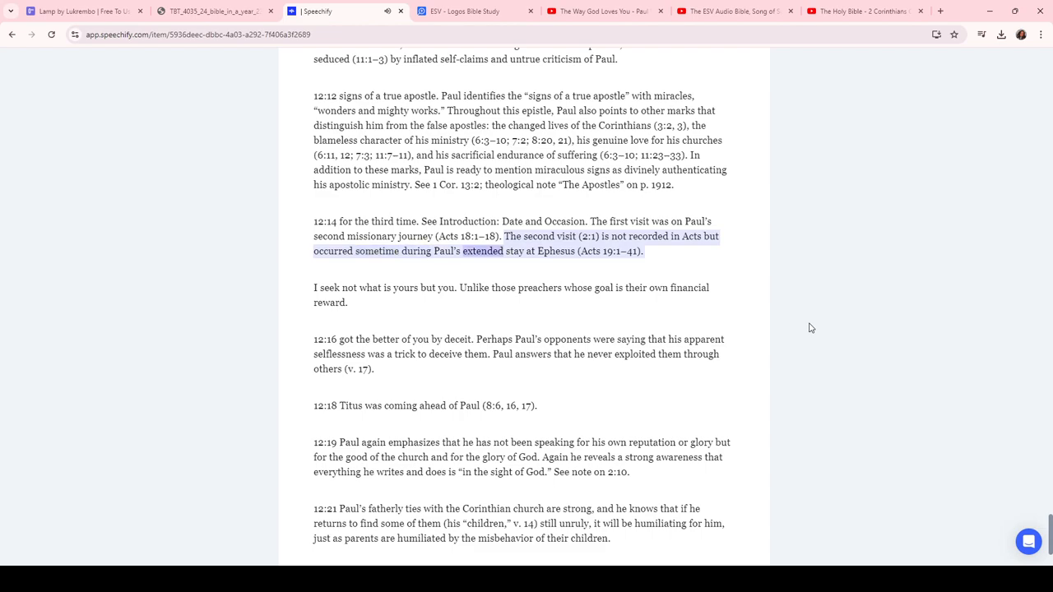
pyautogui.scroll(3)
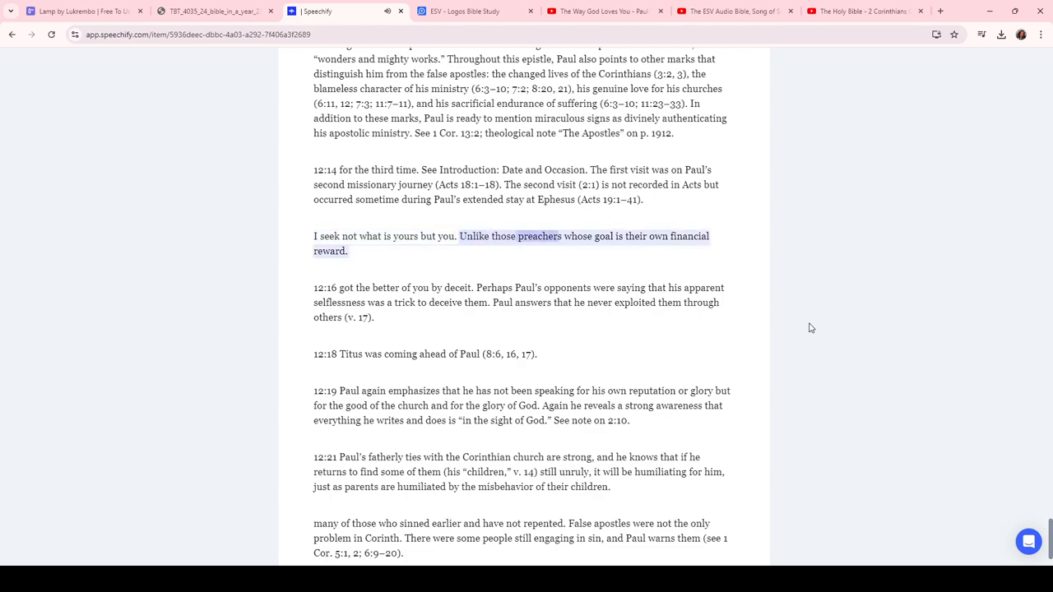
pyautogui.scroll(-3)
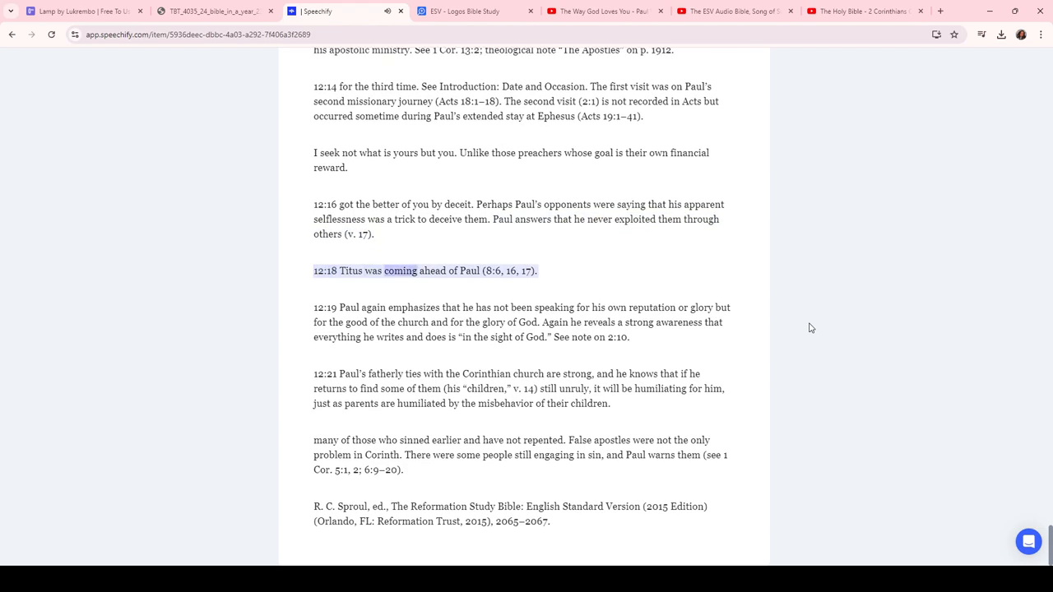
# Let narration continue past the 12:19 note into the 12:21 note, at 12:24 of 12:37
pyautogui.click(521, 322)
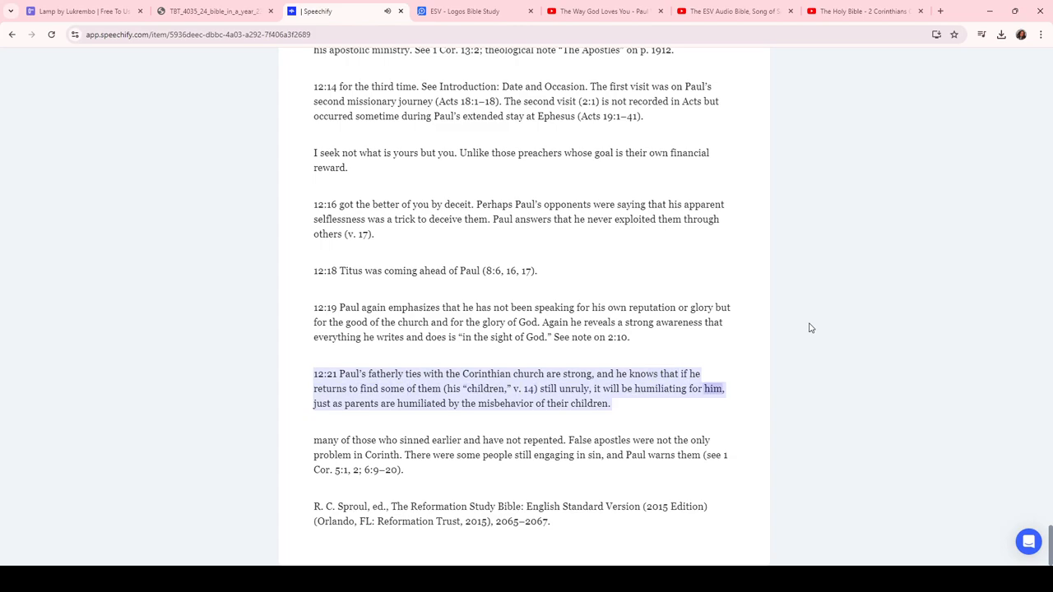
pyautogui.click(526, 532)
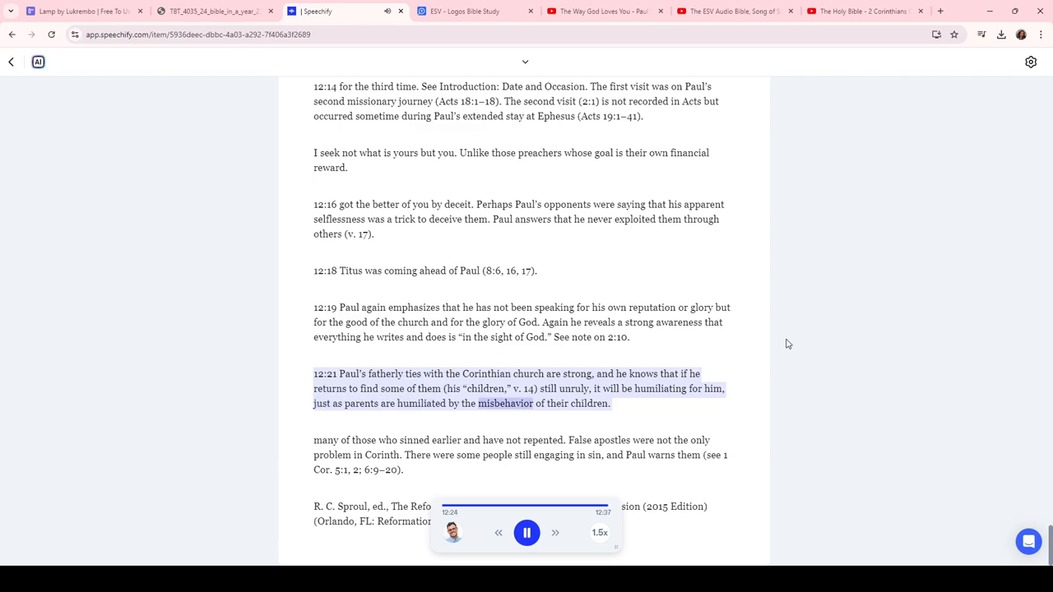